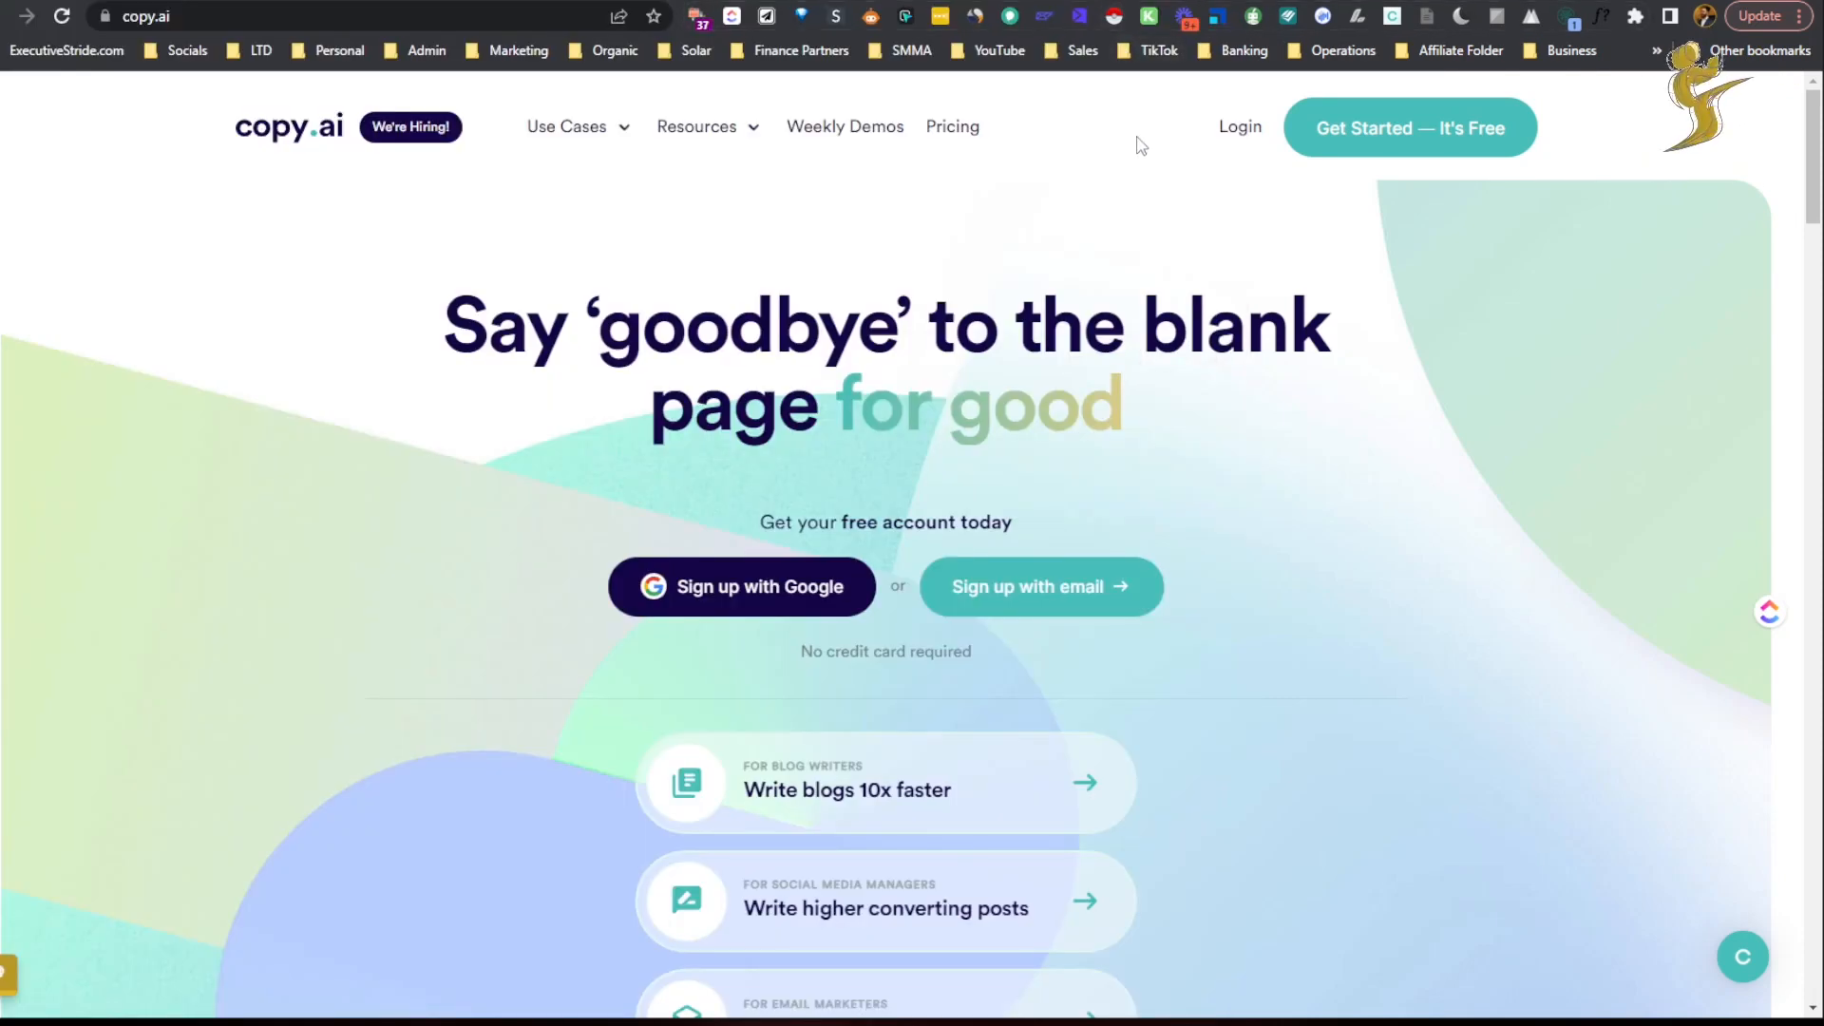
pyautogui.moveTo(1079, 281)
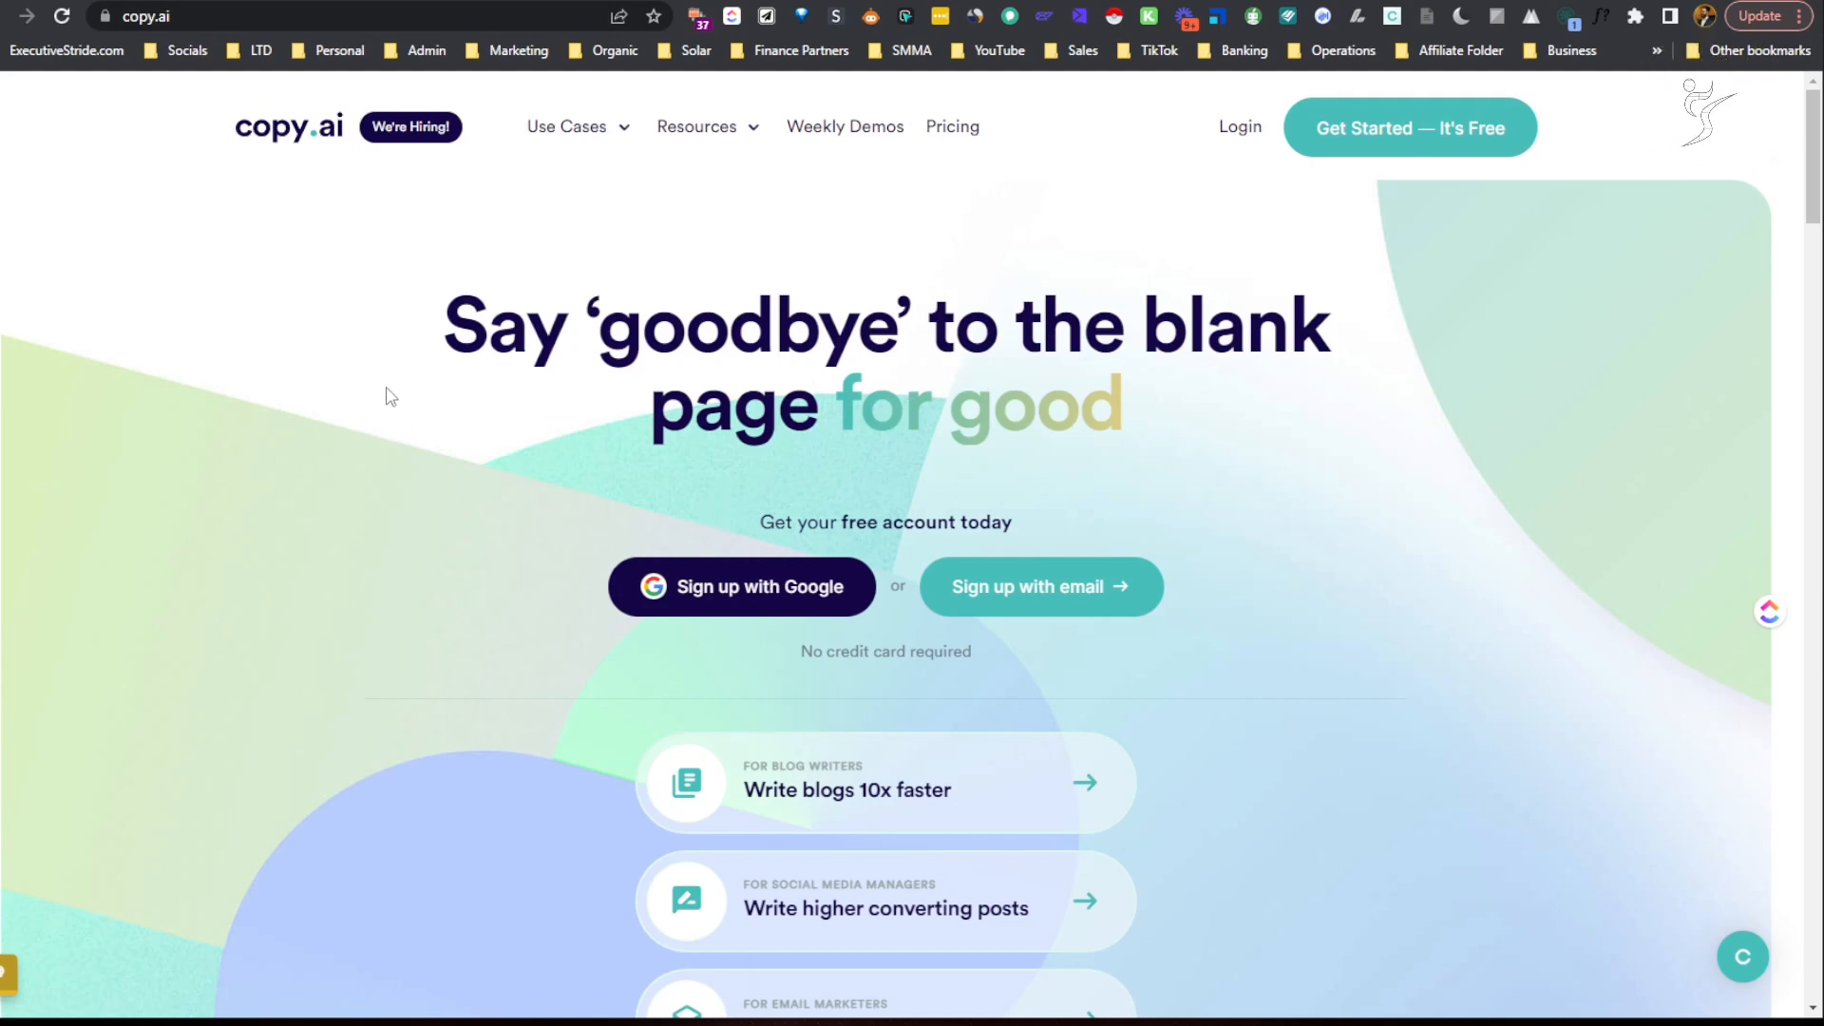
pyautogui.moveTo(411, 507)
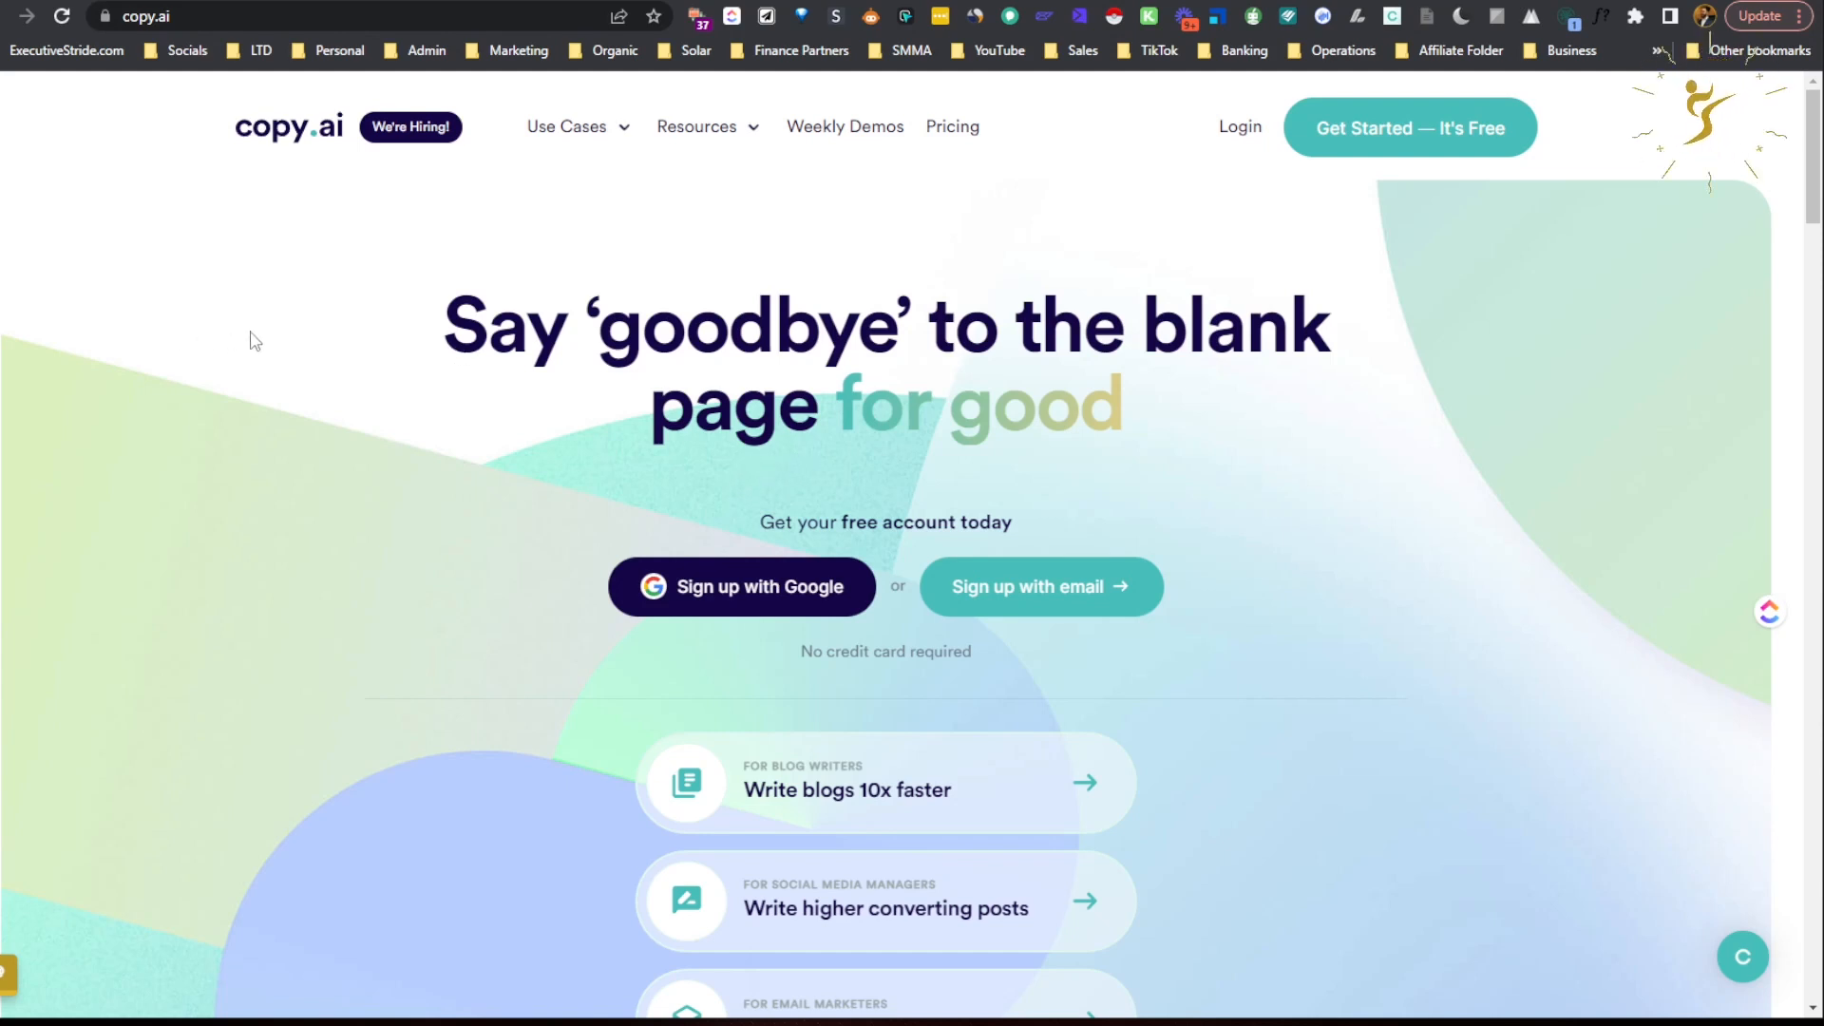
pyautogui.moveTo(424, 376)
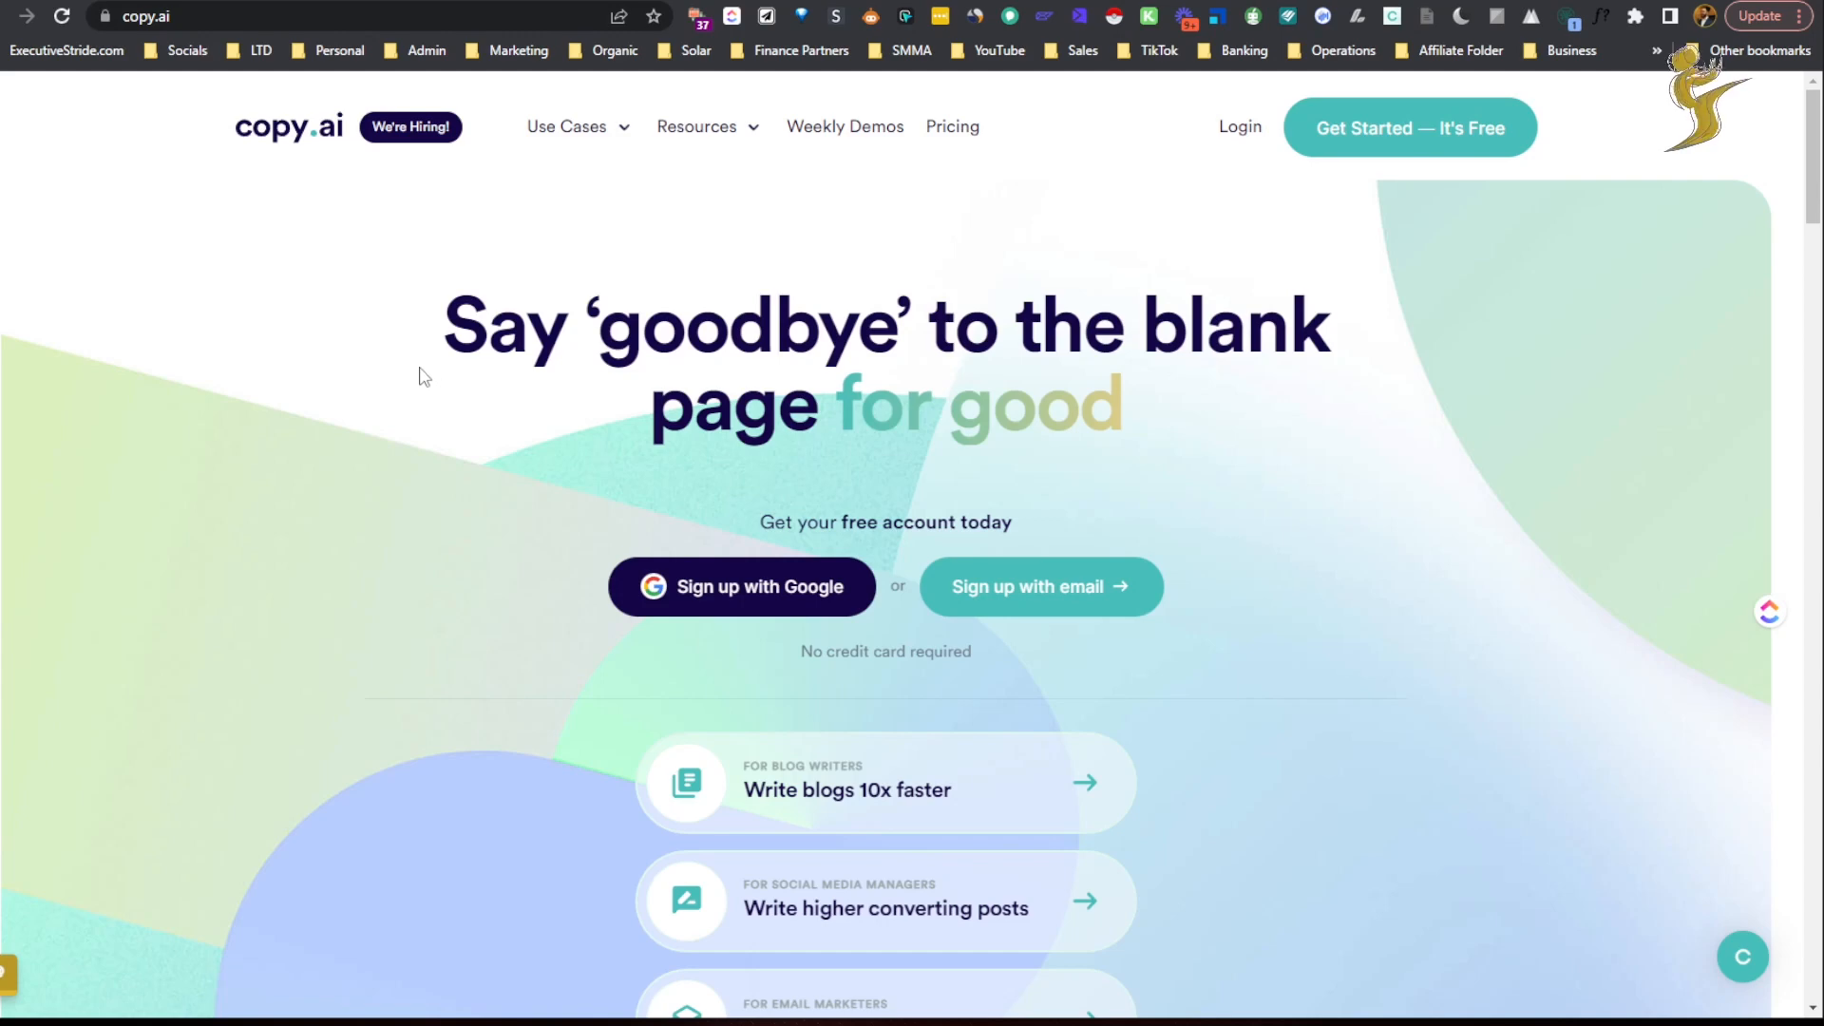
# Browse down the copy.ai landing page before heading to pricing.
pyautogui.scroll(-3)
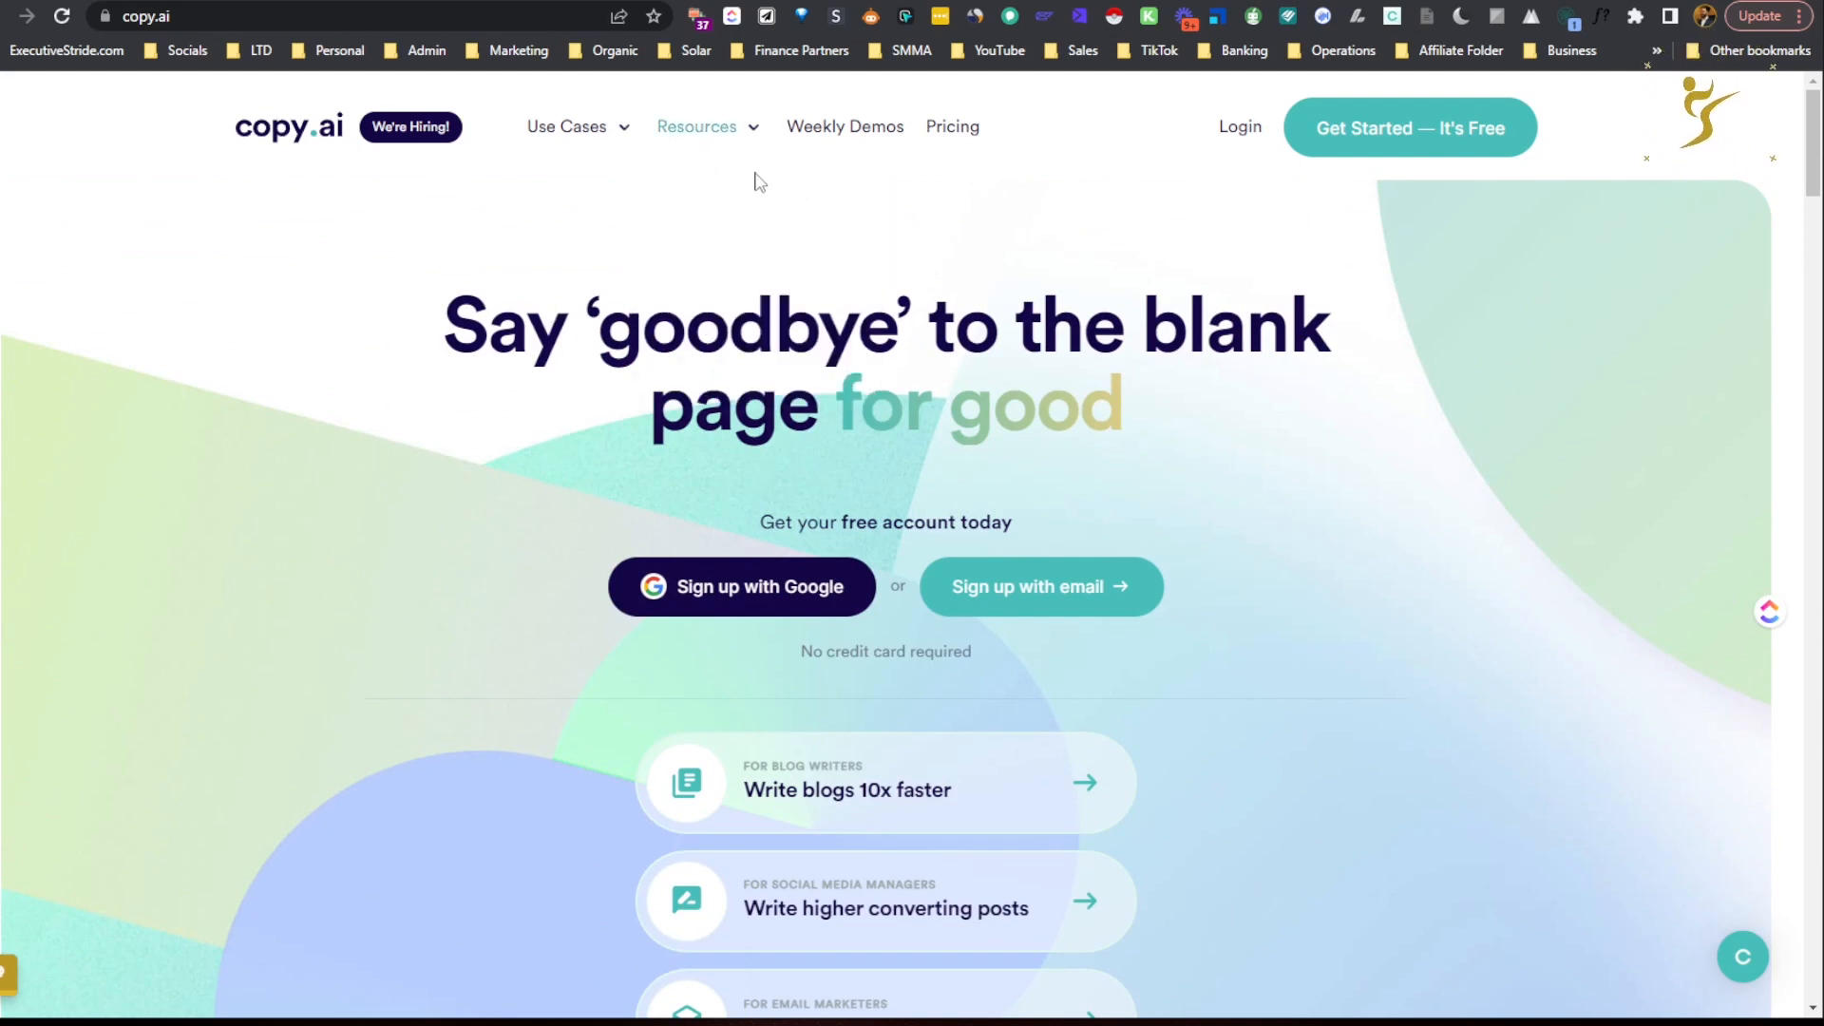
pyautogui.click(697, 127)
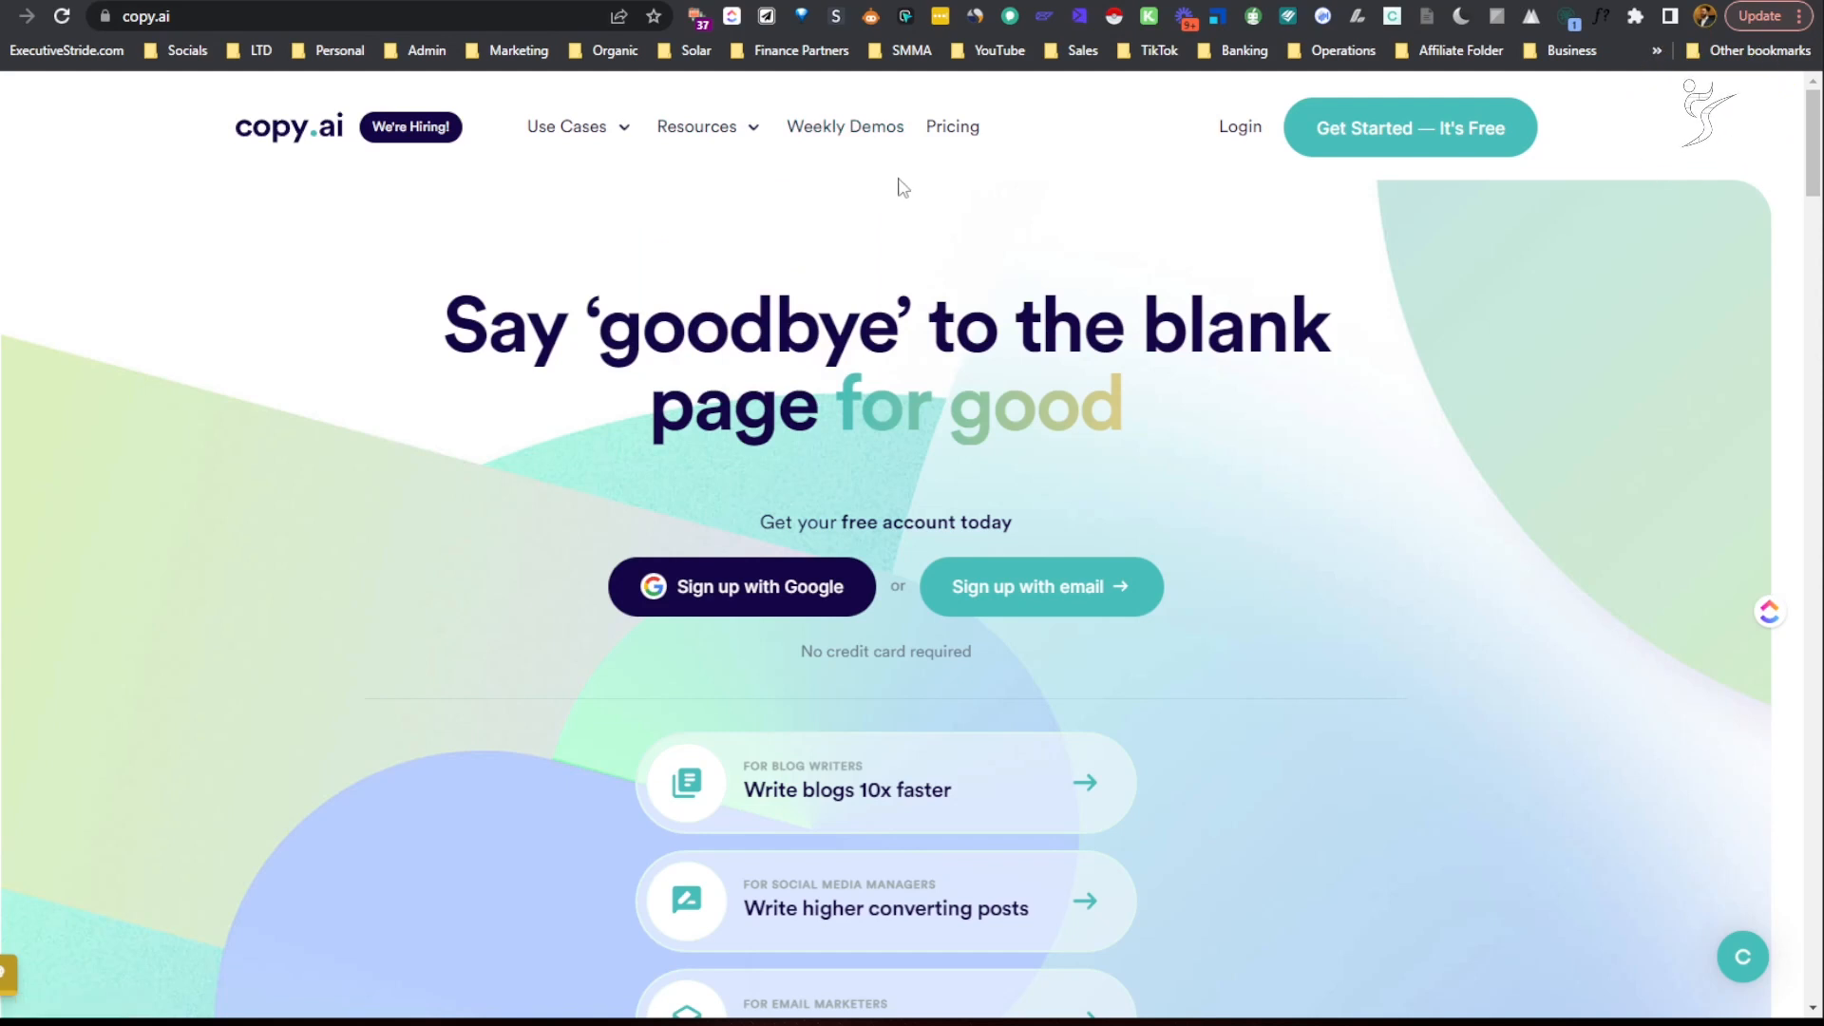
pyautogui.click(698, 127)
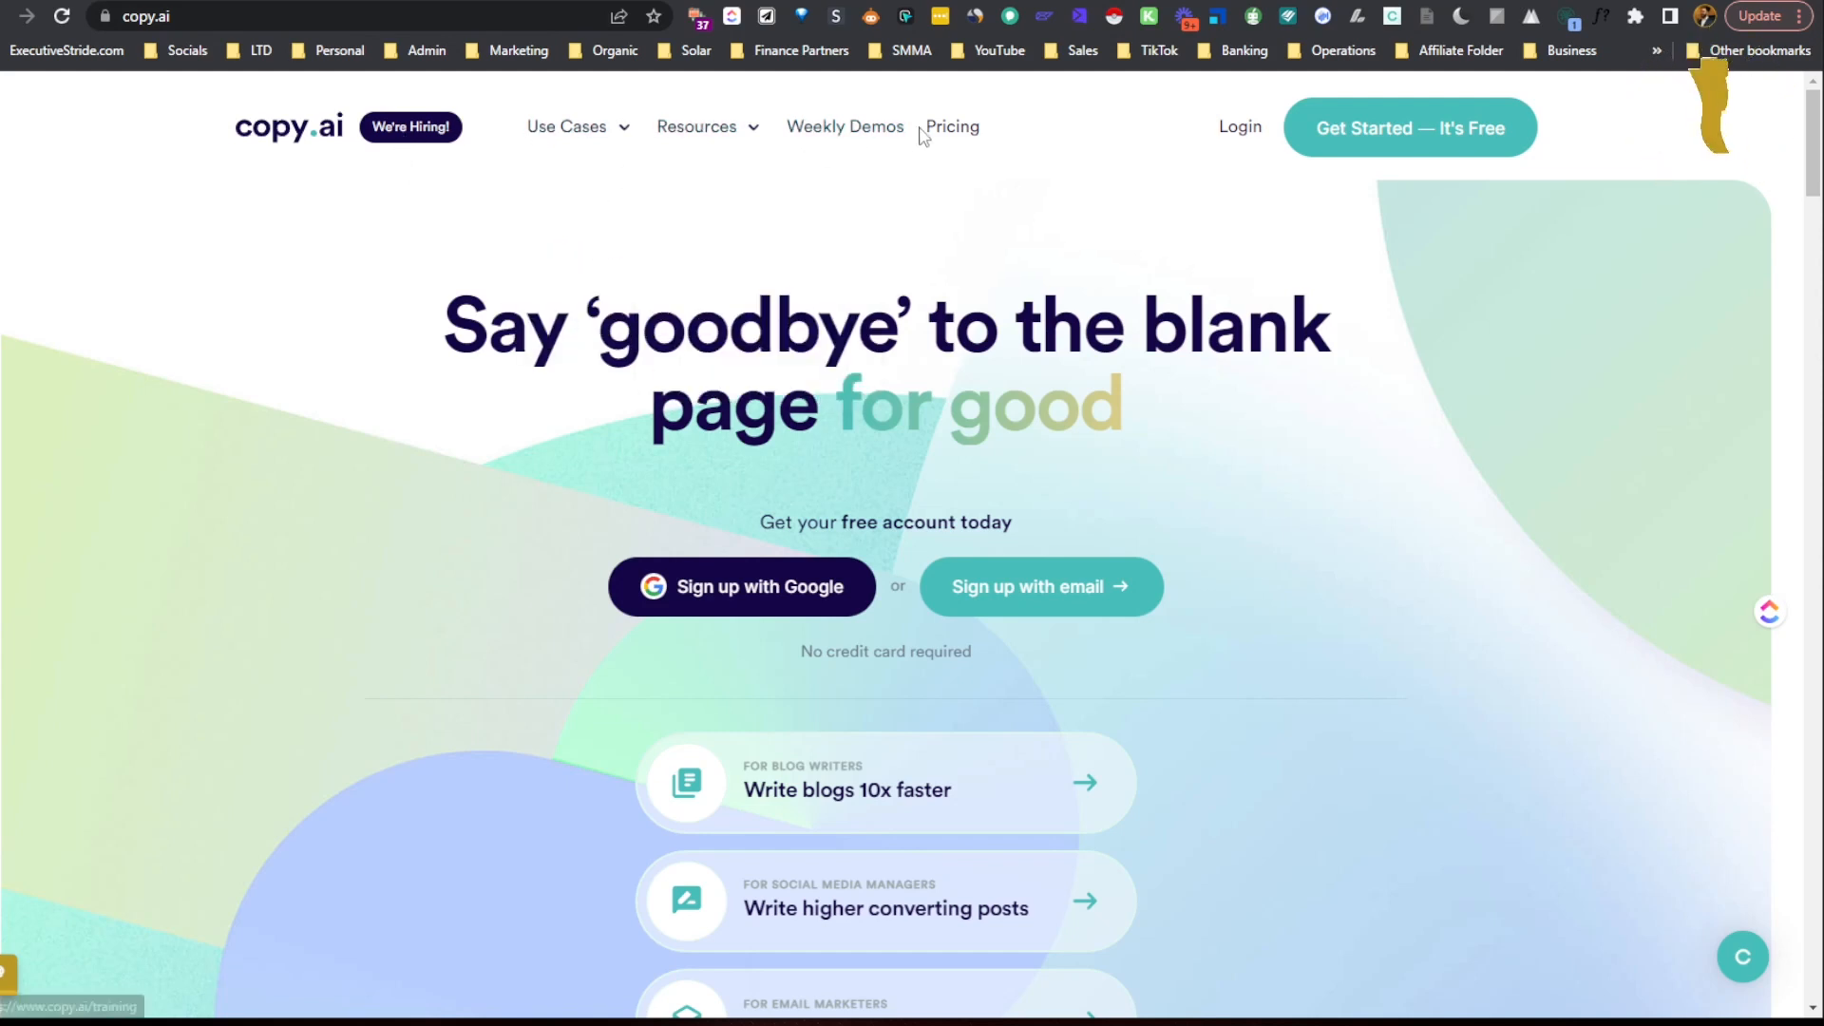
pyautogui.scroll(-3)
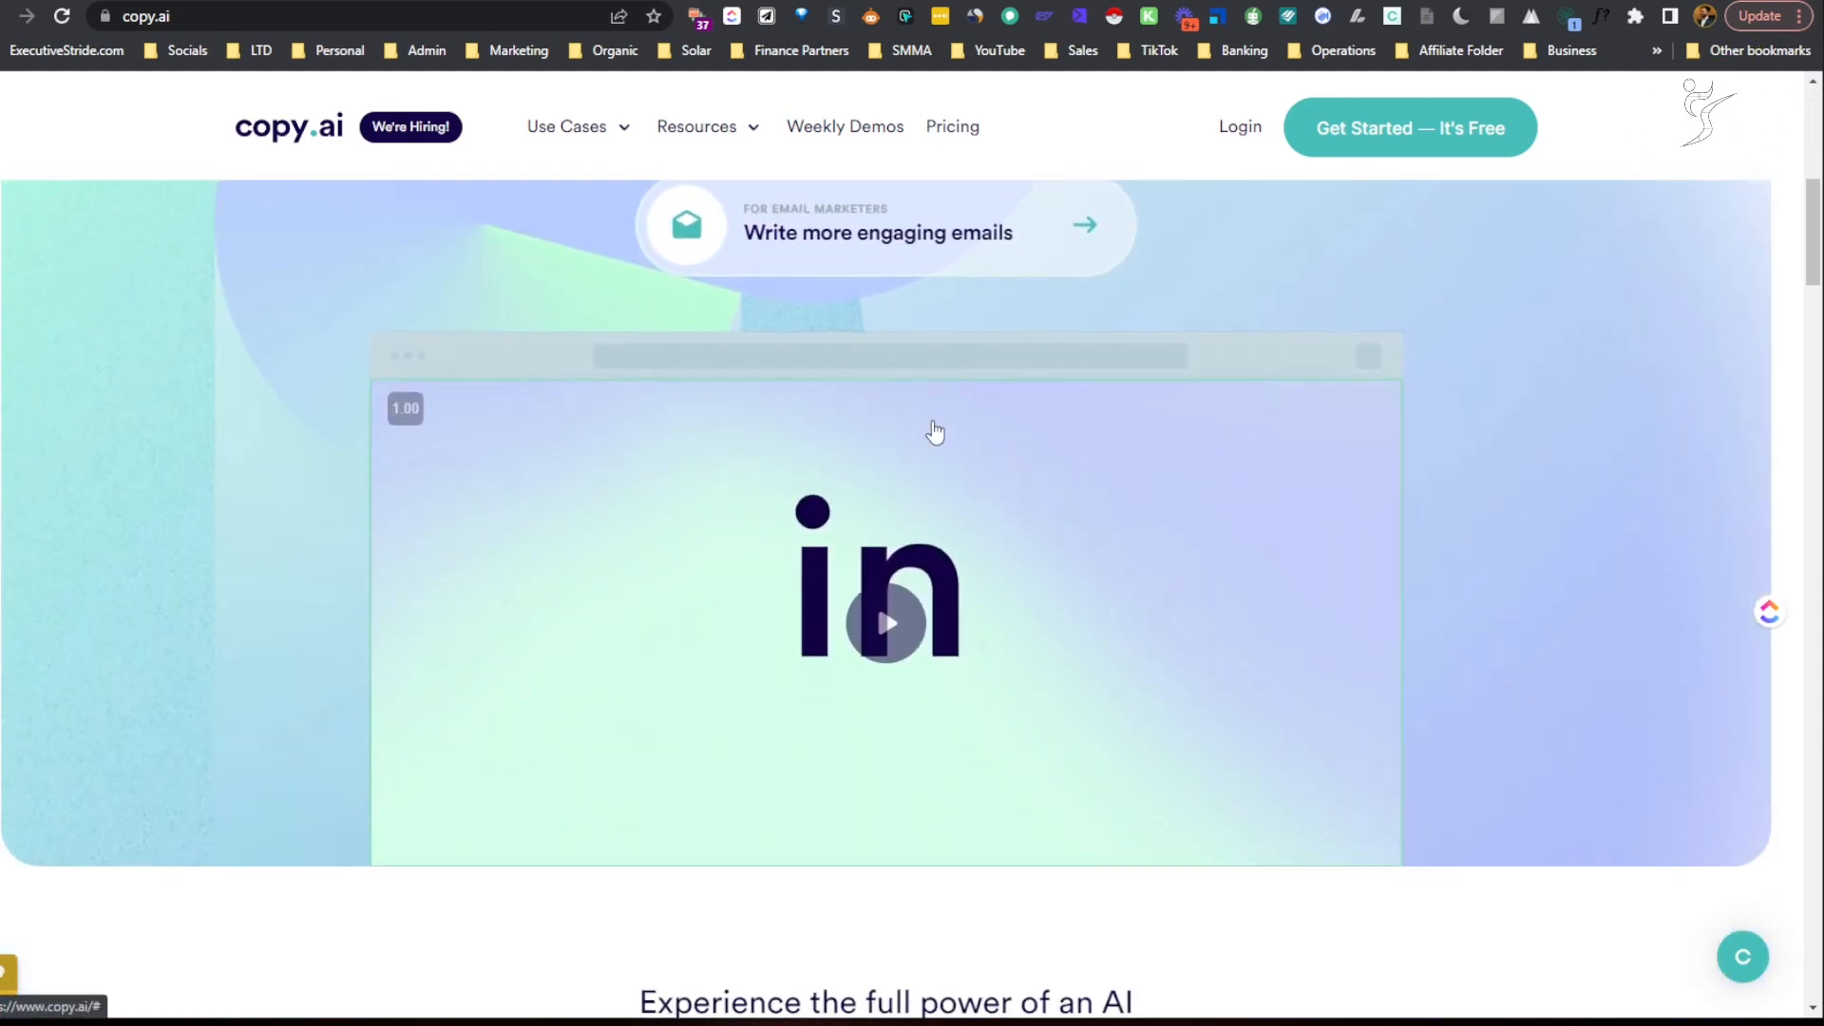
pyautogui.scroll(-3)
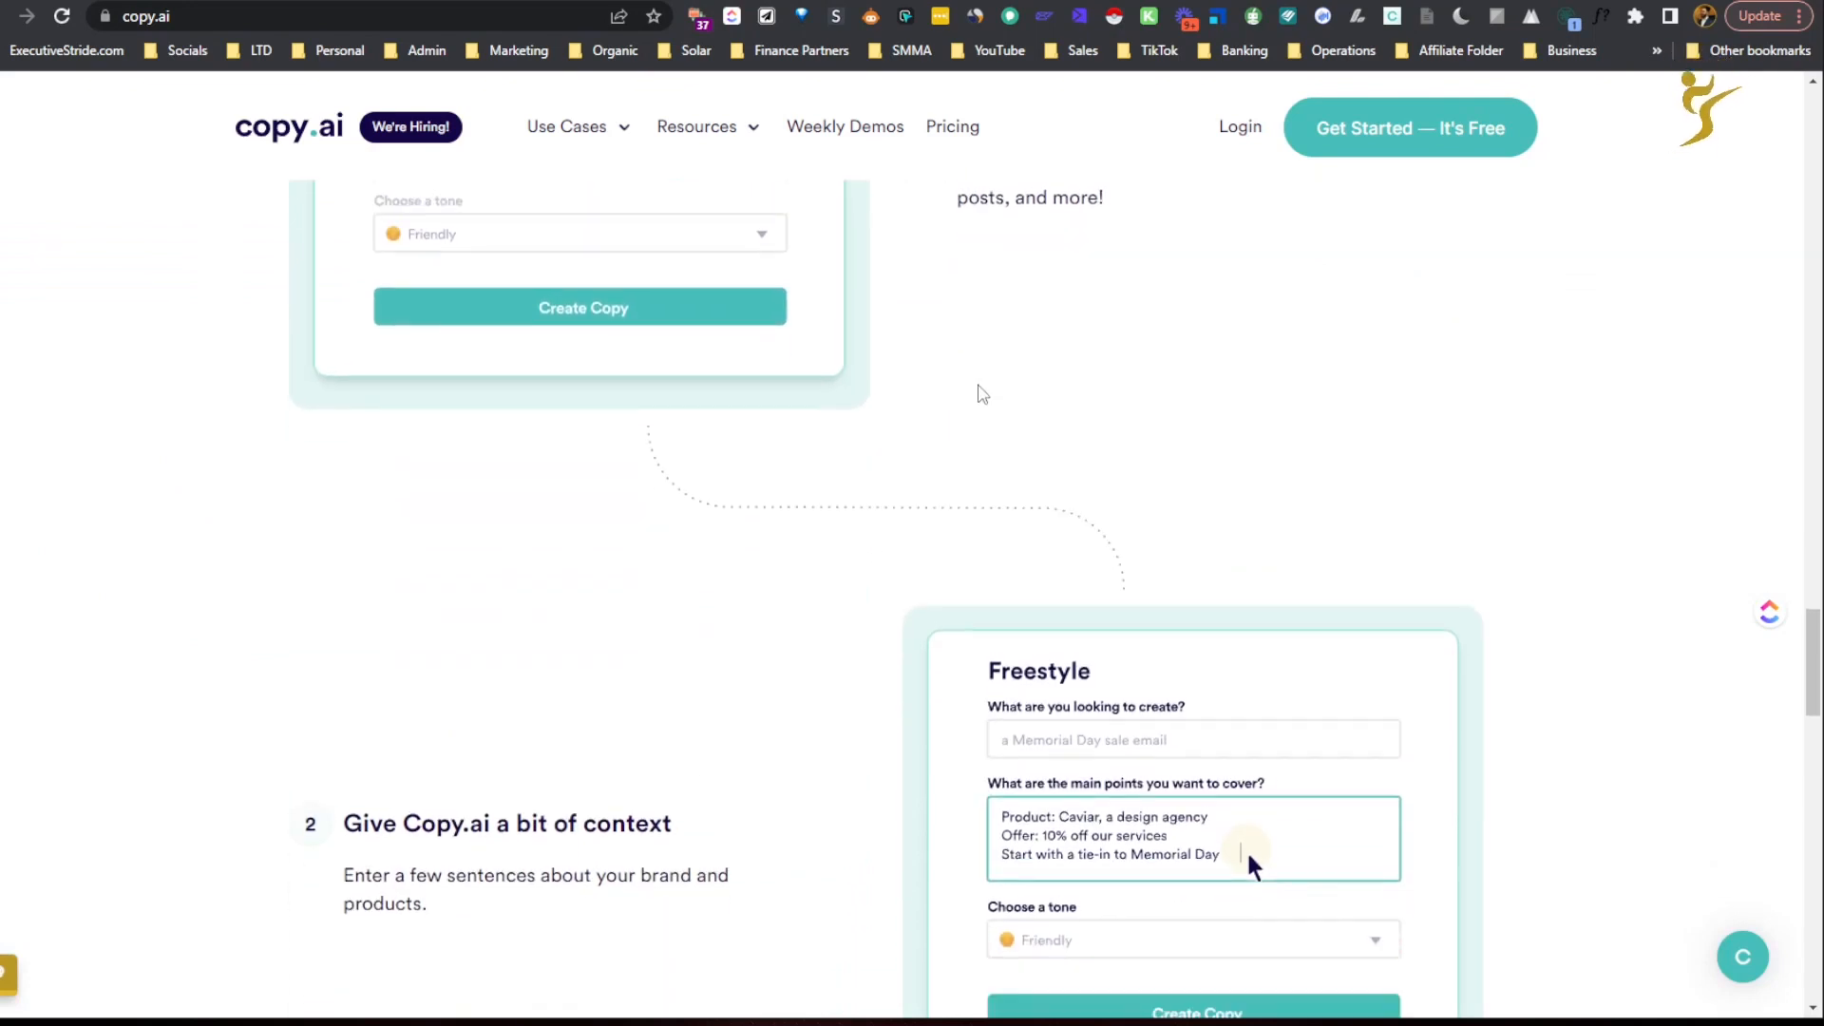
pyautogui.scroll(-3)
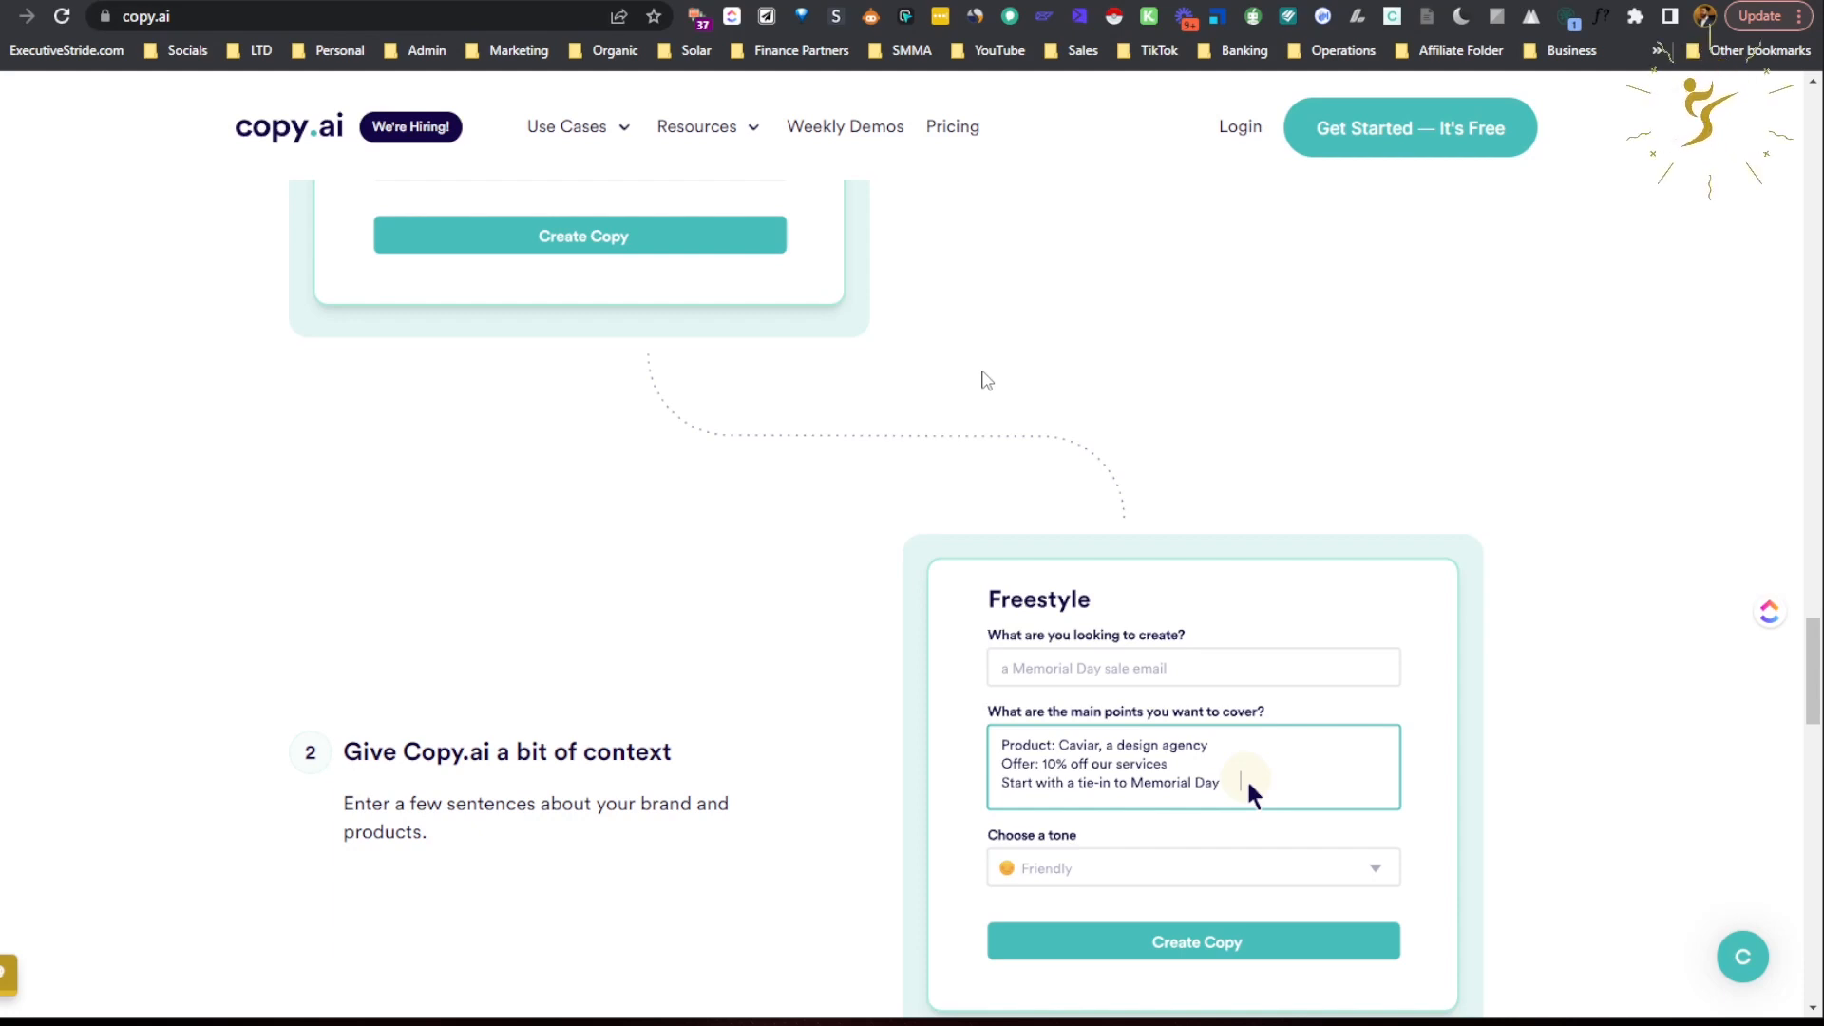
pyautogui.scroll(-3)
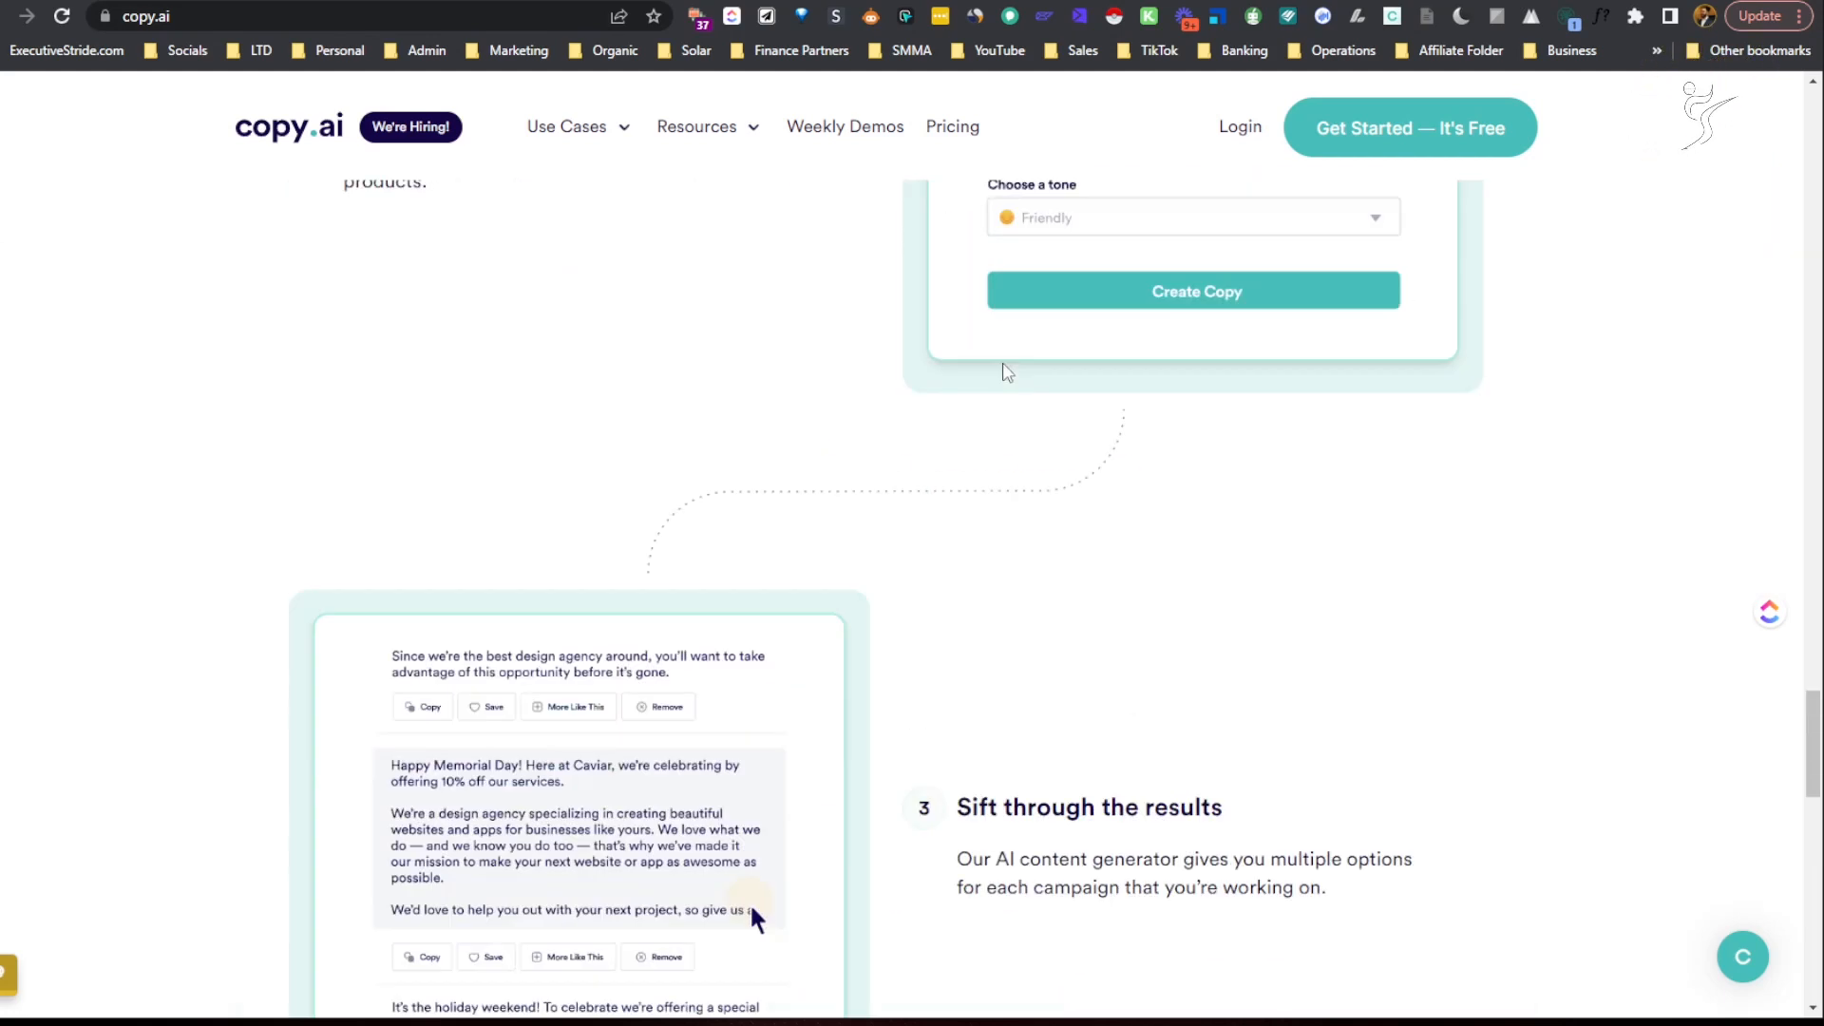
# Go to the copy.ai Pricing page and scroll to the Free and Pro plan comparison.
pyautogui.click(952, 127)
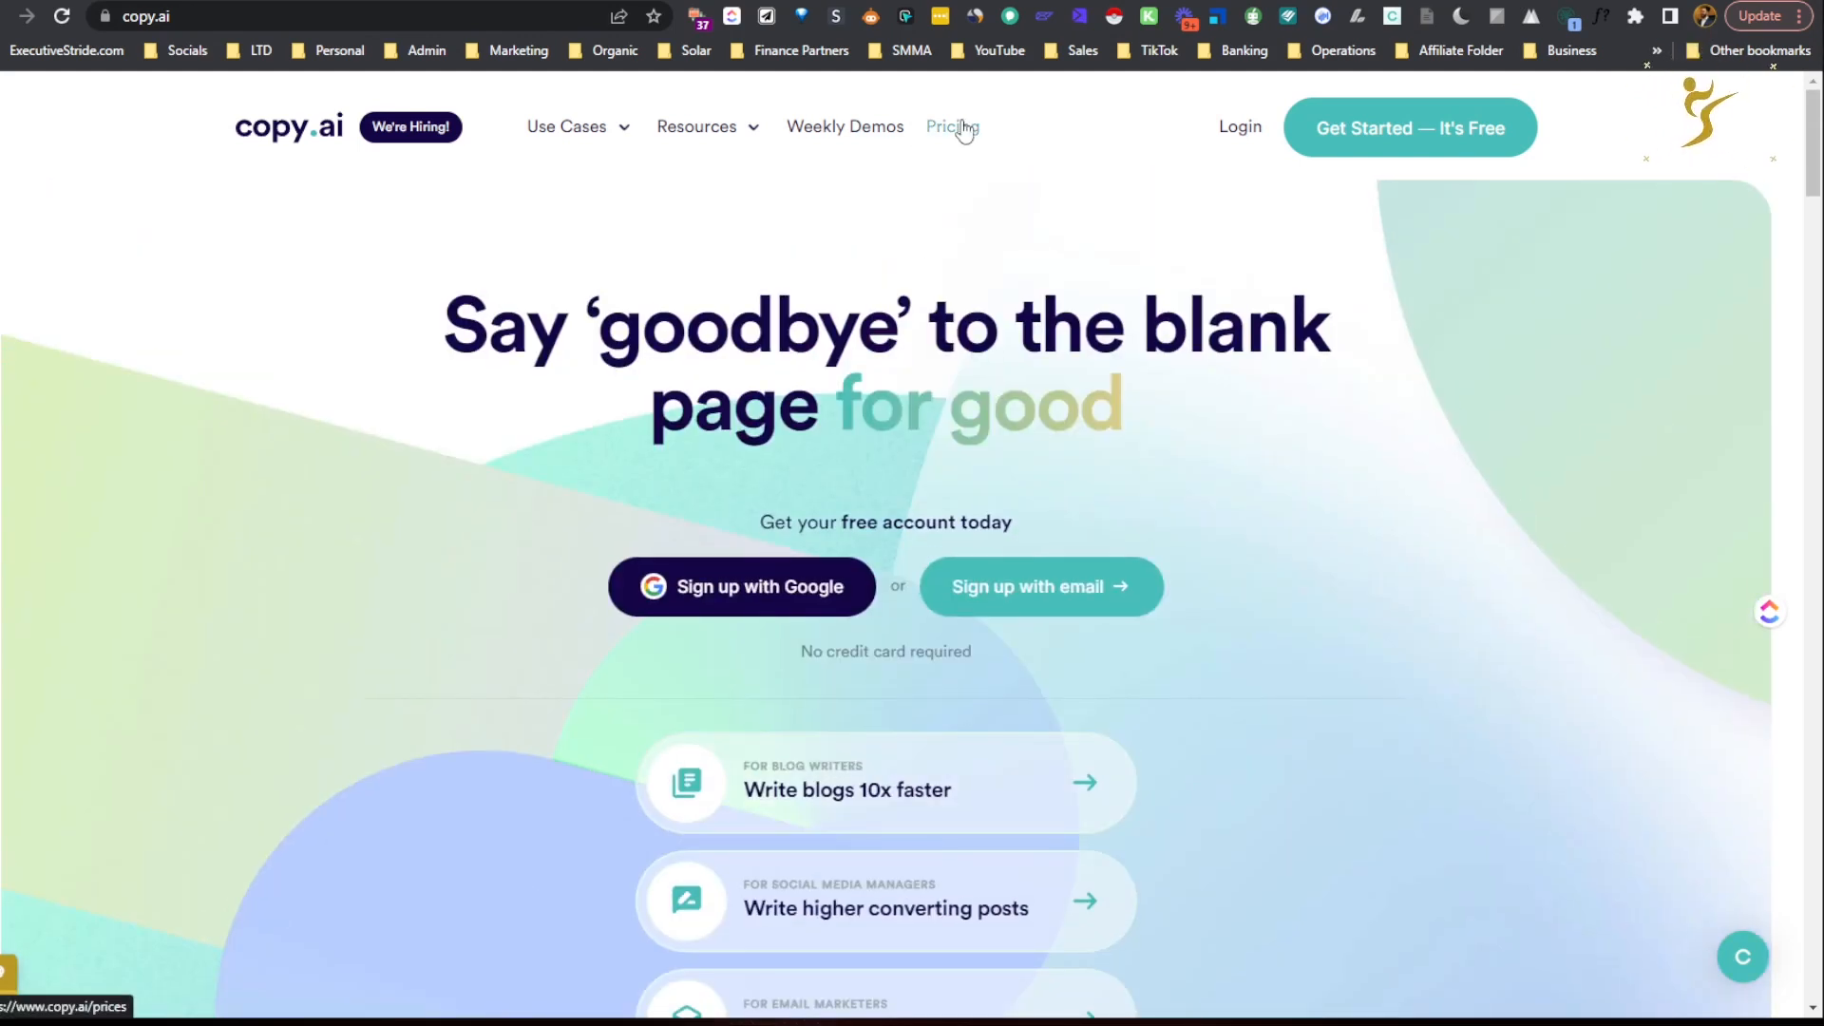
pyautogui.click(952, 127)
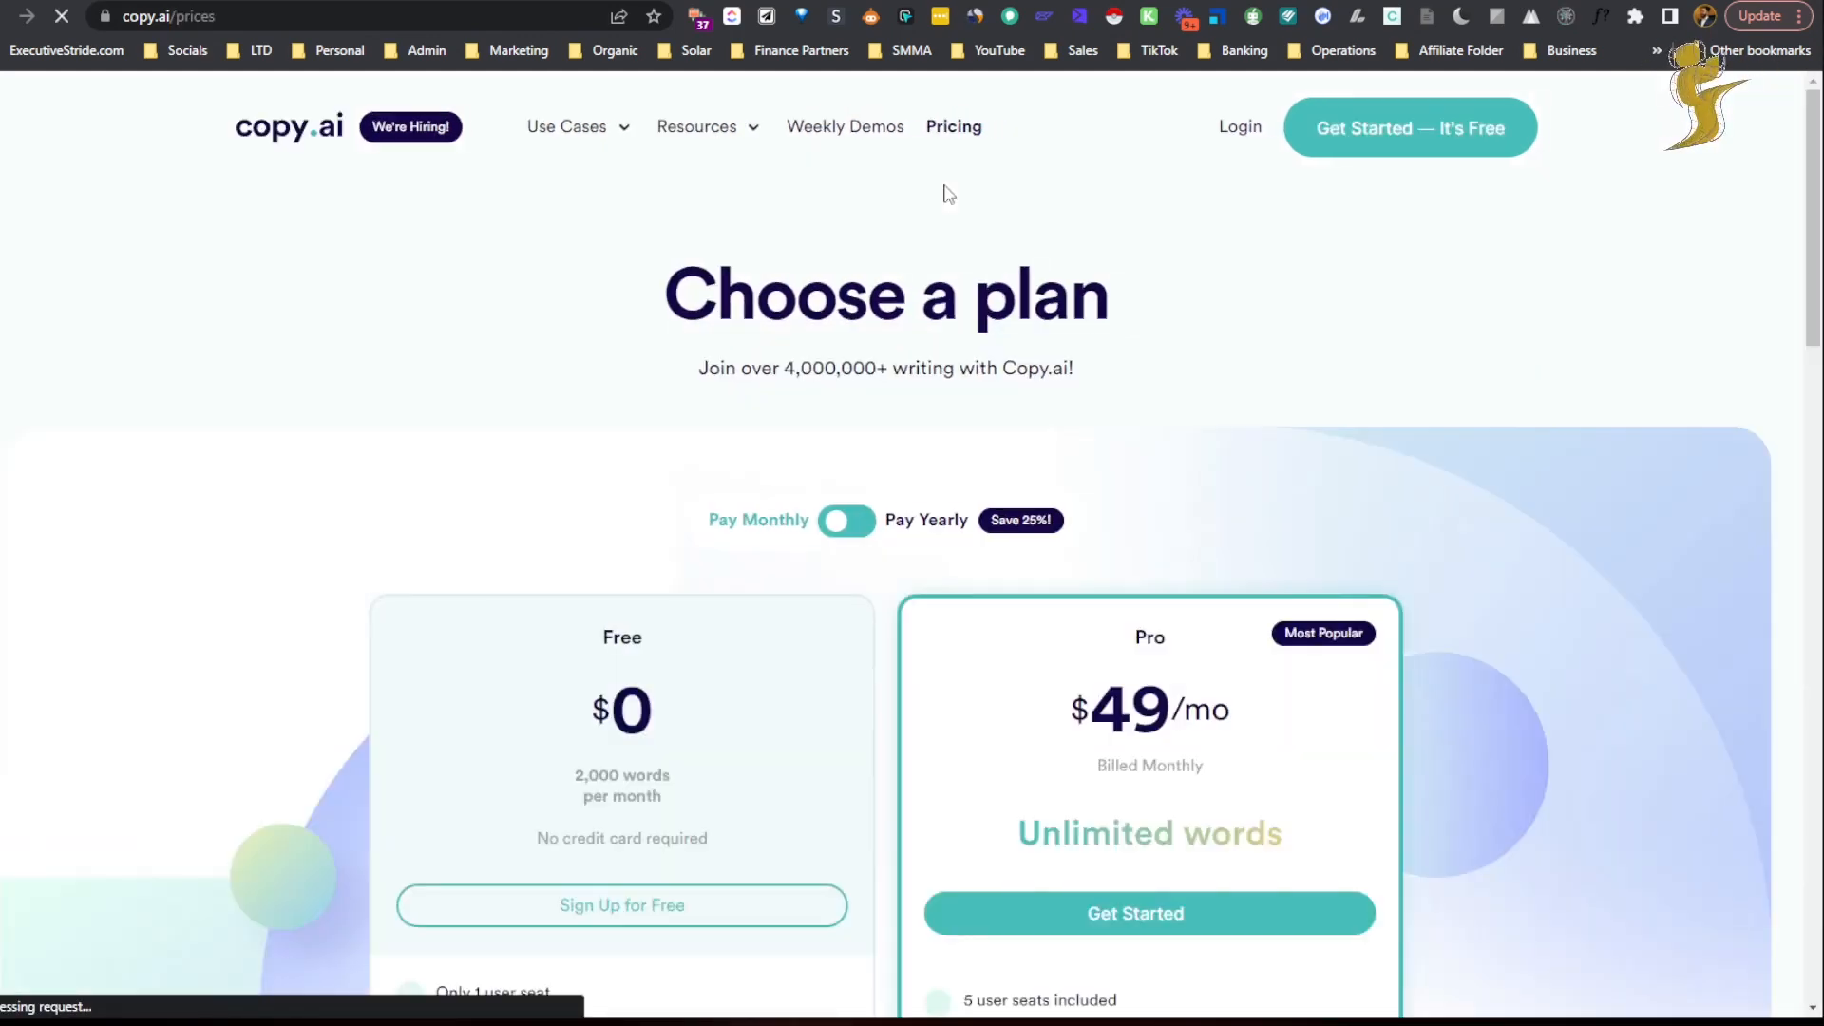
pyautogui.scroll(-3)
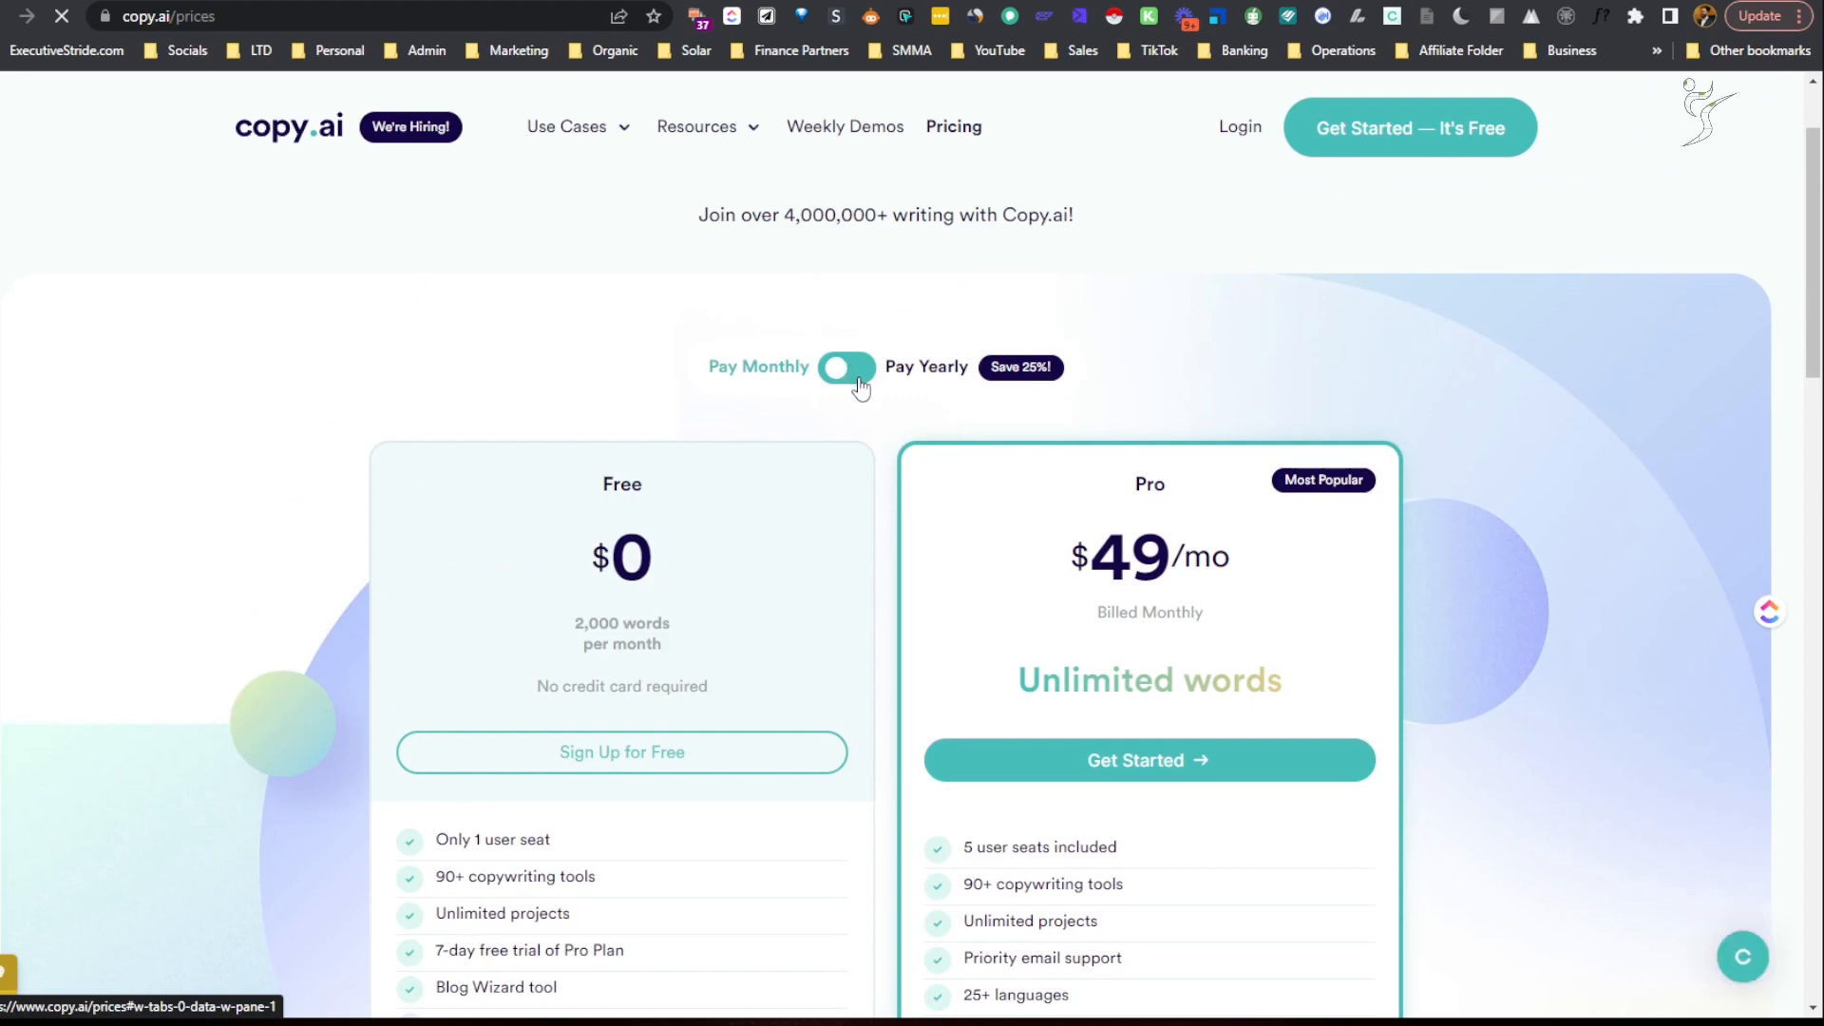
pyautogui.scroll(-3)
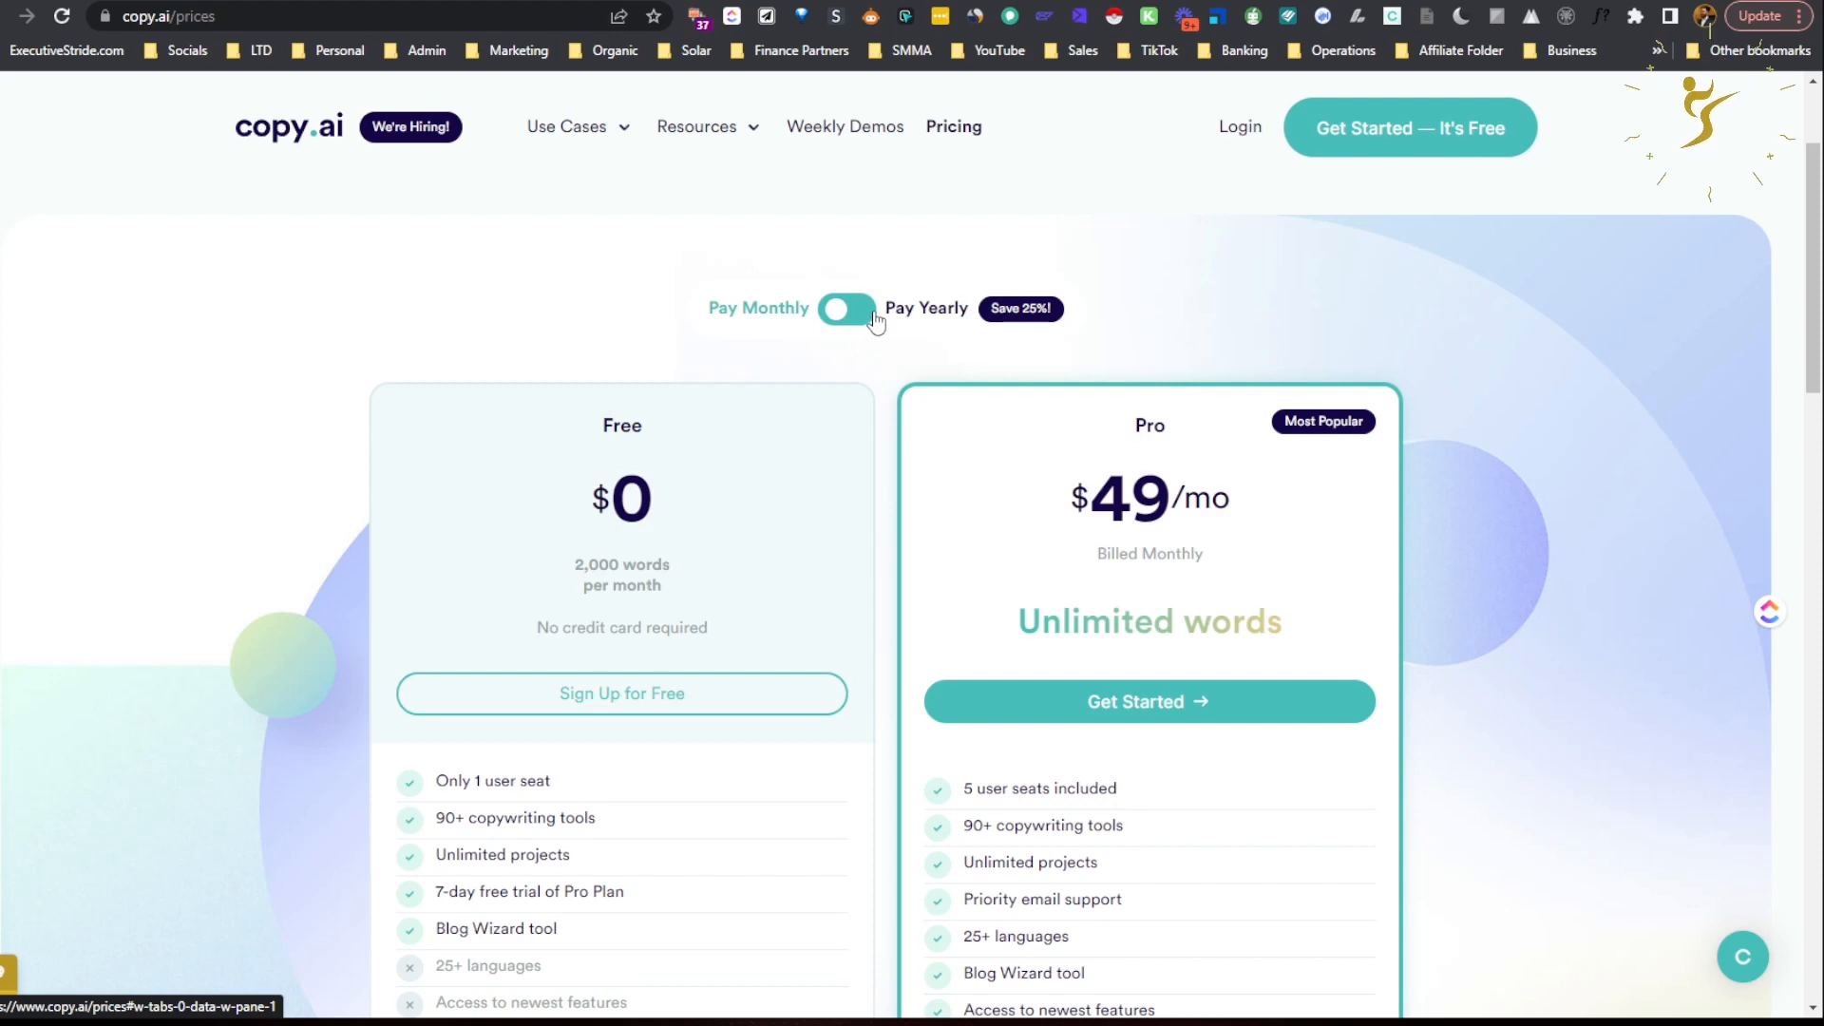
# Toggle Pay Monthly / Pay Yearly to compare Pro at $49/mo against $36/mo billed $432/year.
pyautogui.click(848, 308)
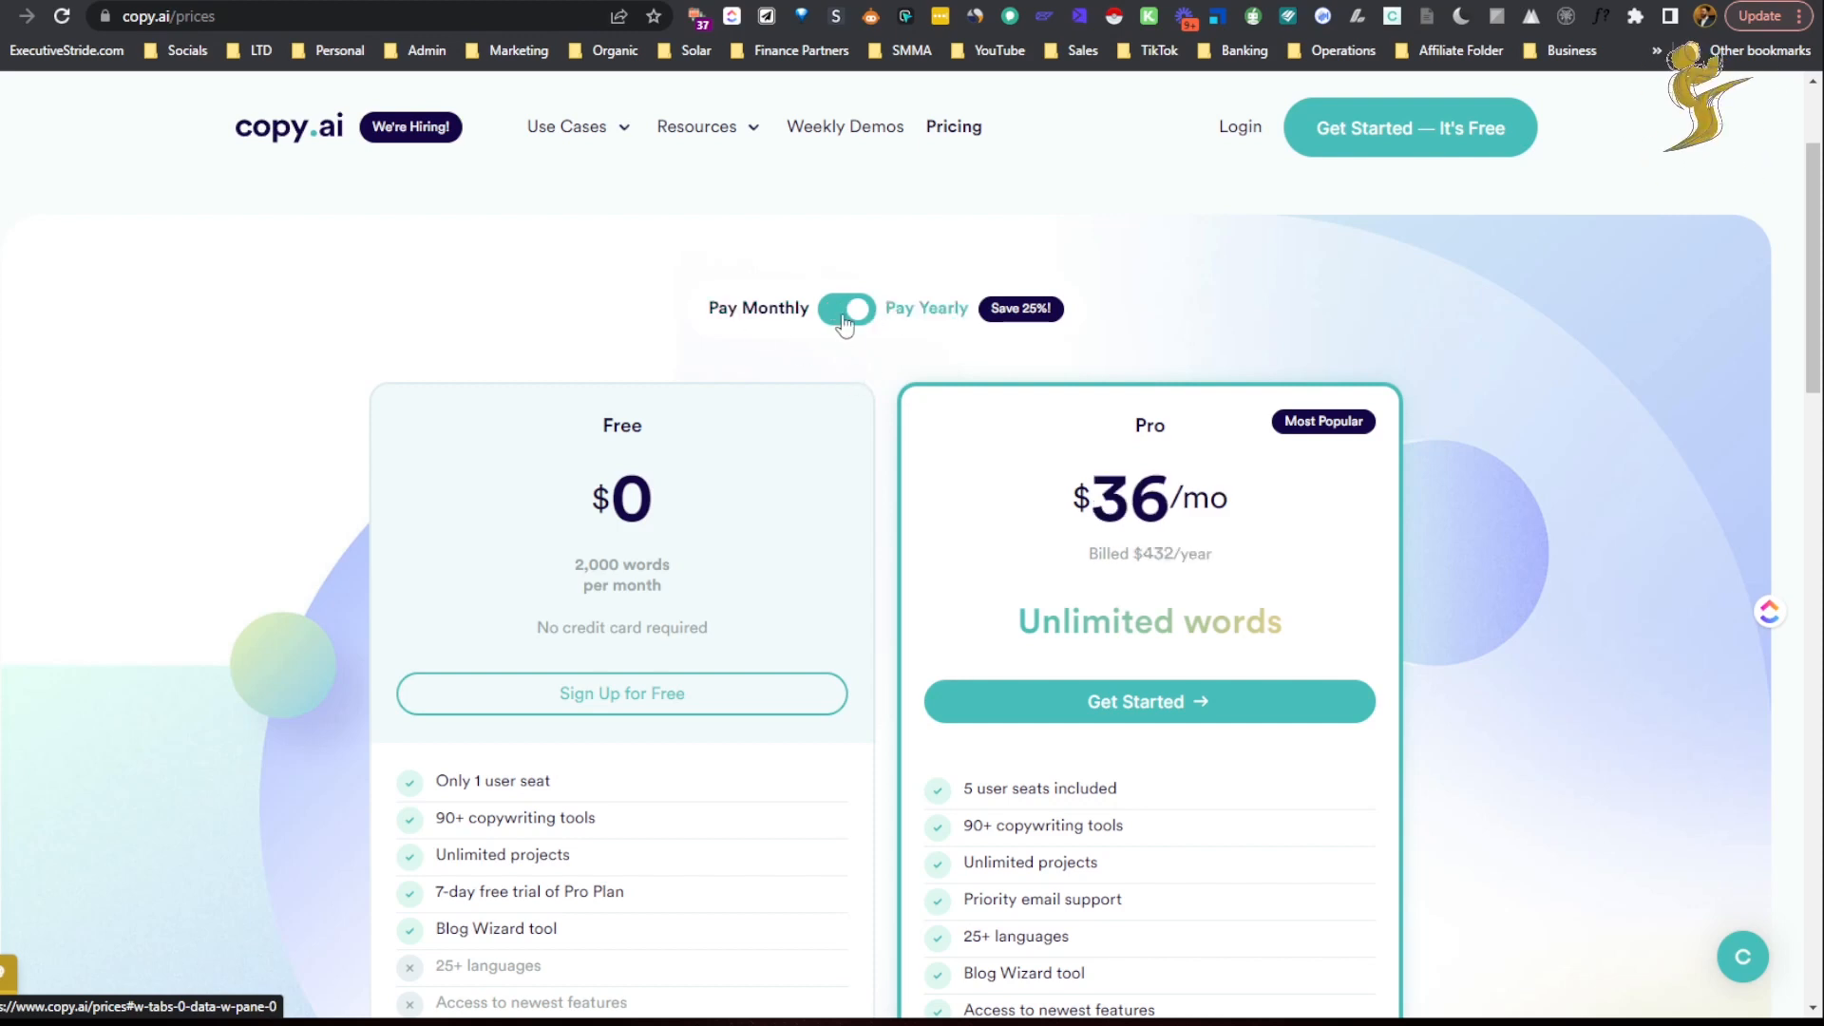
pyautogui.click(847, 308)
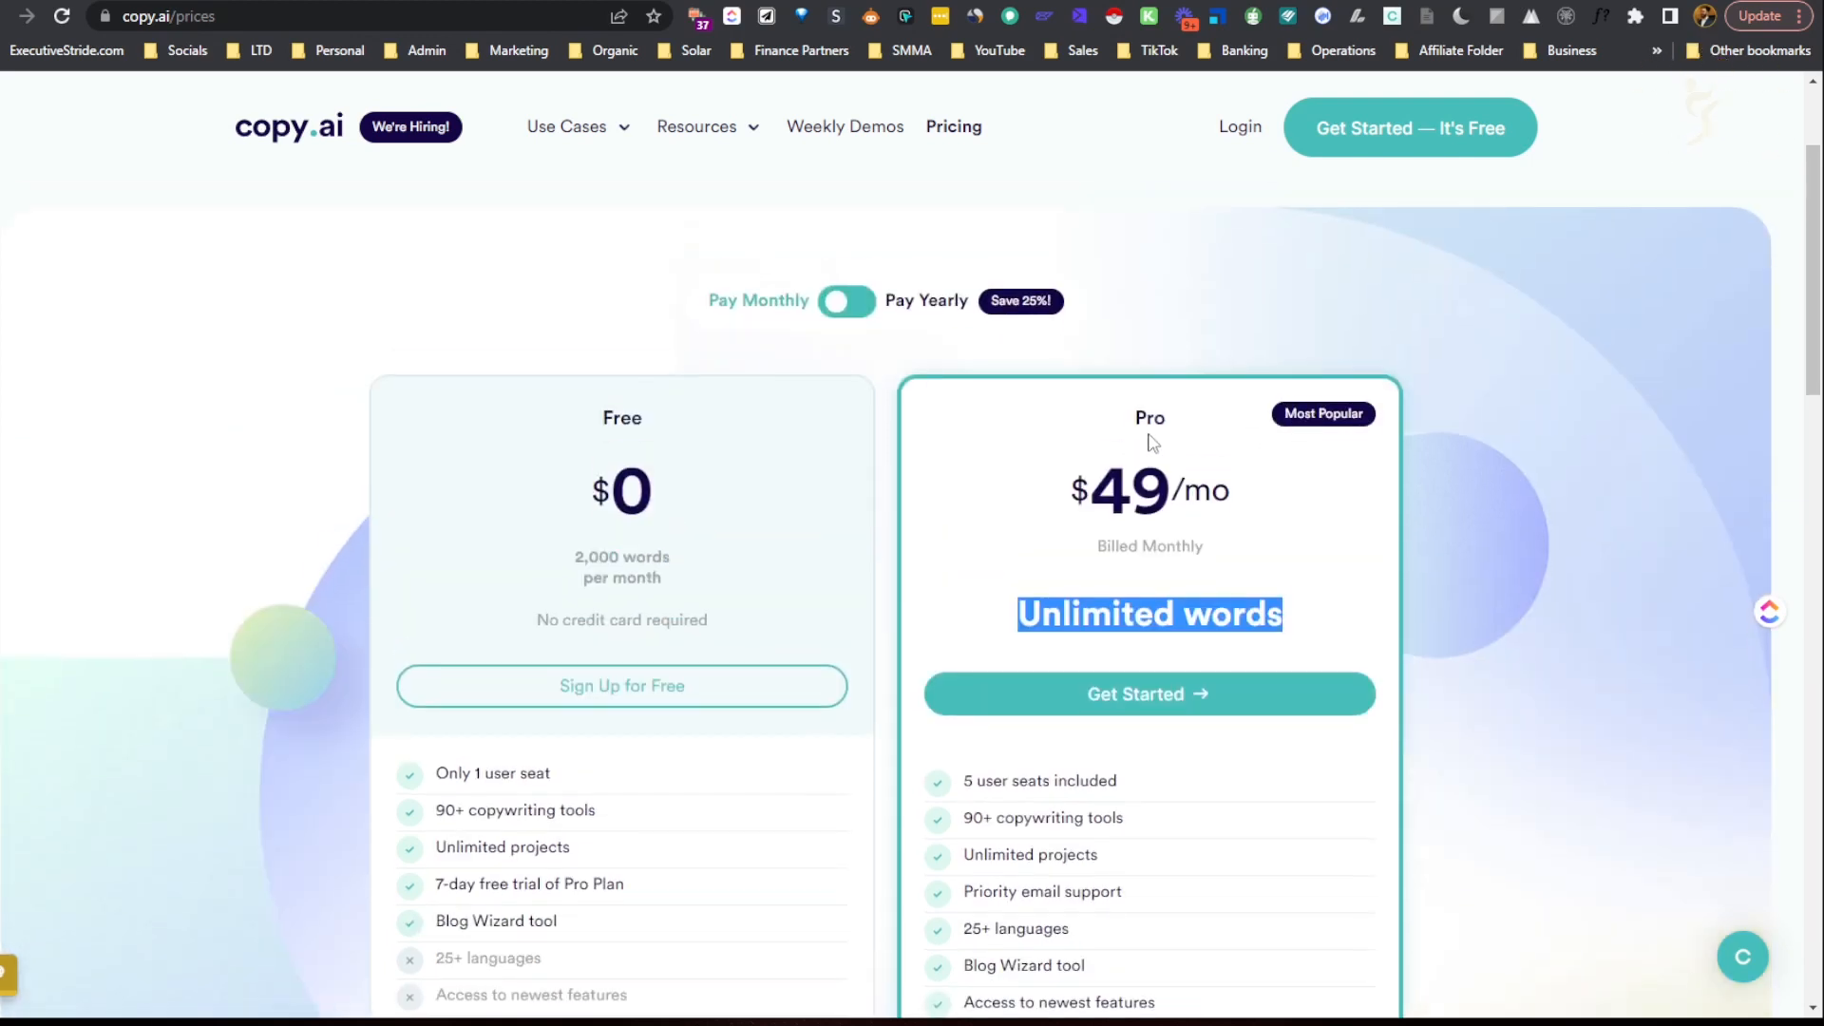
pyautogui.scroll(-3)
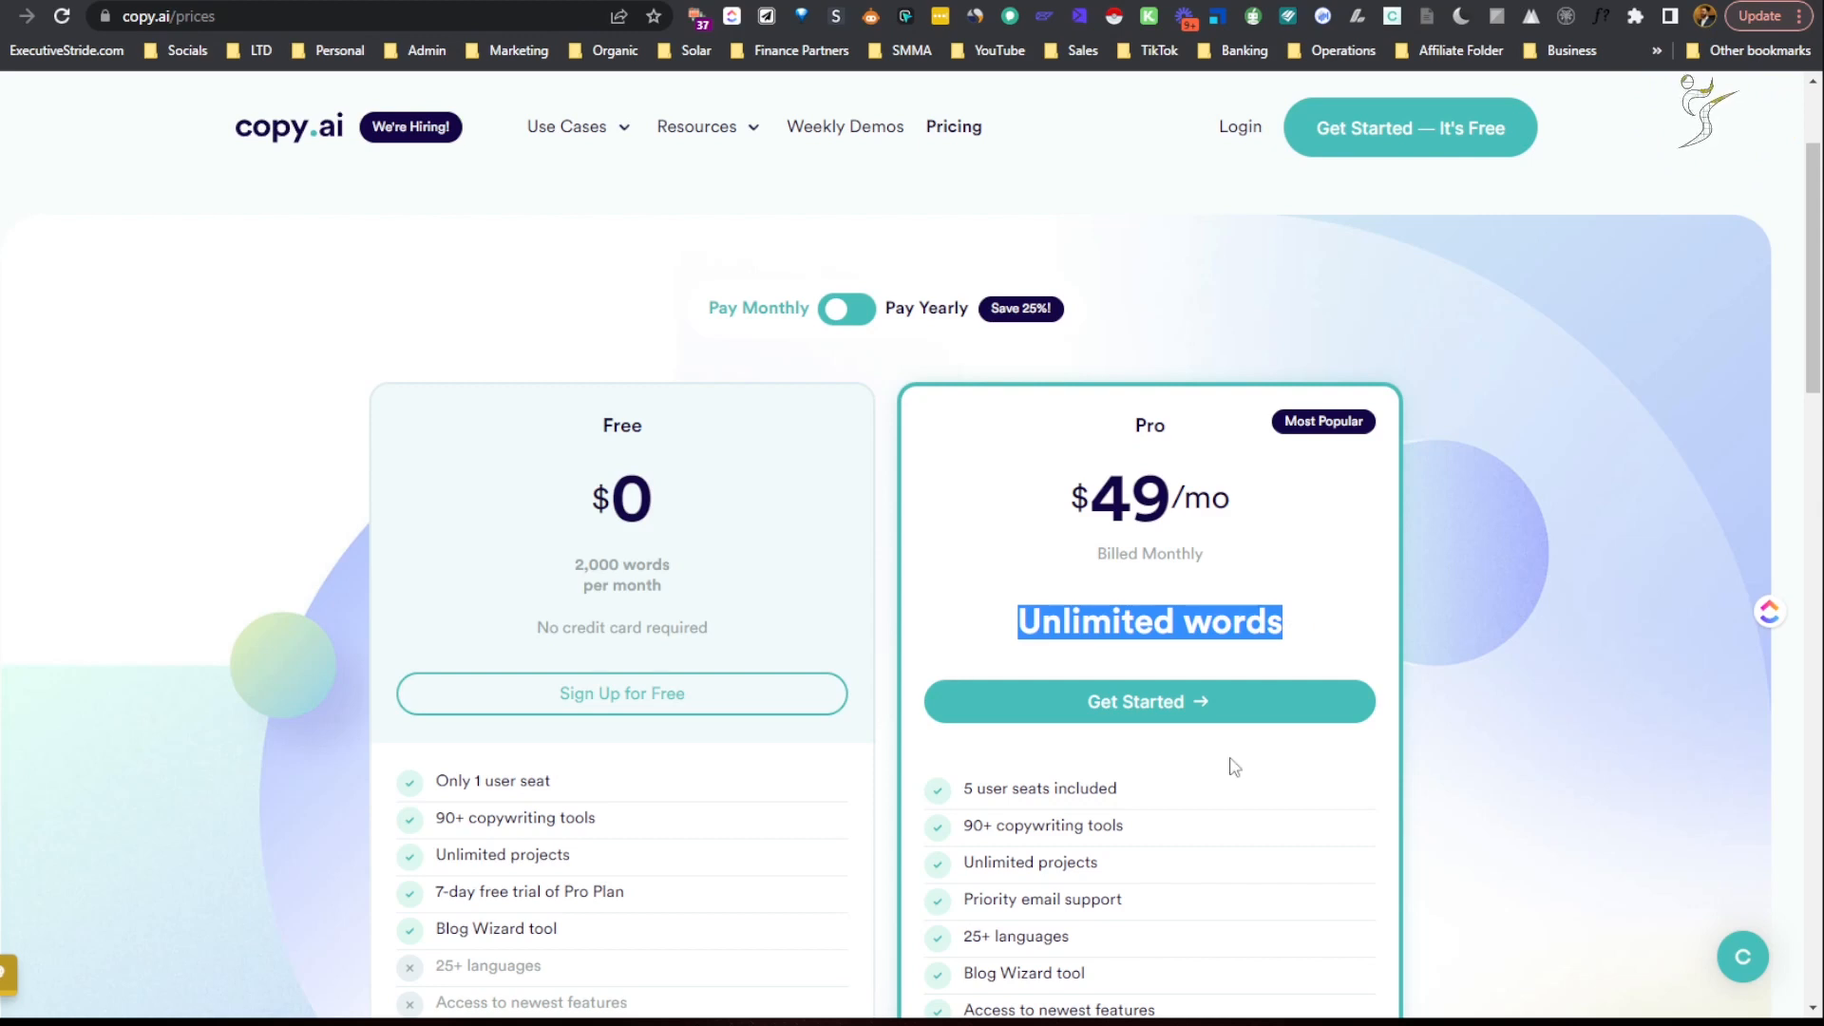
pyautogui.moveTo(1152, 625)
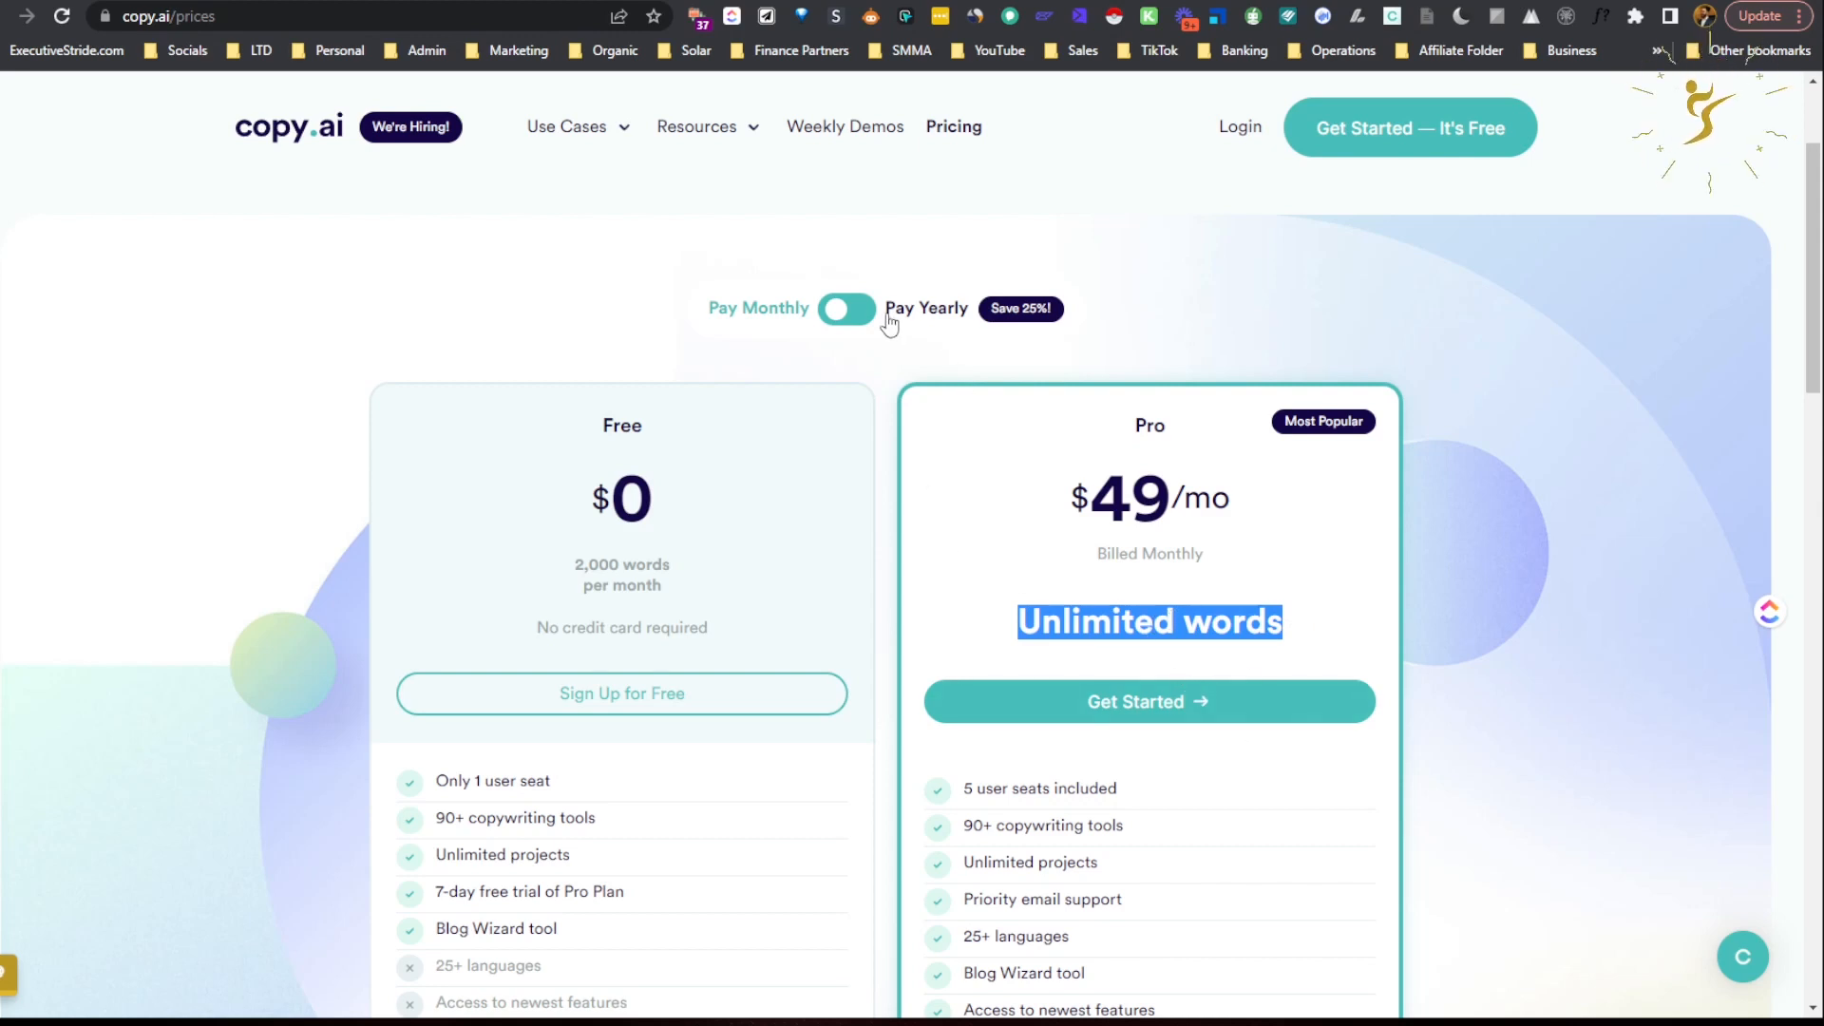
pyautogui.click(847, 308)
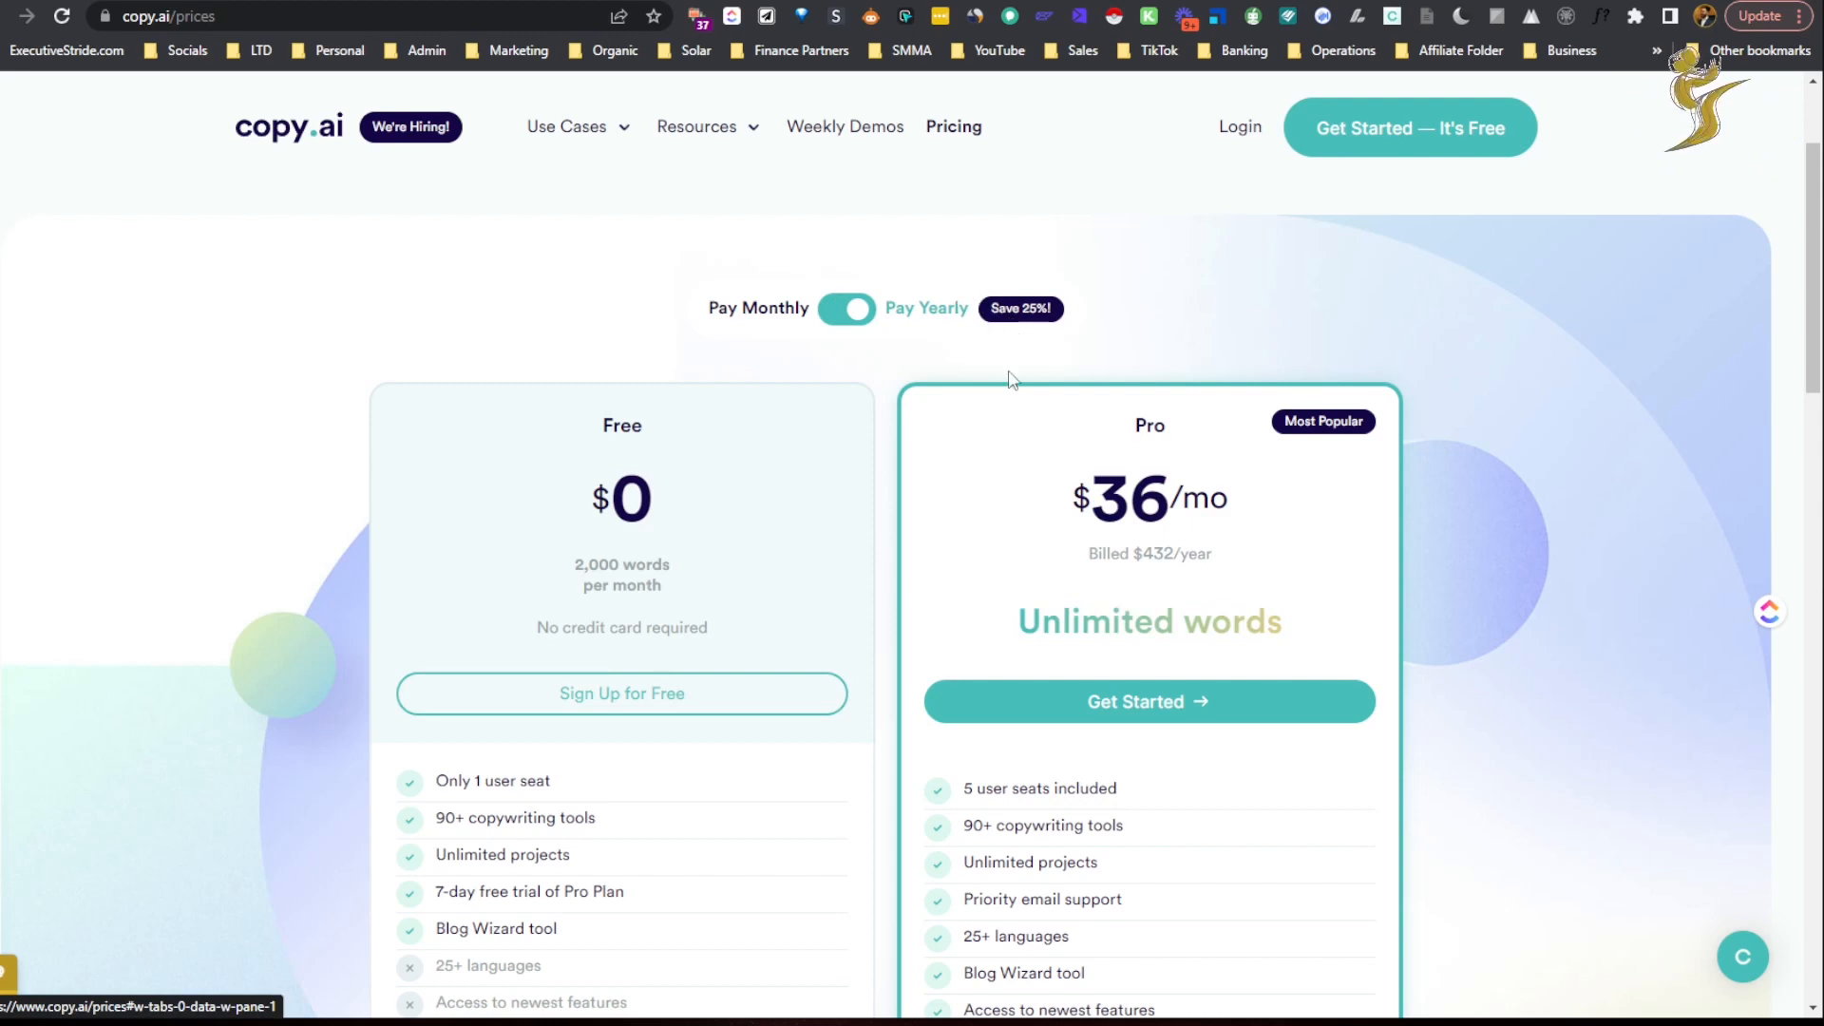
pyautogui.moveTo(1008, 477)
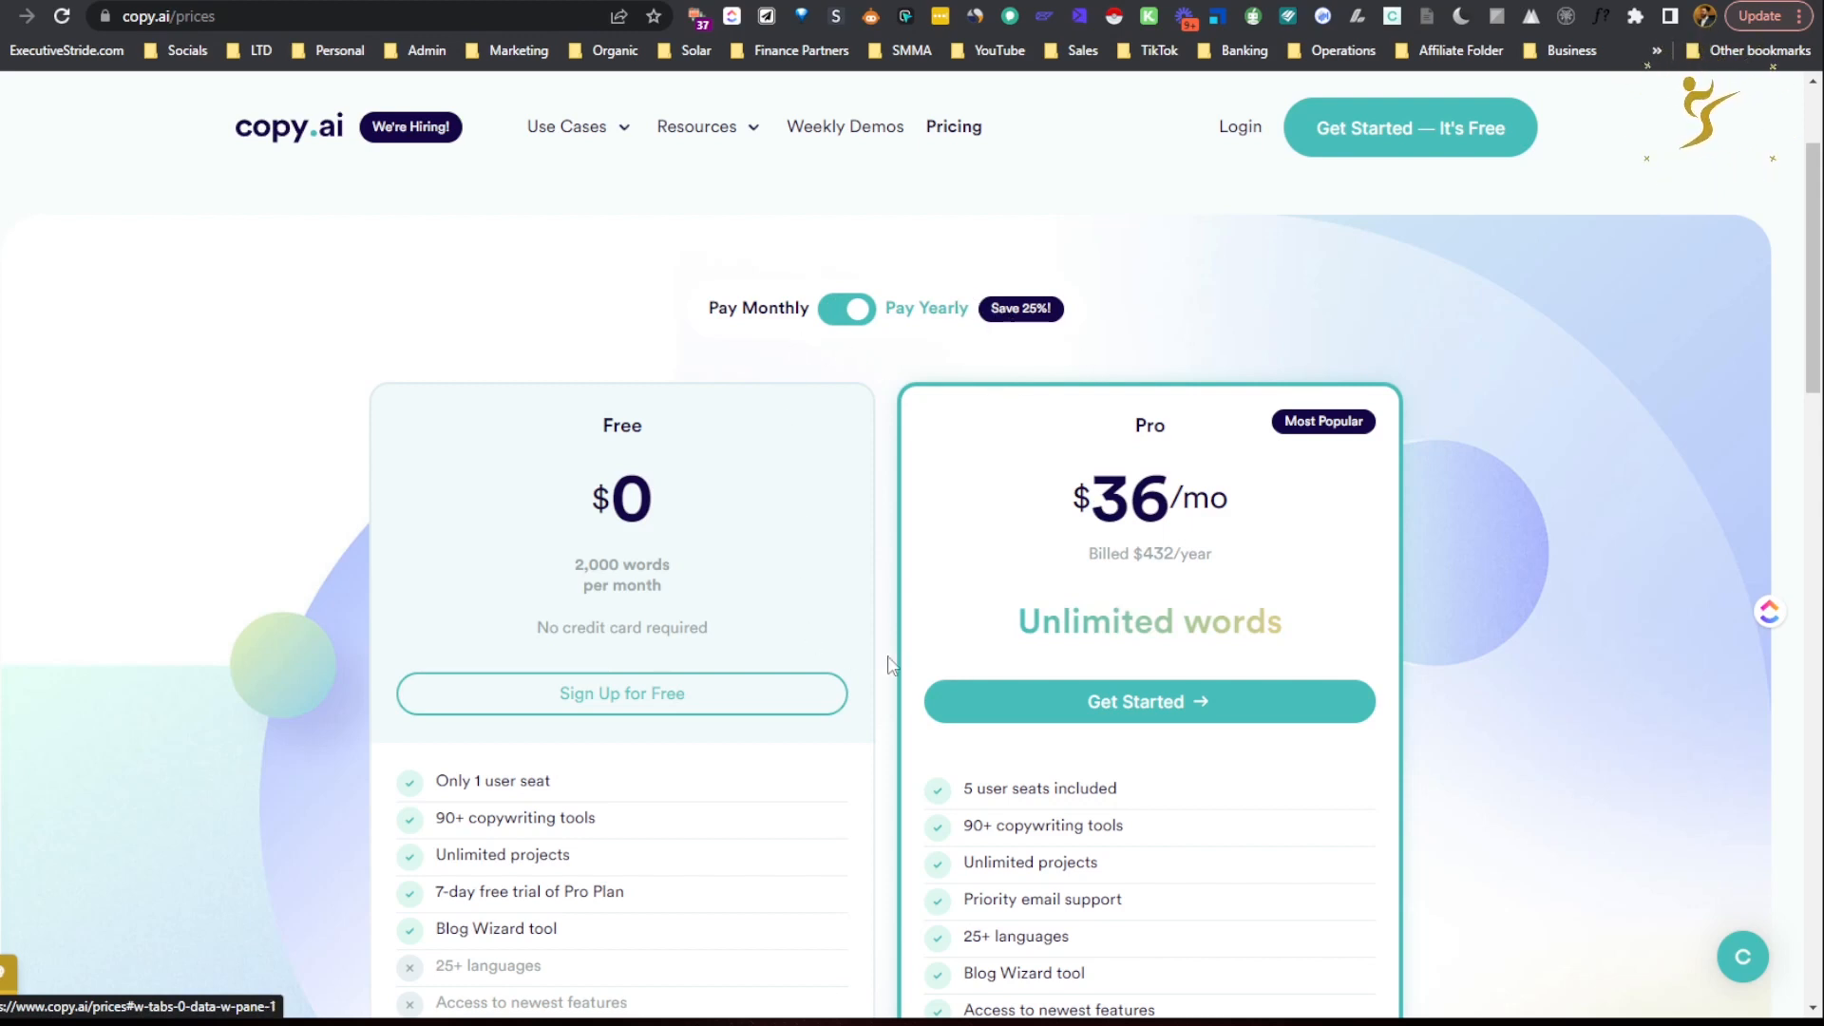
pyautogui.moveTo(729, 610)
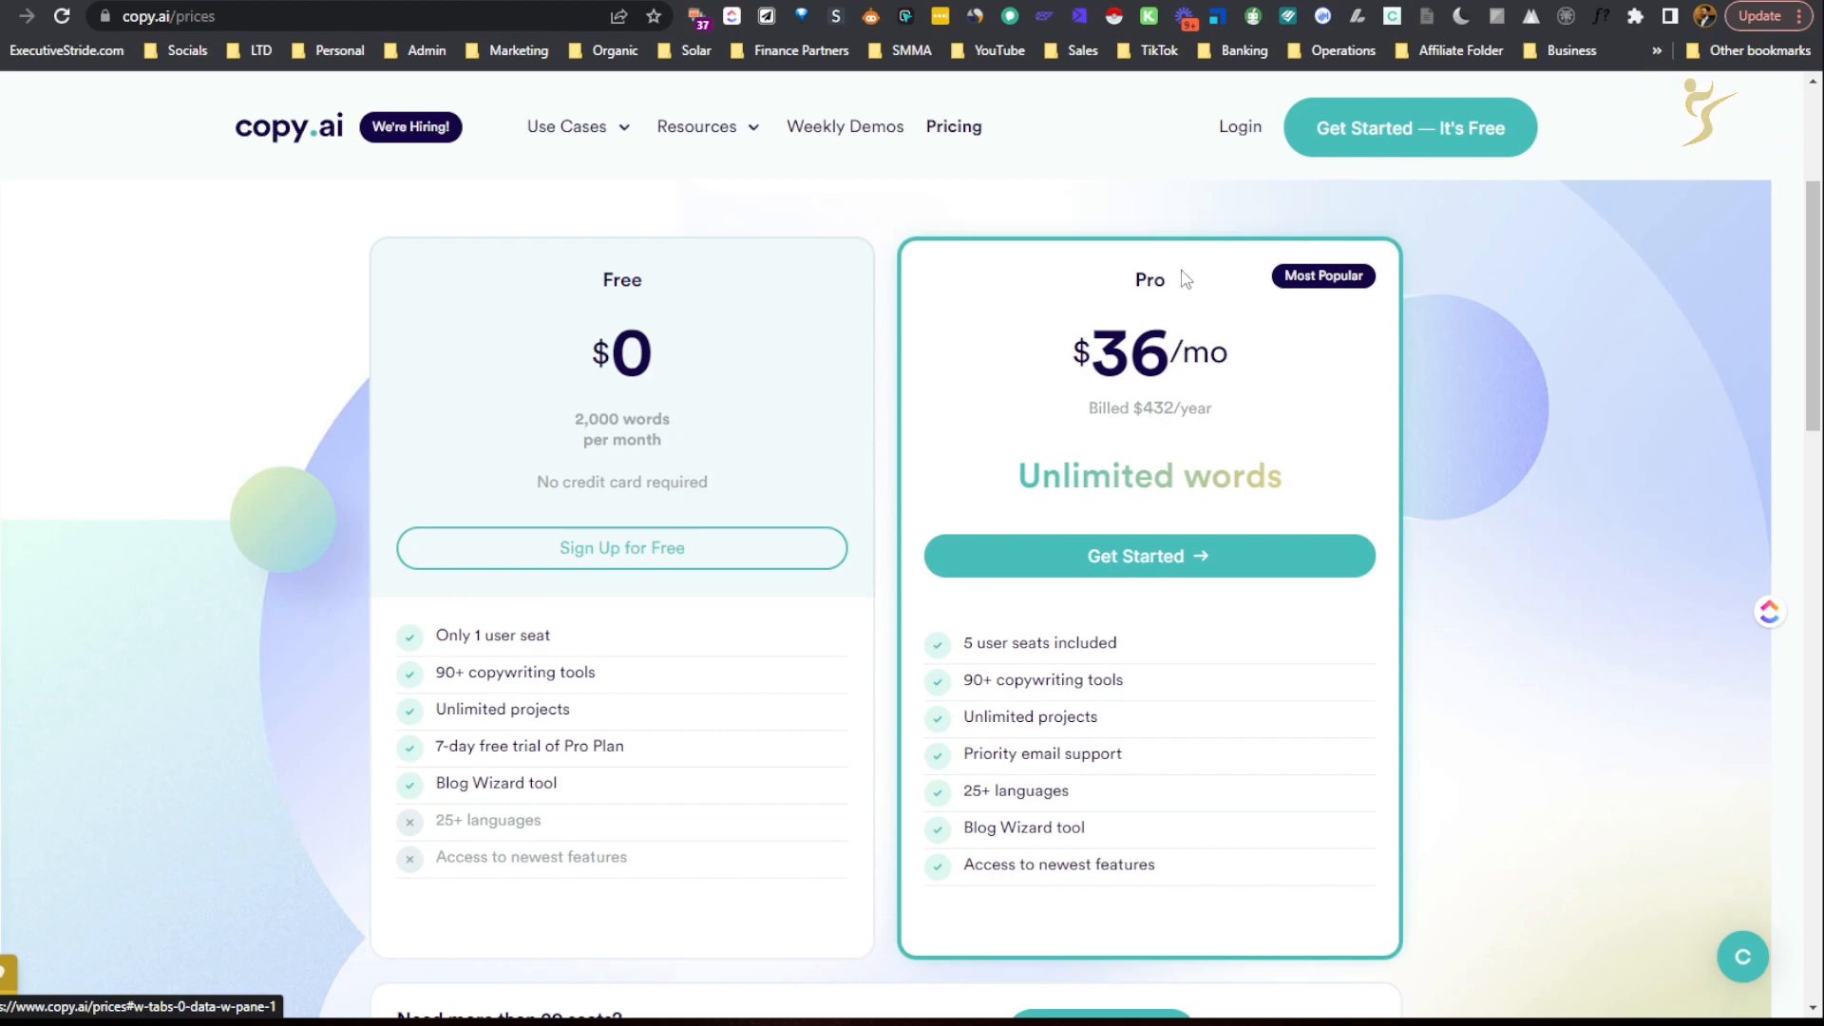
pyautogui.moveTo(1180, 285)
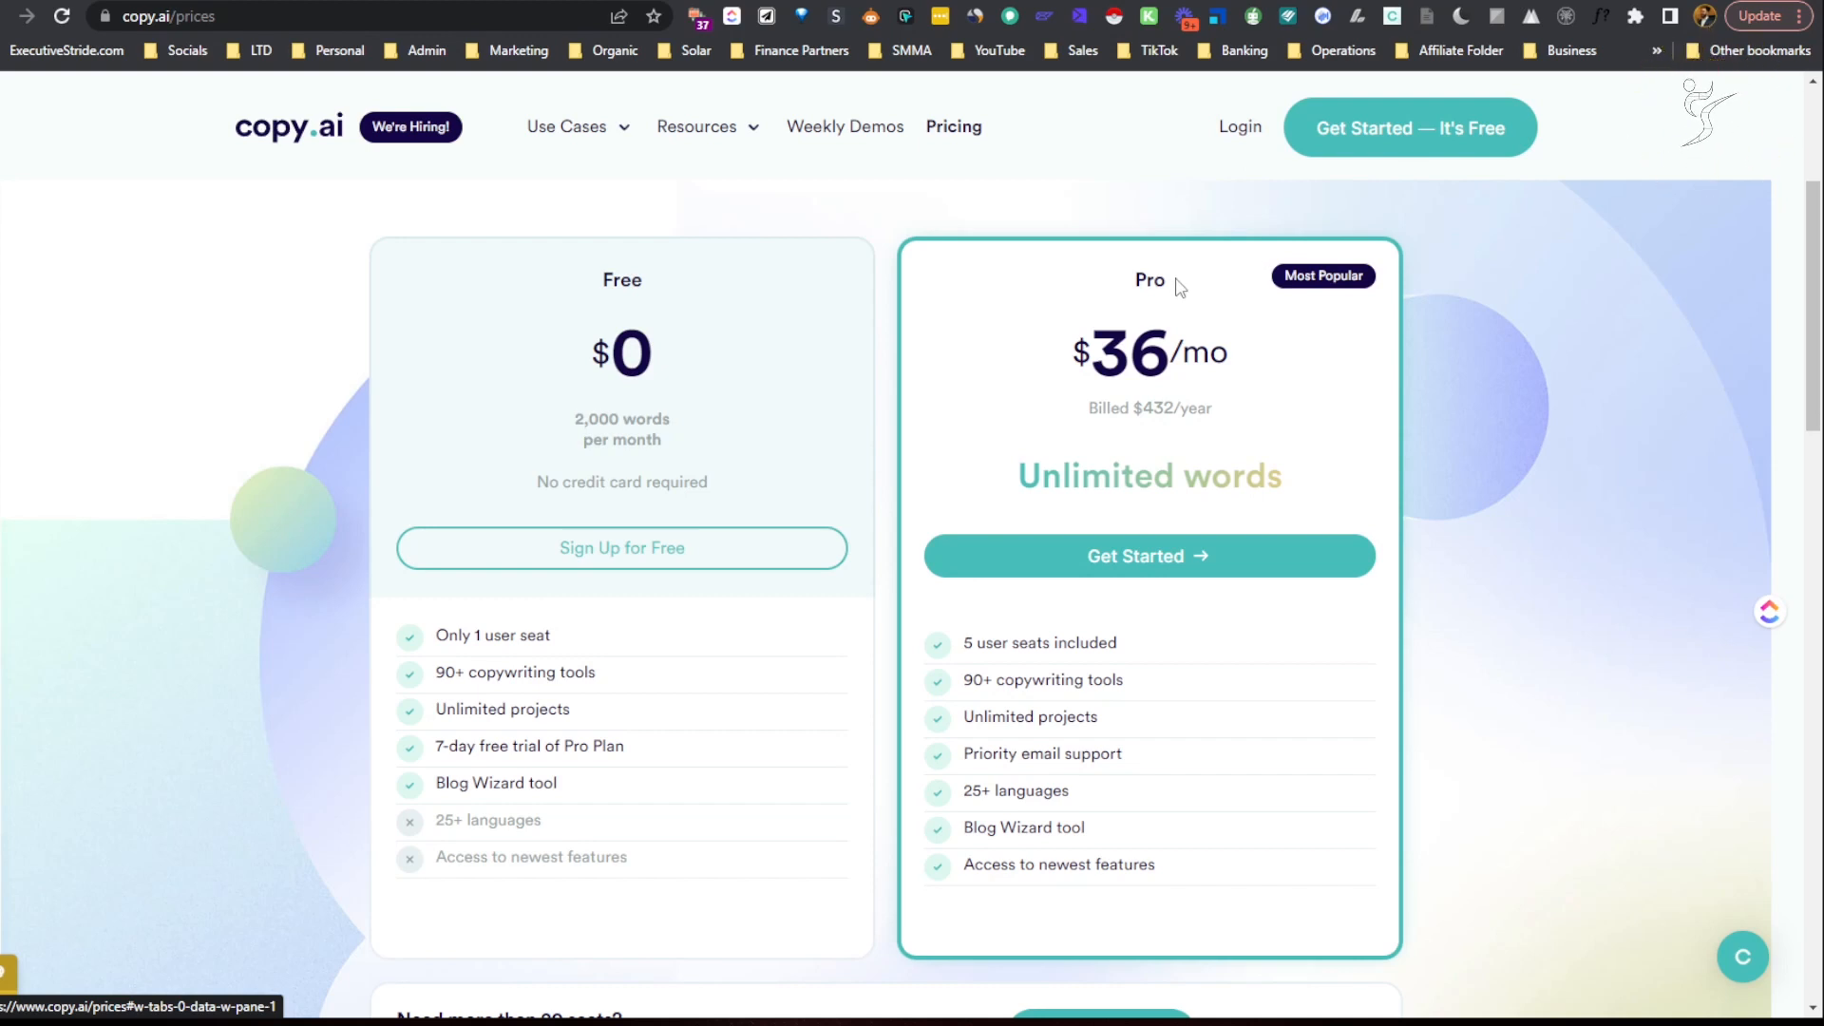
pyautogui.moveTo(992, 477)
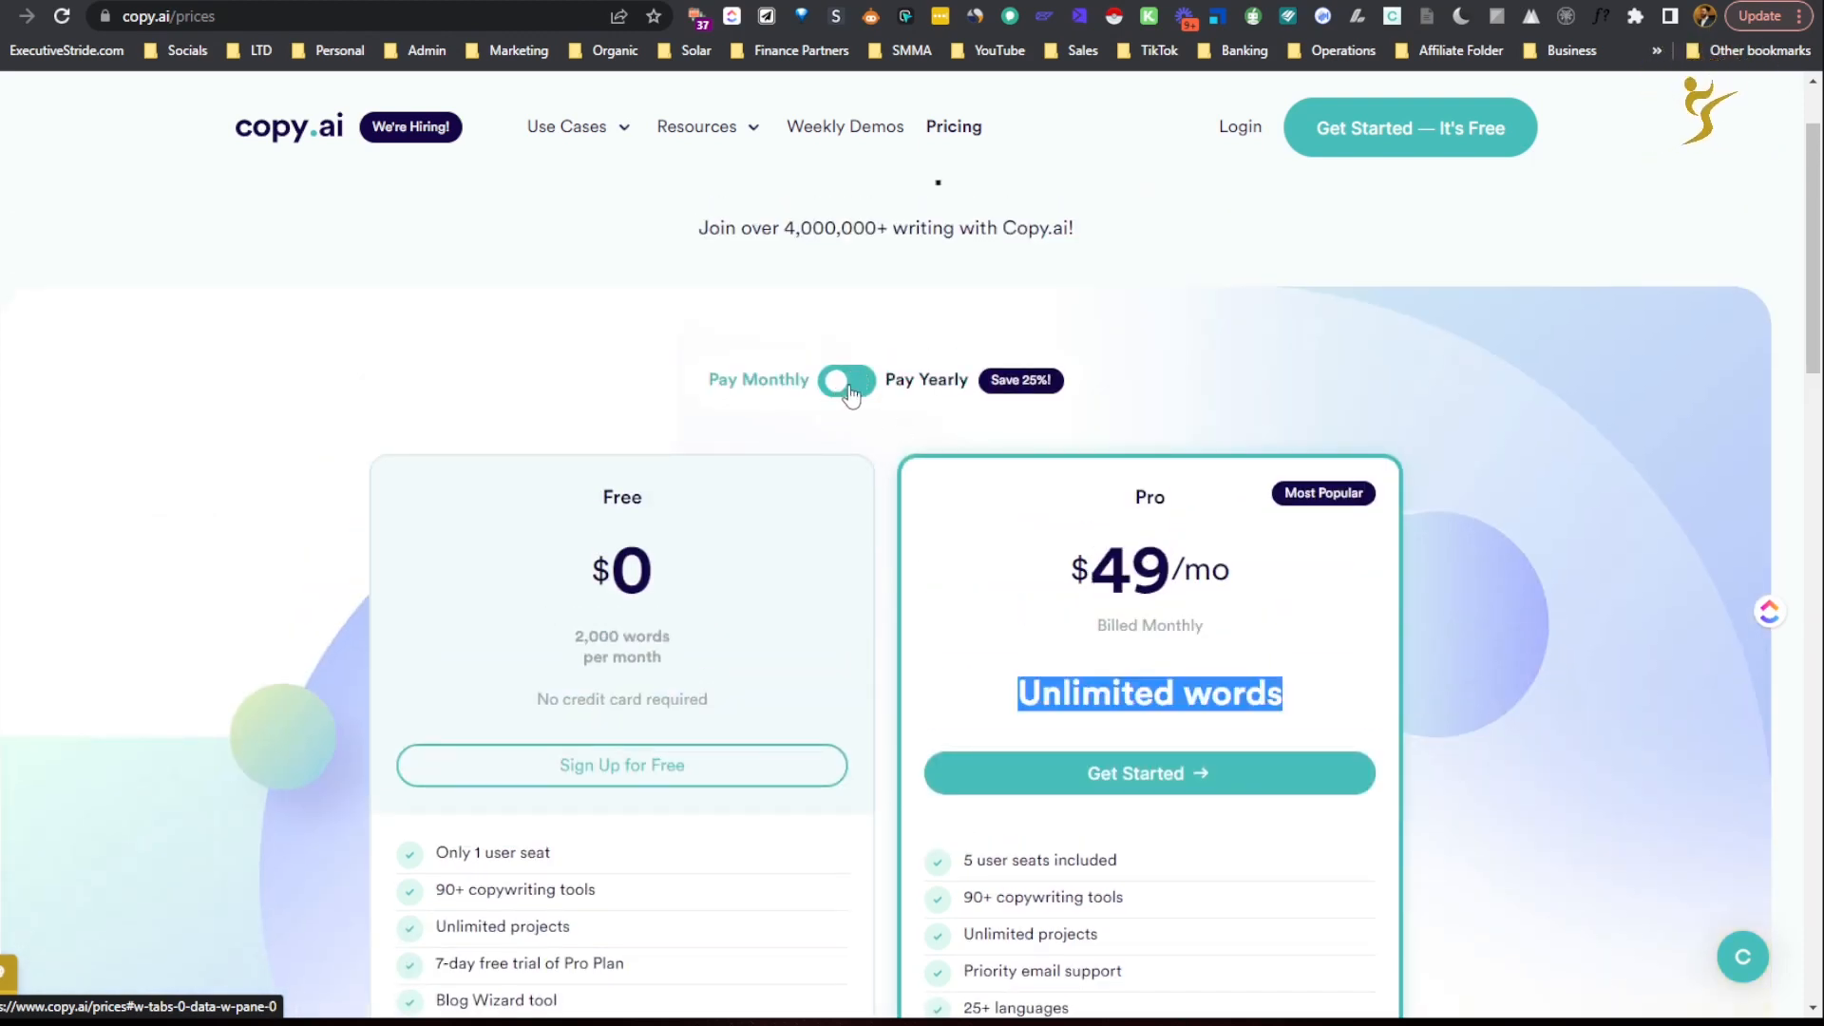
pyautogui.click(847, 380)
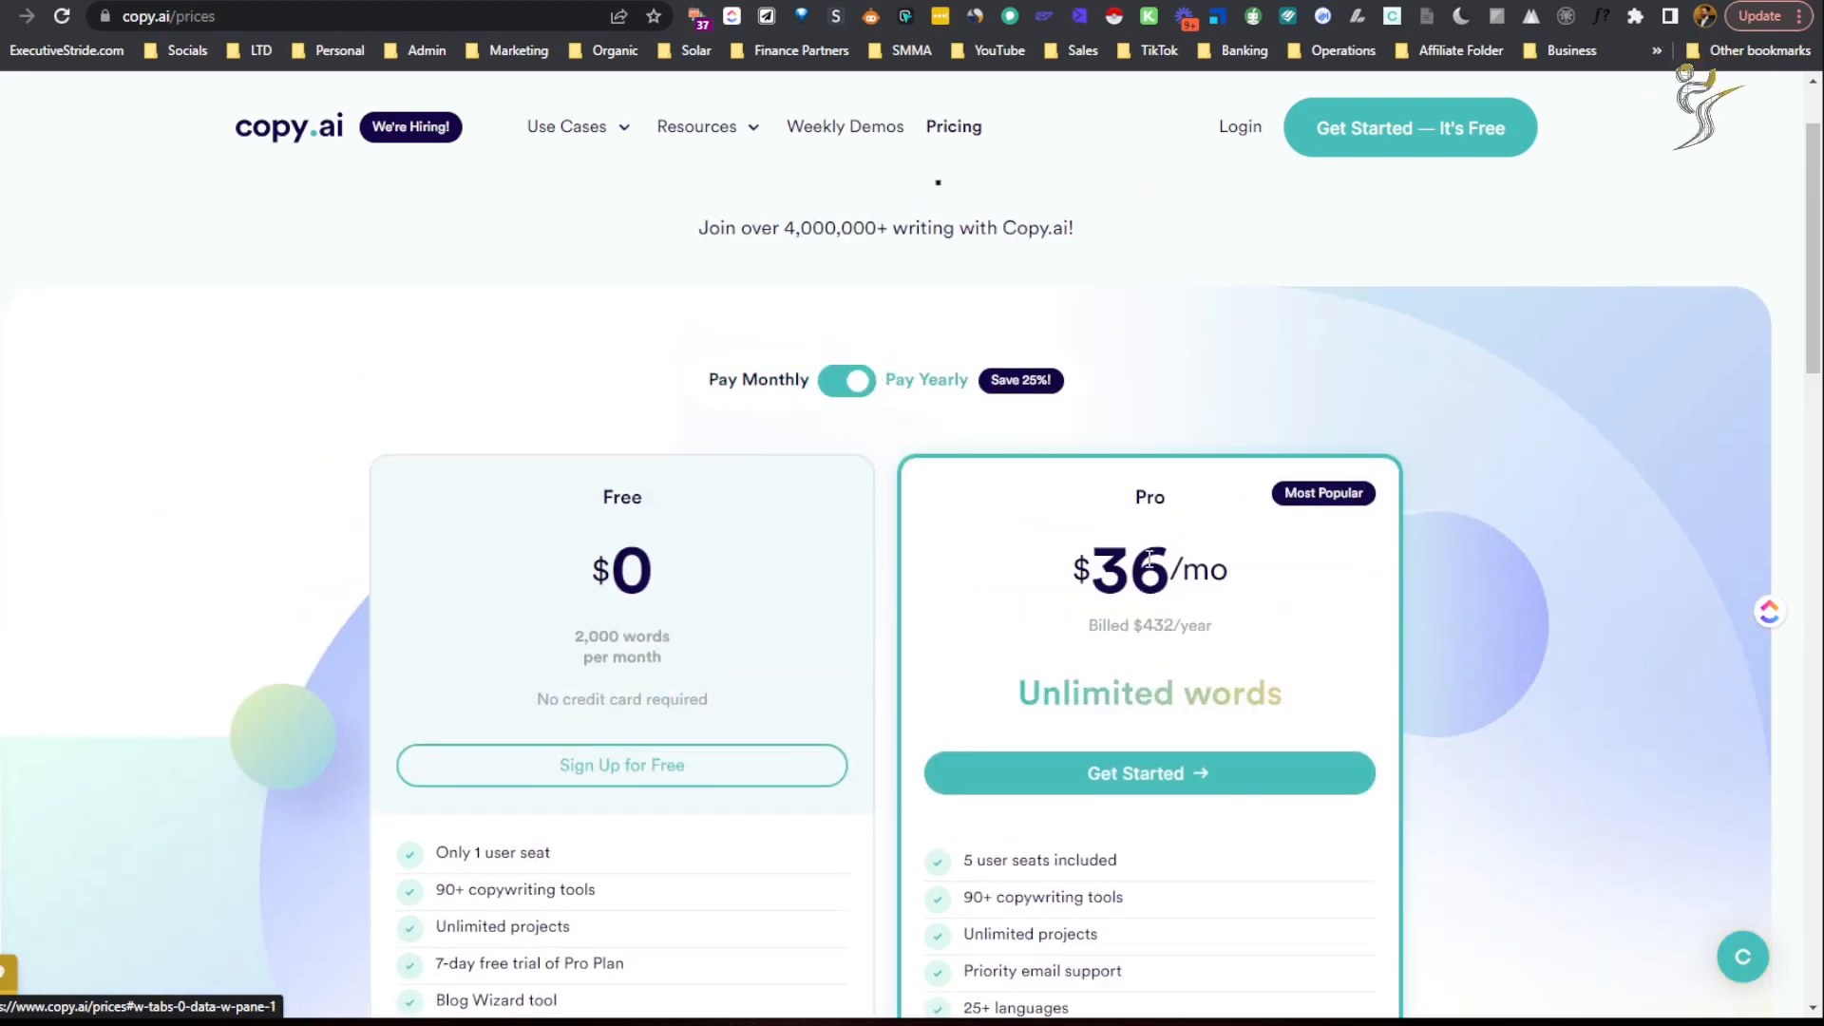
pyautogui.click(847, 380)
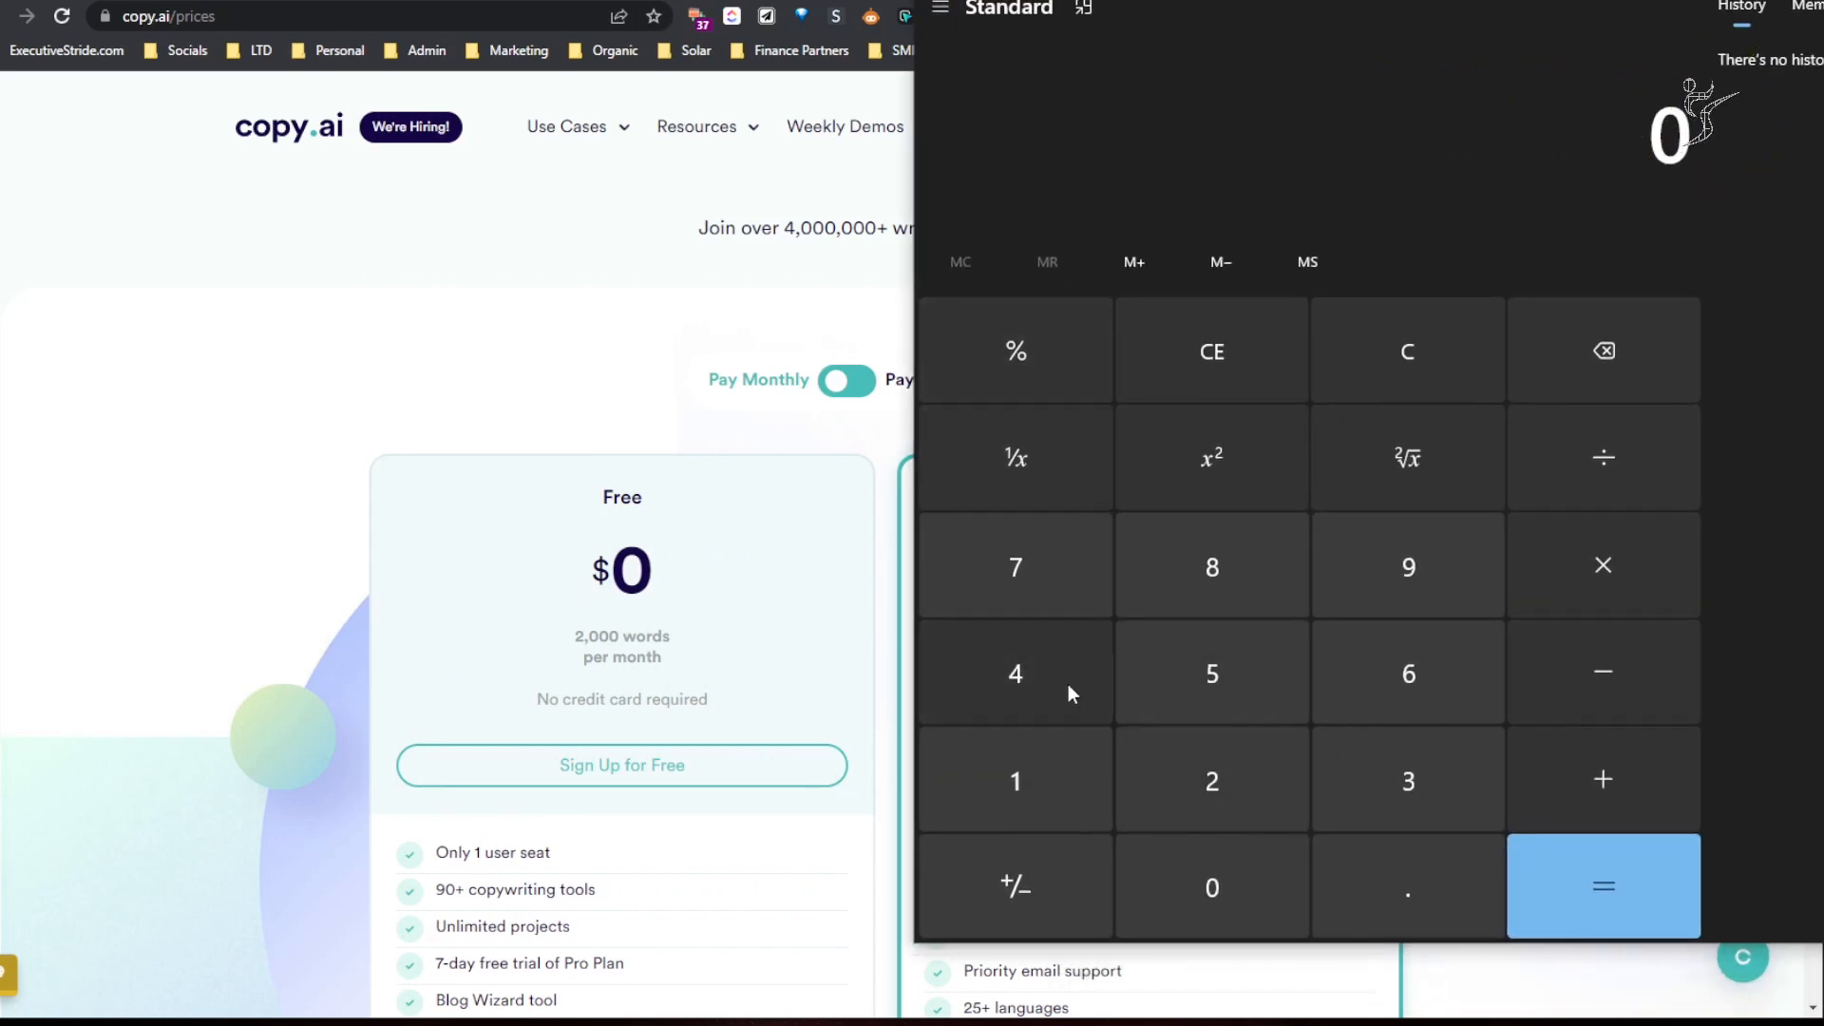
# Work out 49×12=588 in Calculator as the Pro plan's yearly cost at monthly billing.
pyautogui.click(1407, 566)
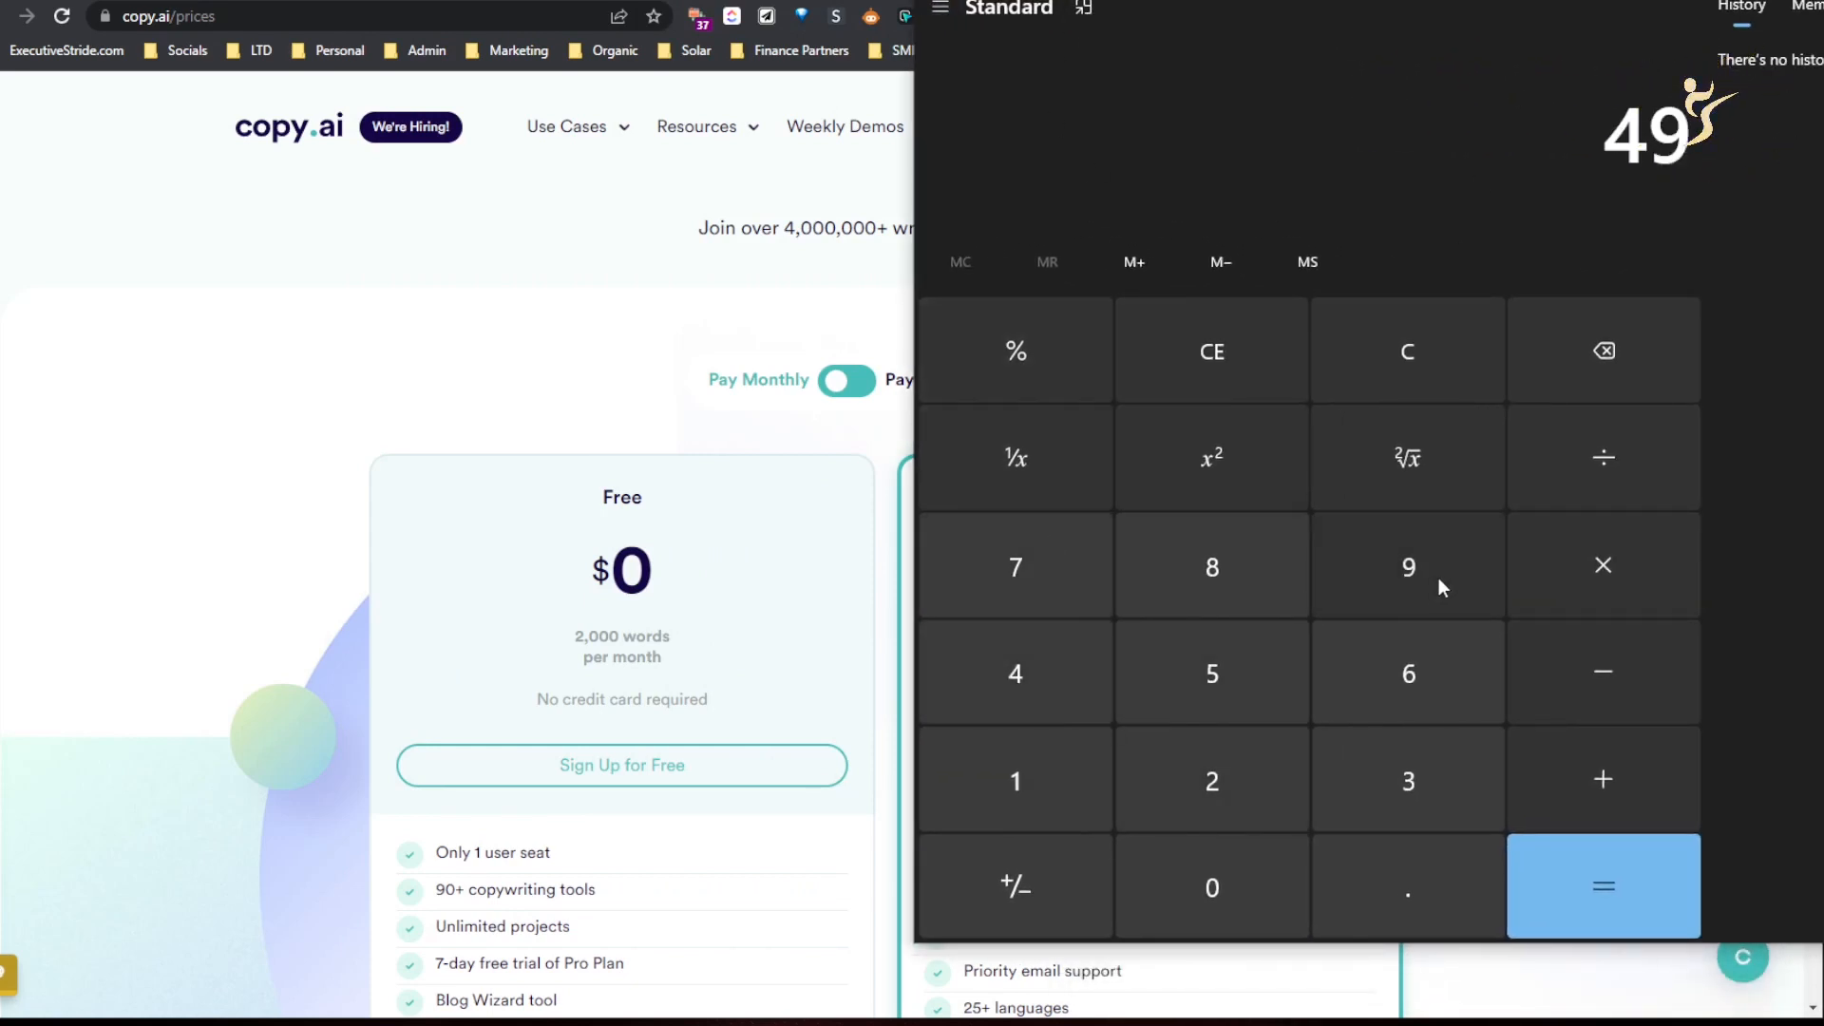
pyautogui.click(1601, 886)
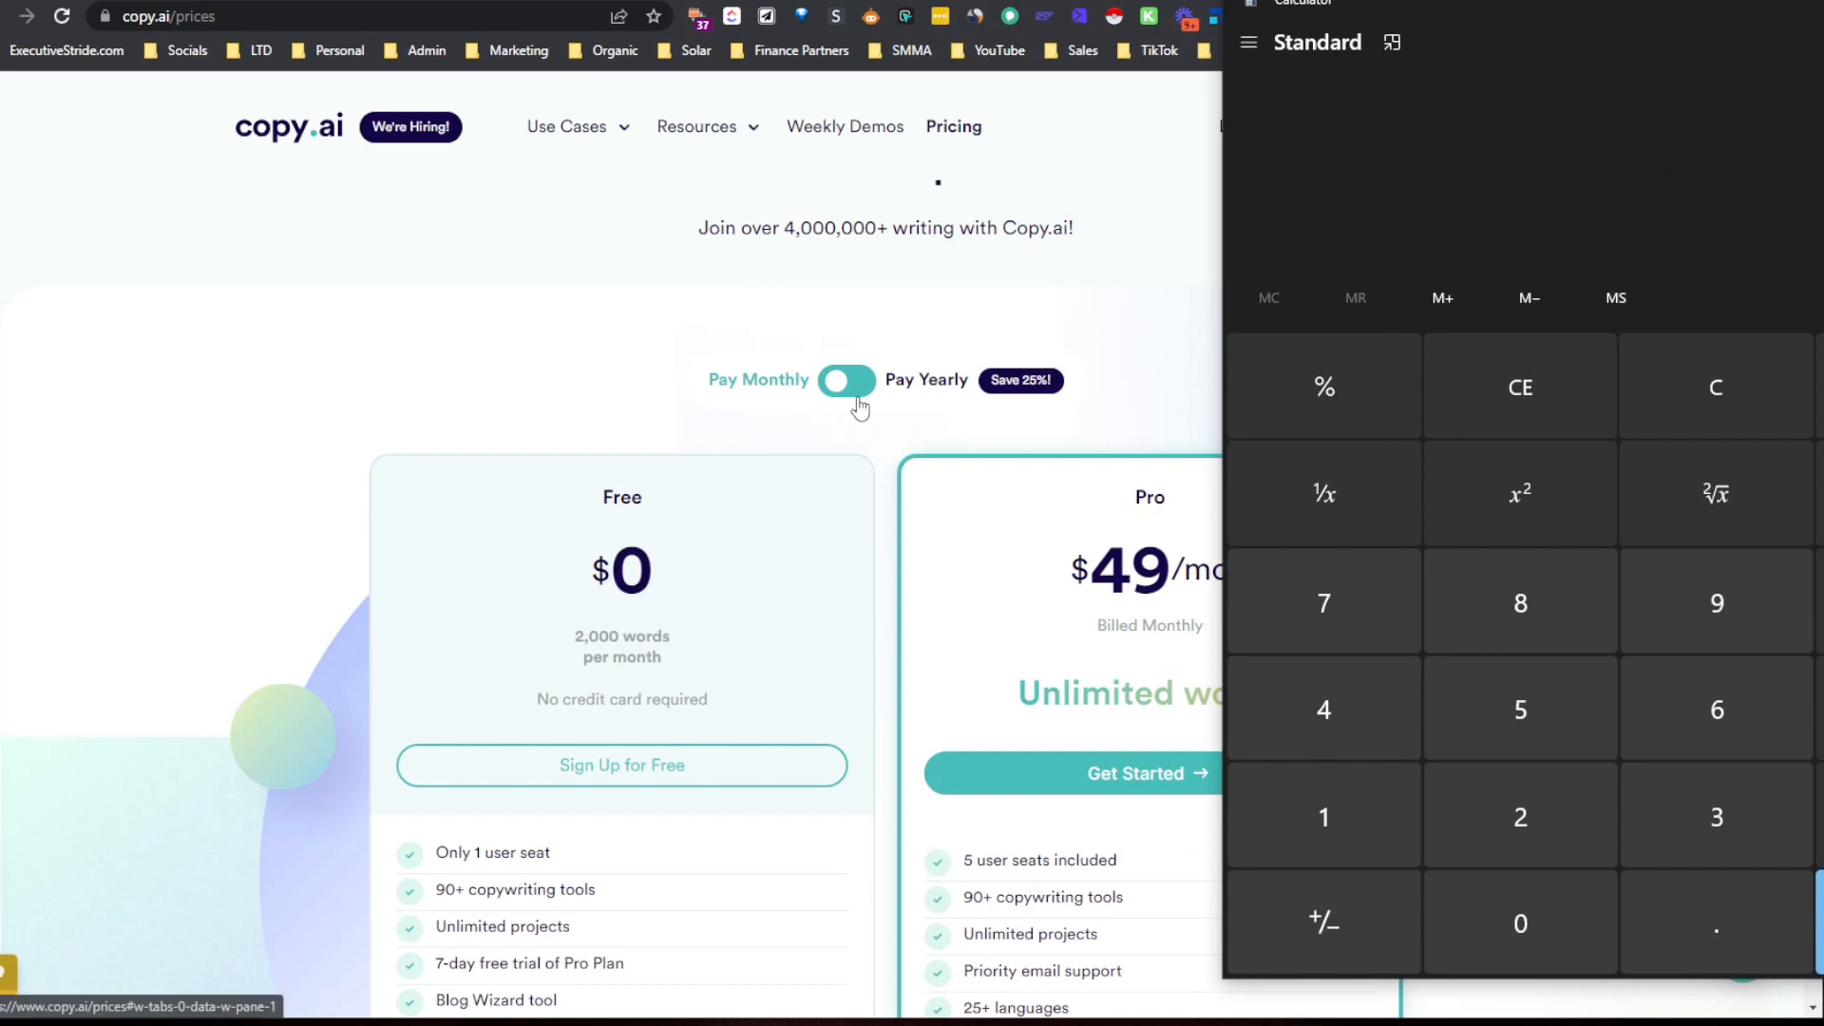
pyautogui.click(847, 380)
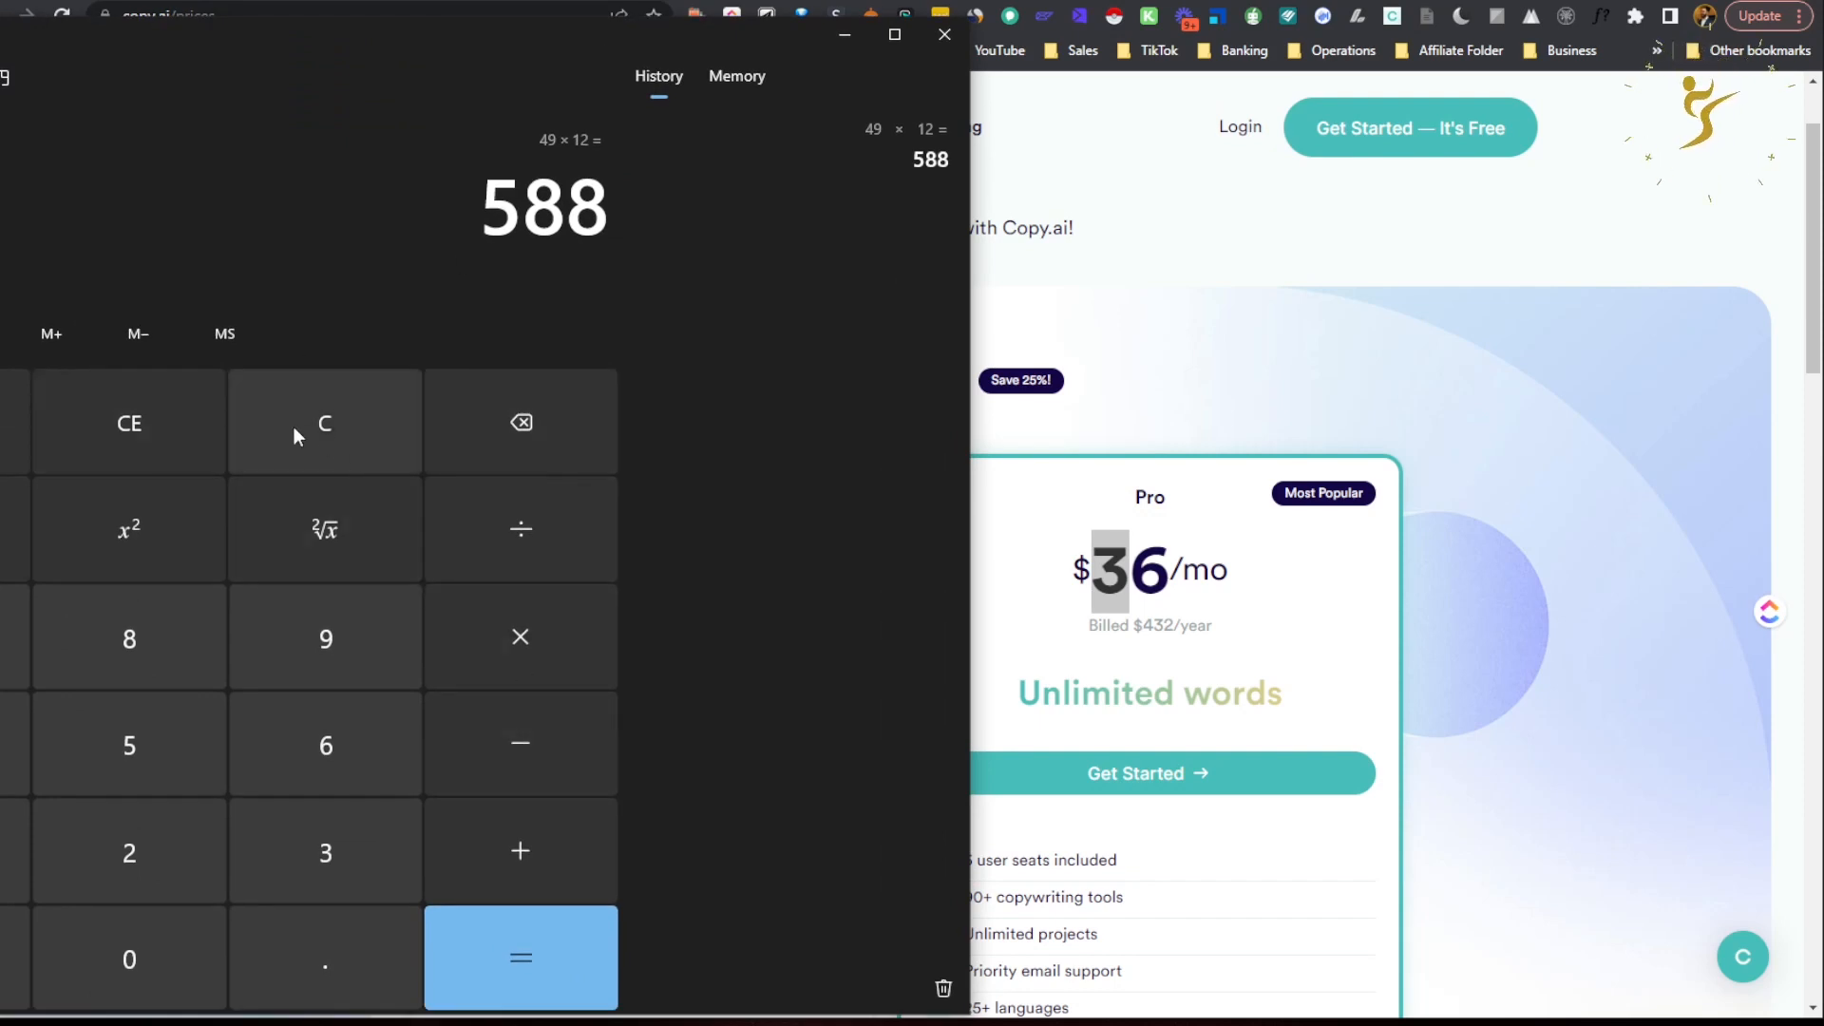
# Compute 588−432=156 as the yearly saving, then close Calculator back to the pricing page.
pyautogui.click(325, 422)
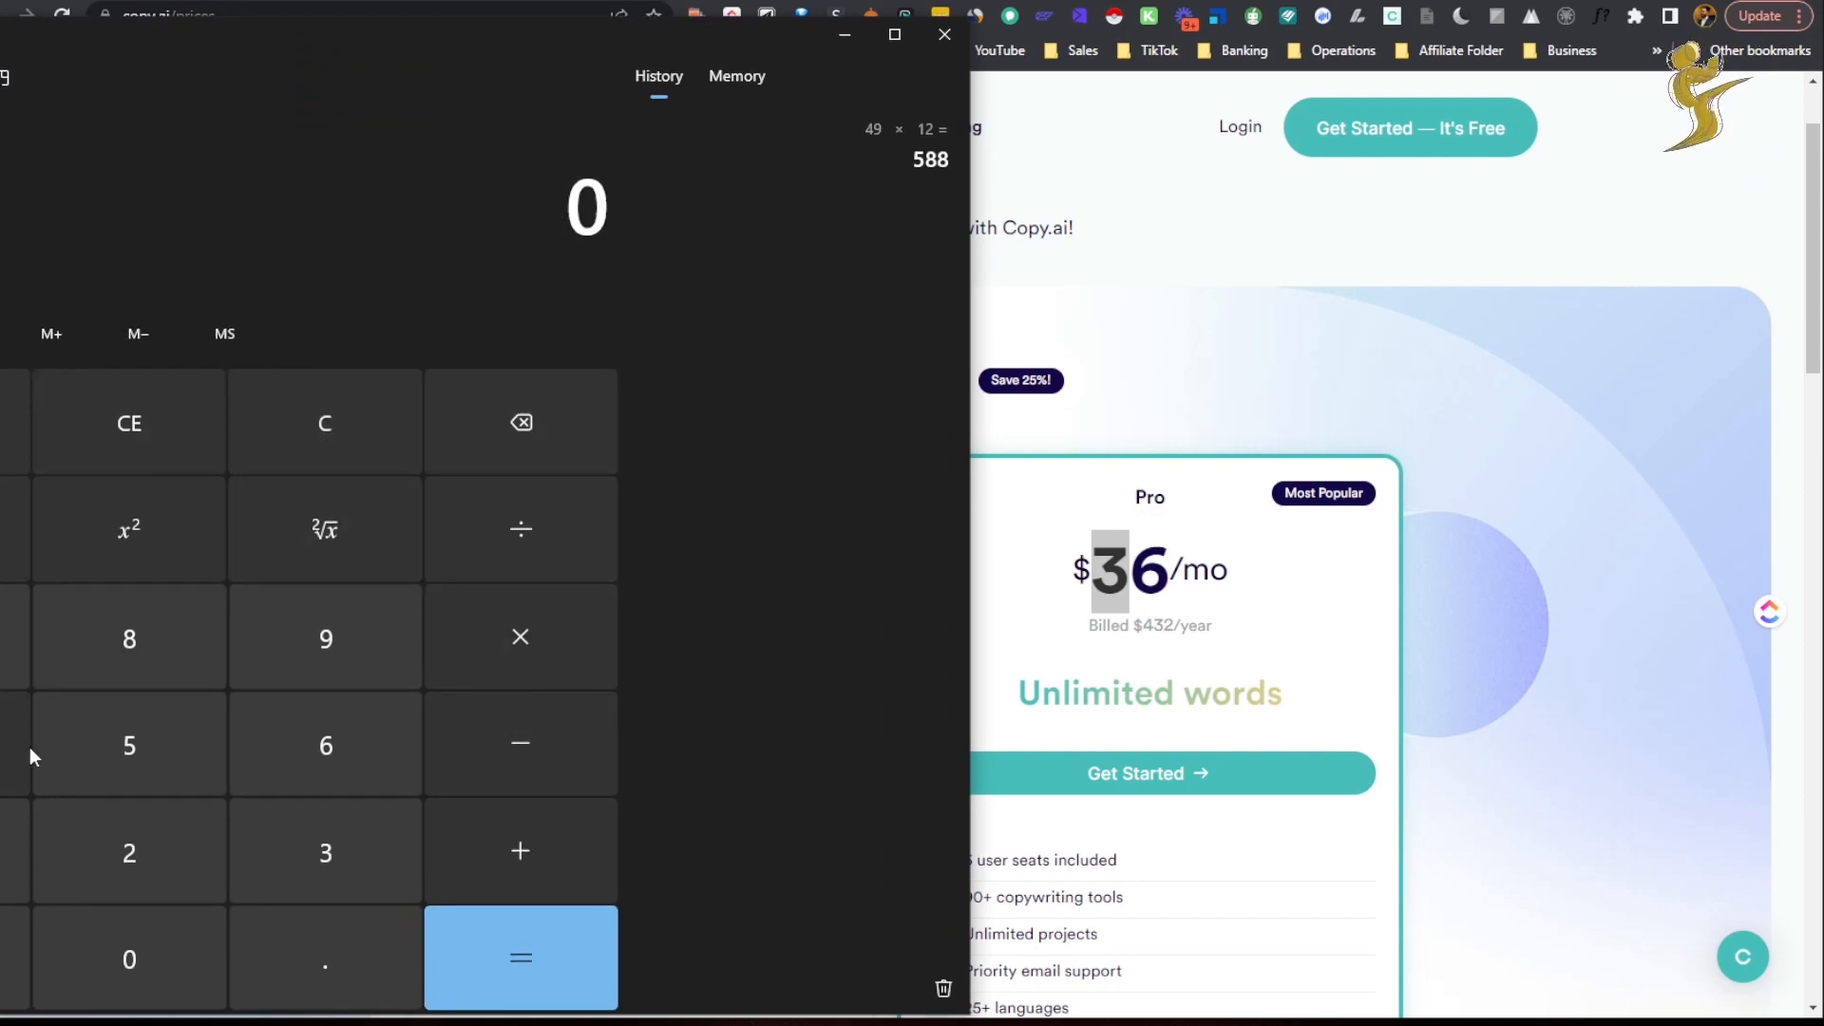
pyautogui.click(129, 745)
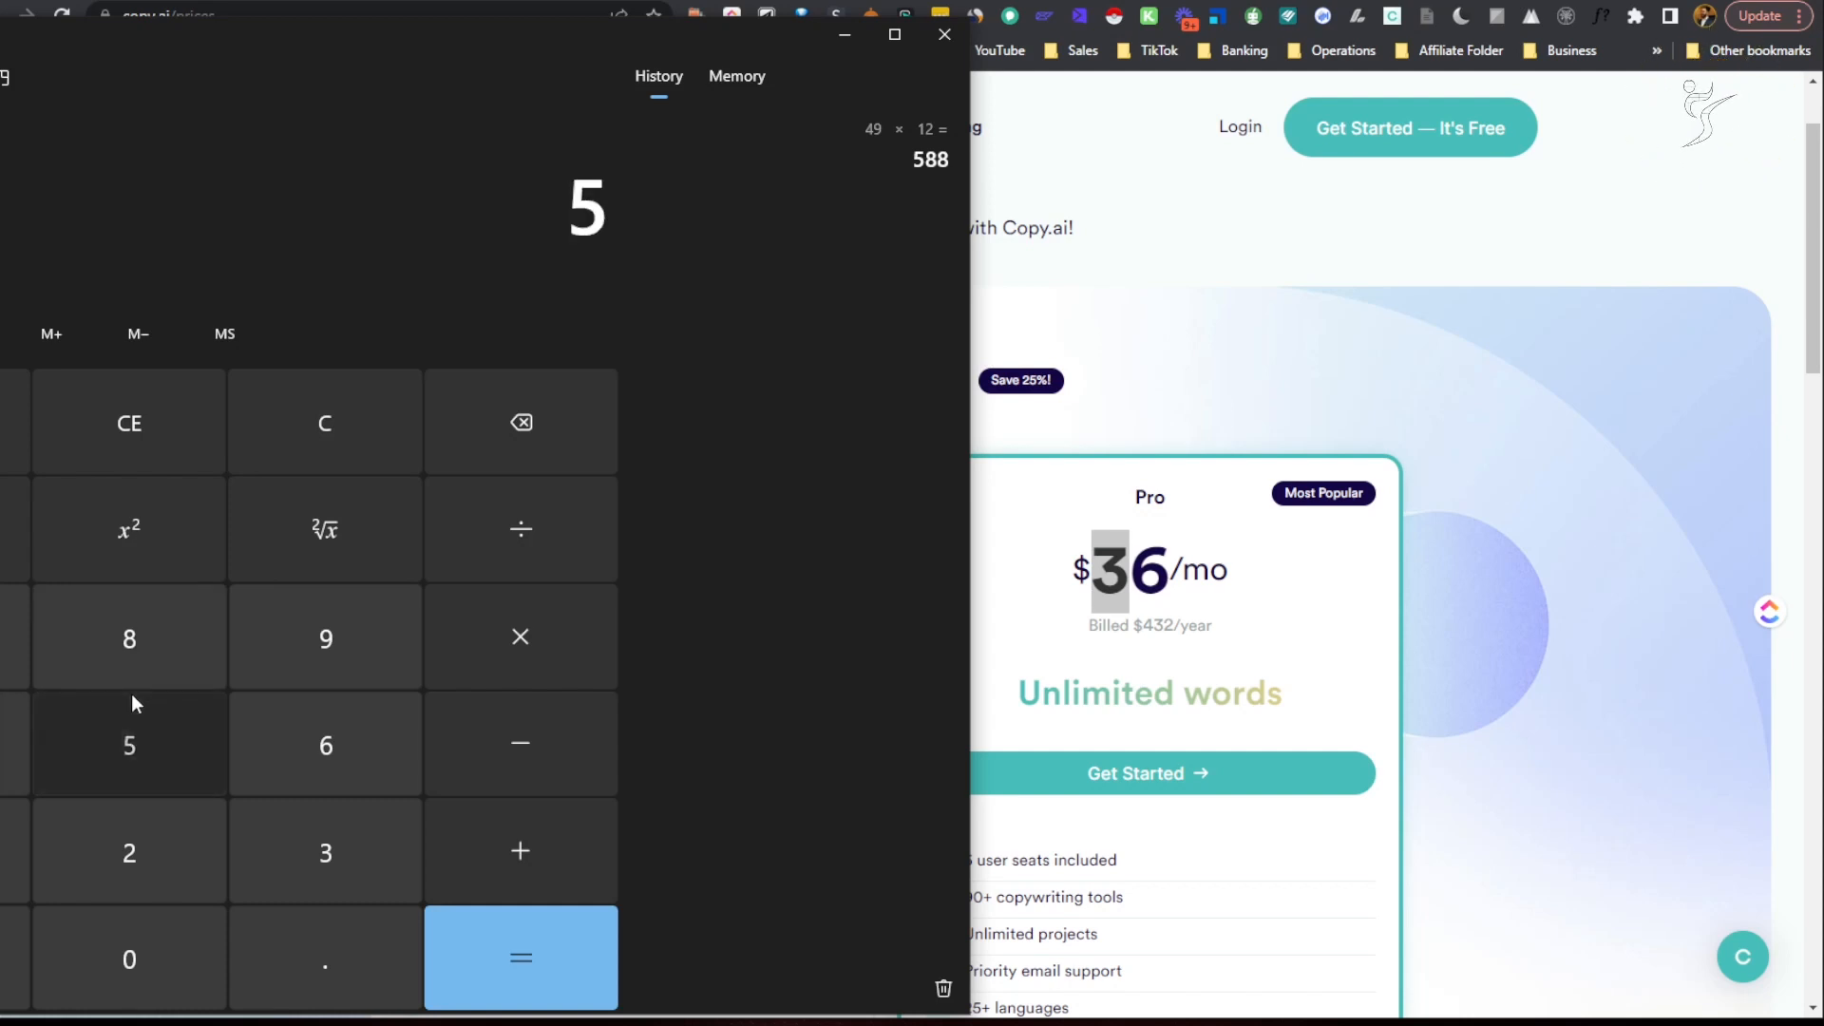
pyautogui.click(129, 638)
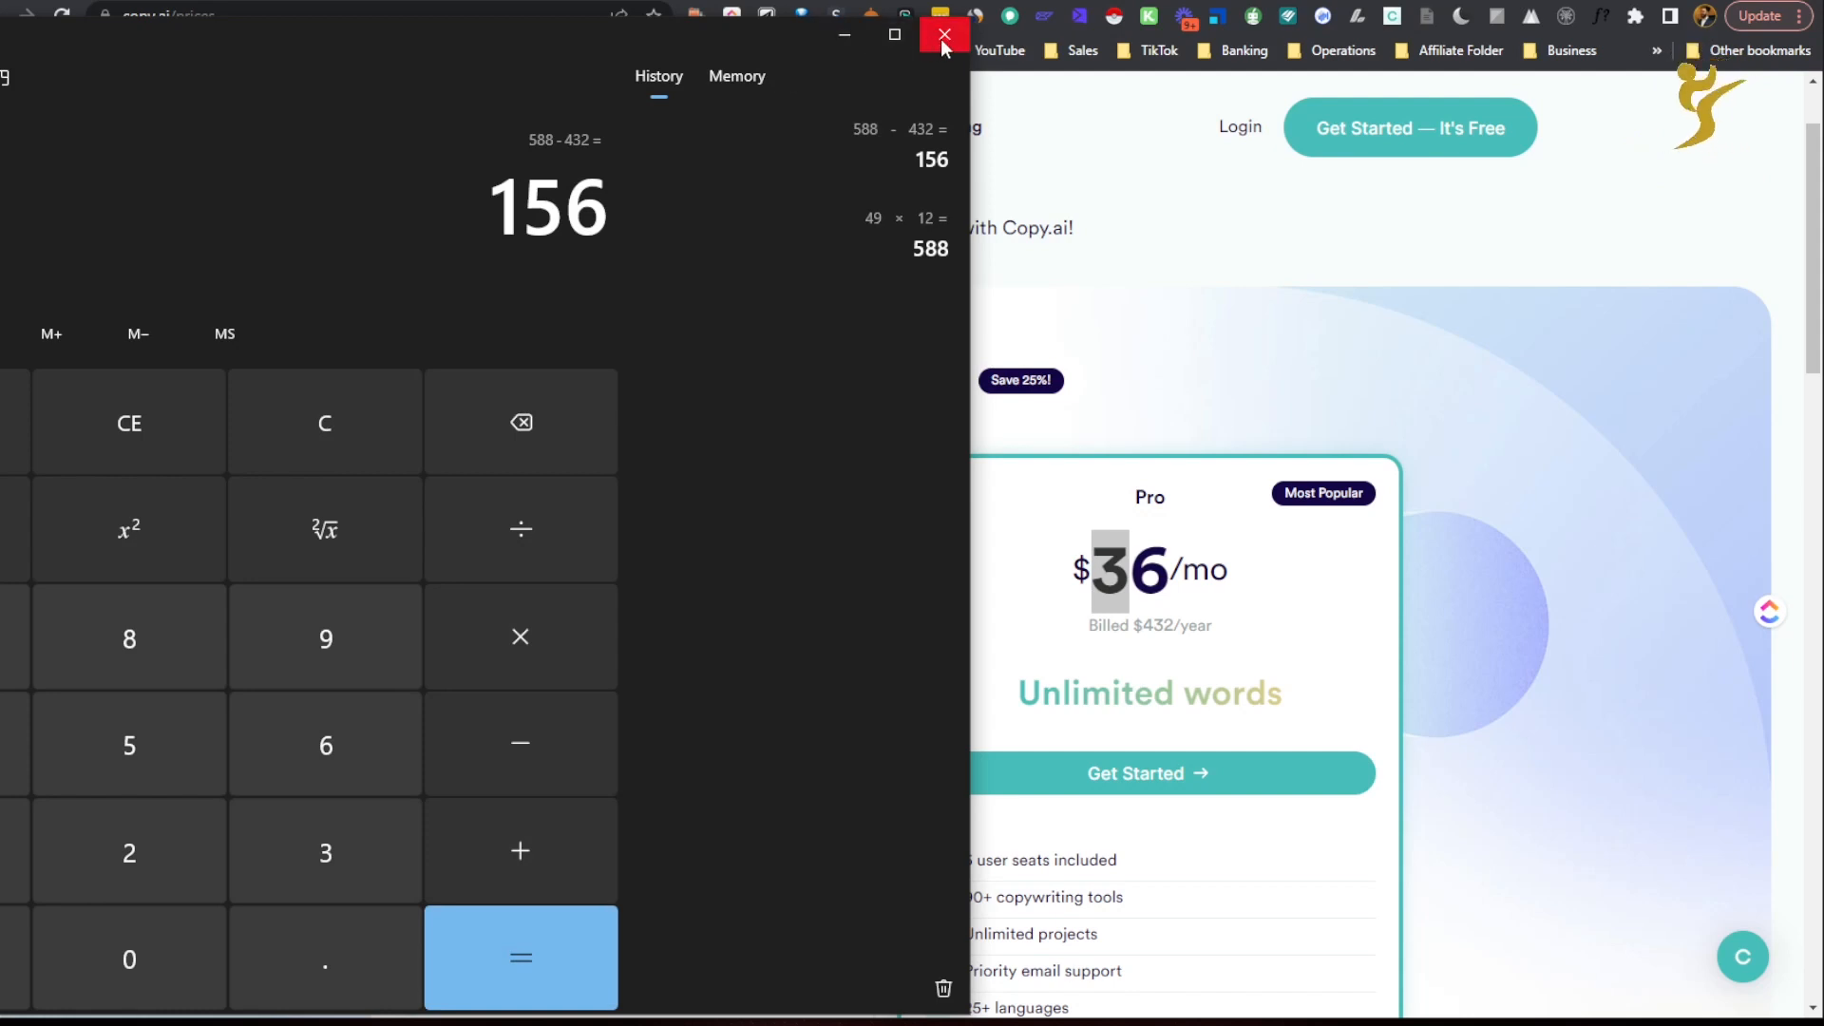
pyautogui.click(944, 34)
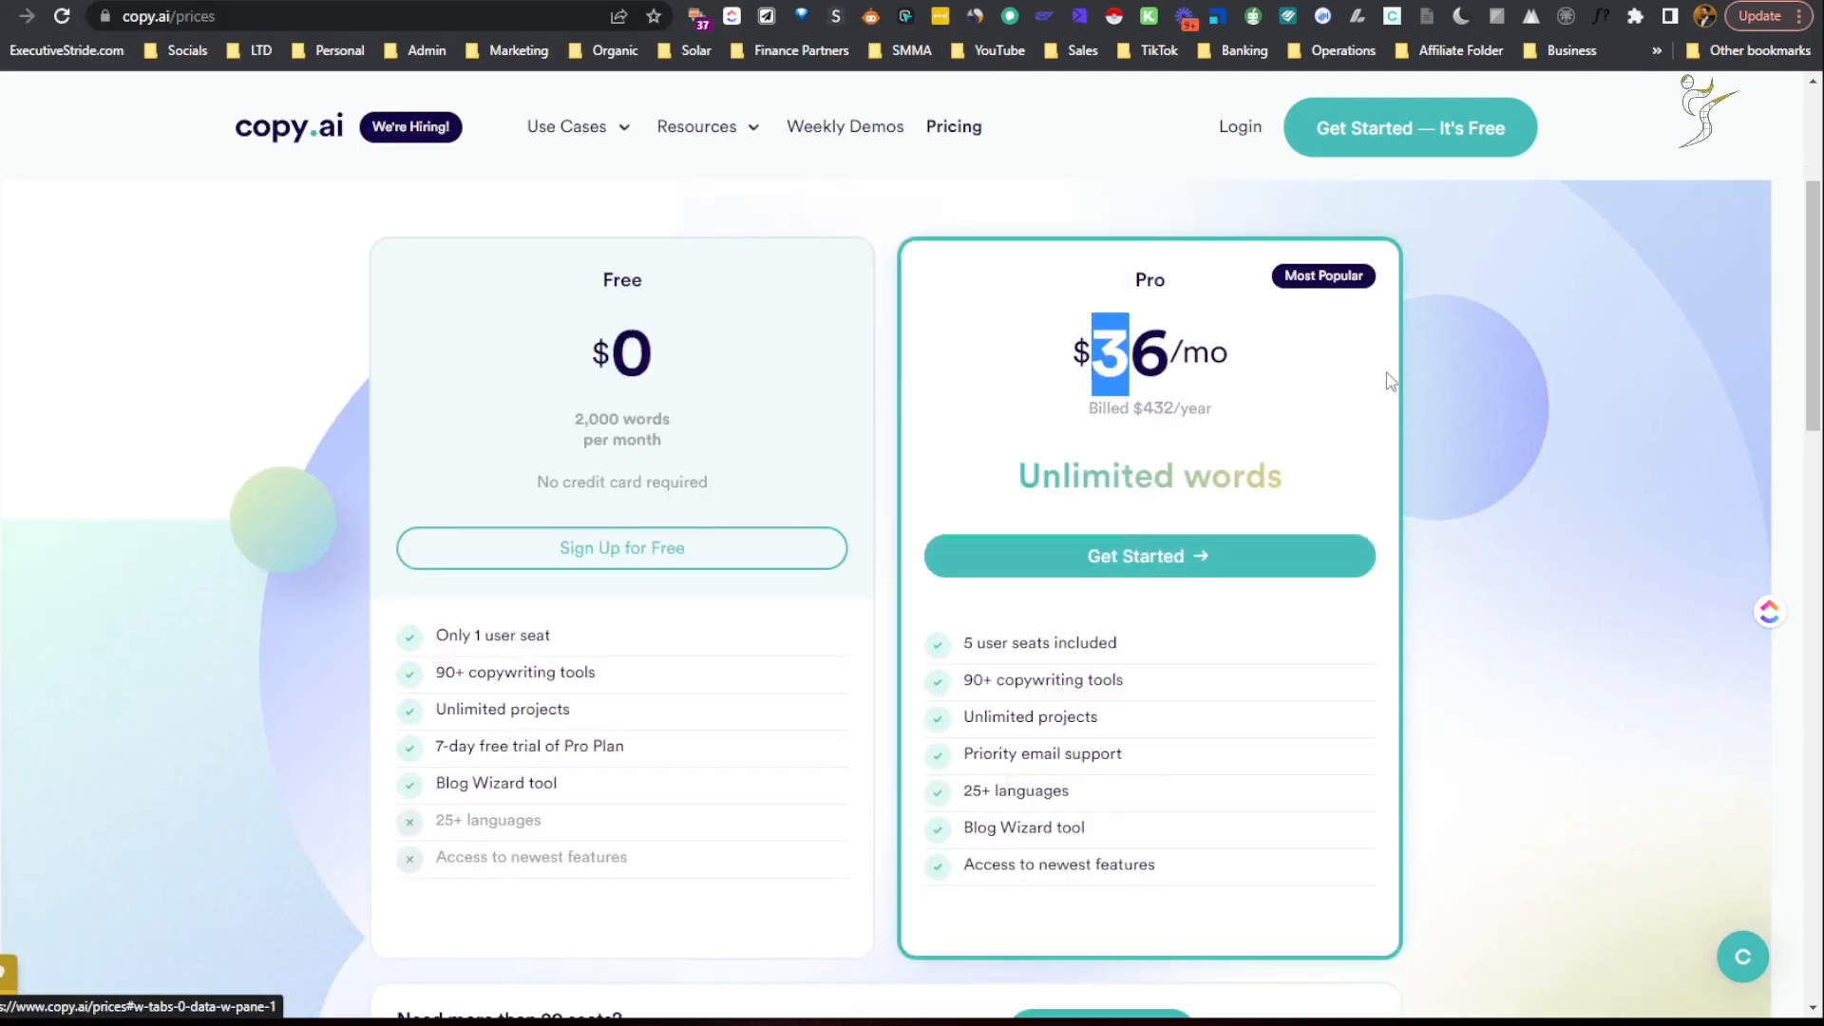
pyautogui.scroll(-3)
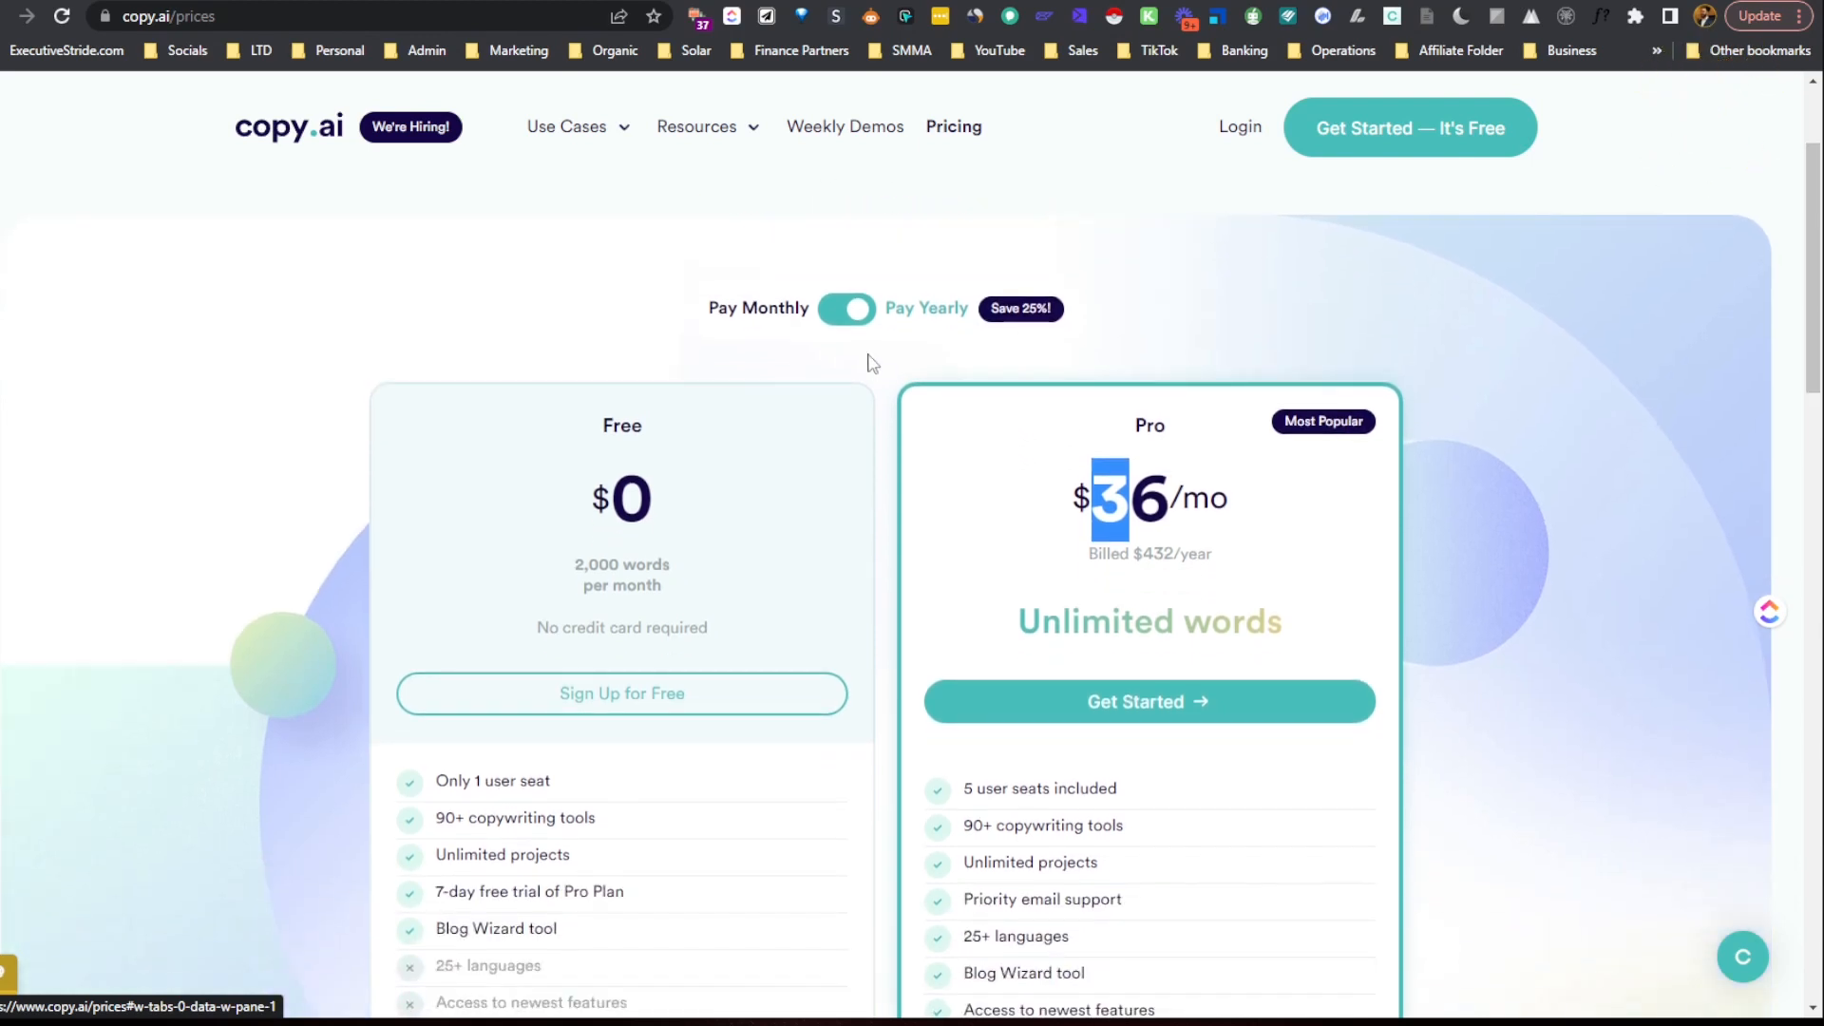
pyautogui.scroll(-3)
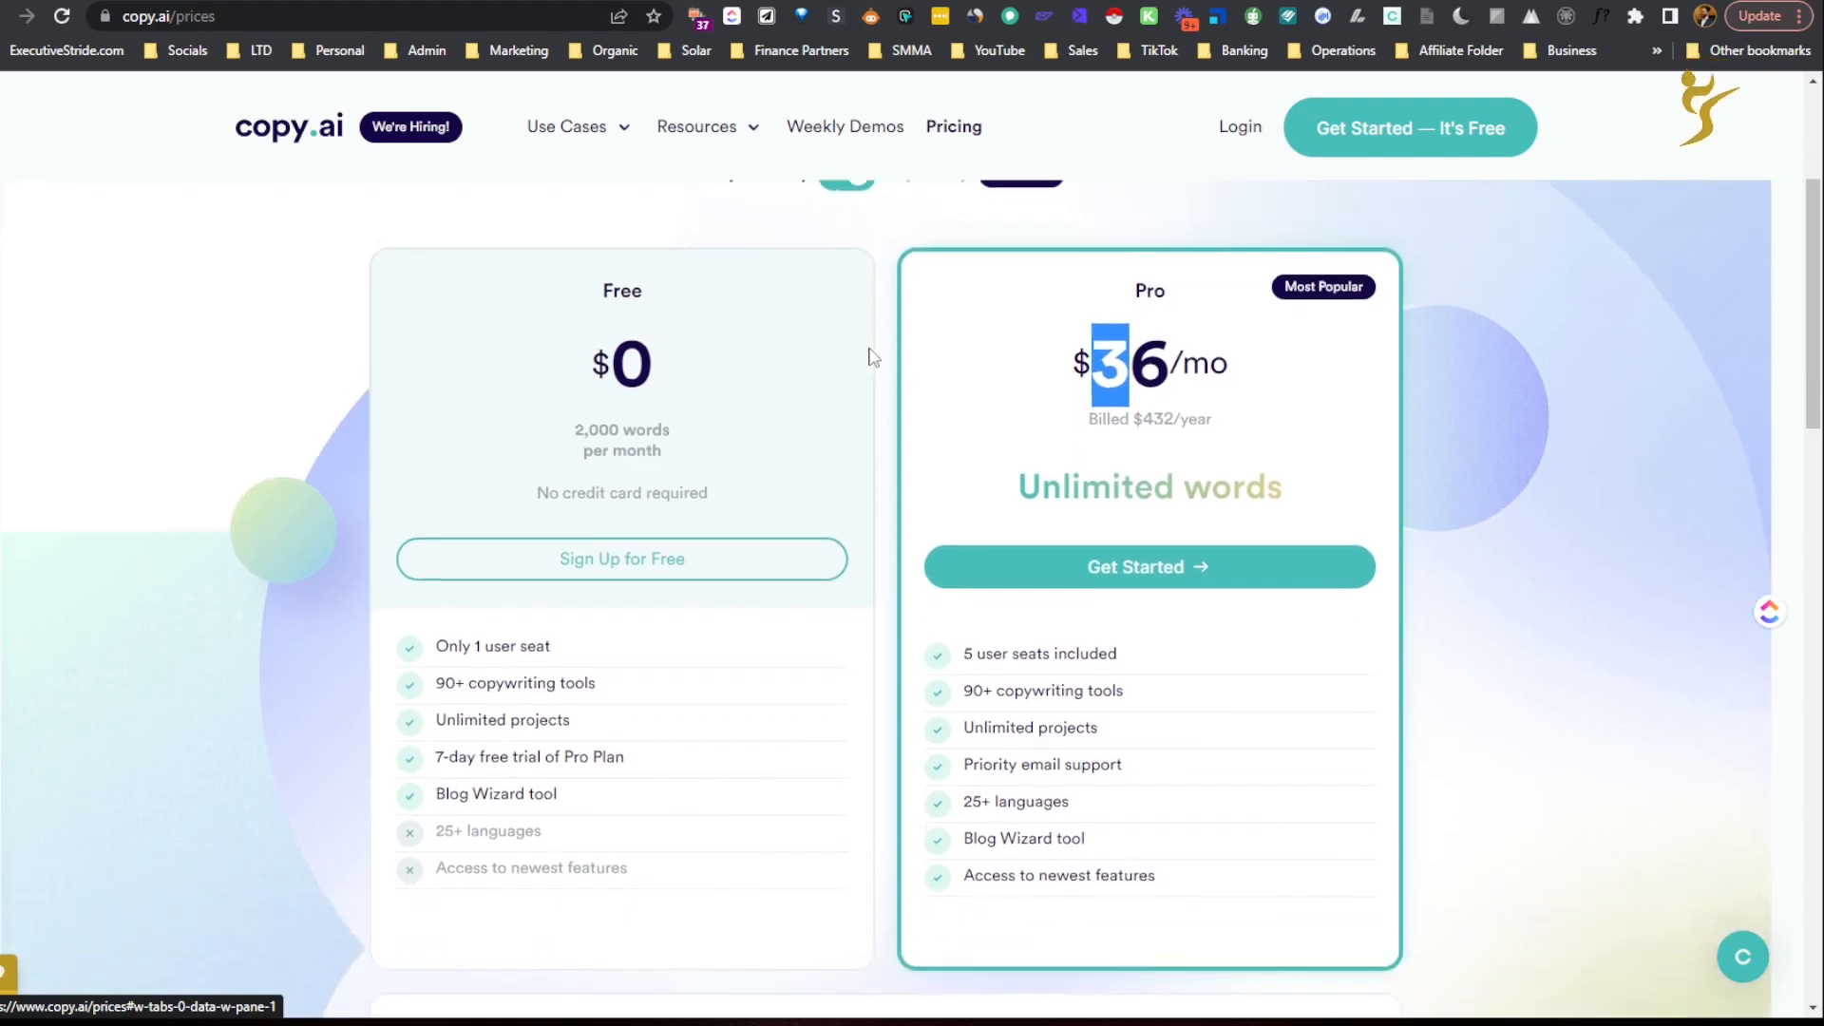
pyautogui.scroll(-3)
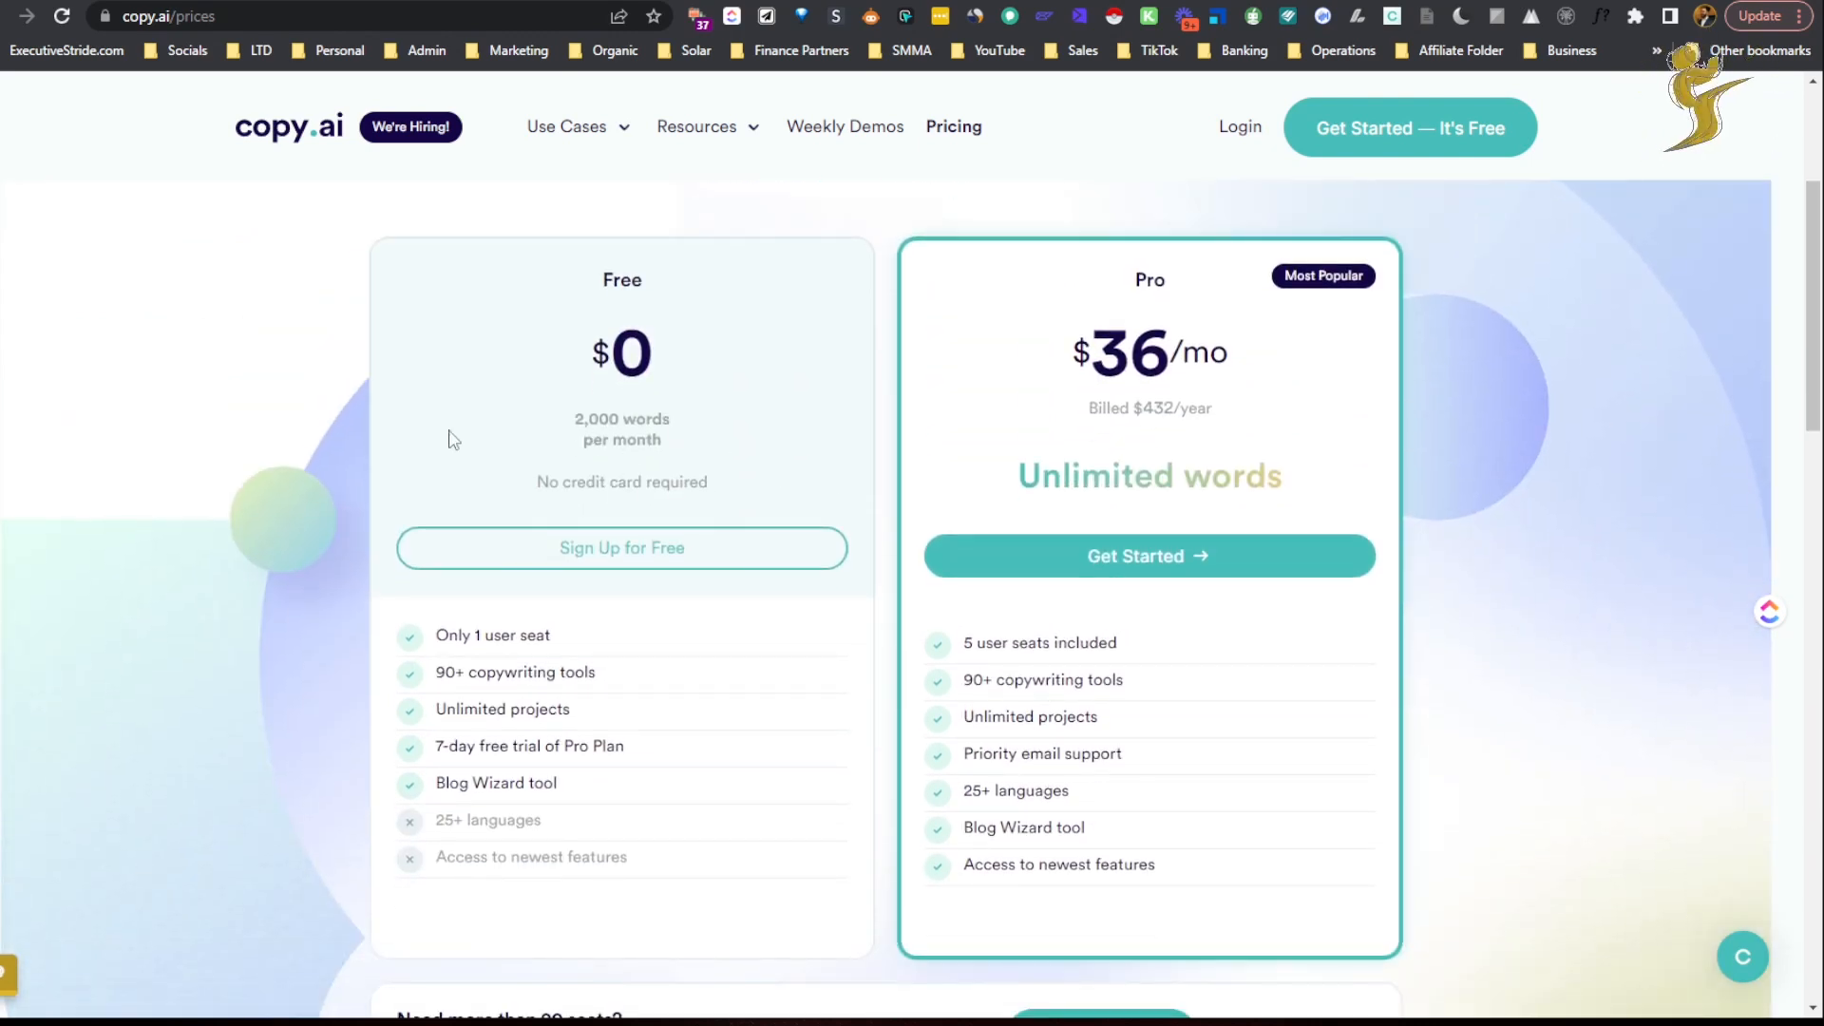
pyautogui.scroll(-3)
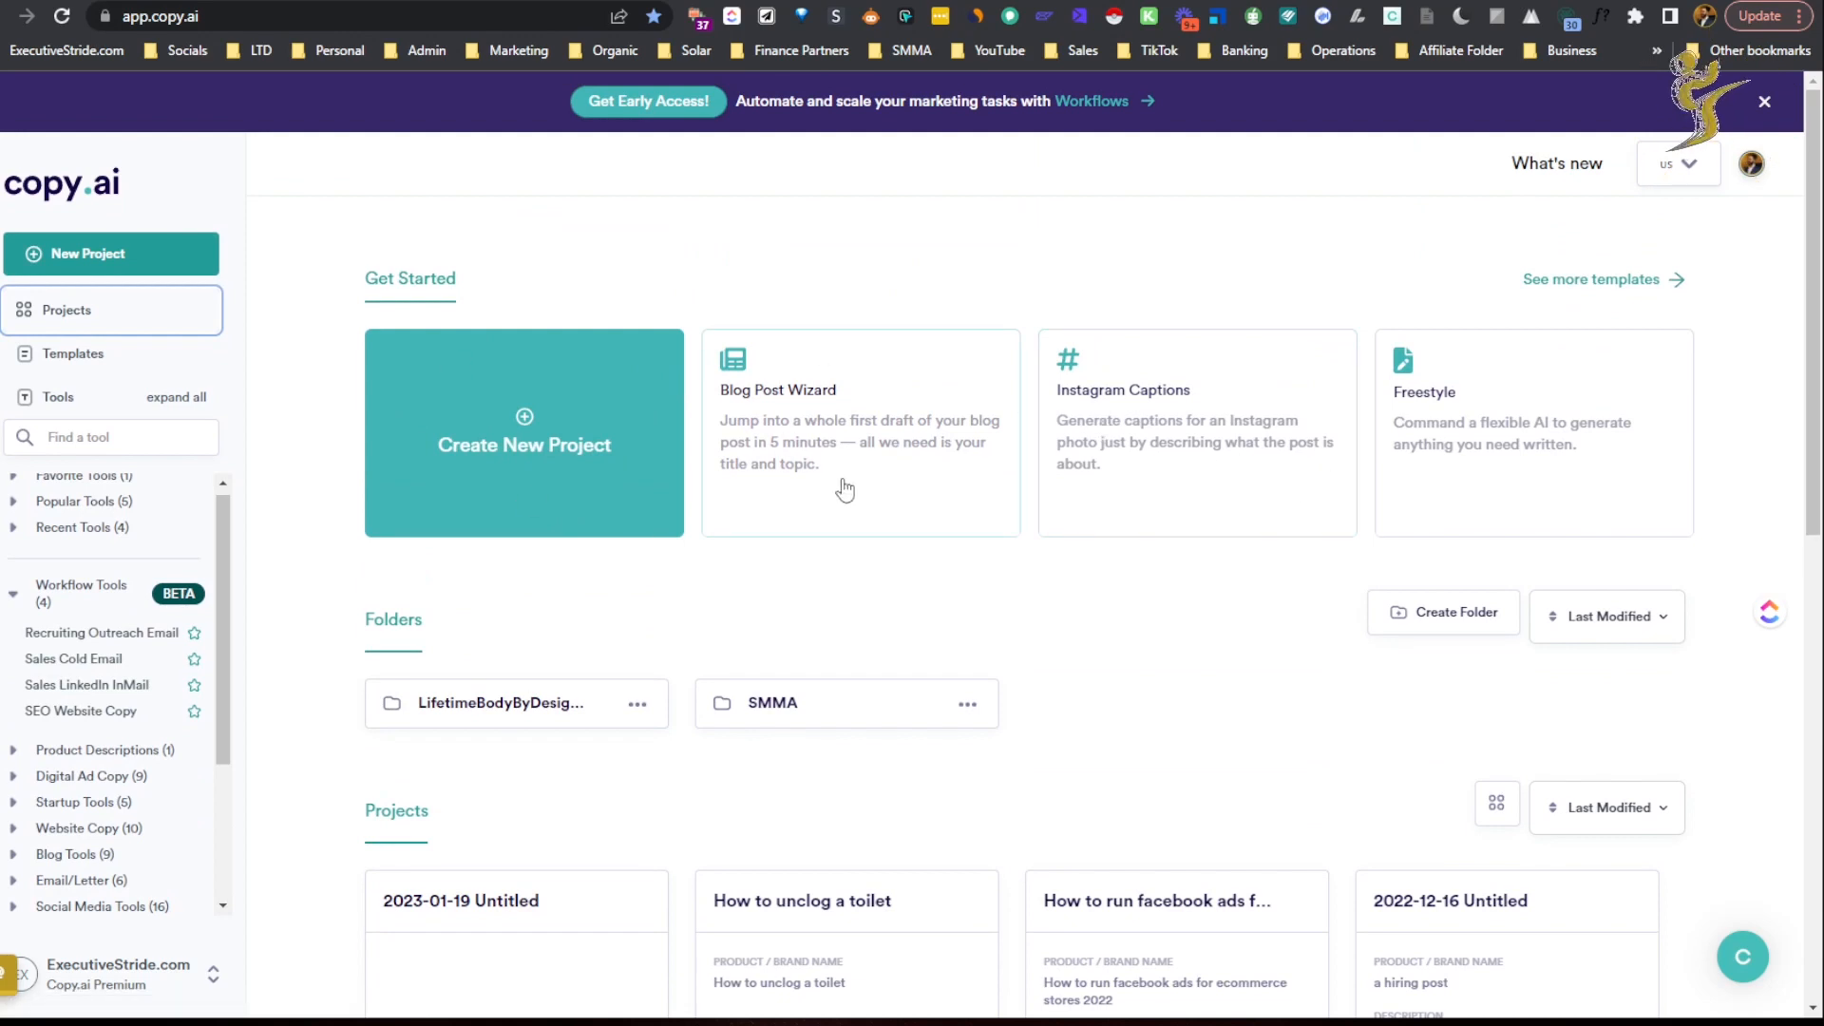
pyautogui.moveTo(758, 424)
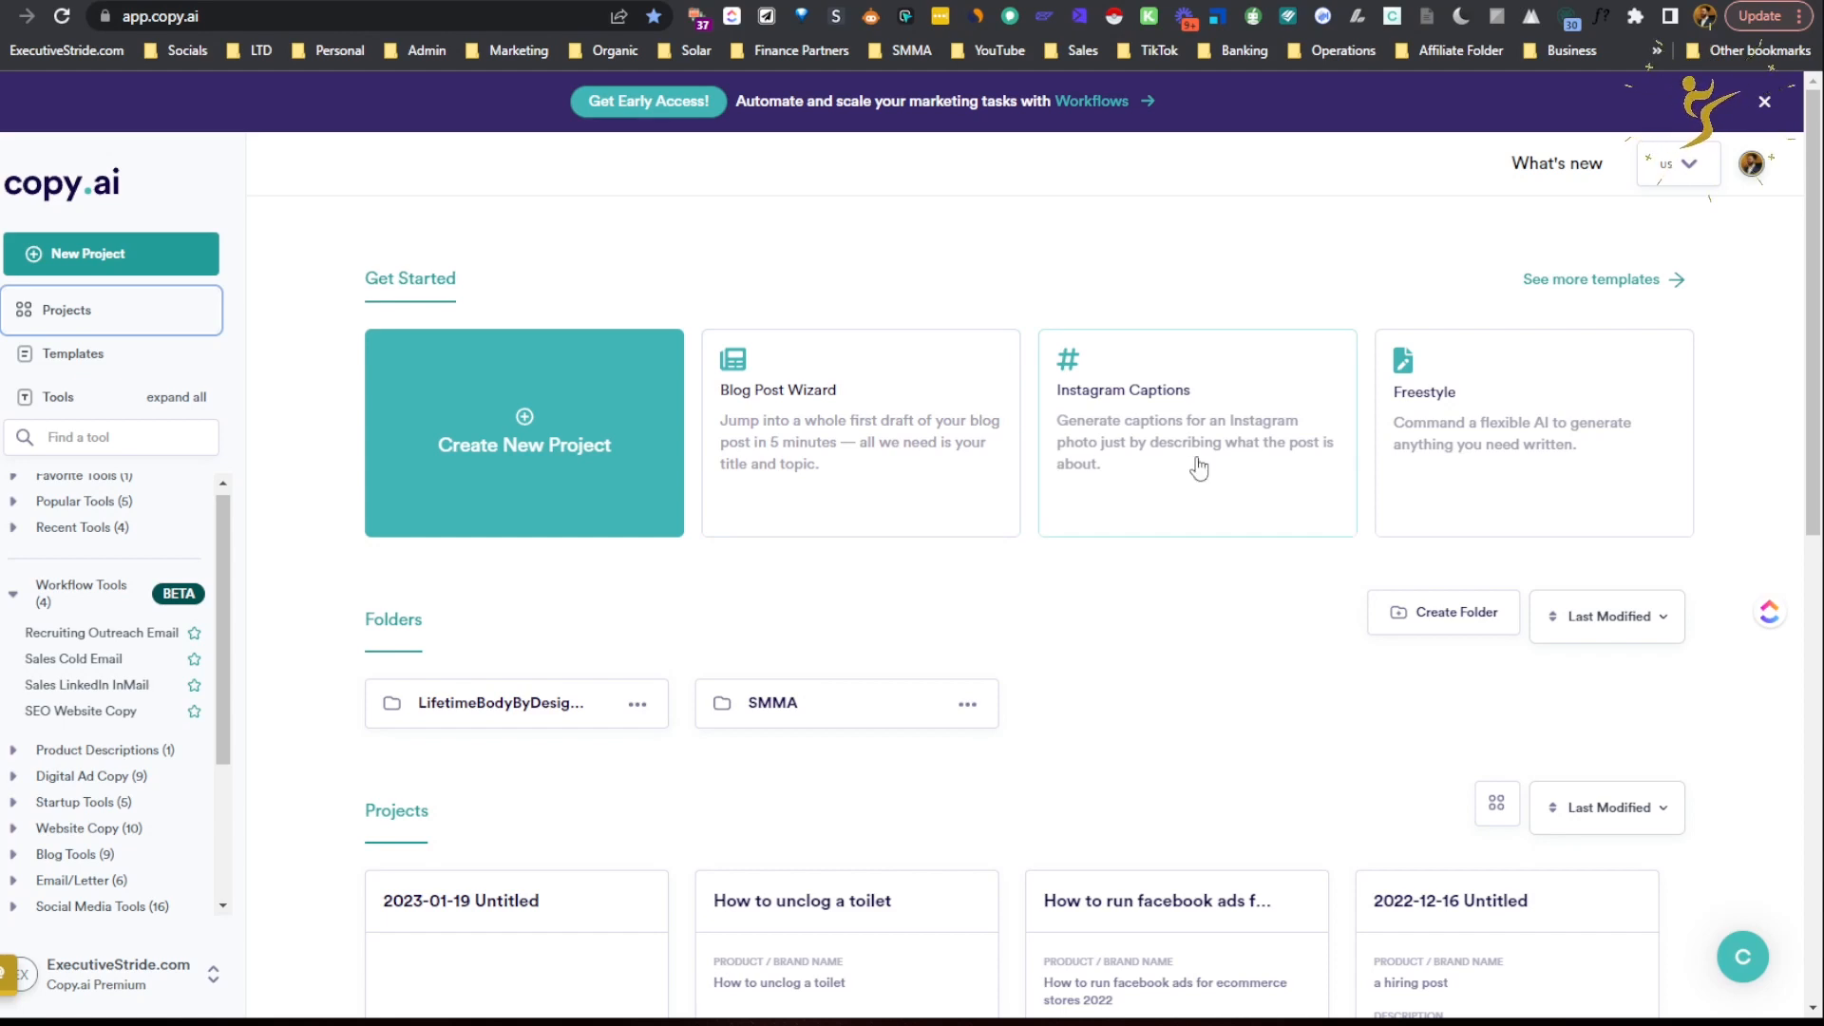
pyautogui.moveTo(331, 582)
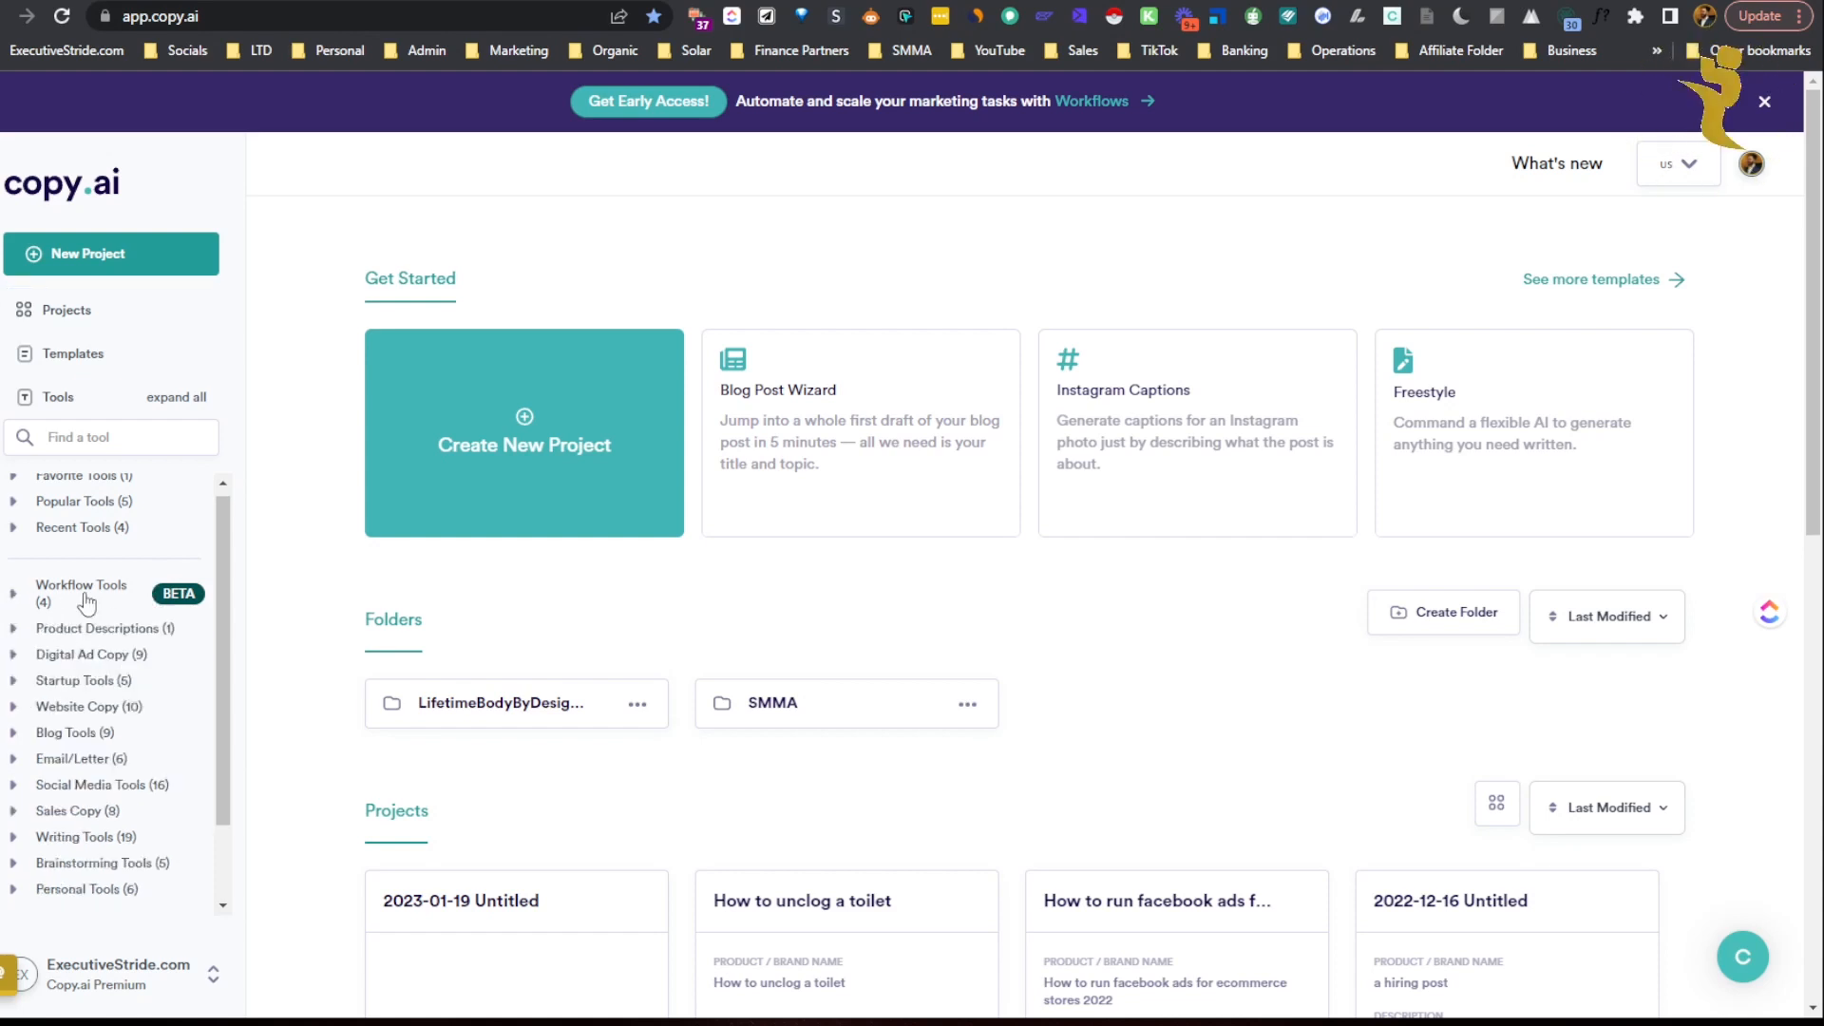
pyautogui.moveTo(1184, 202)
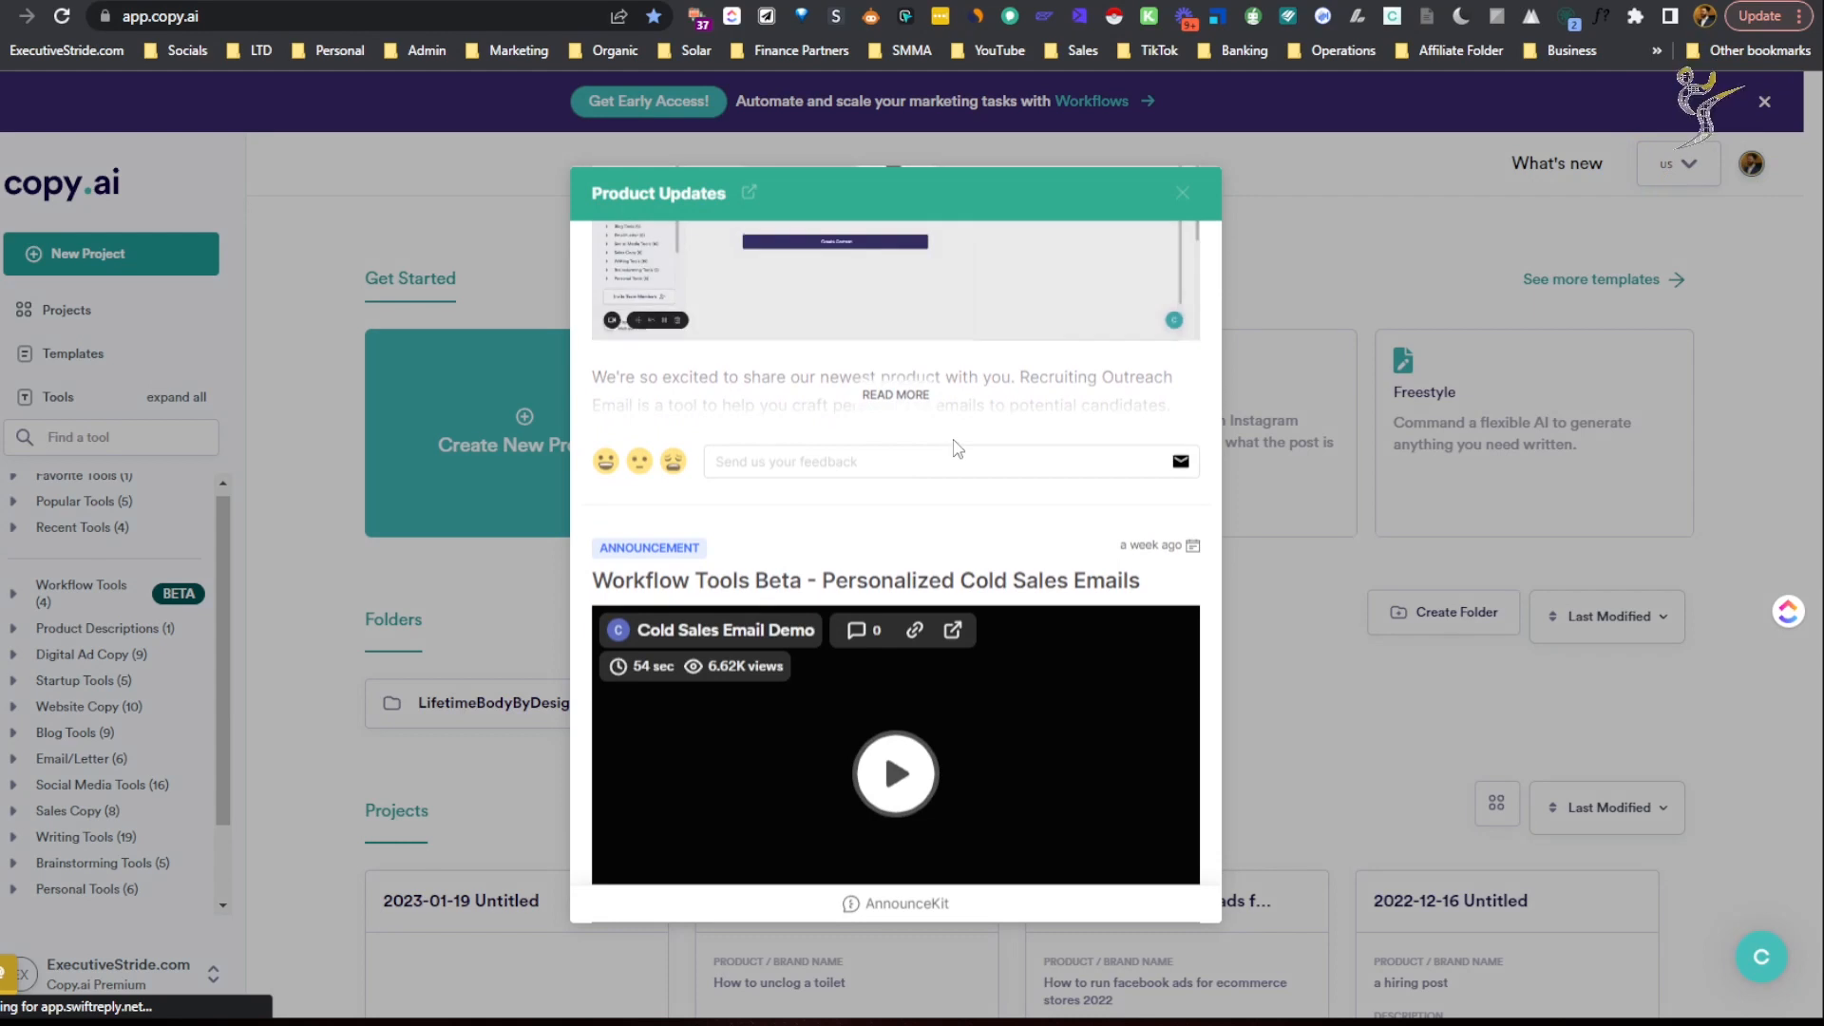
pyautogui.scroll(-3)
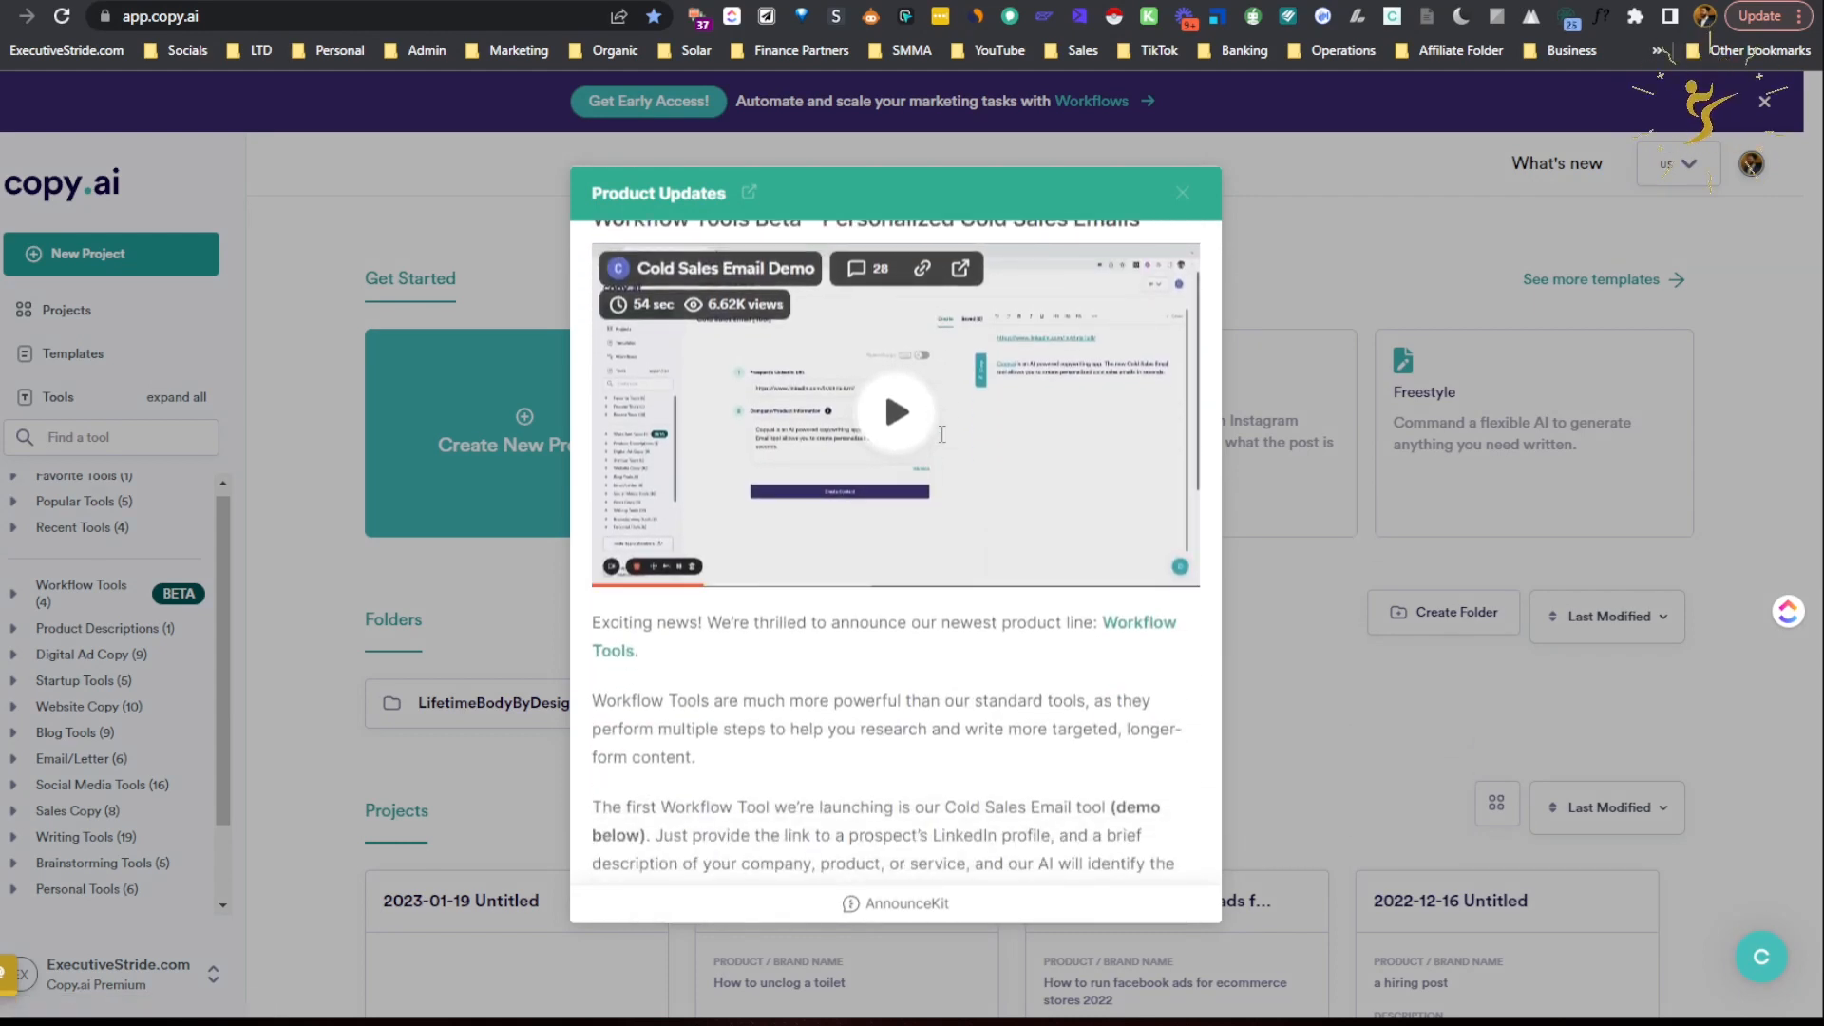
pyautogui.scroll(-3)
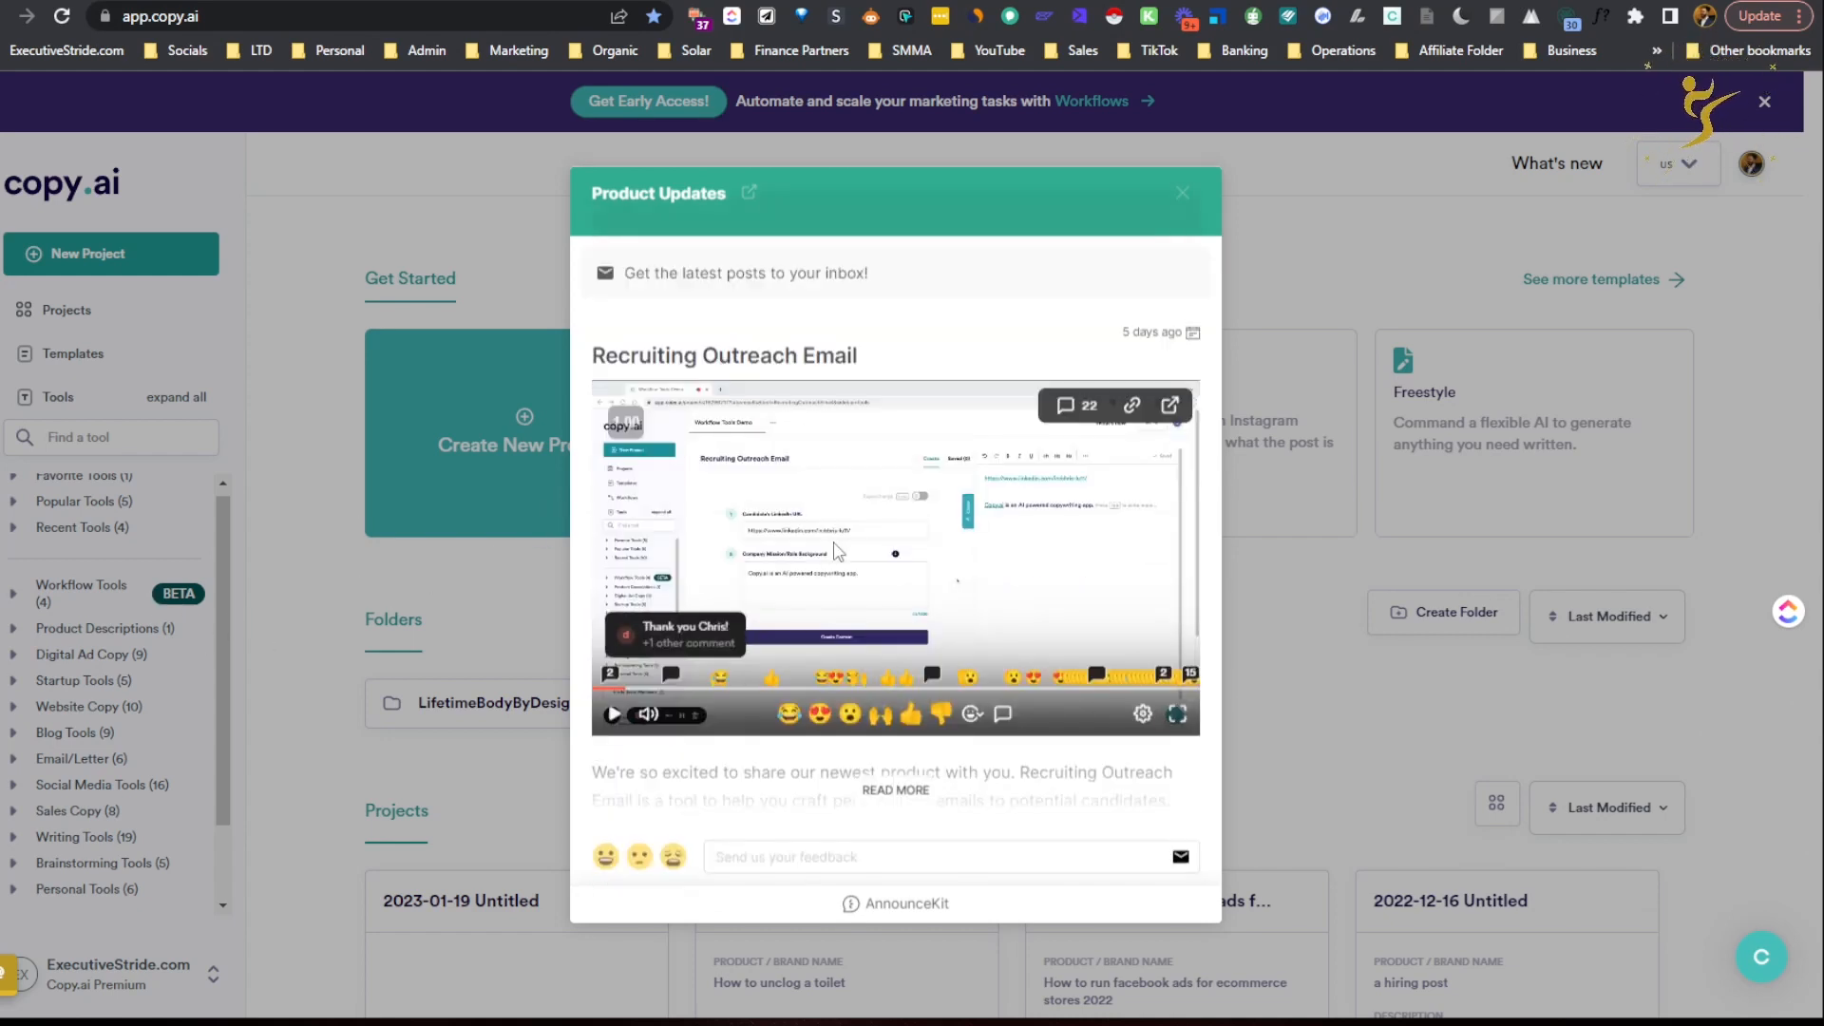
pyautogui.scroll(-3)
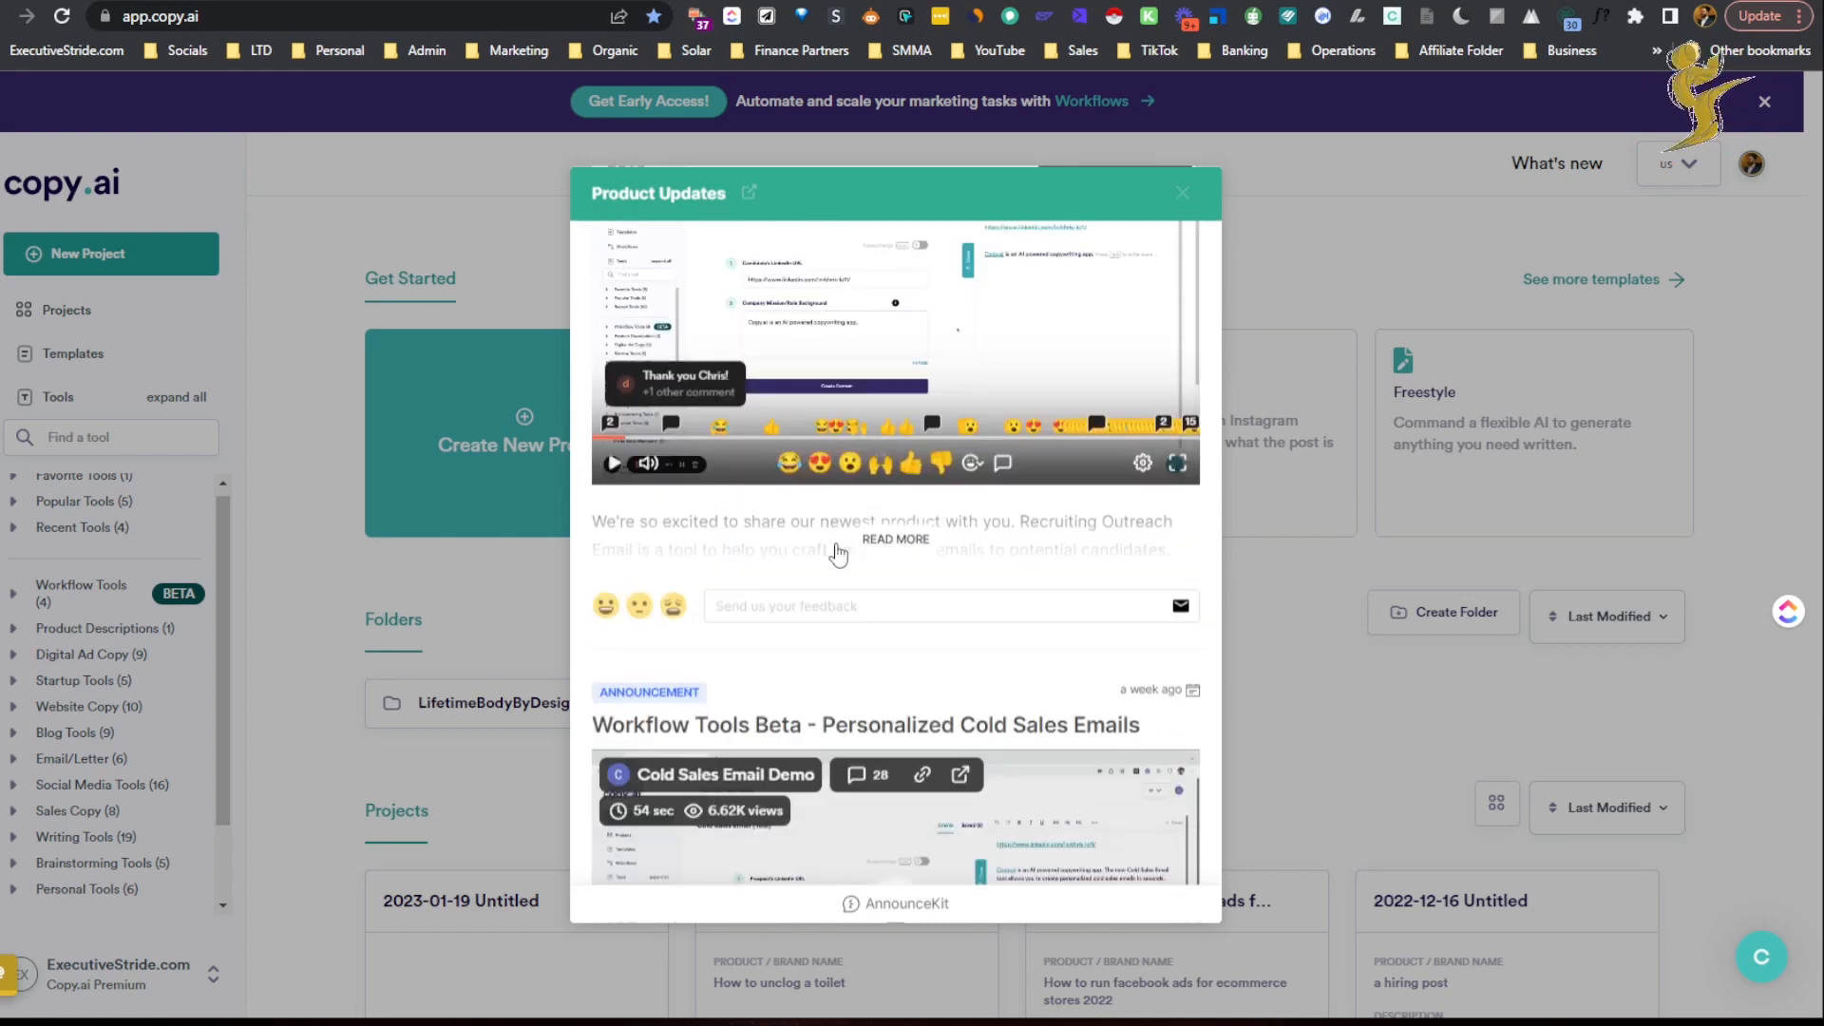
pyautogui.scroll(-3)
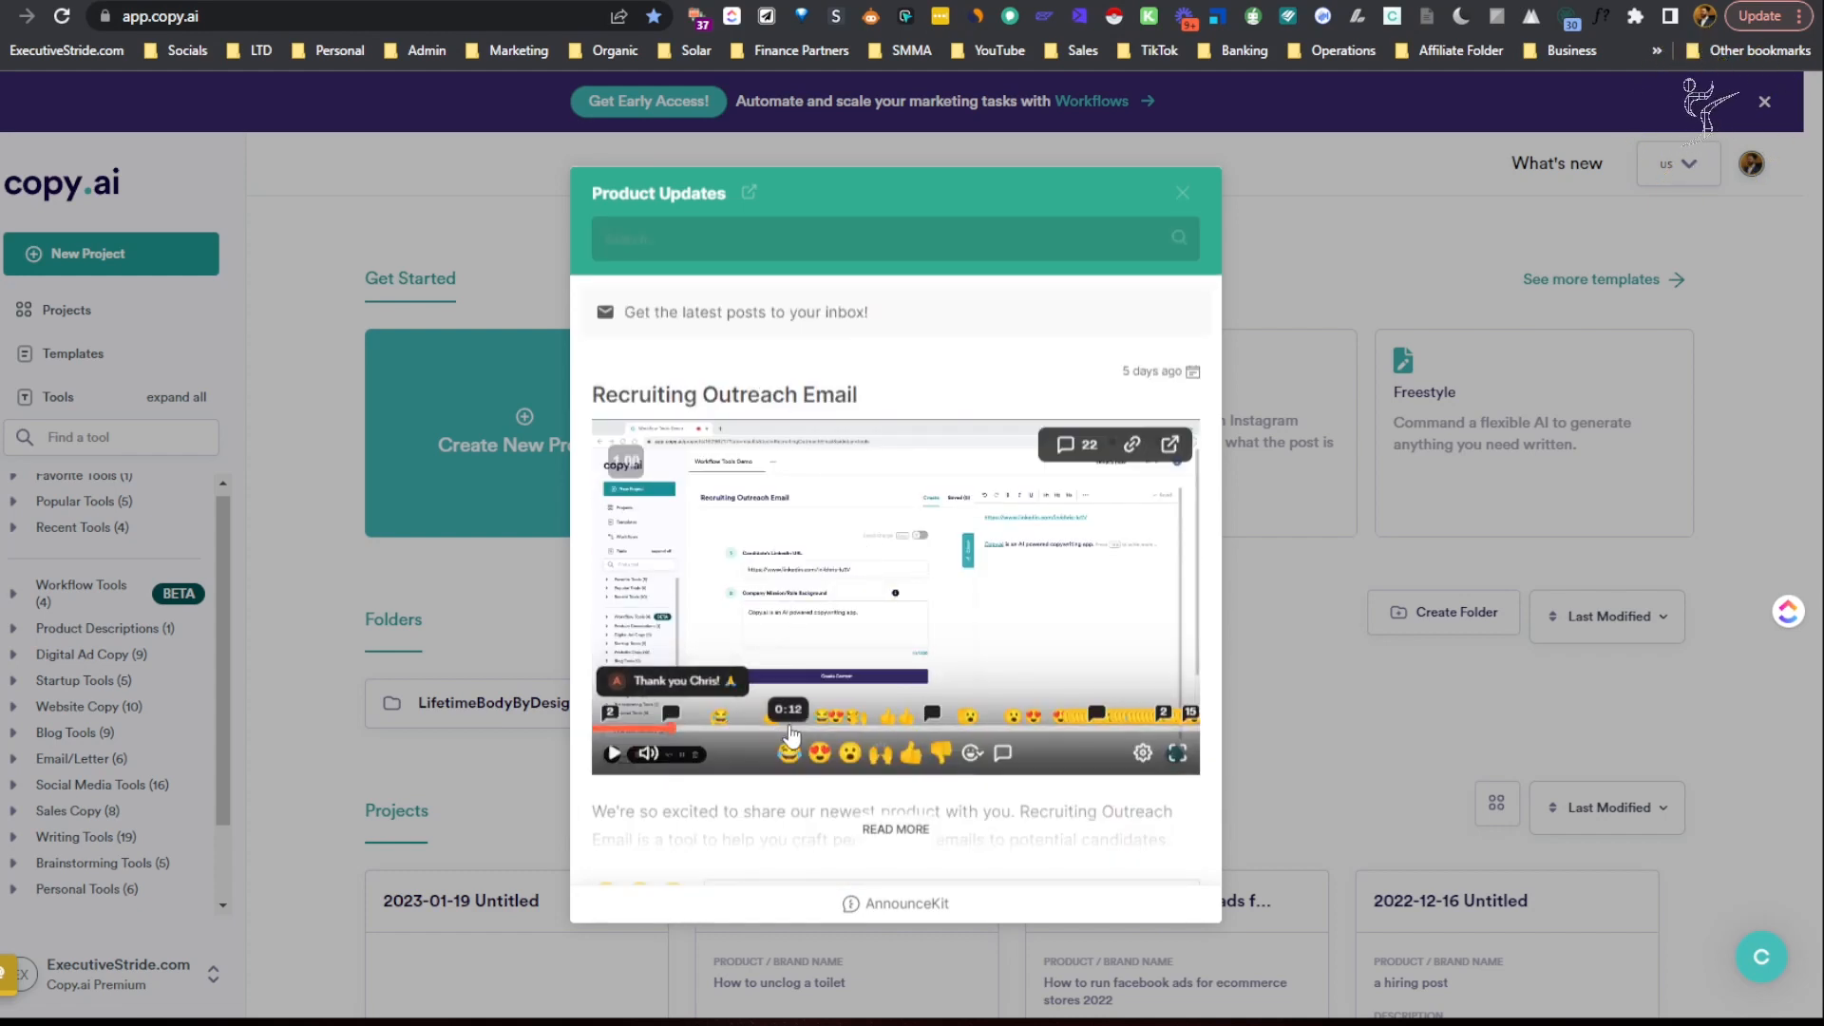
pyautogui.click(614, 753)
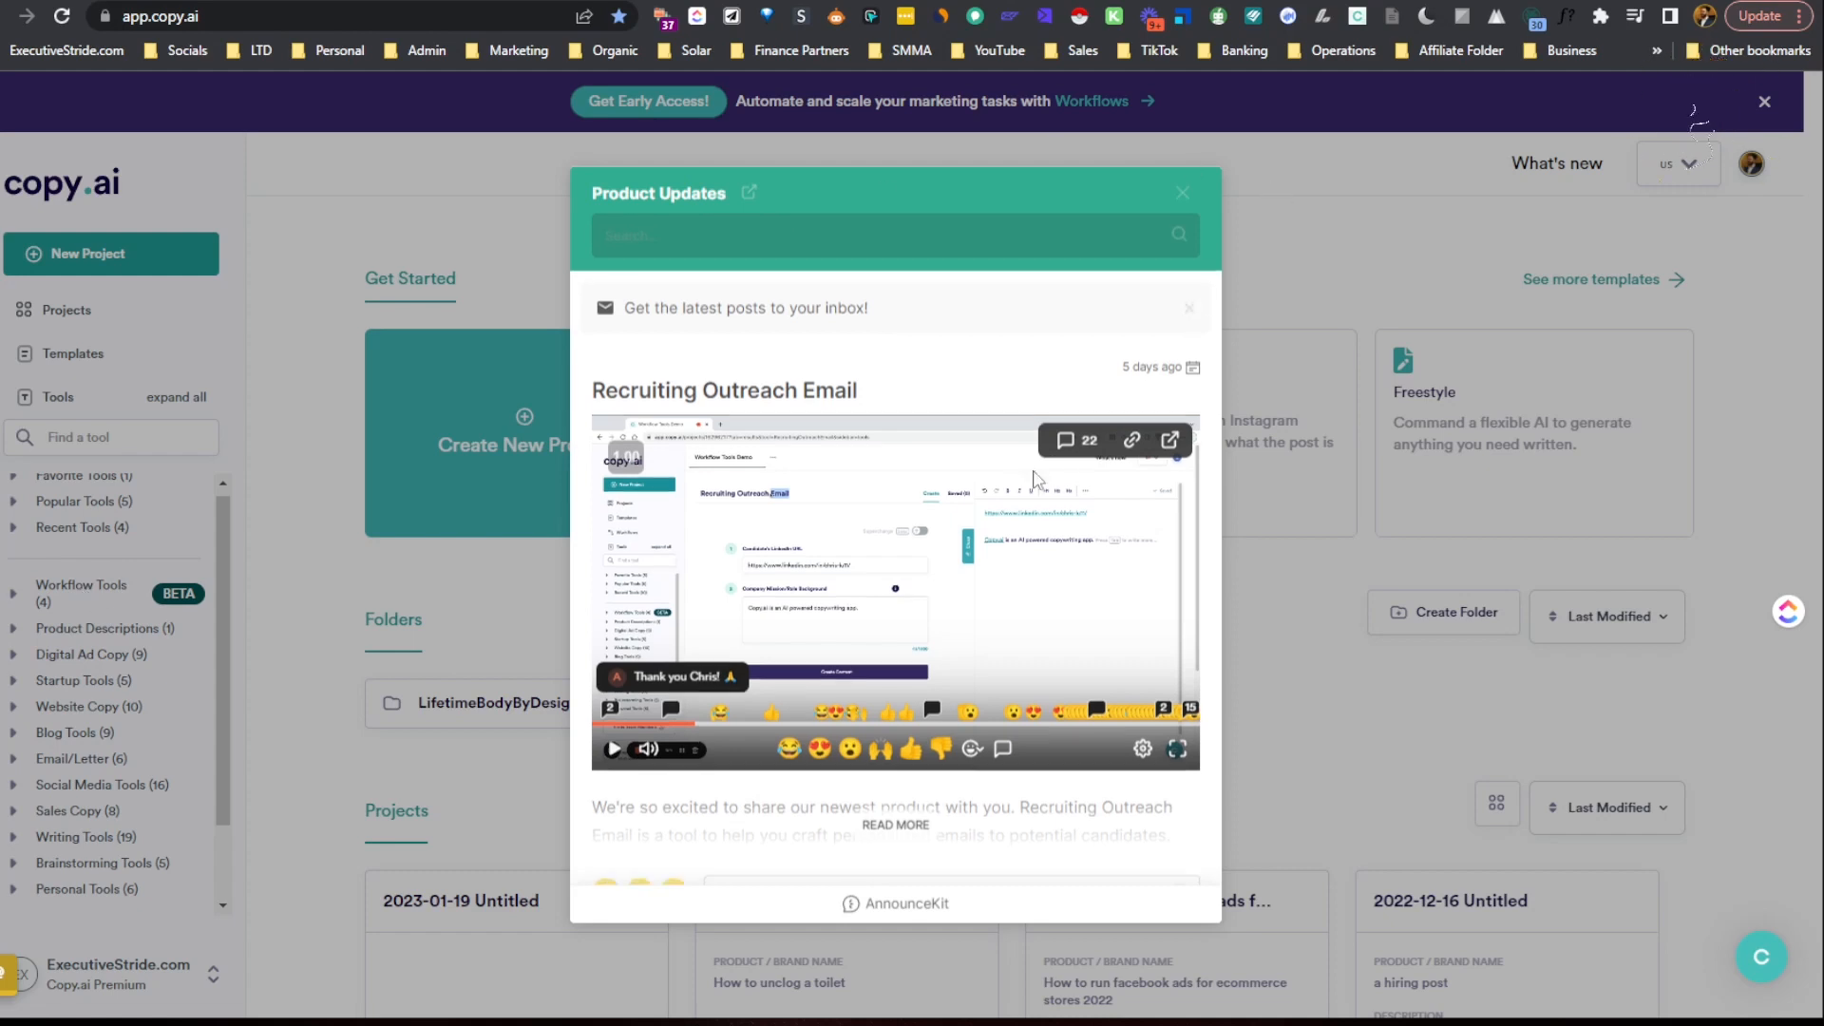
pyautogui.scroll(-3)
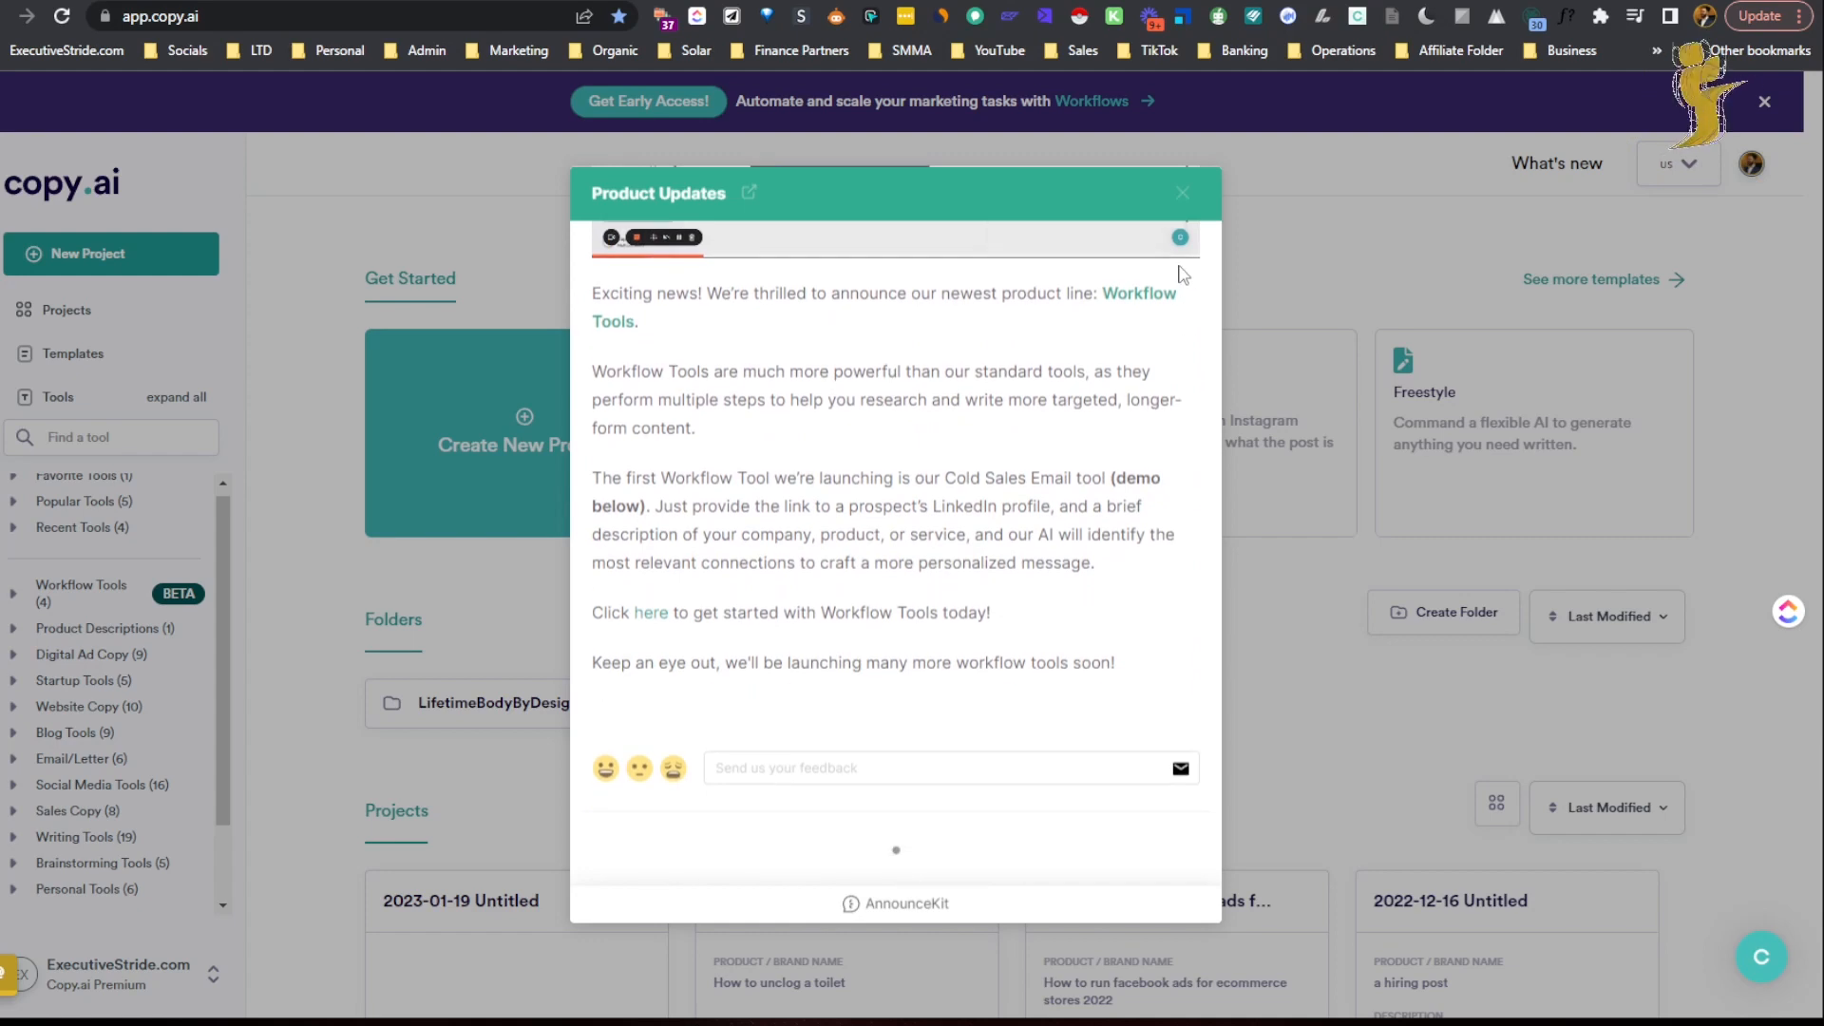
pyautogui.click(1181, 192)
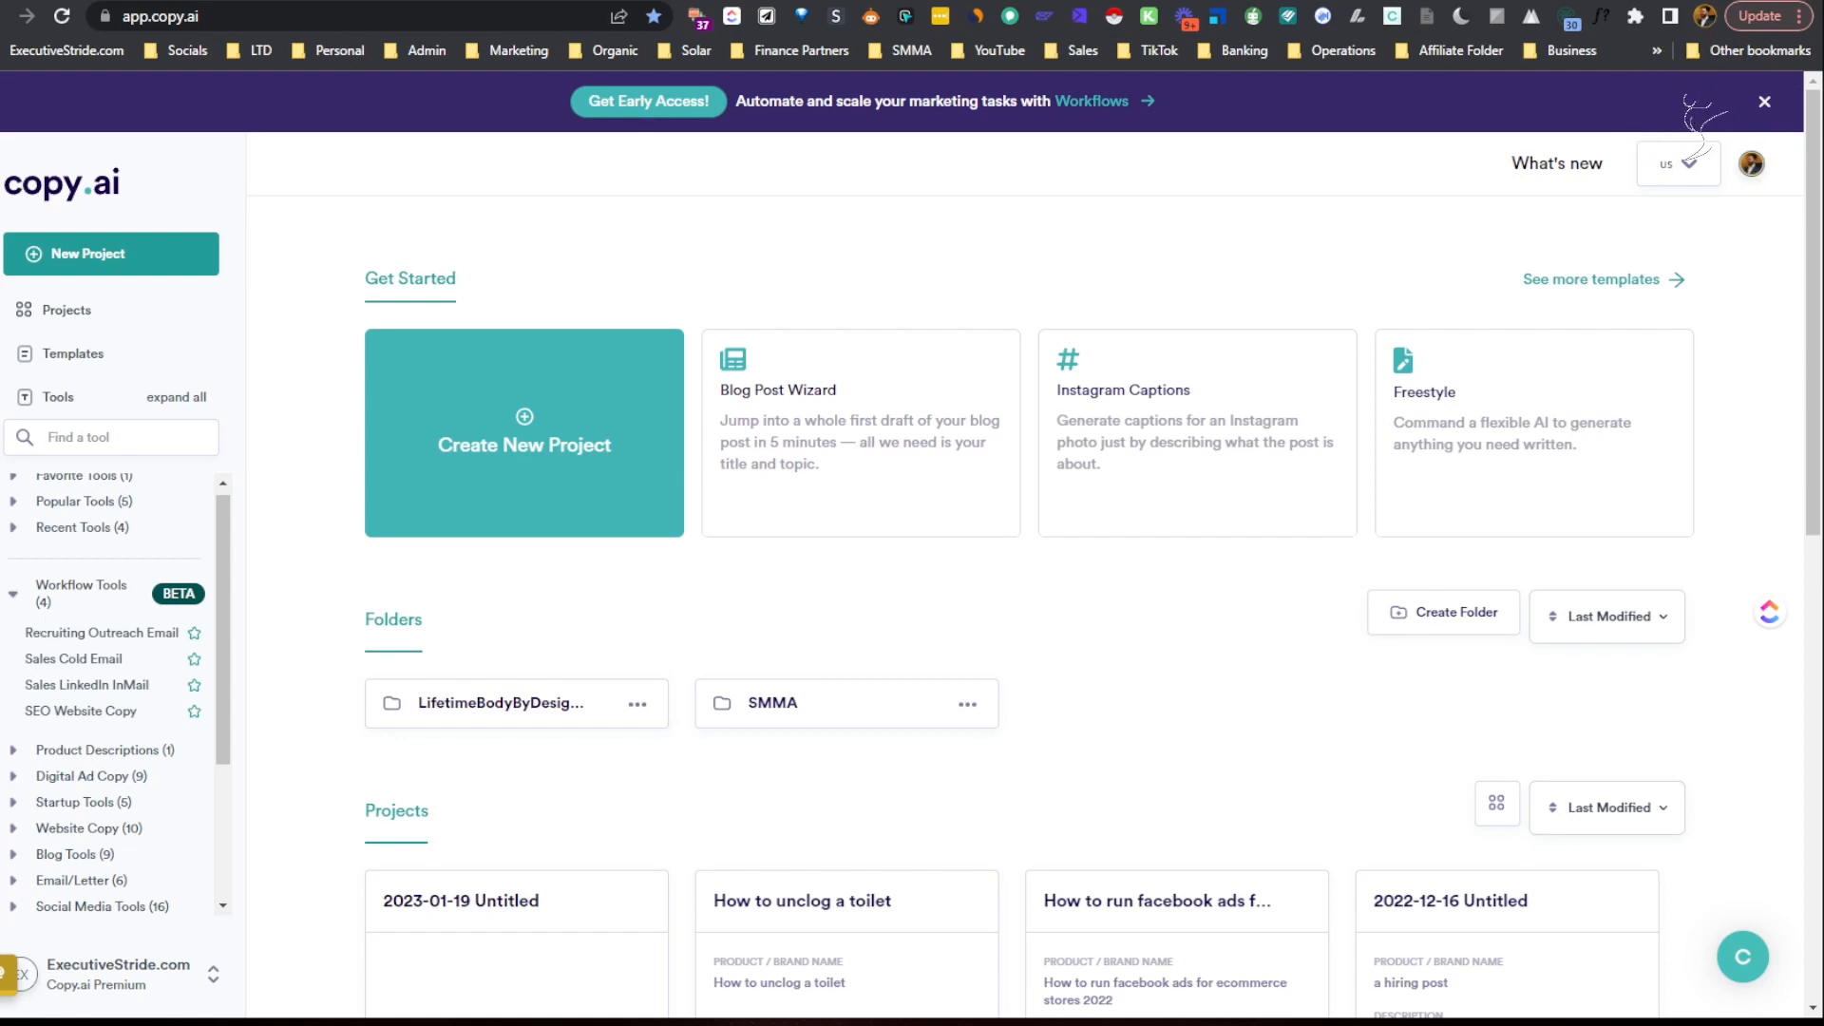
pyautogui.moveTo(103, 631)
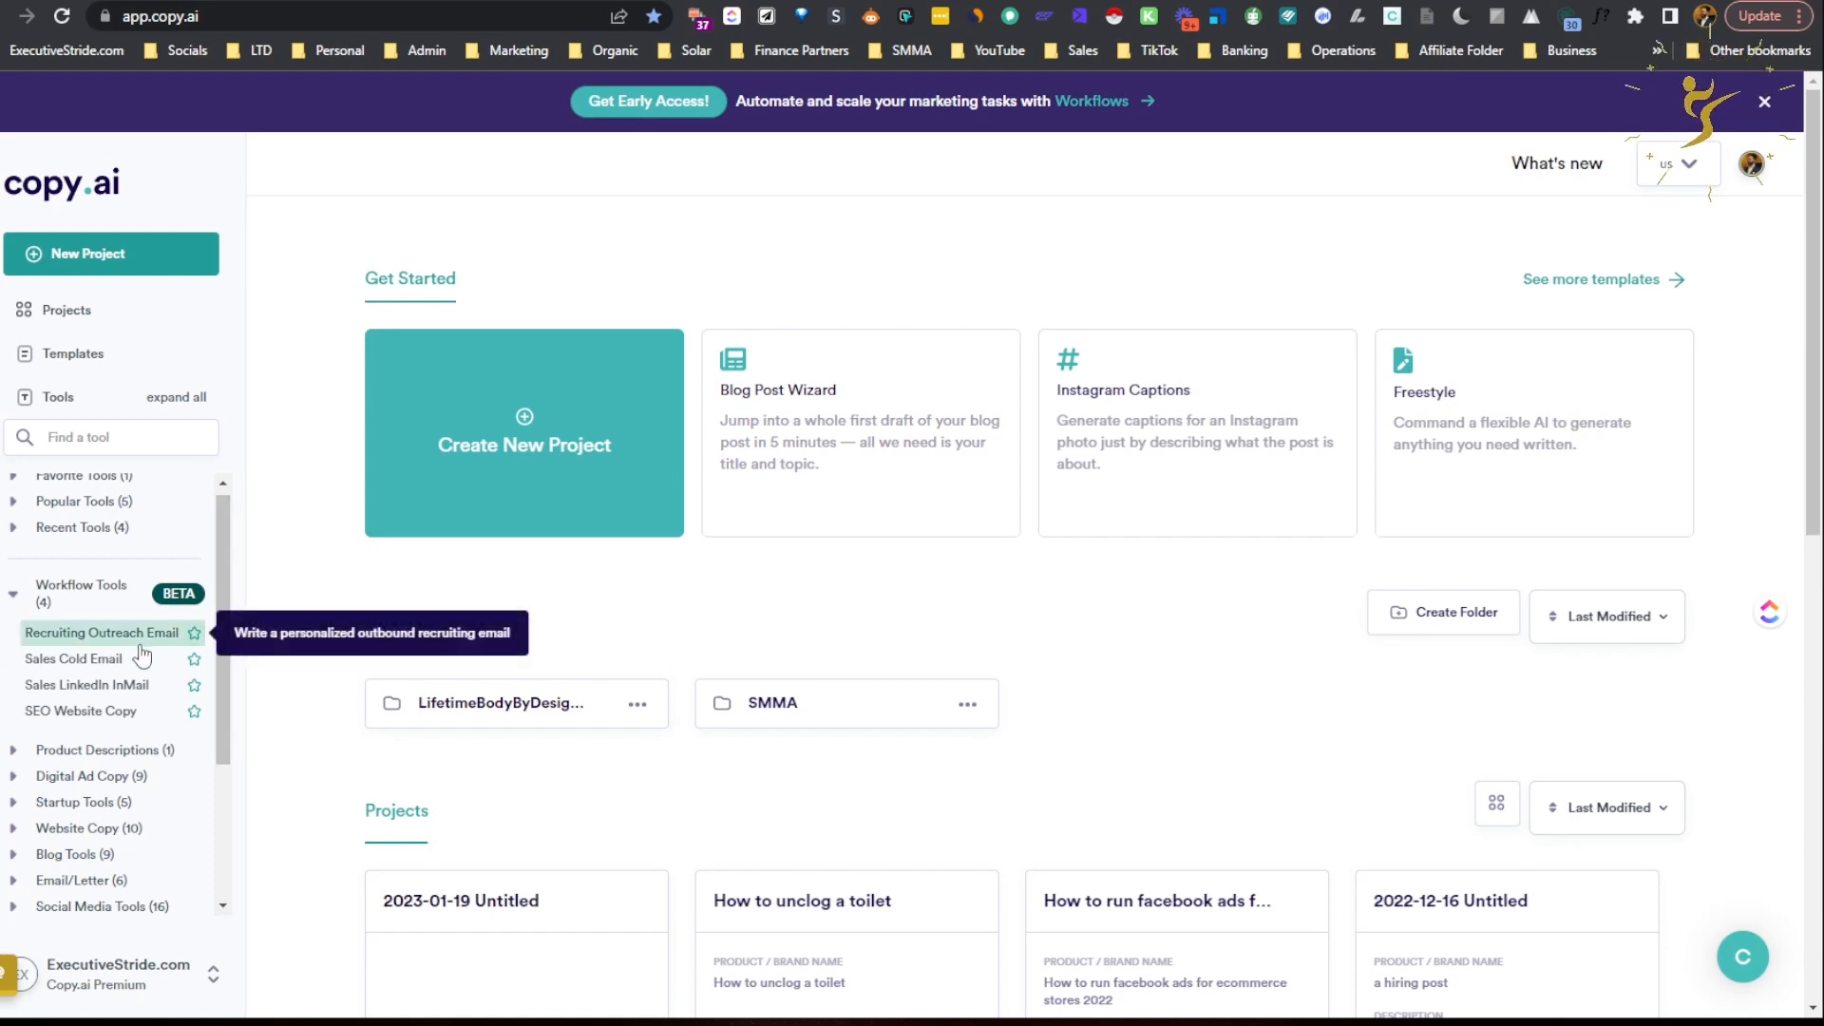
pyautogui.moveTo(74, 657)
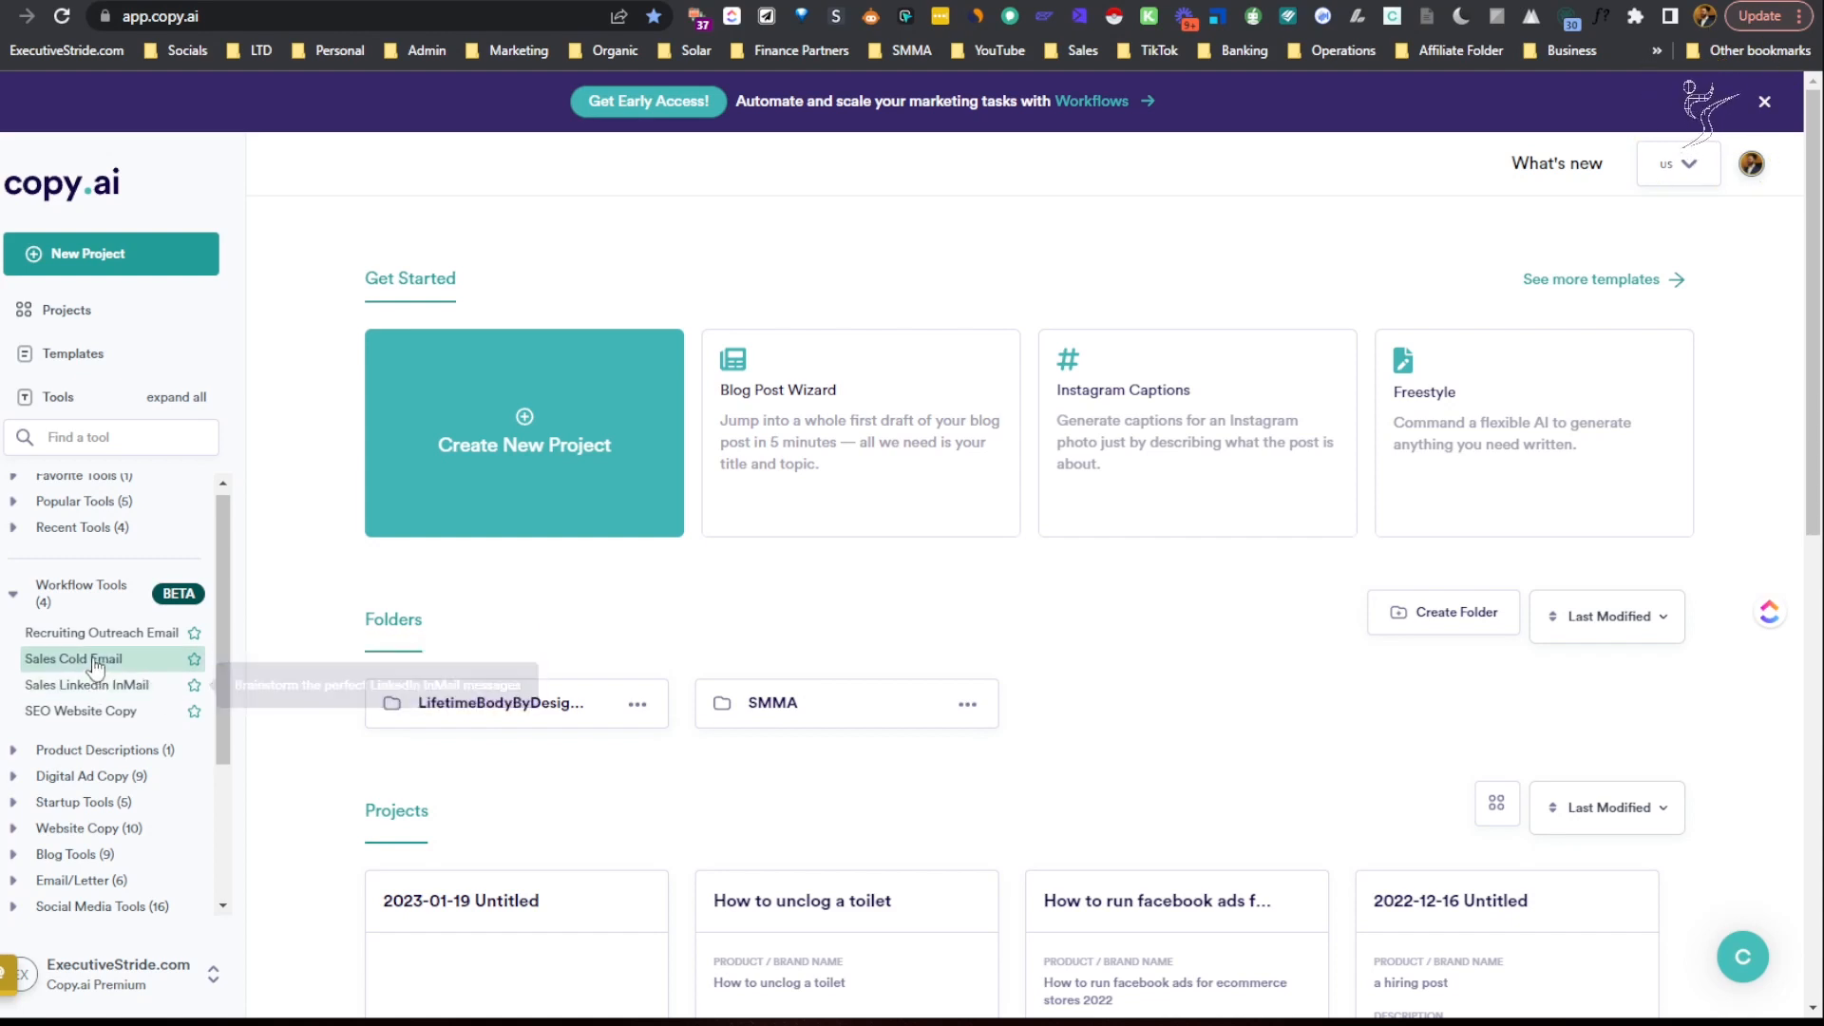
pyautogui.moveTo(76, 638)
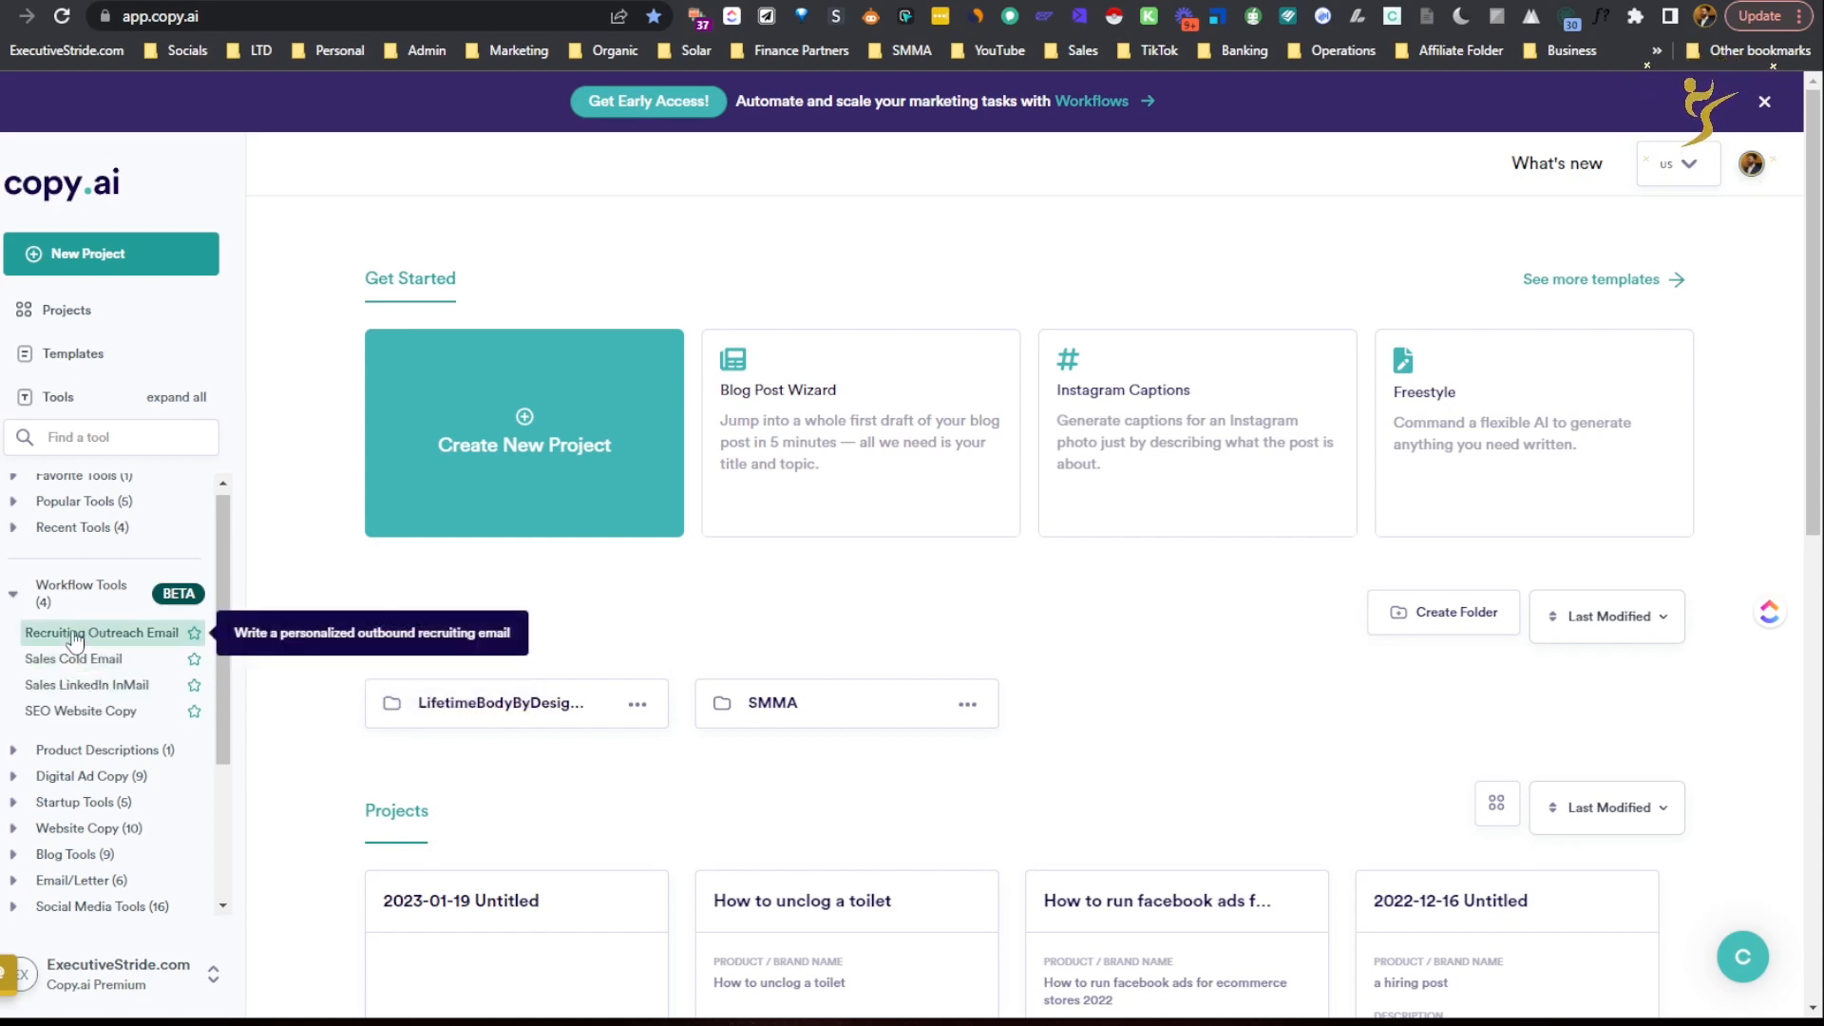
# Open the Recruiting Outreach Email workflow in a new project and bring up a LinkedIn profile.
pyautogui.click(103, 630)
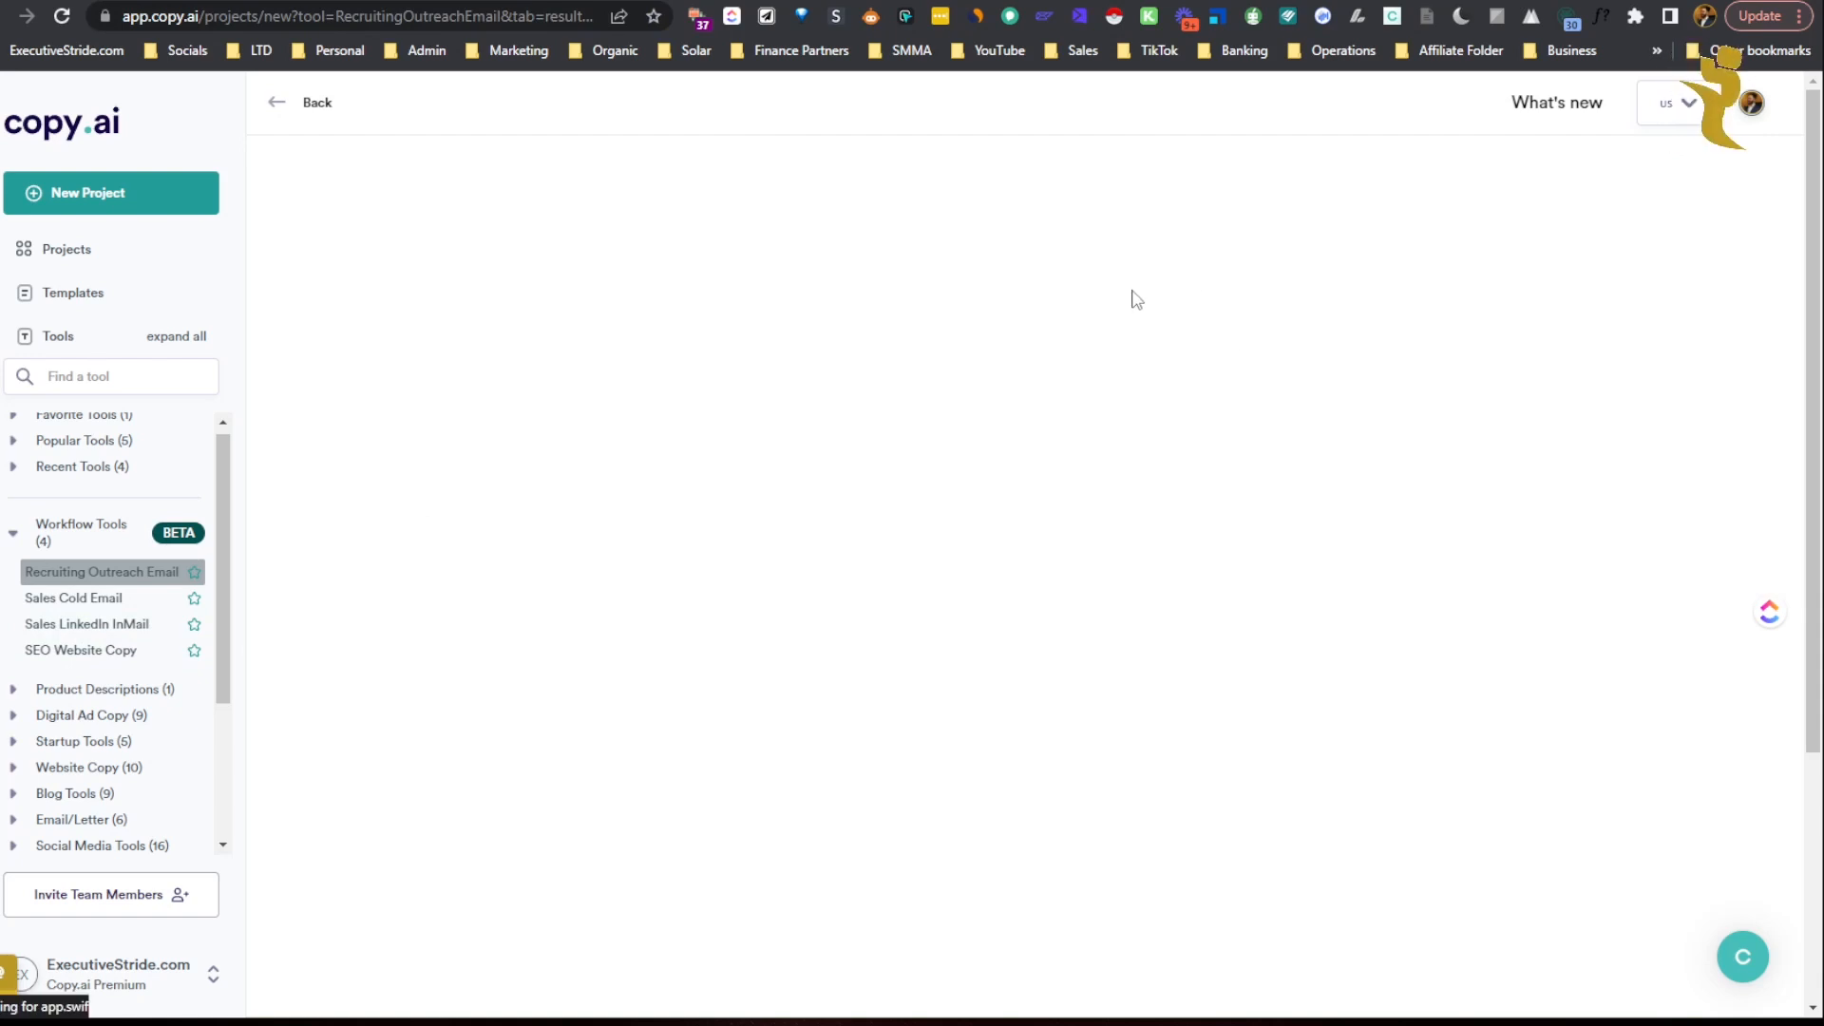
pyautogui.click(100, 572)
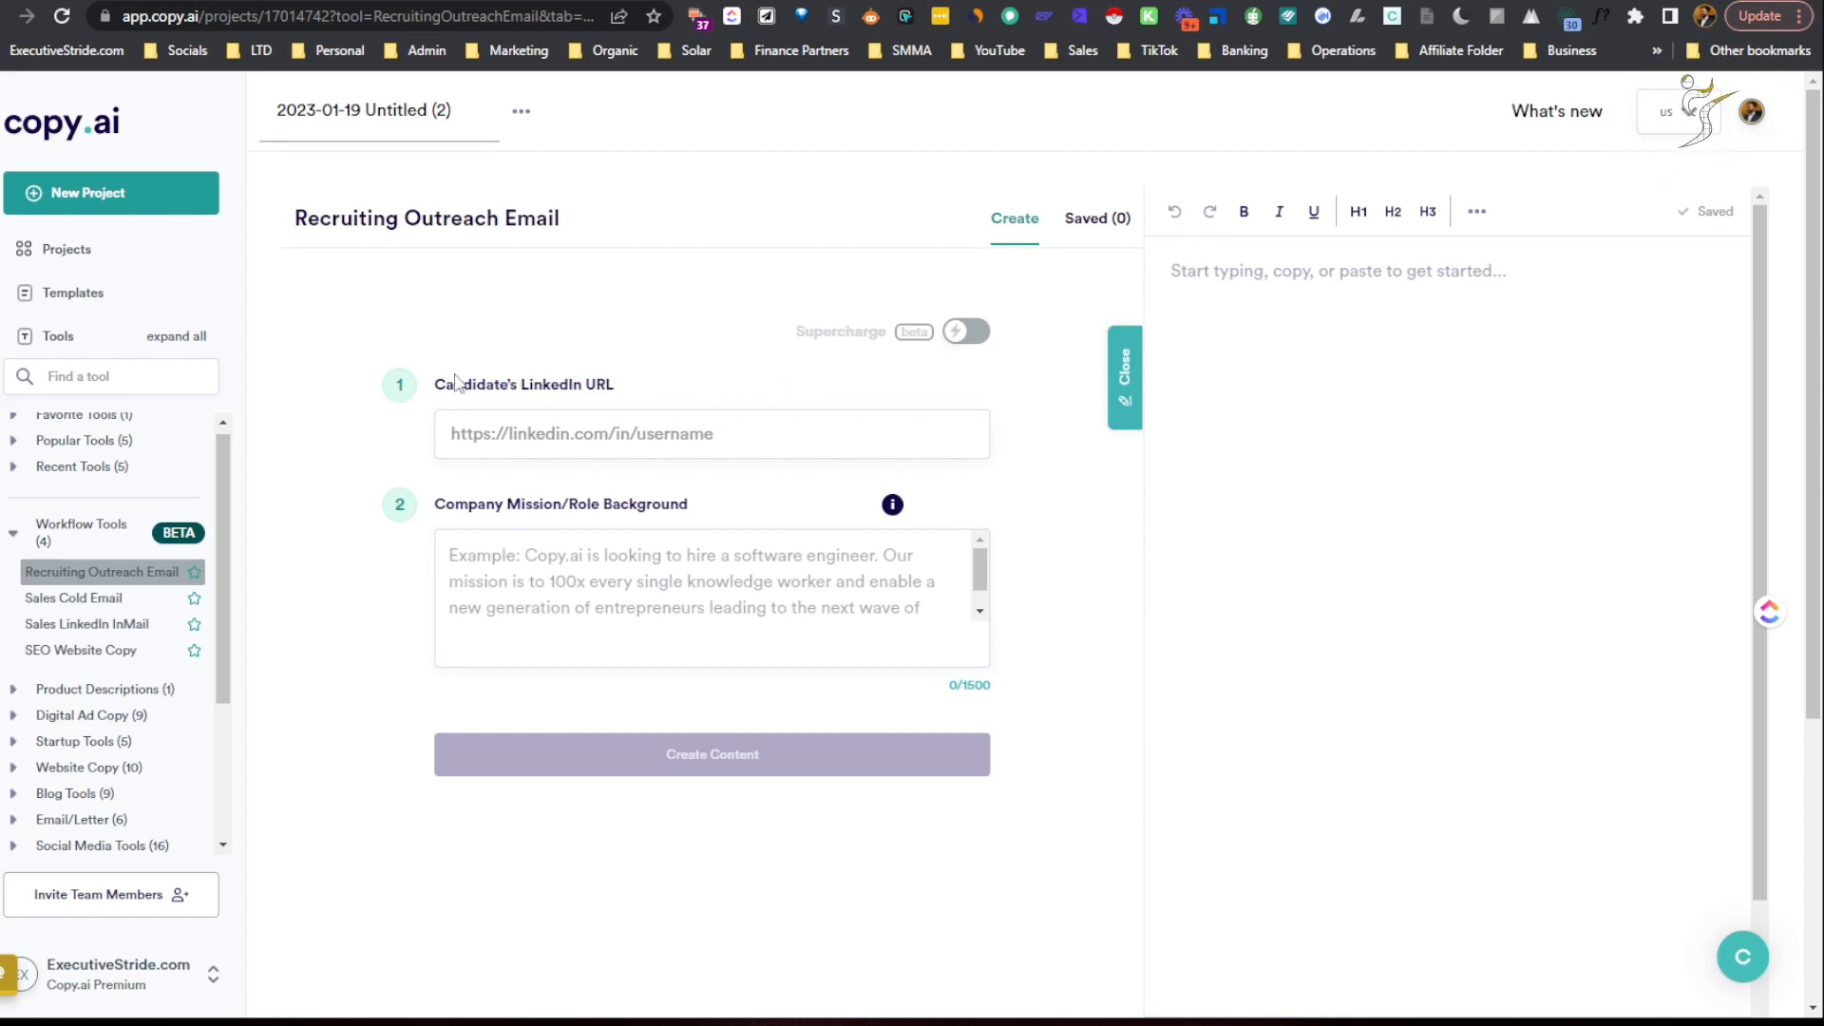
pyautogui.click(711, 433)
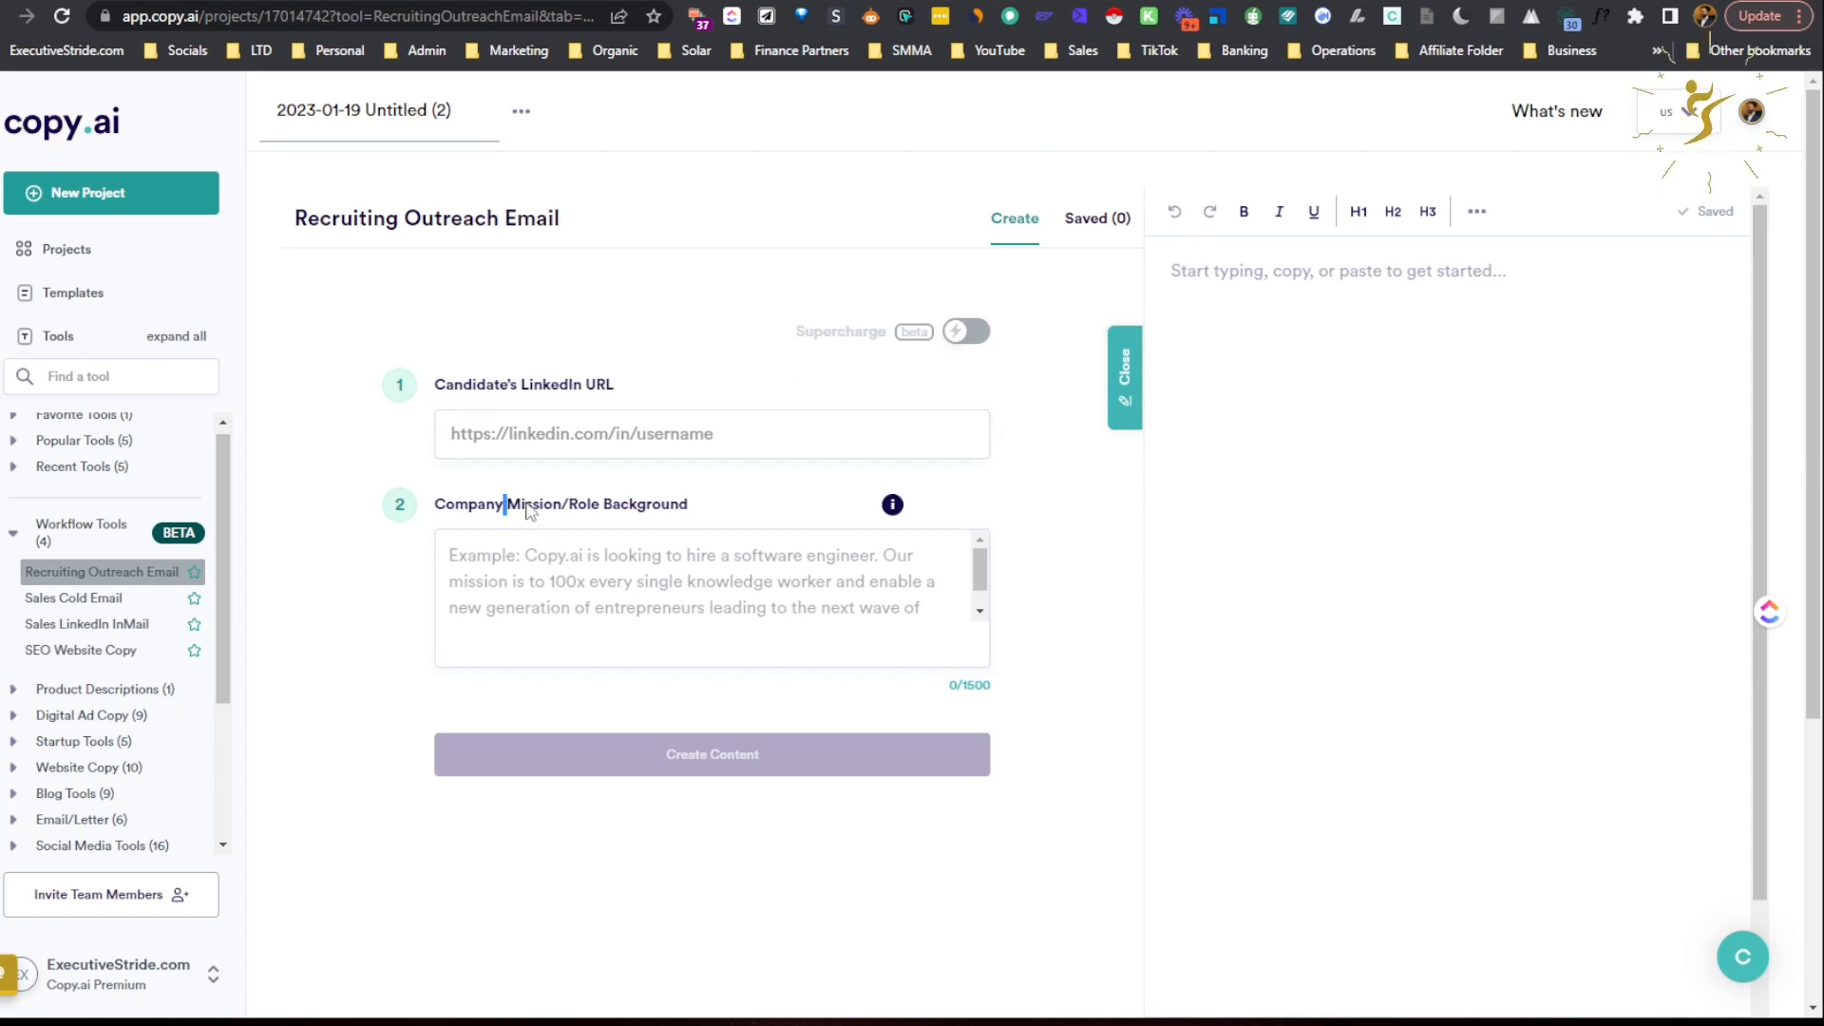
pyautogui.doubleClick(532, 503)
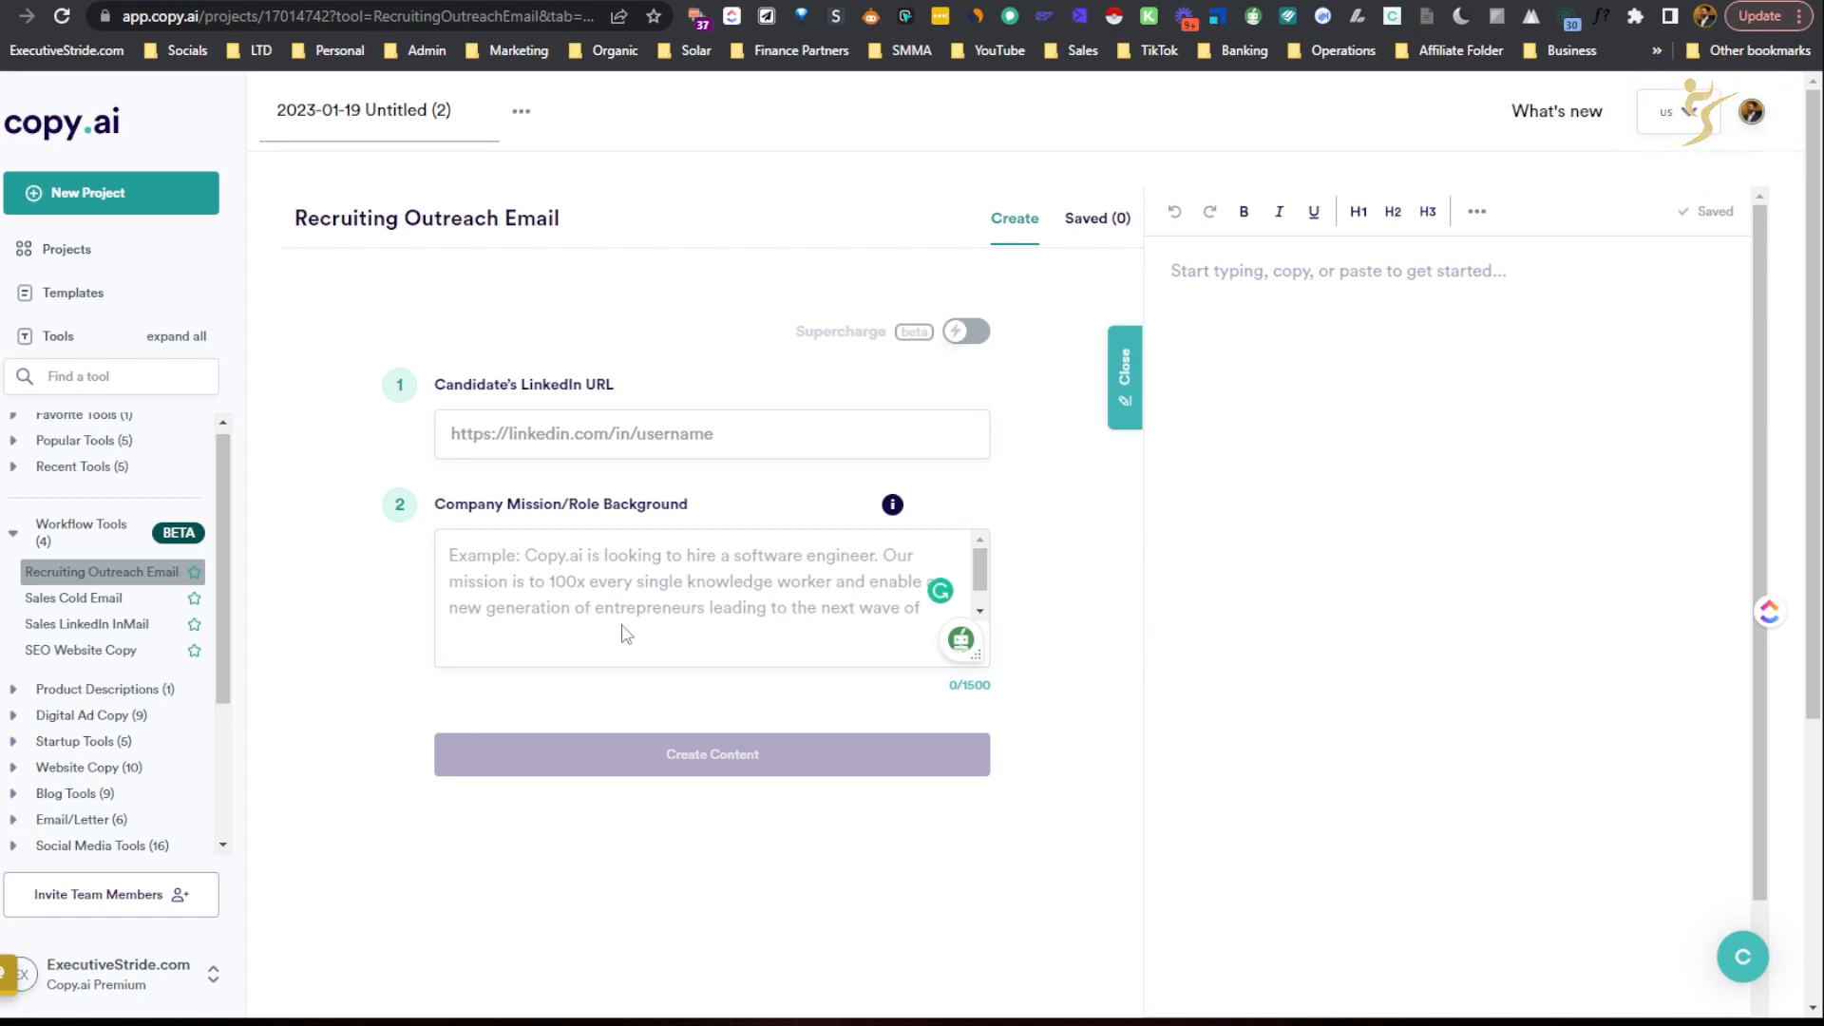
pyautogui.moveTo(822, 640)
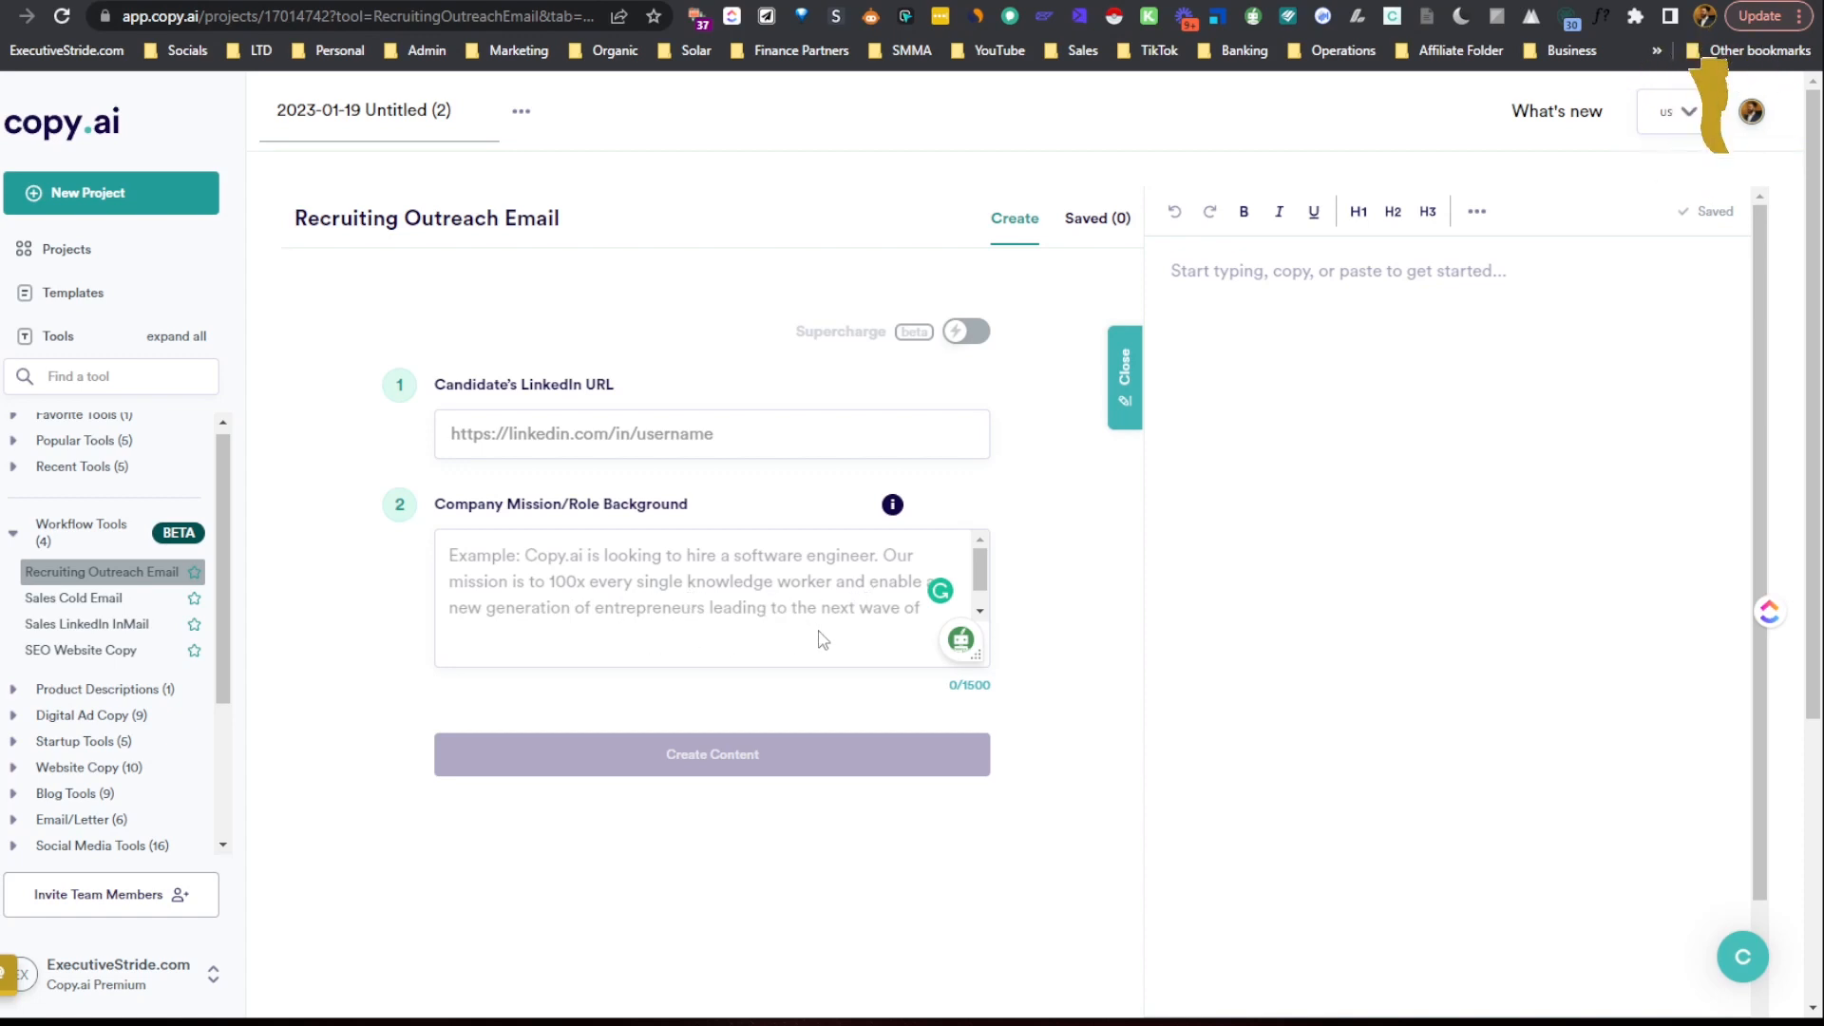
pyautogui.scroll(-3)
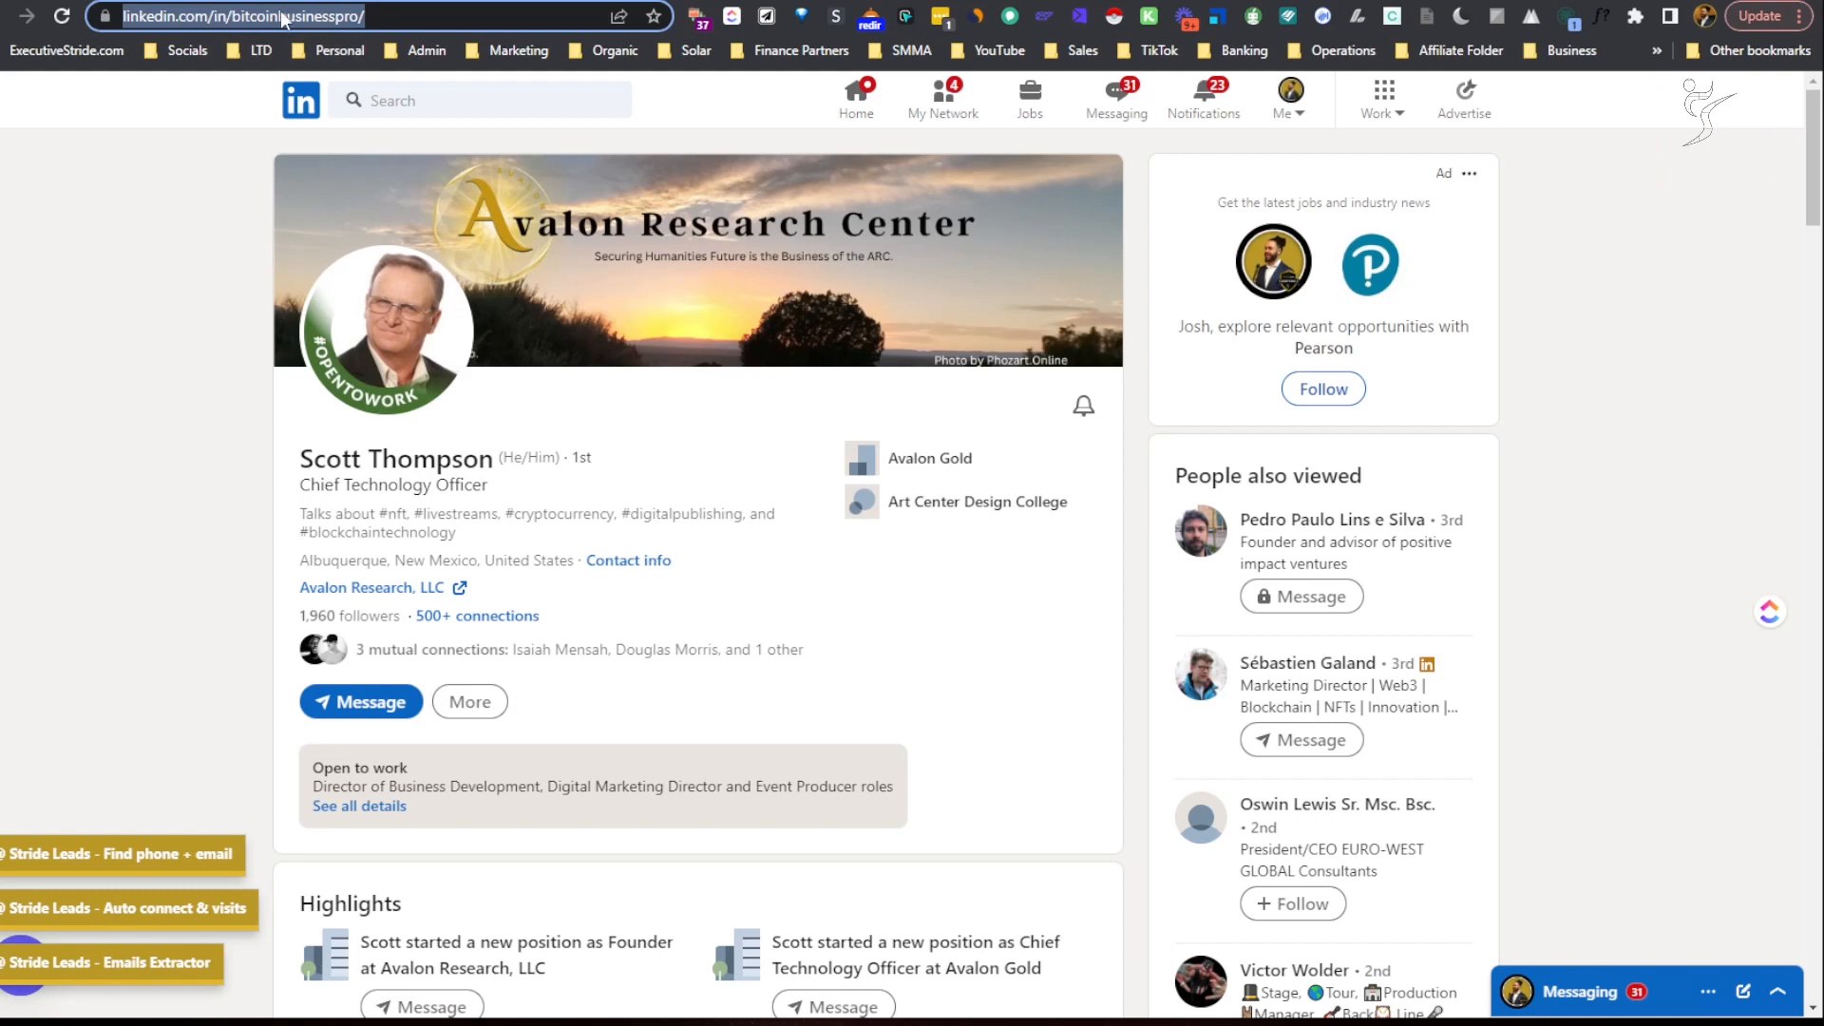
# Copy the LinkedIn profile URL from the address bar for the Candidate's LinkedIn URL field.
pyautogui.click(273, 17)
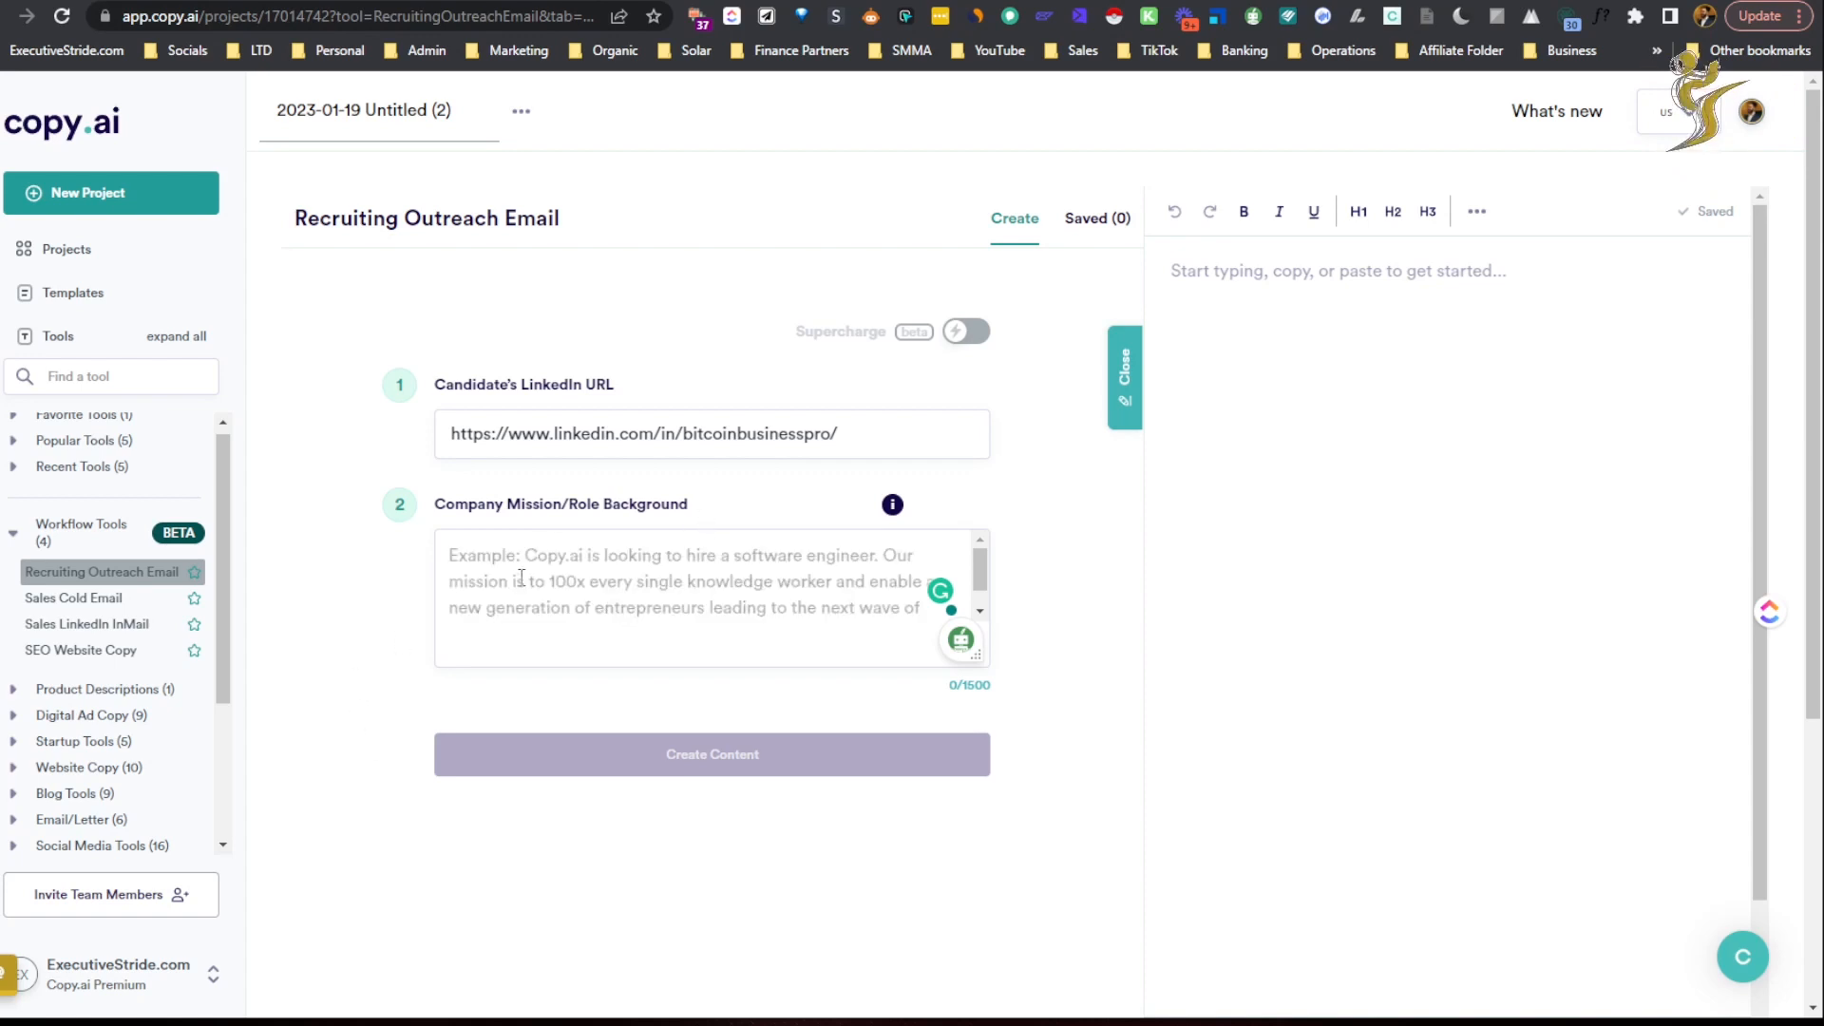
# Describe ExecutiveStride hiring a sales development rep to move prospects through pipelines and book demo calls.
pyautogui.write('ExecutiveStride')
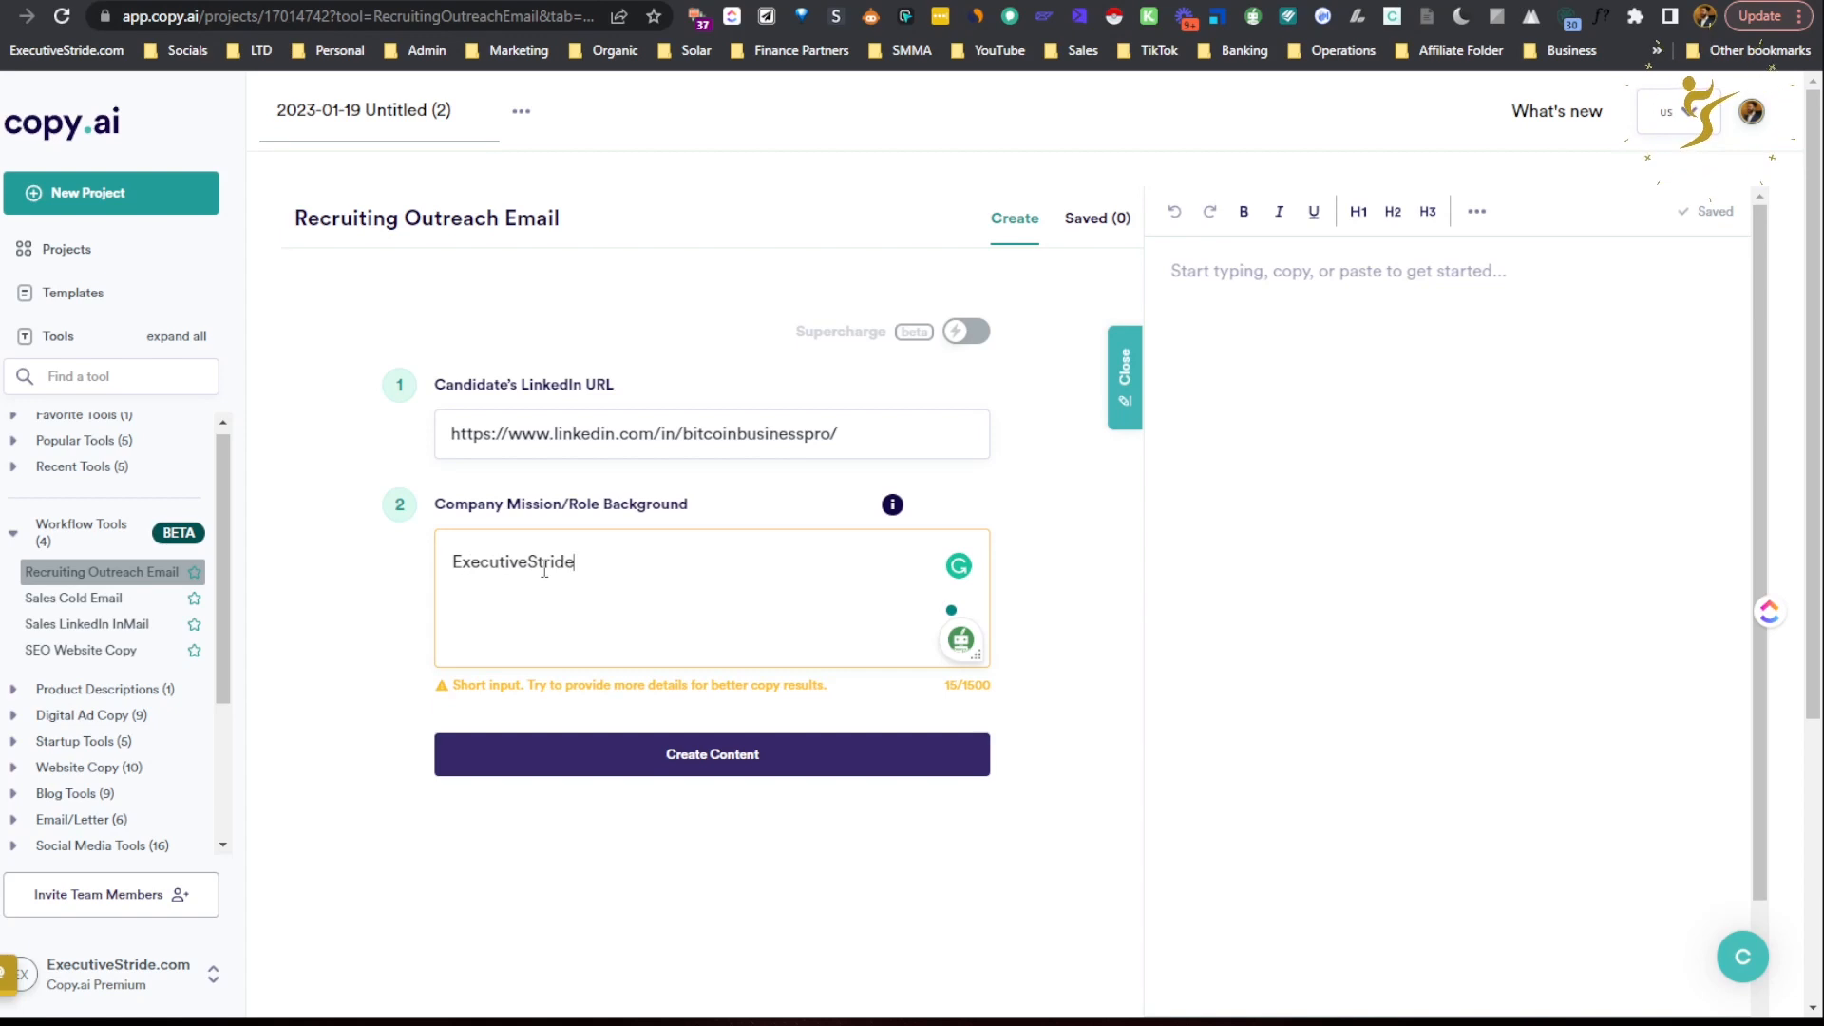
pyautogui.write('is')
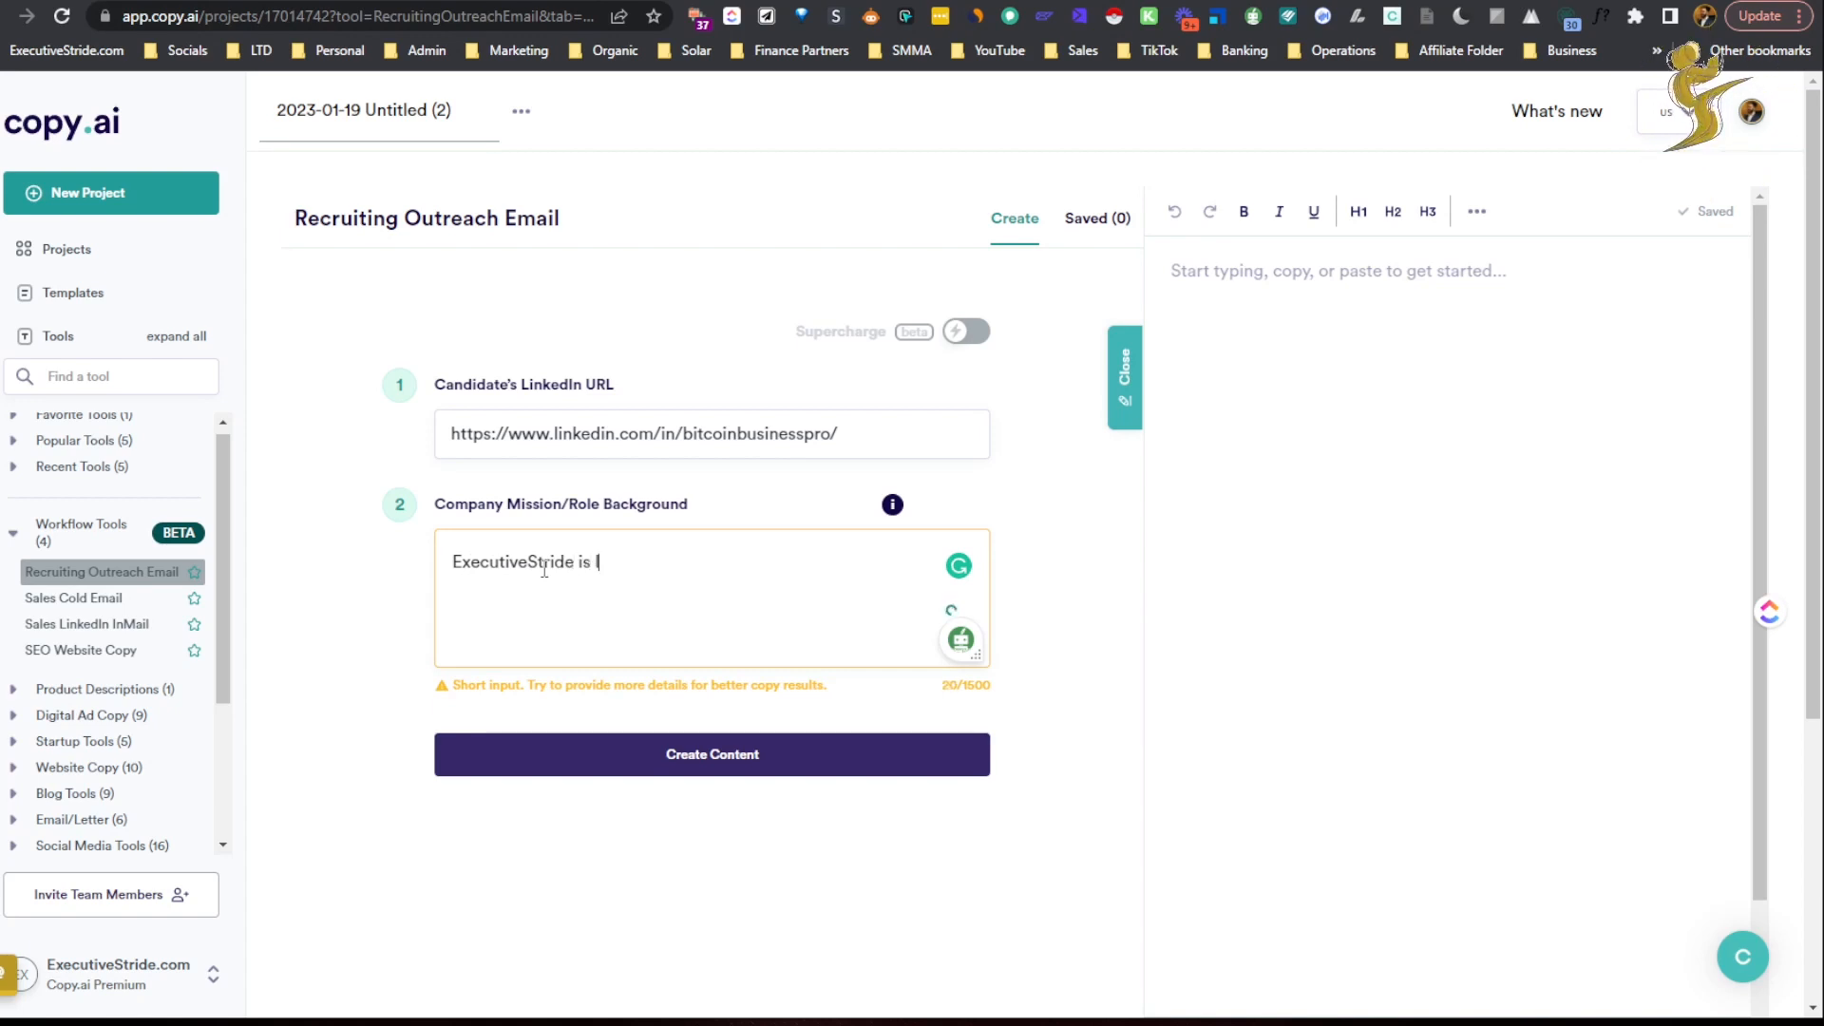
pyautogui.write('looking to hire a sales')
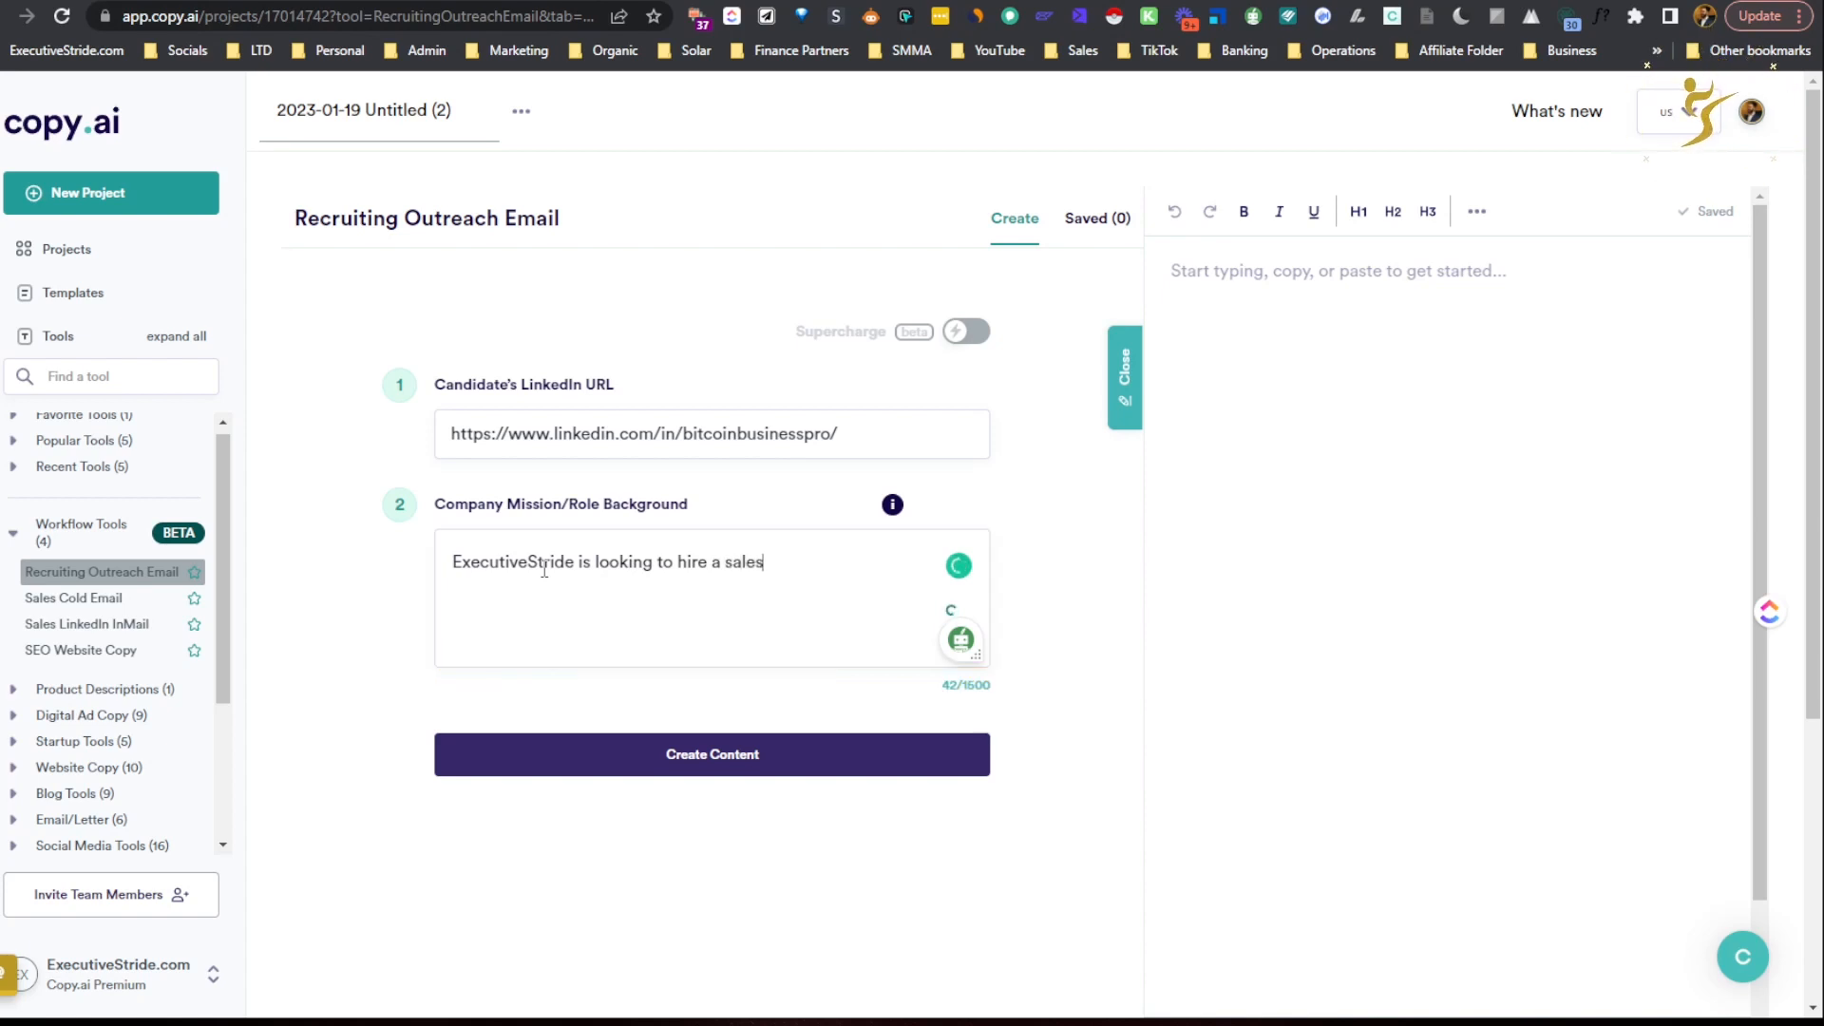
pyautogui.write('development rep who will hel')
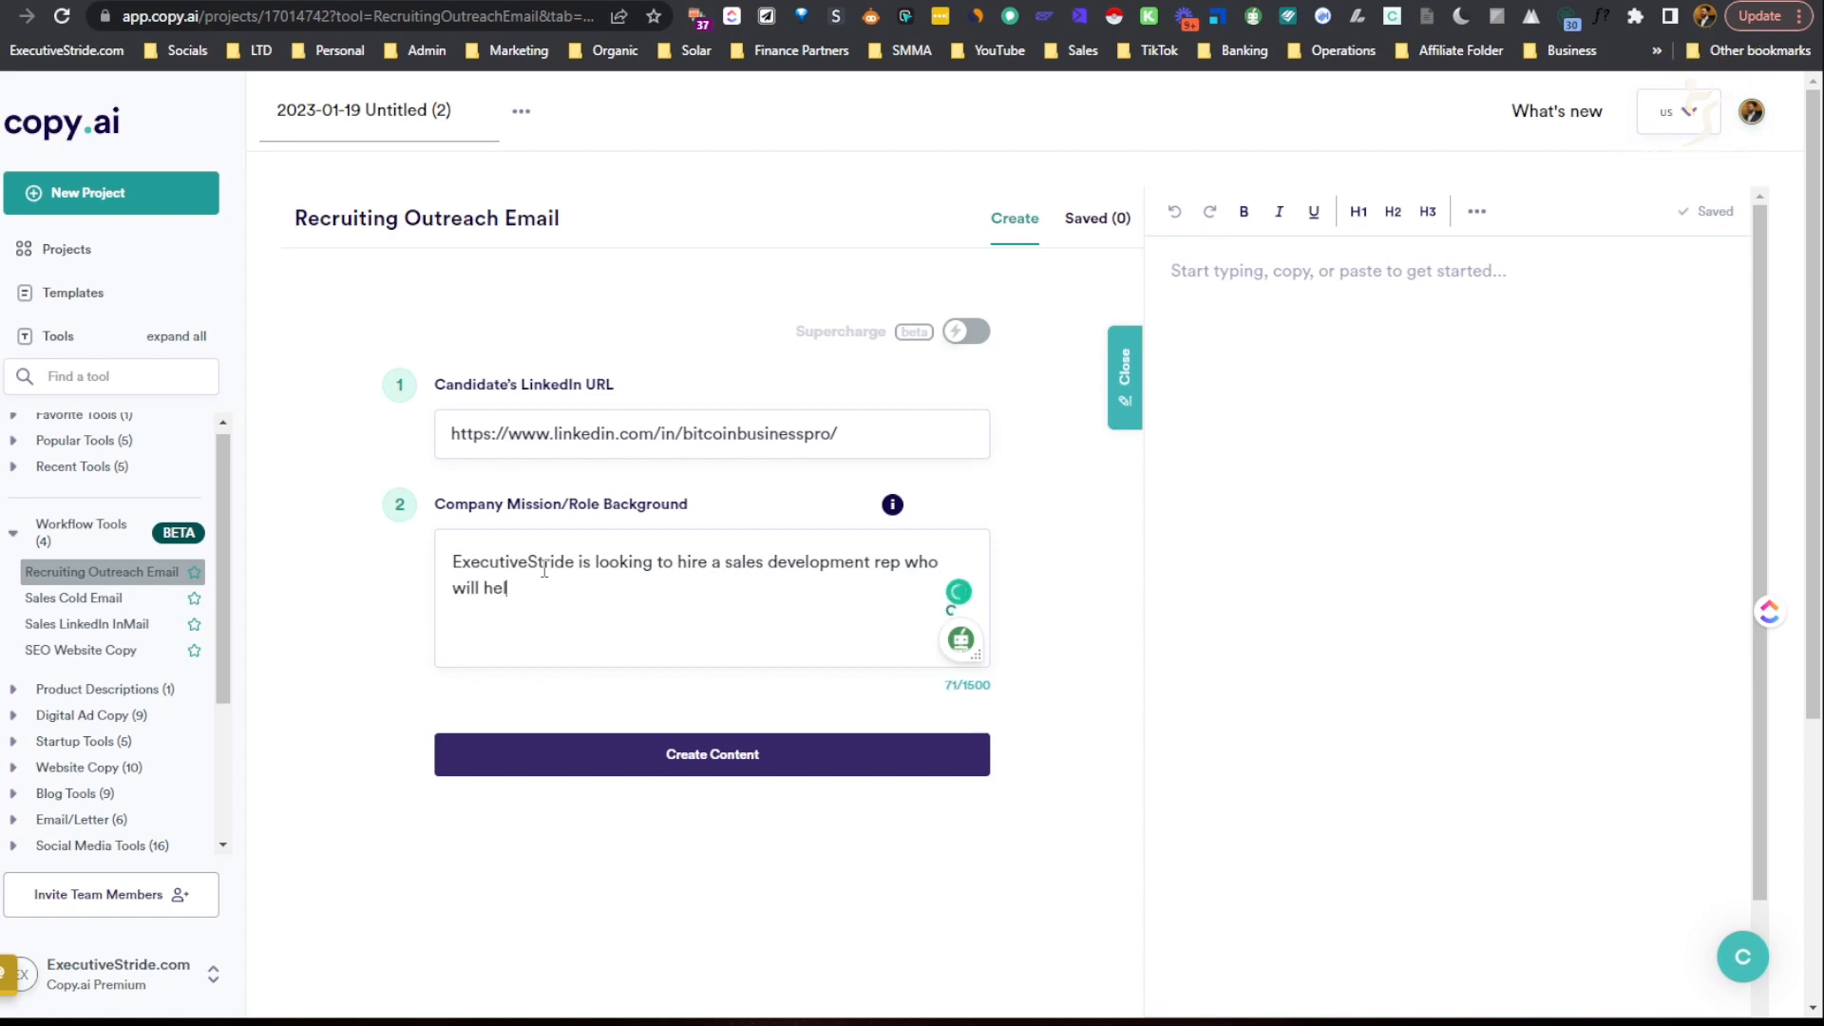
pyautogui.write('p')
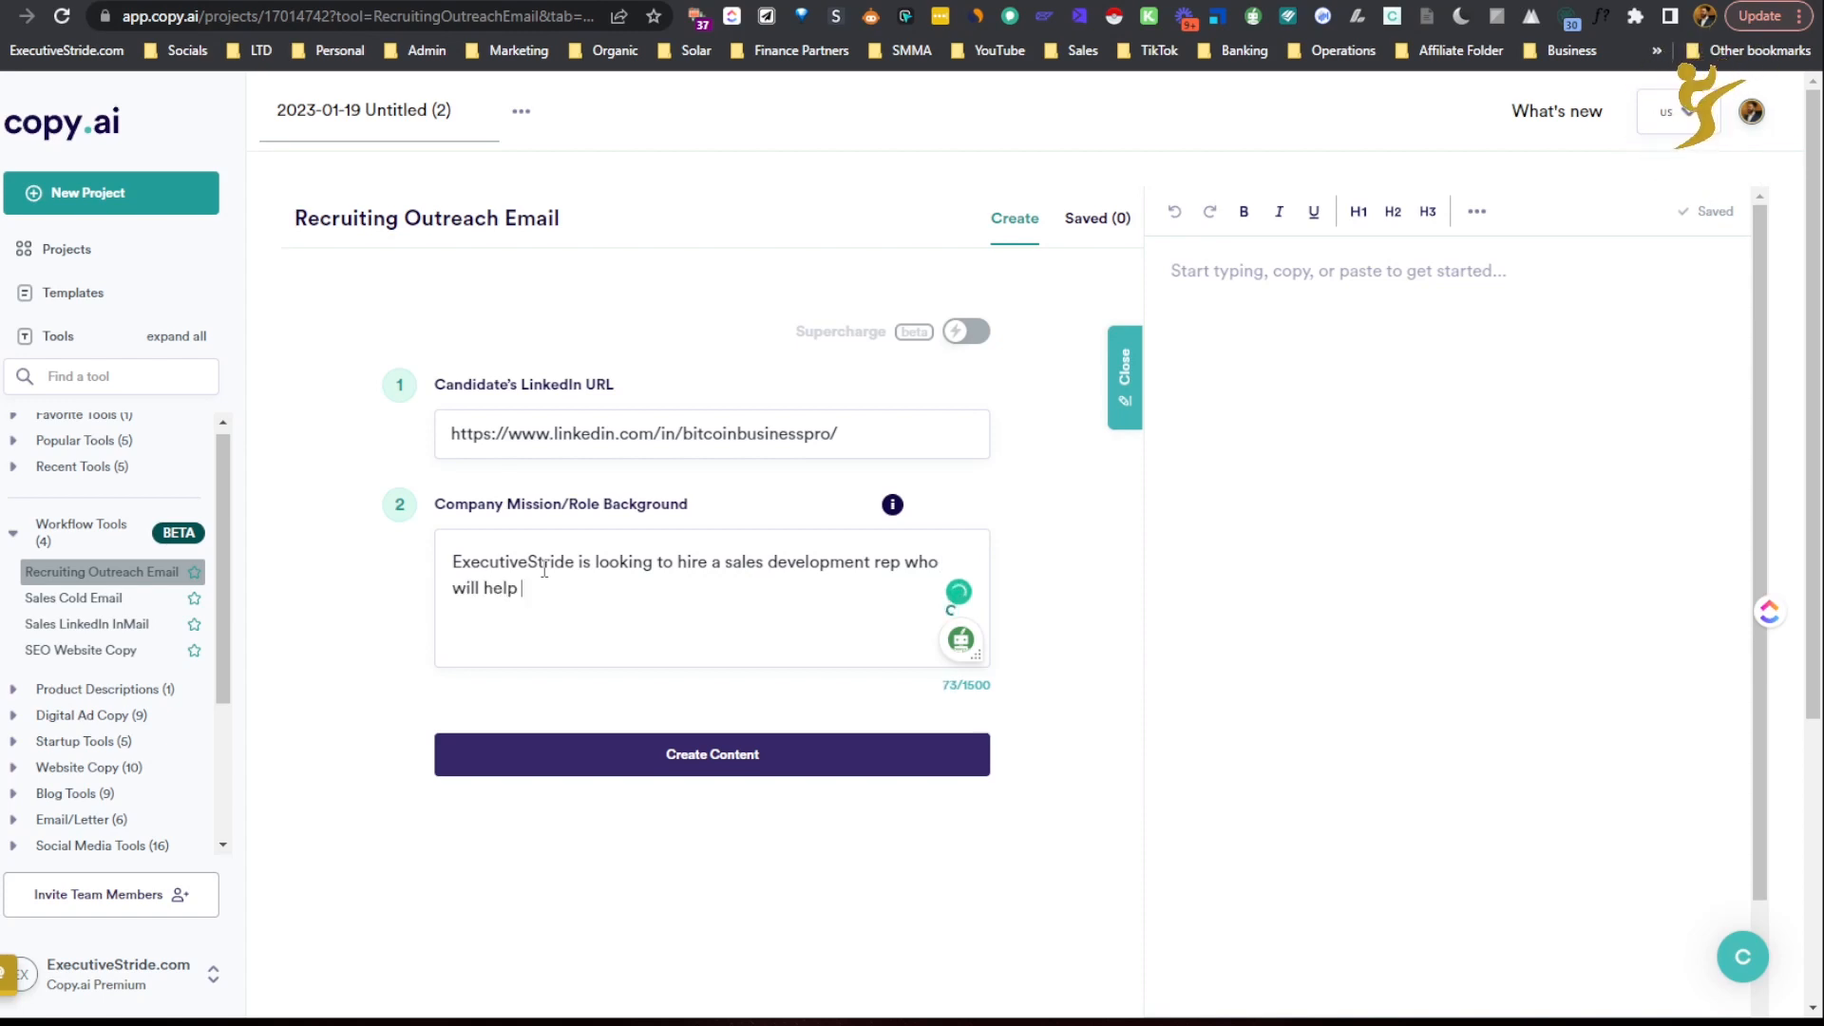
pyautogui.write('move')
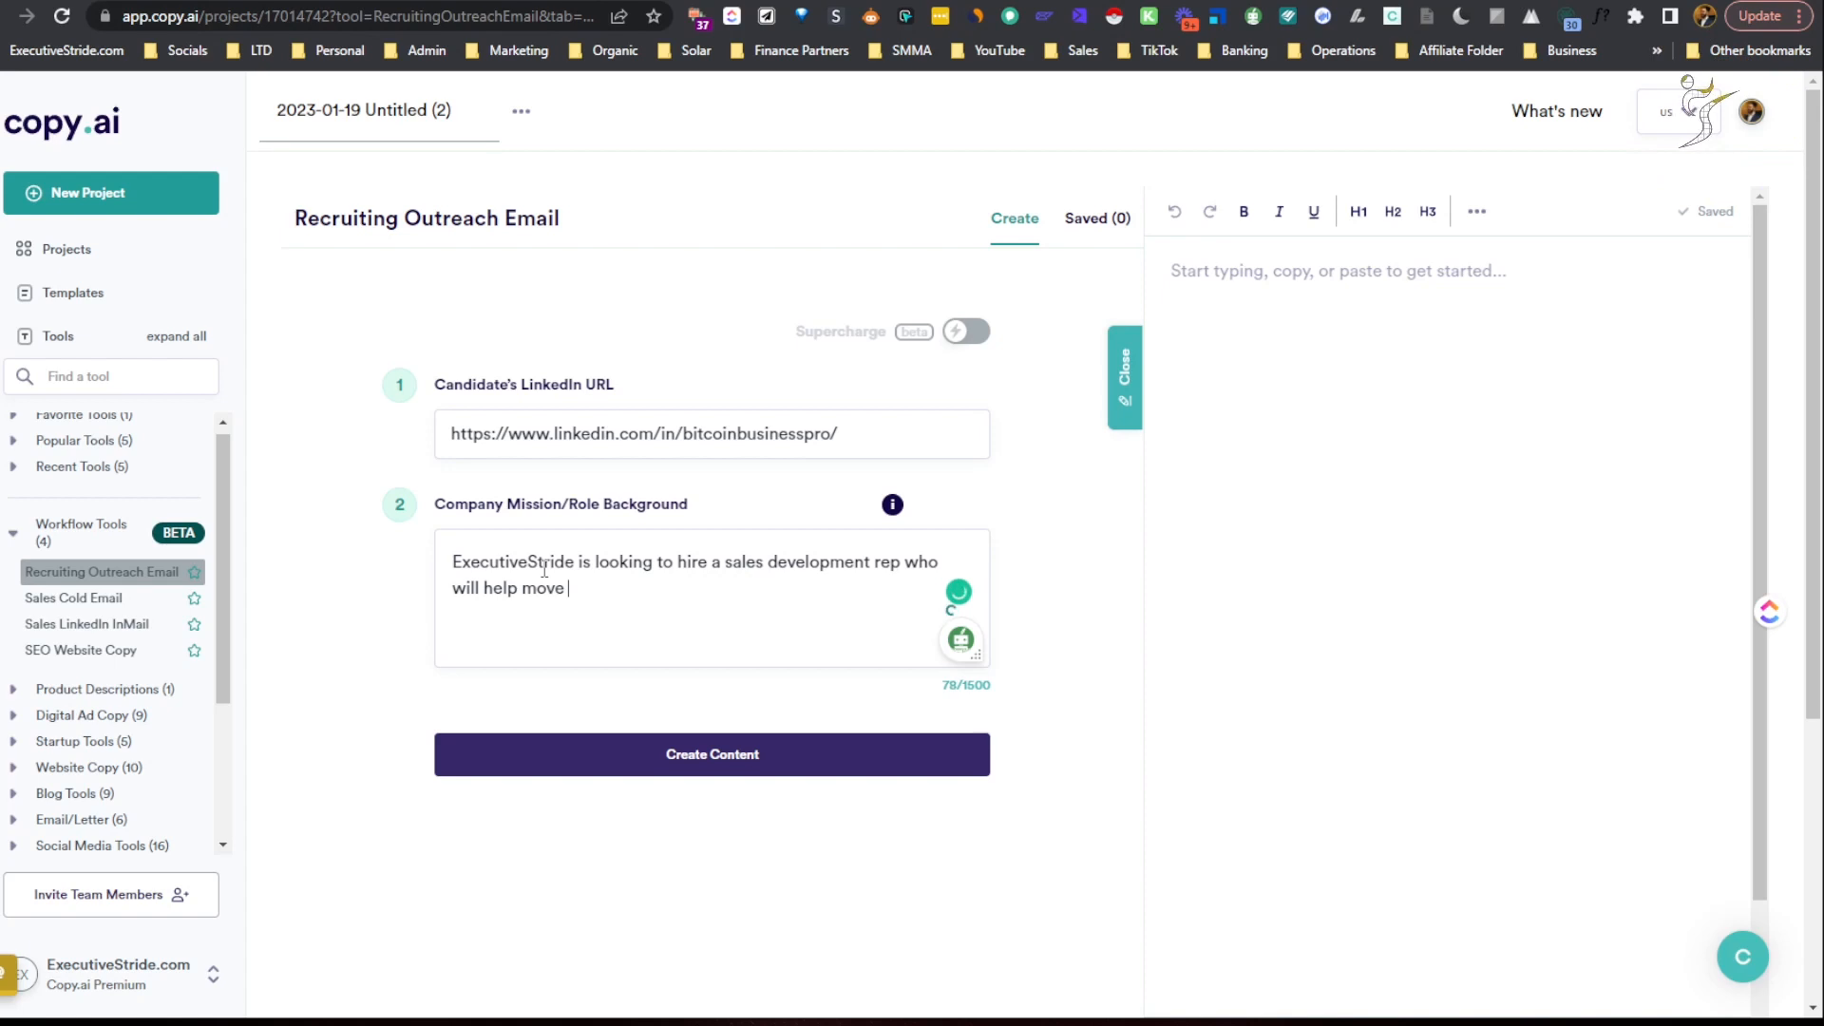
pyautogui.write('prospects')
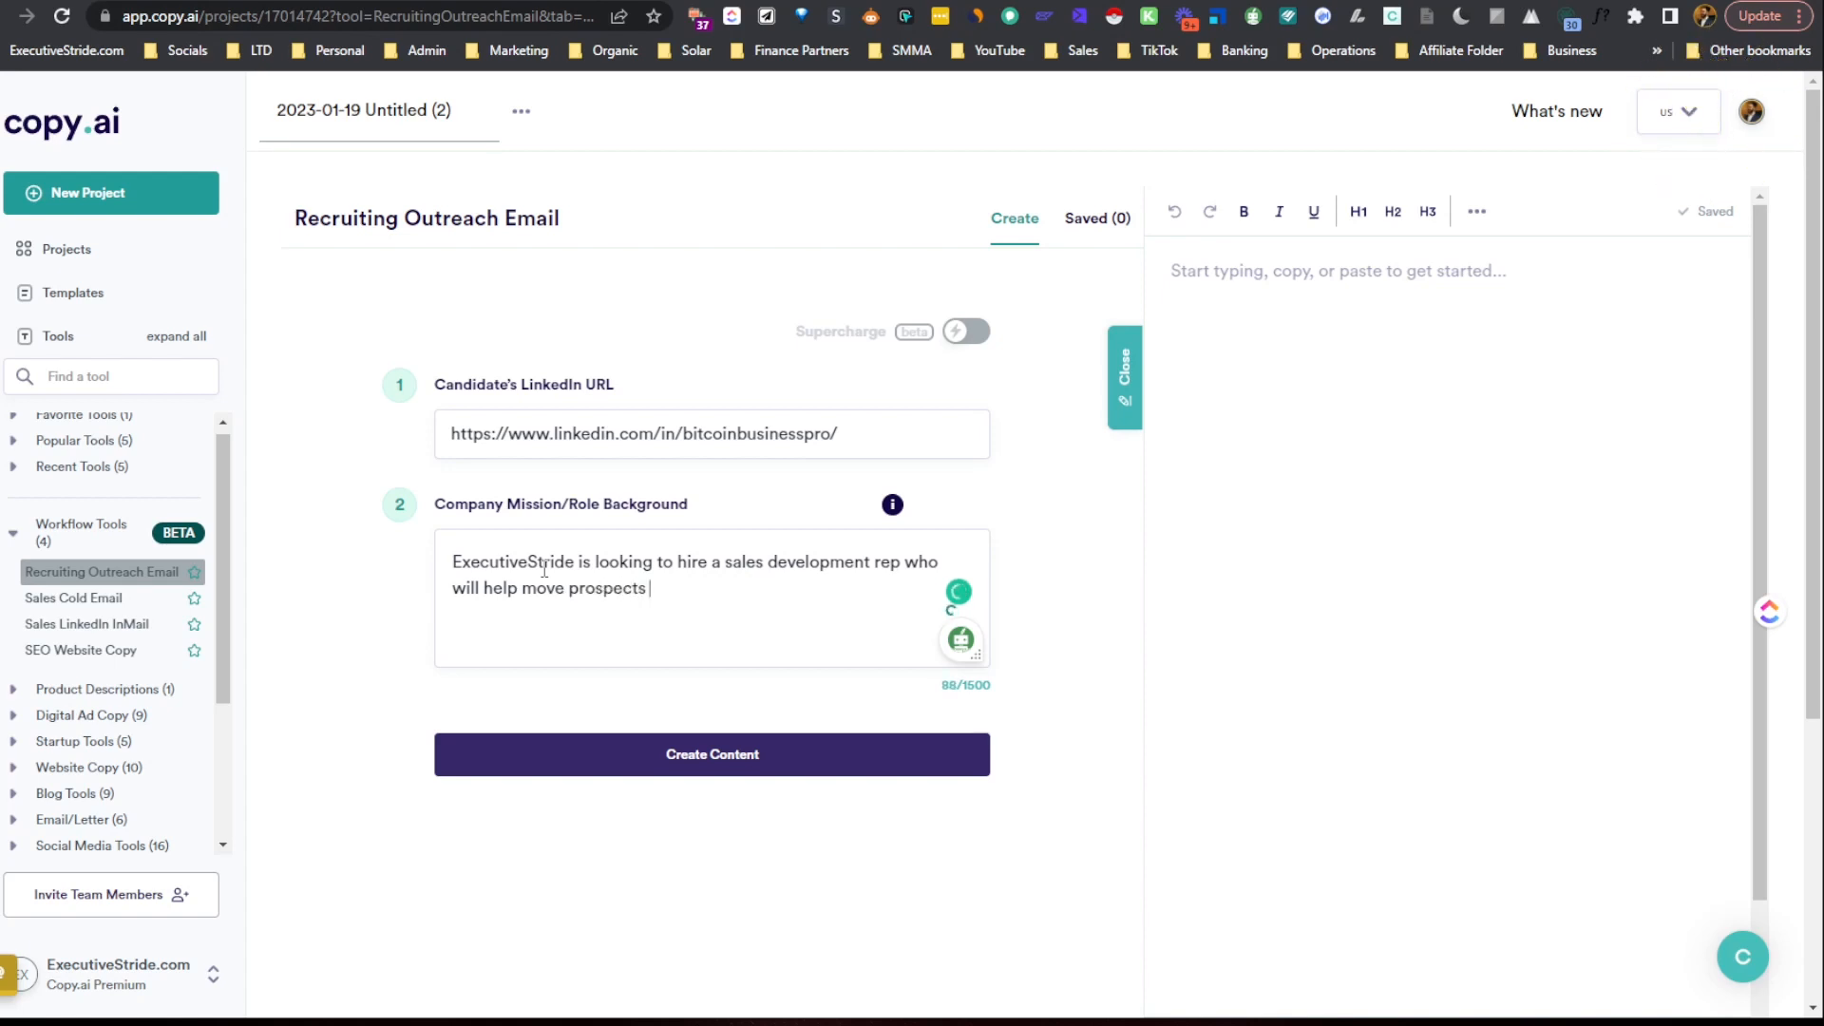
pyautogui.write('through pipelines')
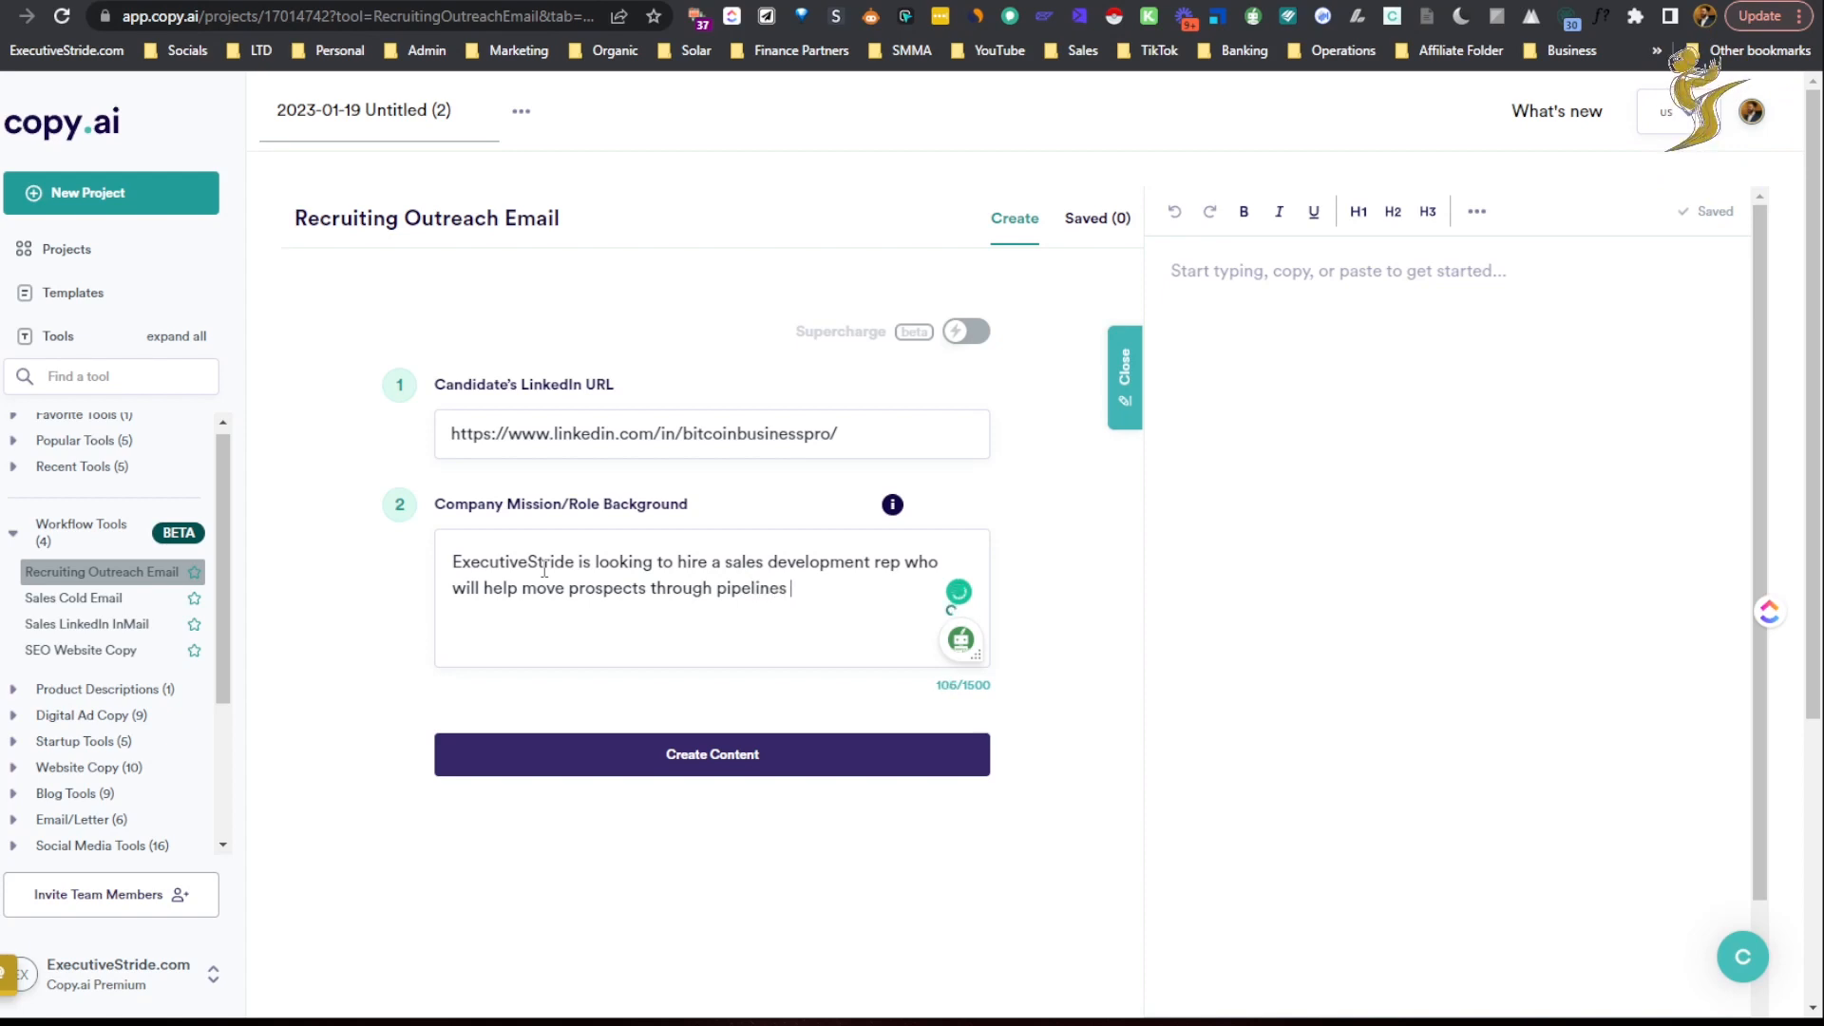
pyautogui.write('to bok')
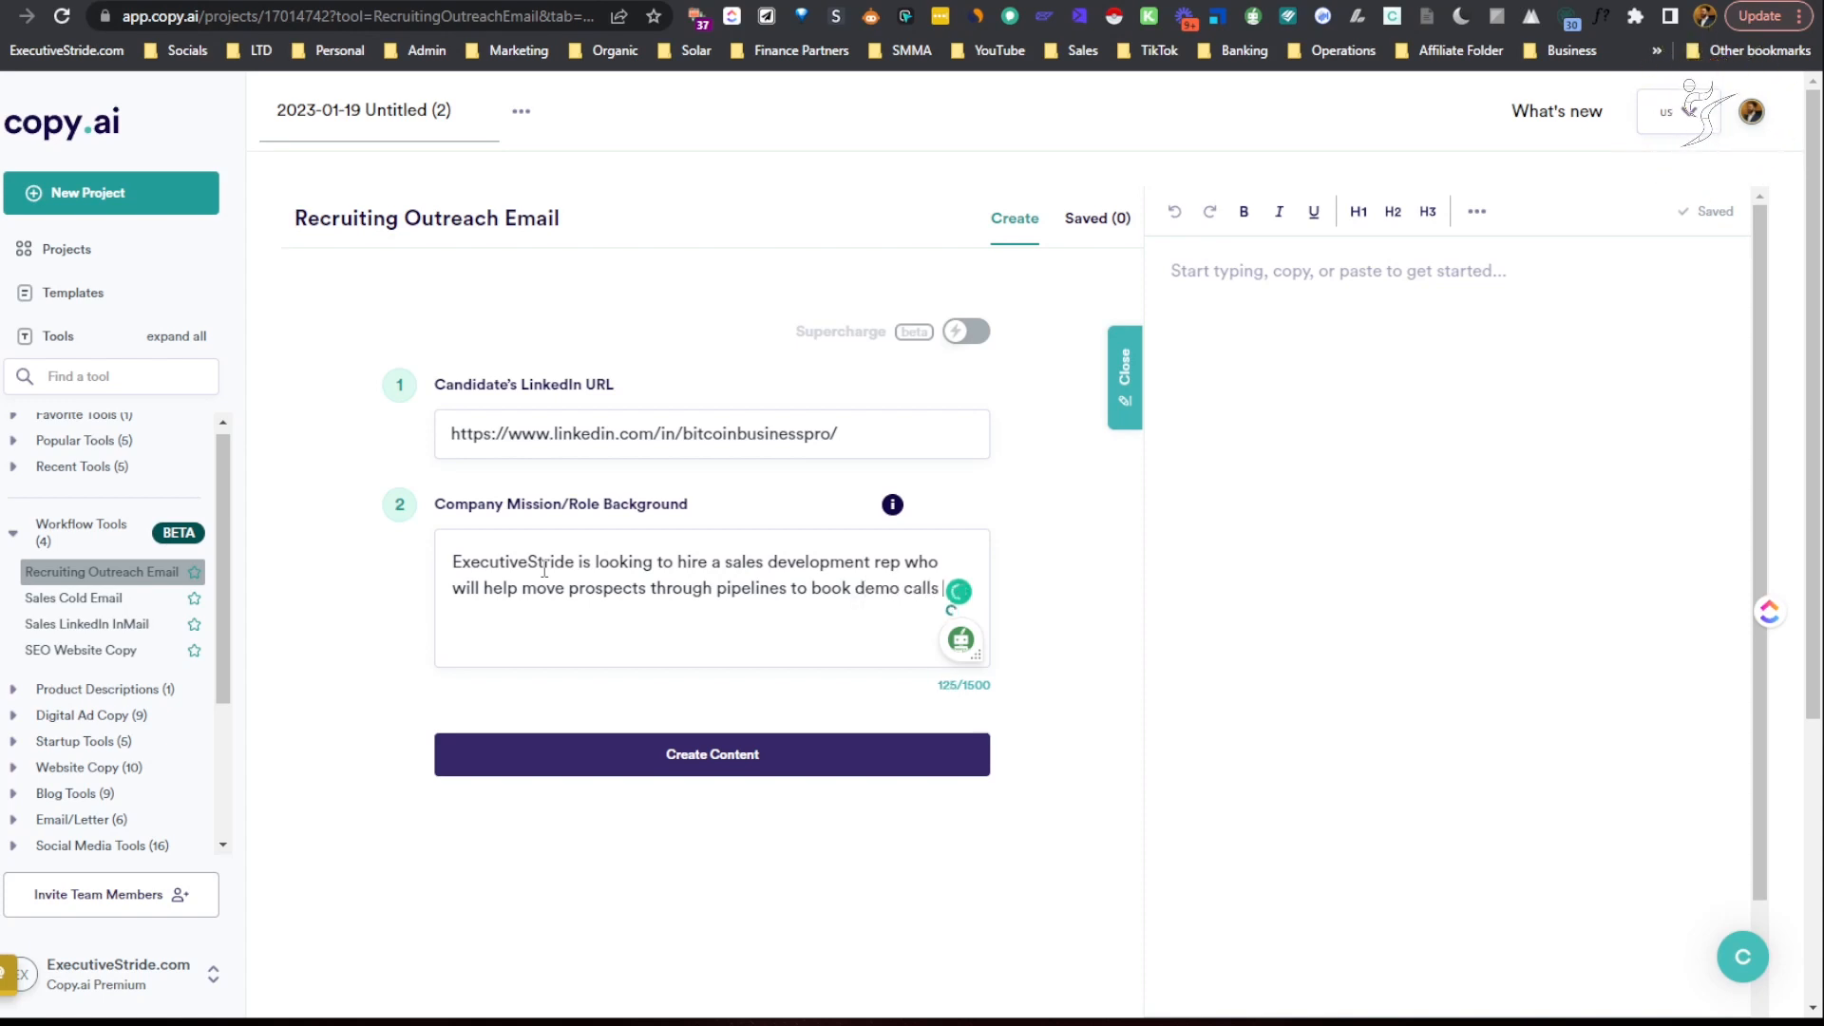
pyautogui.write('for our')
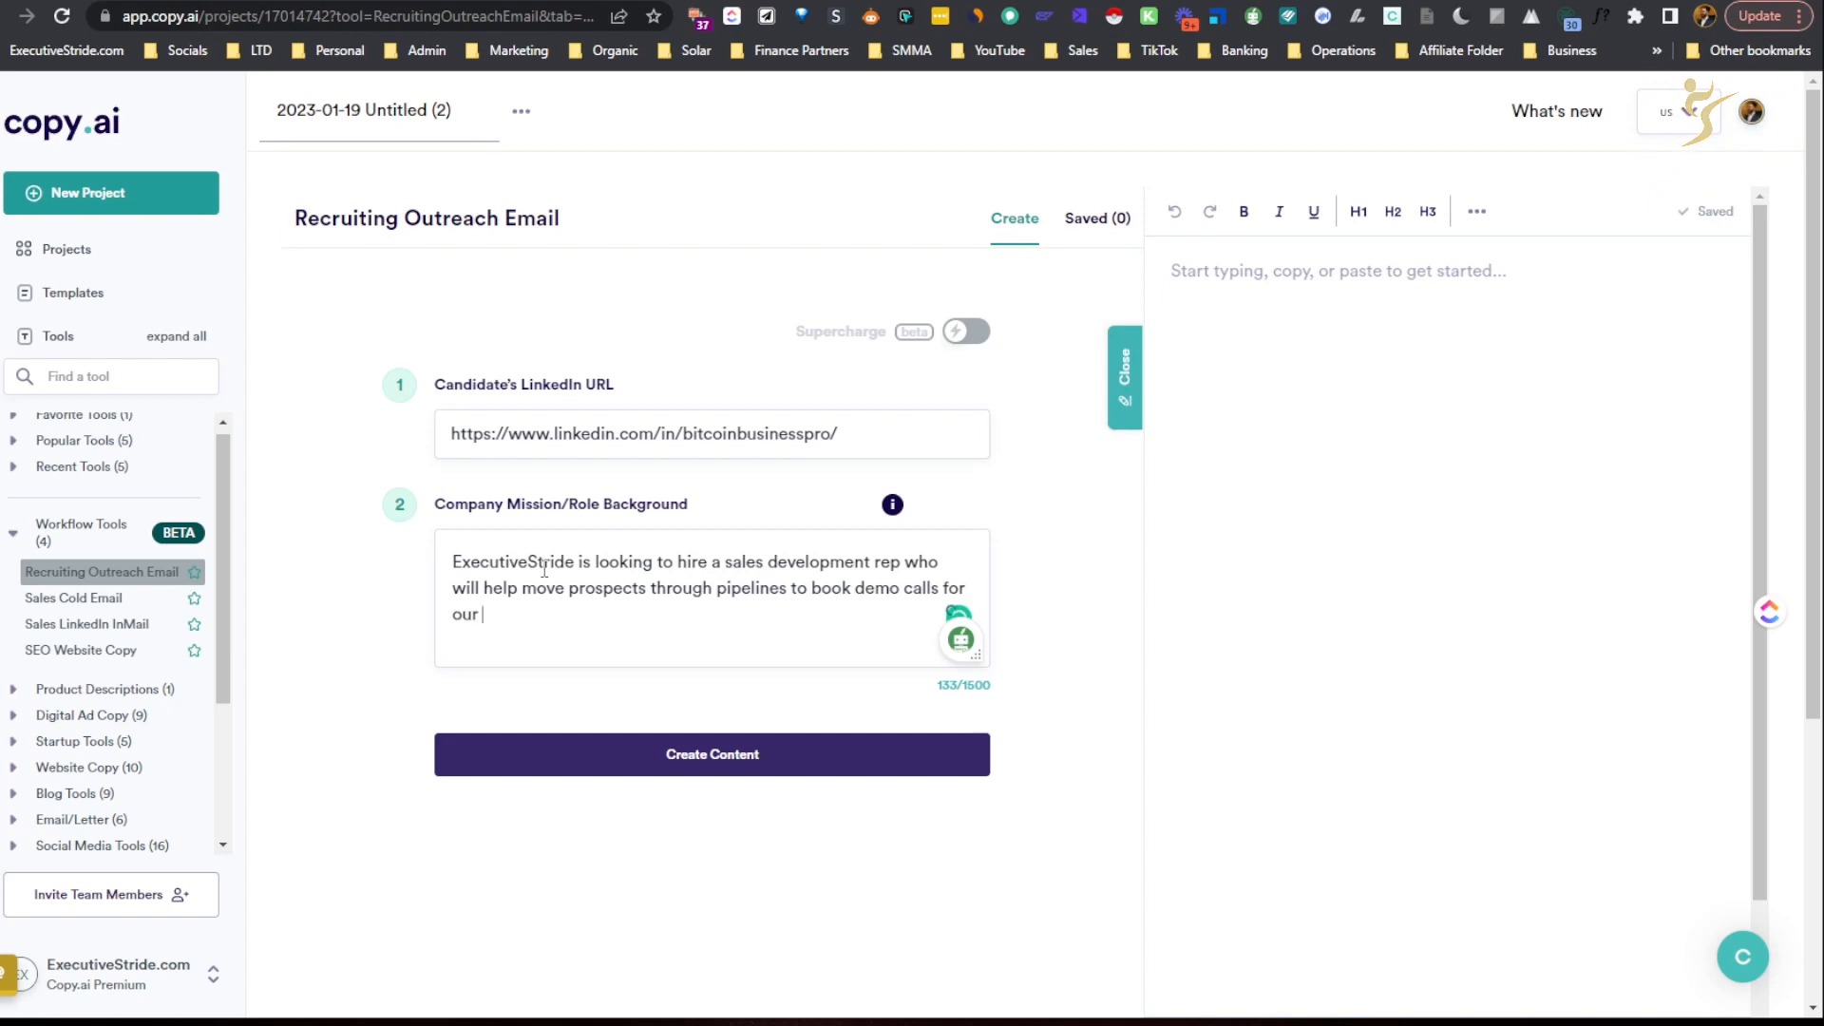
pyautogui.write('company.')
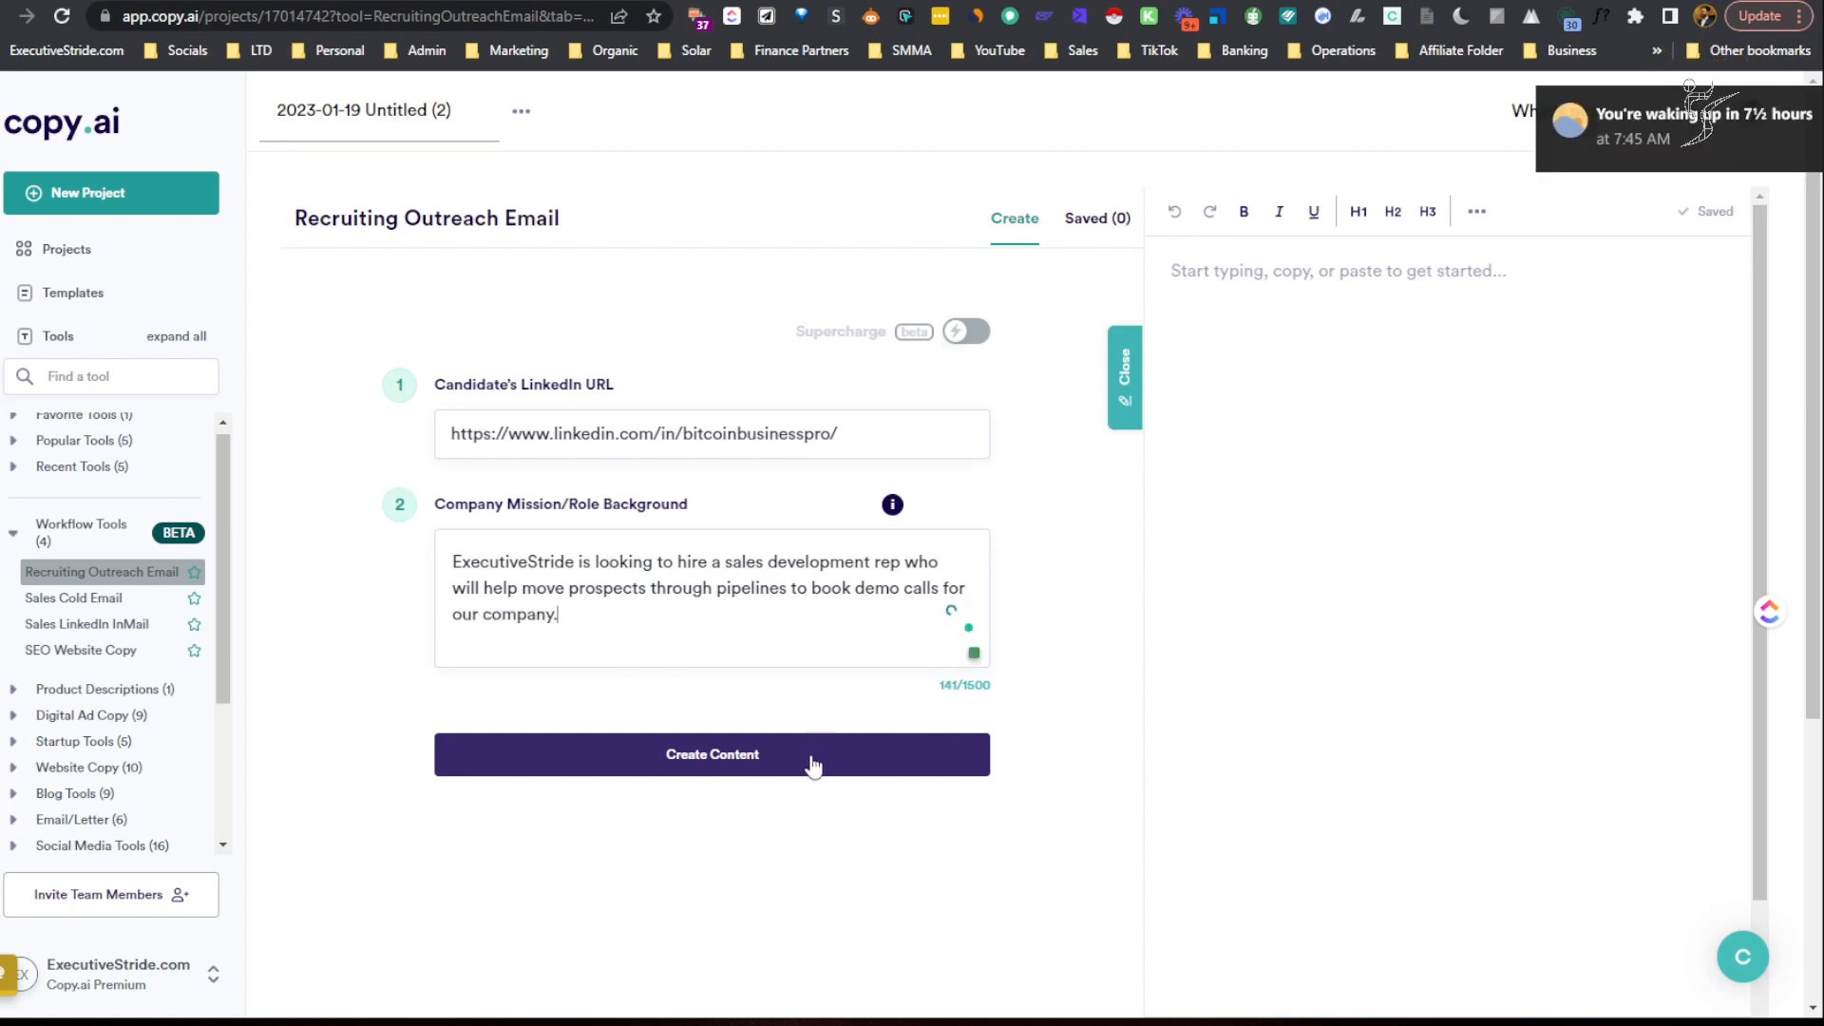
# Run Create Content on the recruiting form and switch to the candidate's LinkedIn profile tab.
pyautogui.click(710, 754)
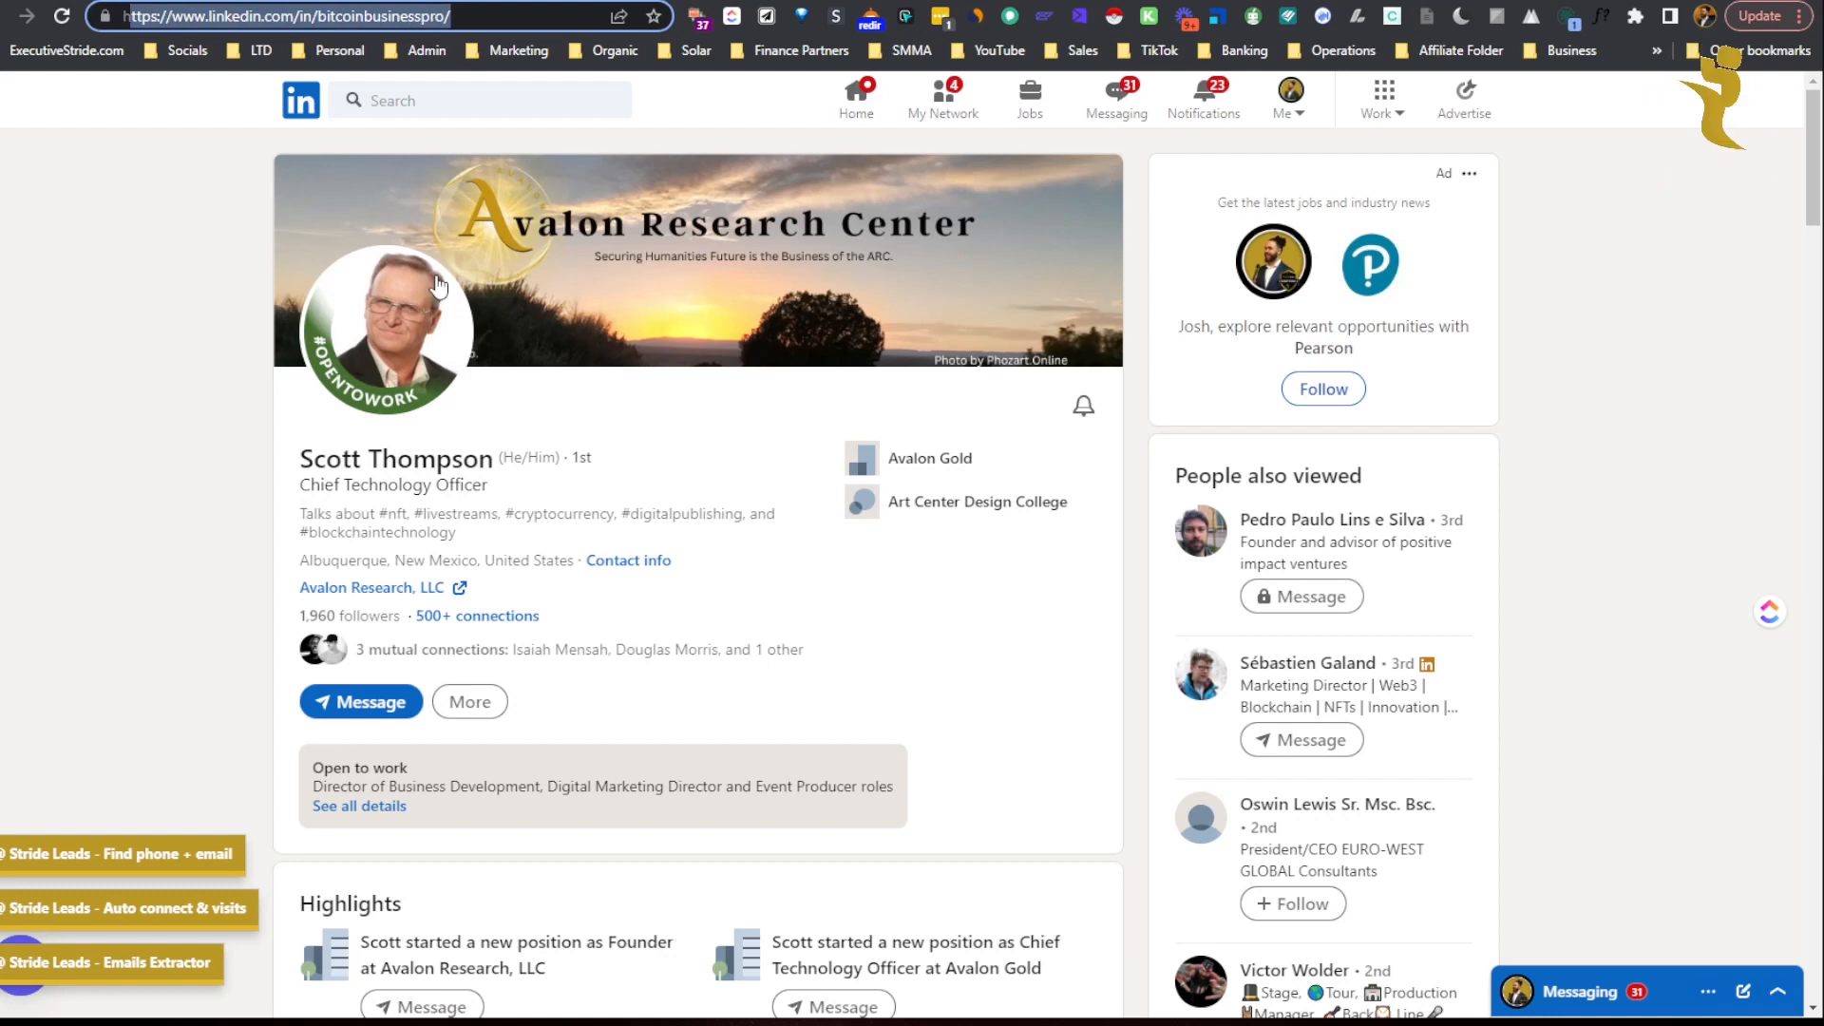
# Scroll the LinkedIn feed into the group and open the group manager's profile as a prospect.
pyautogui.scroll(-3)
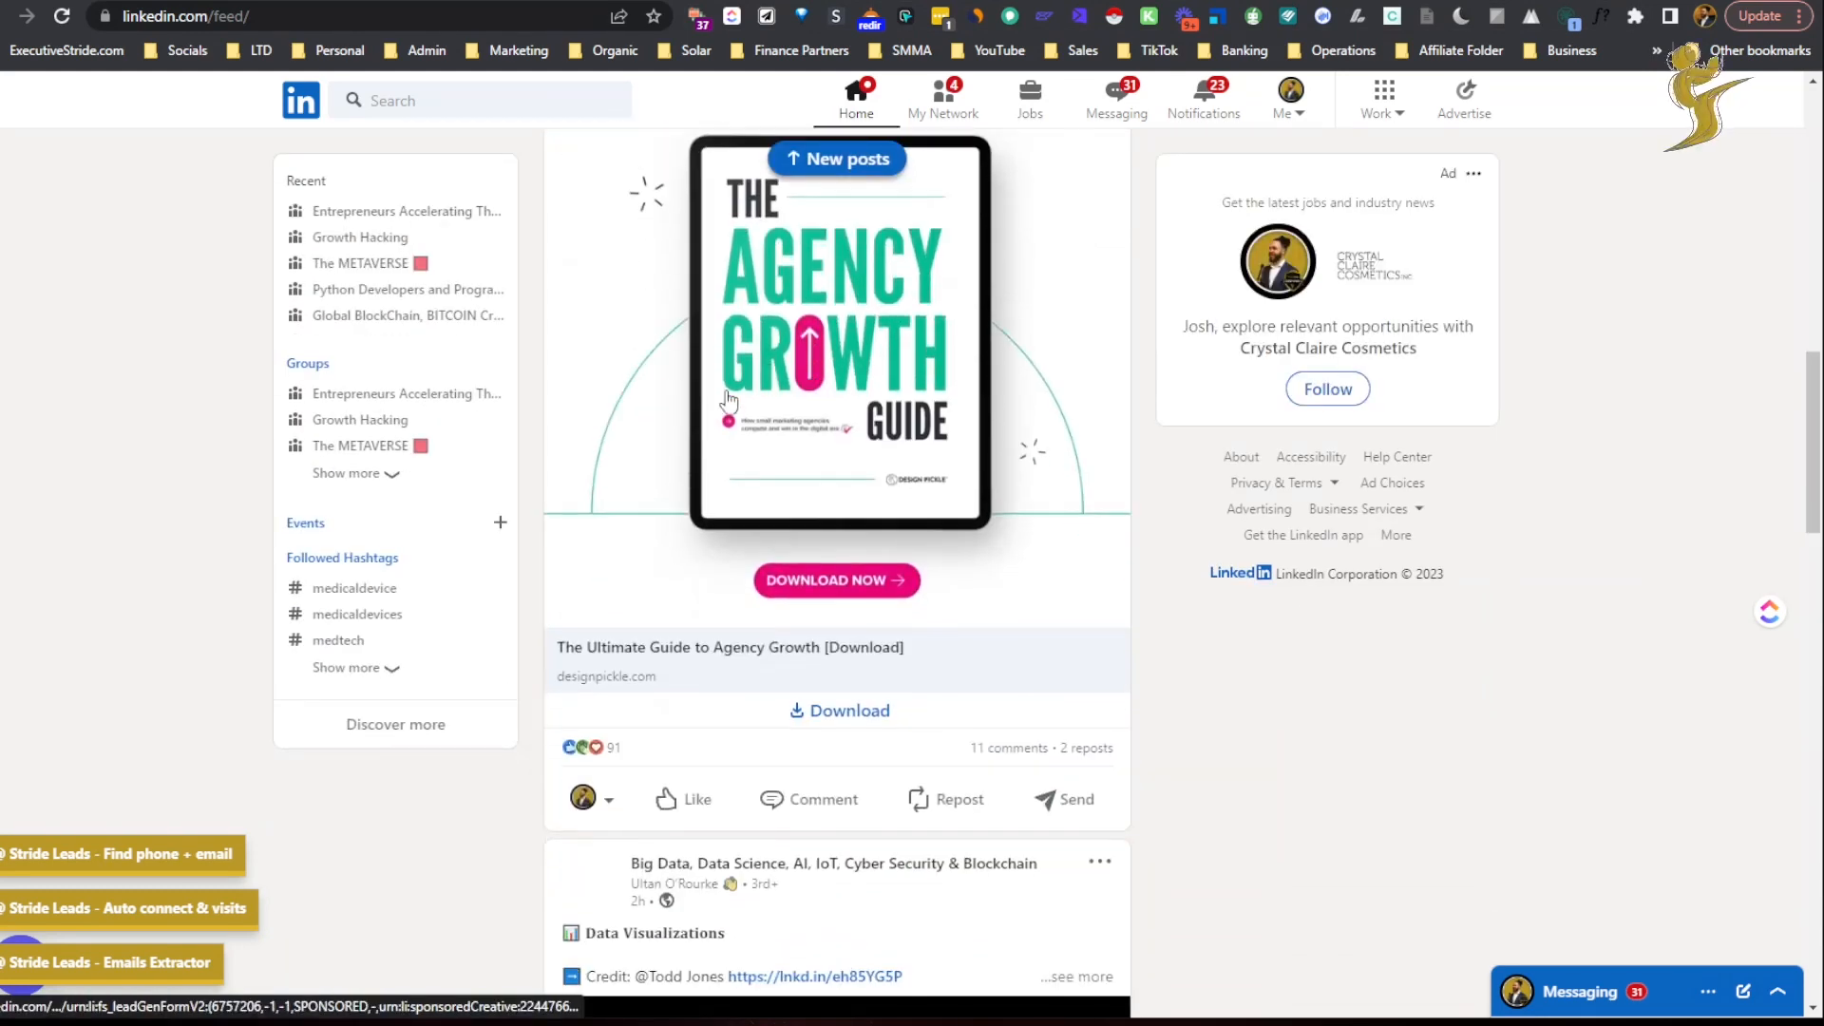
pyautogui.scroll(-3)
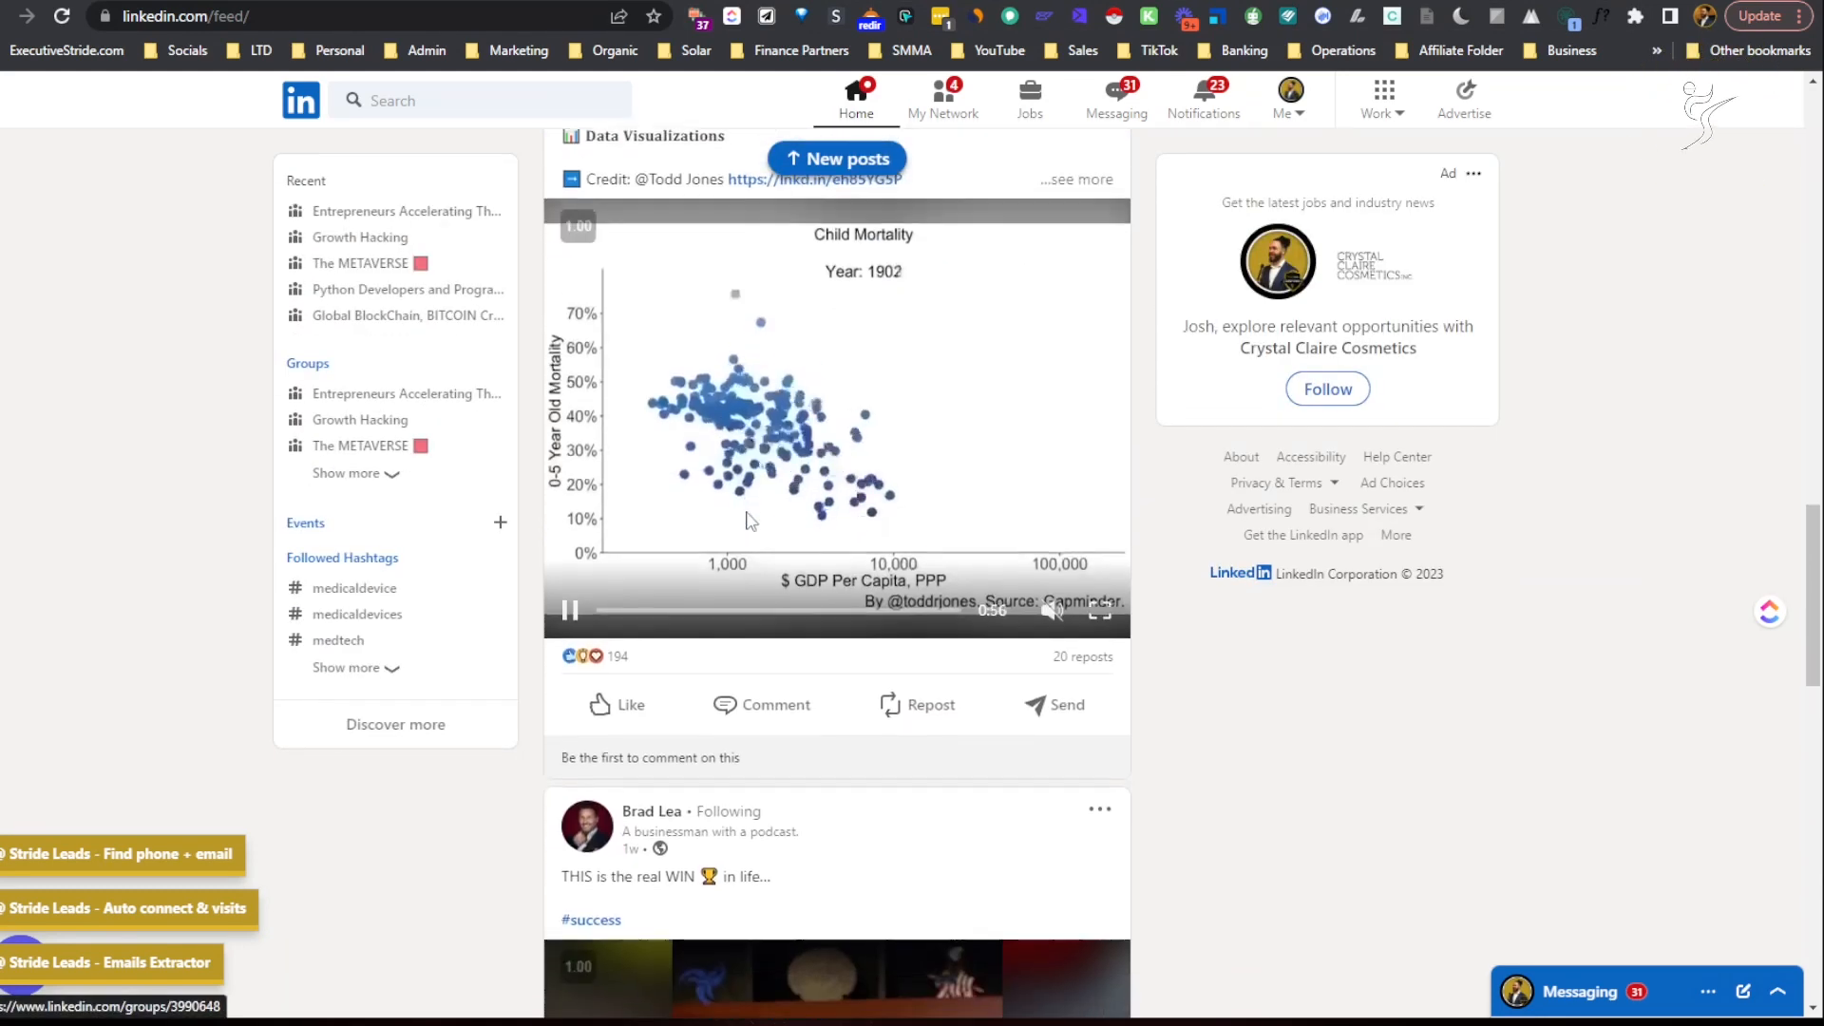
pyautogui.scroll(-3)
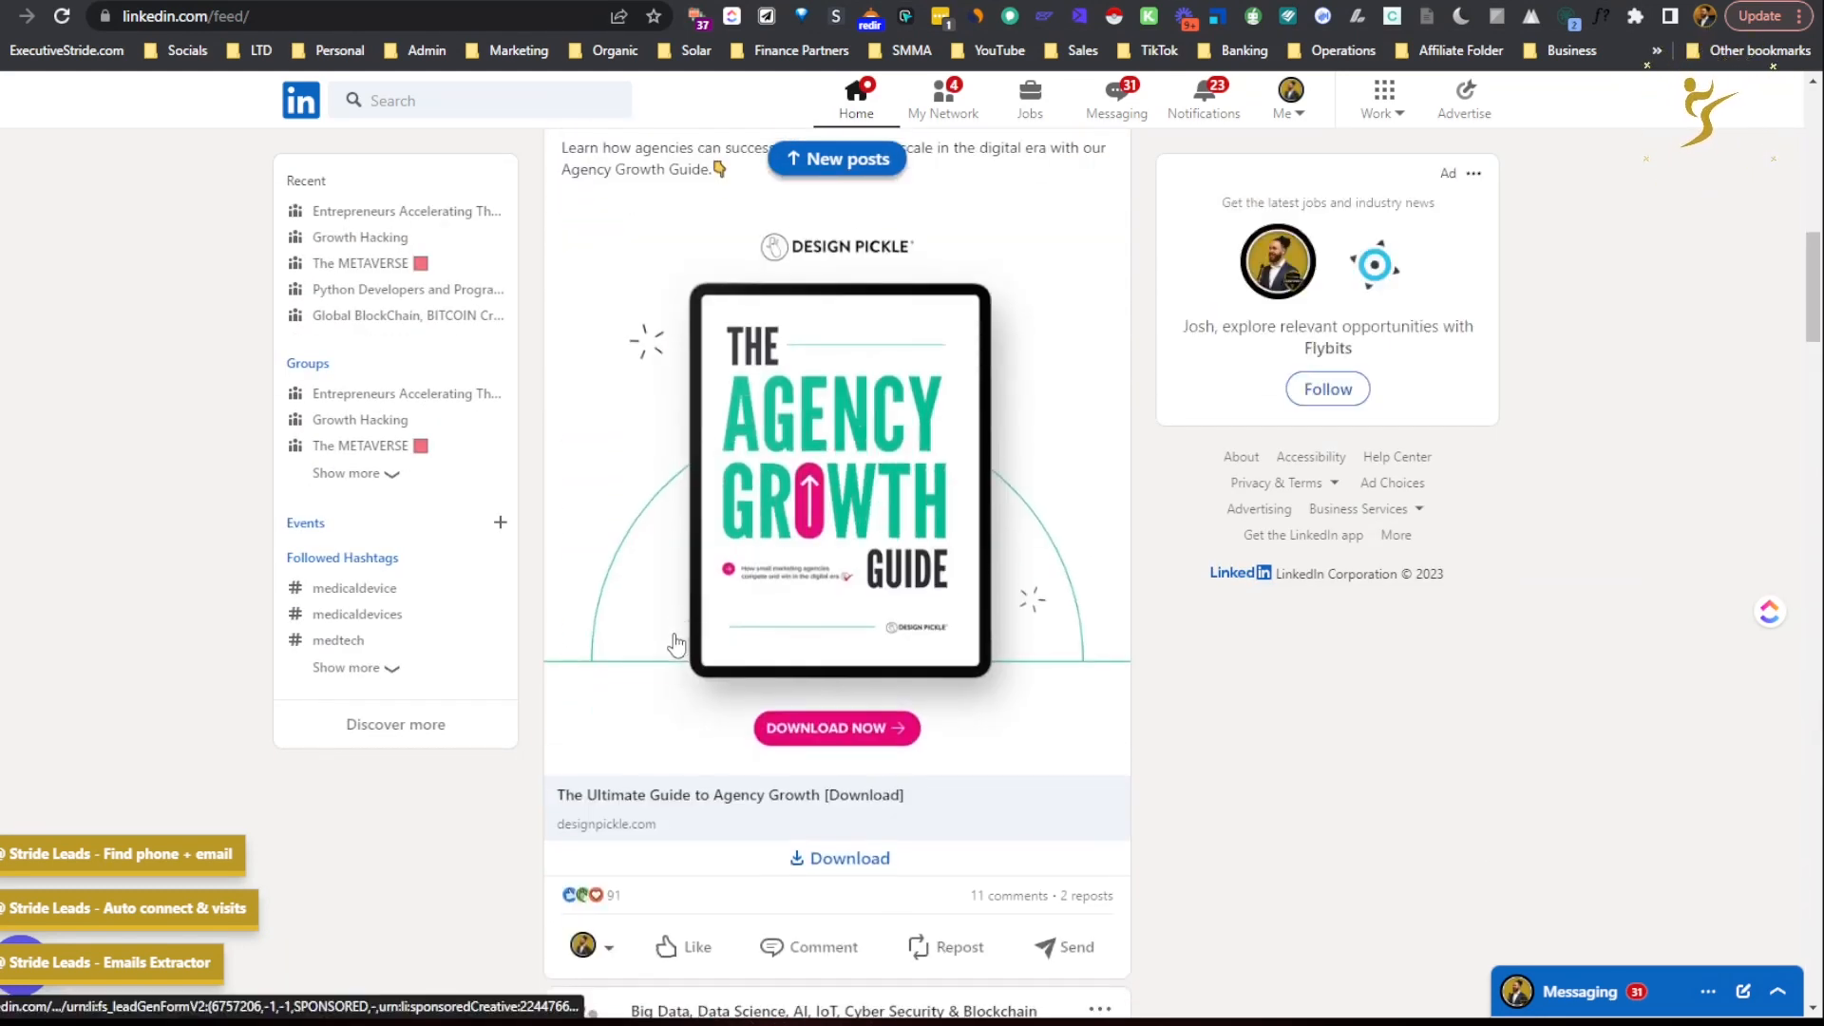
pyautogui.scroll(-3)
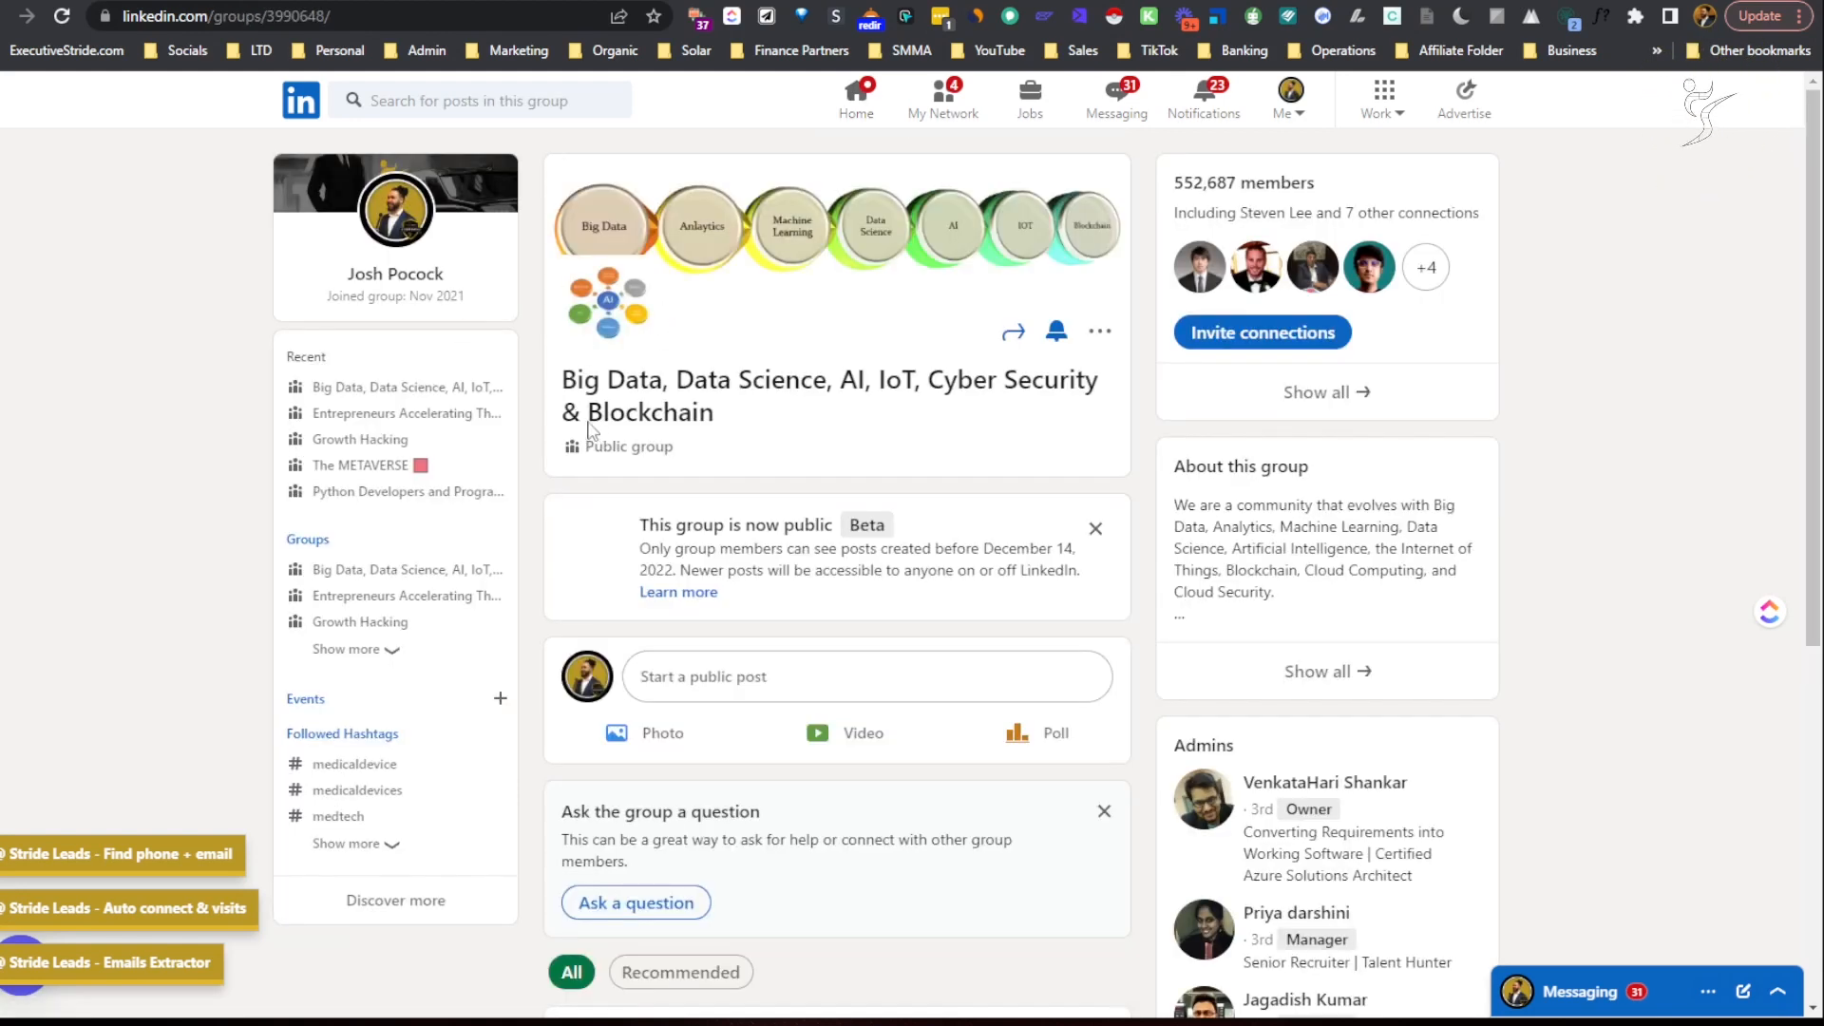
pyautogui.scroll(-3)
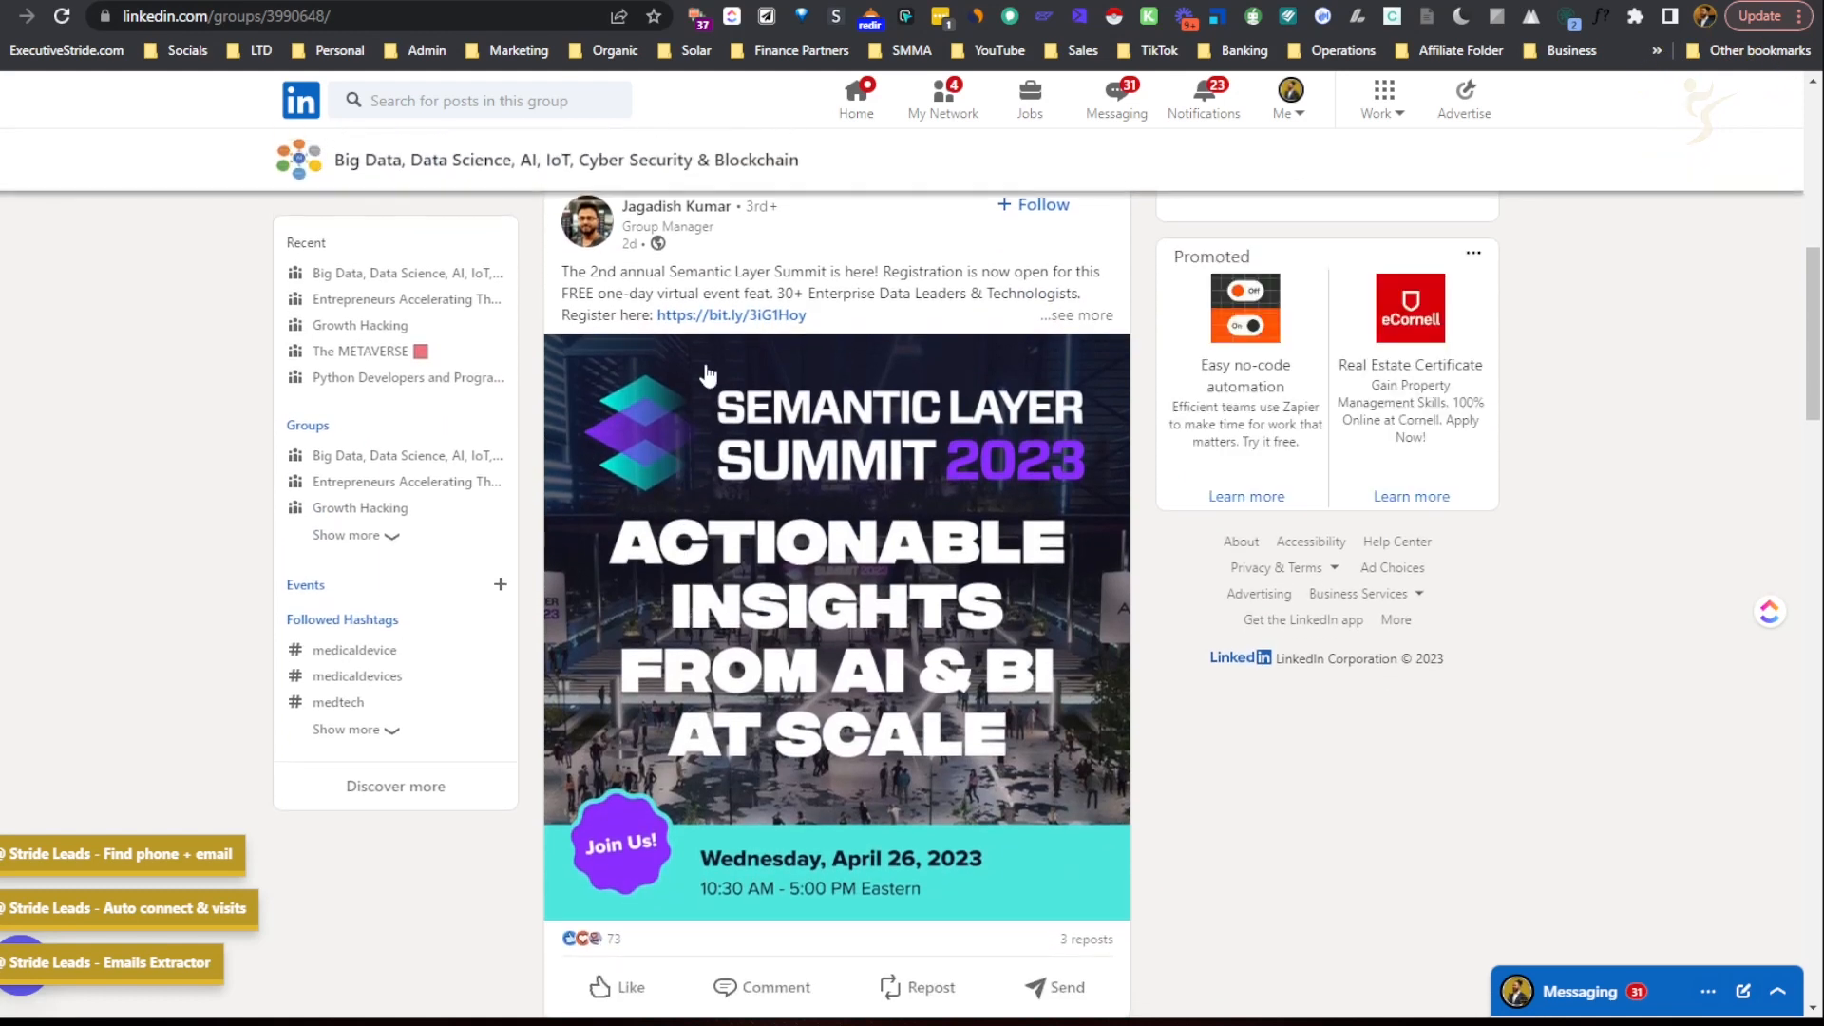
pyautogui.click(677, 205)
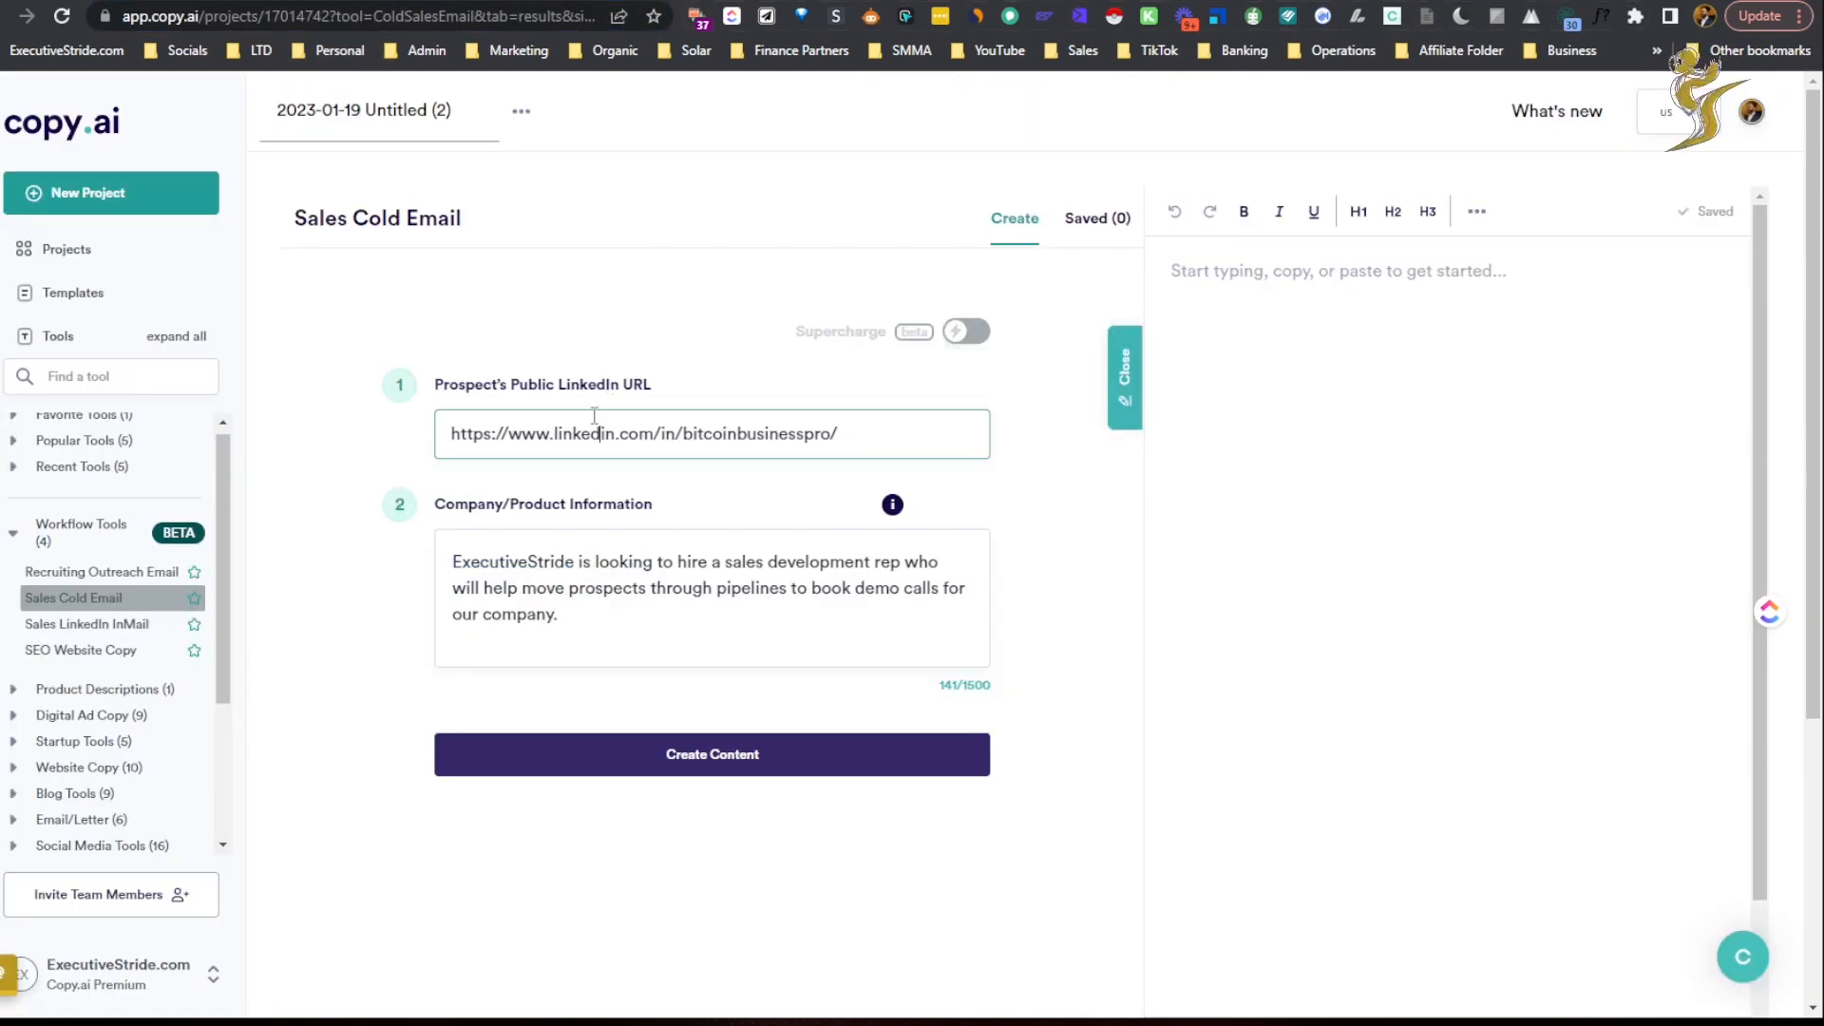
pyautogui.write('https://www.linkedin.com/in/jagadish-kumar-99981281/')
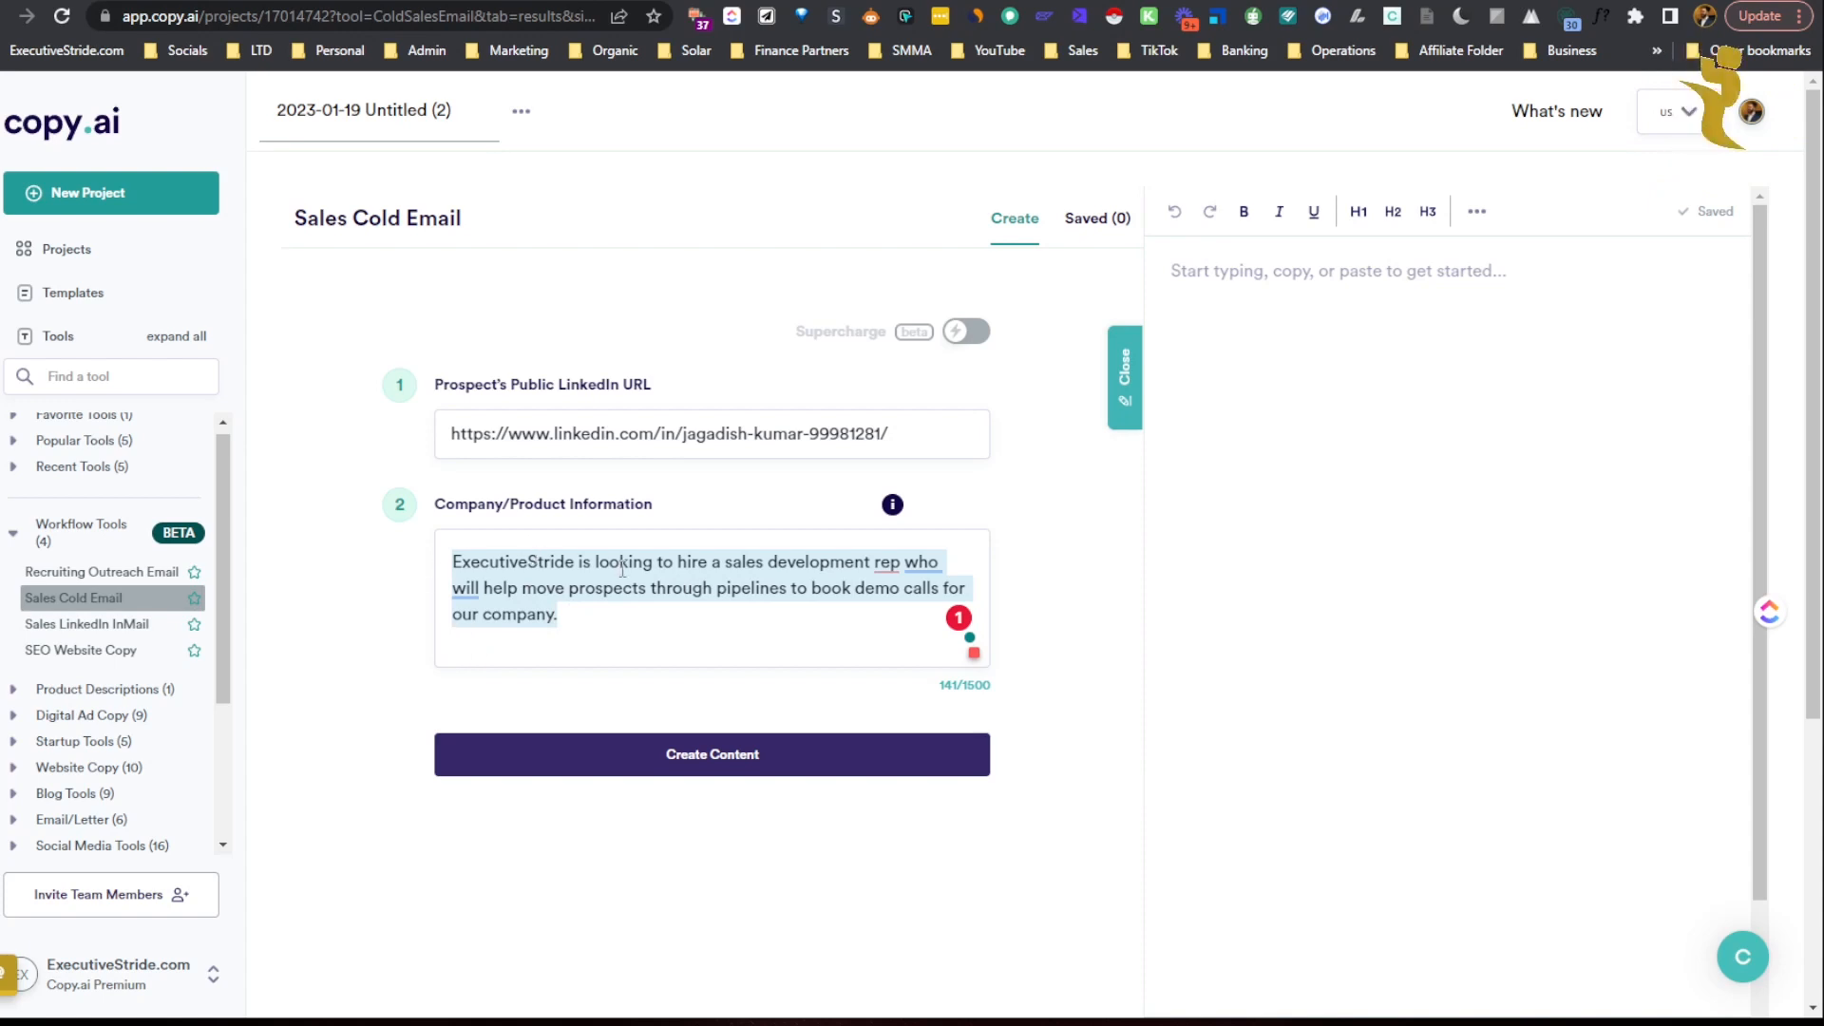
# Describe Executive Stride helping entrepreneurs scale with organic outbound strategies, paid ads and 7-figure systems and processes.
pyautogui.write('Executive Stride')
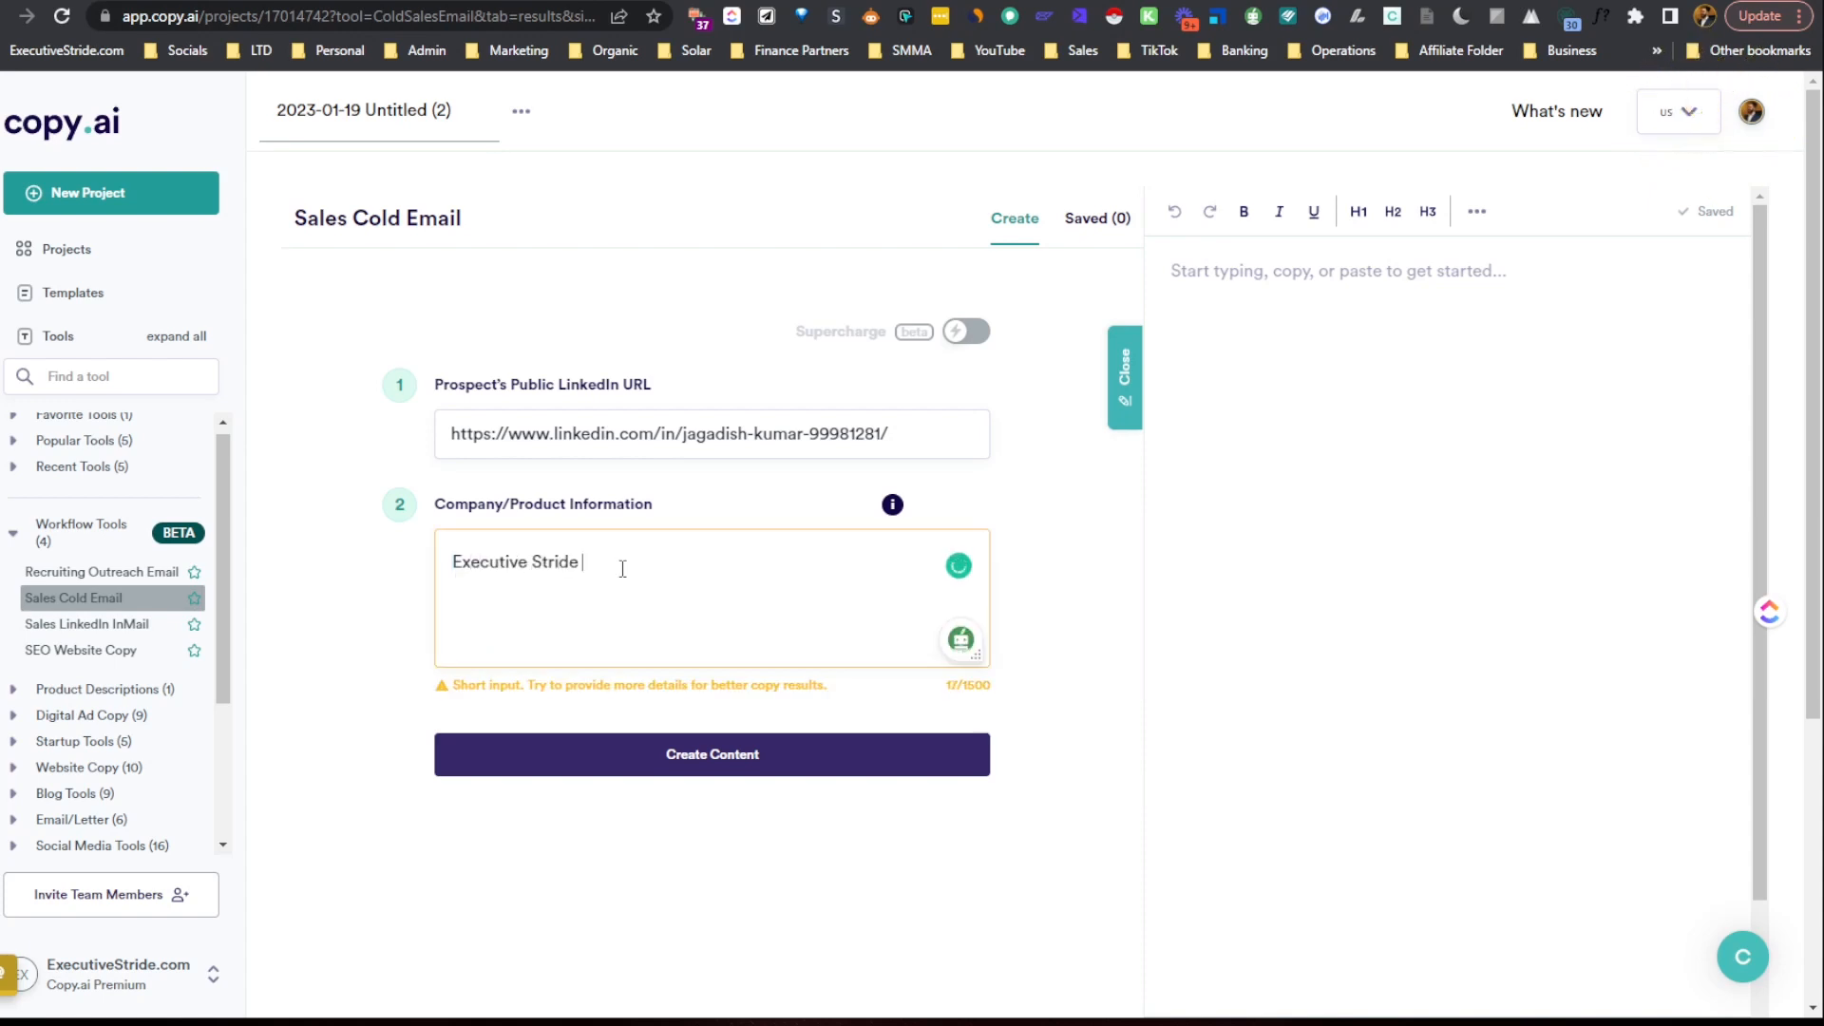
pyautogui.write('helps entrepreneur')
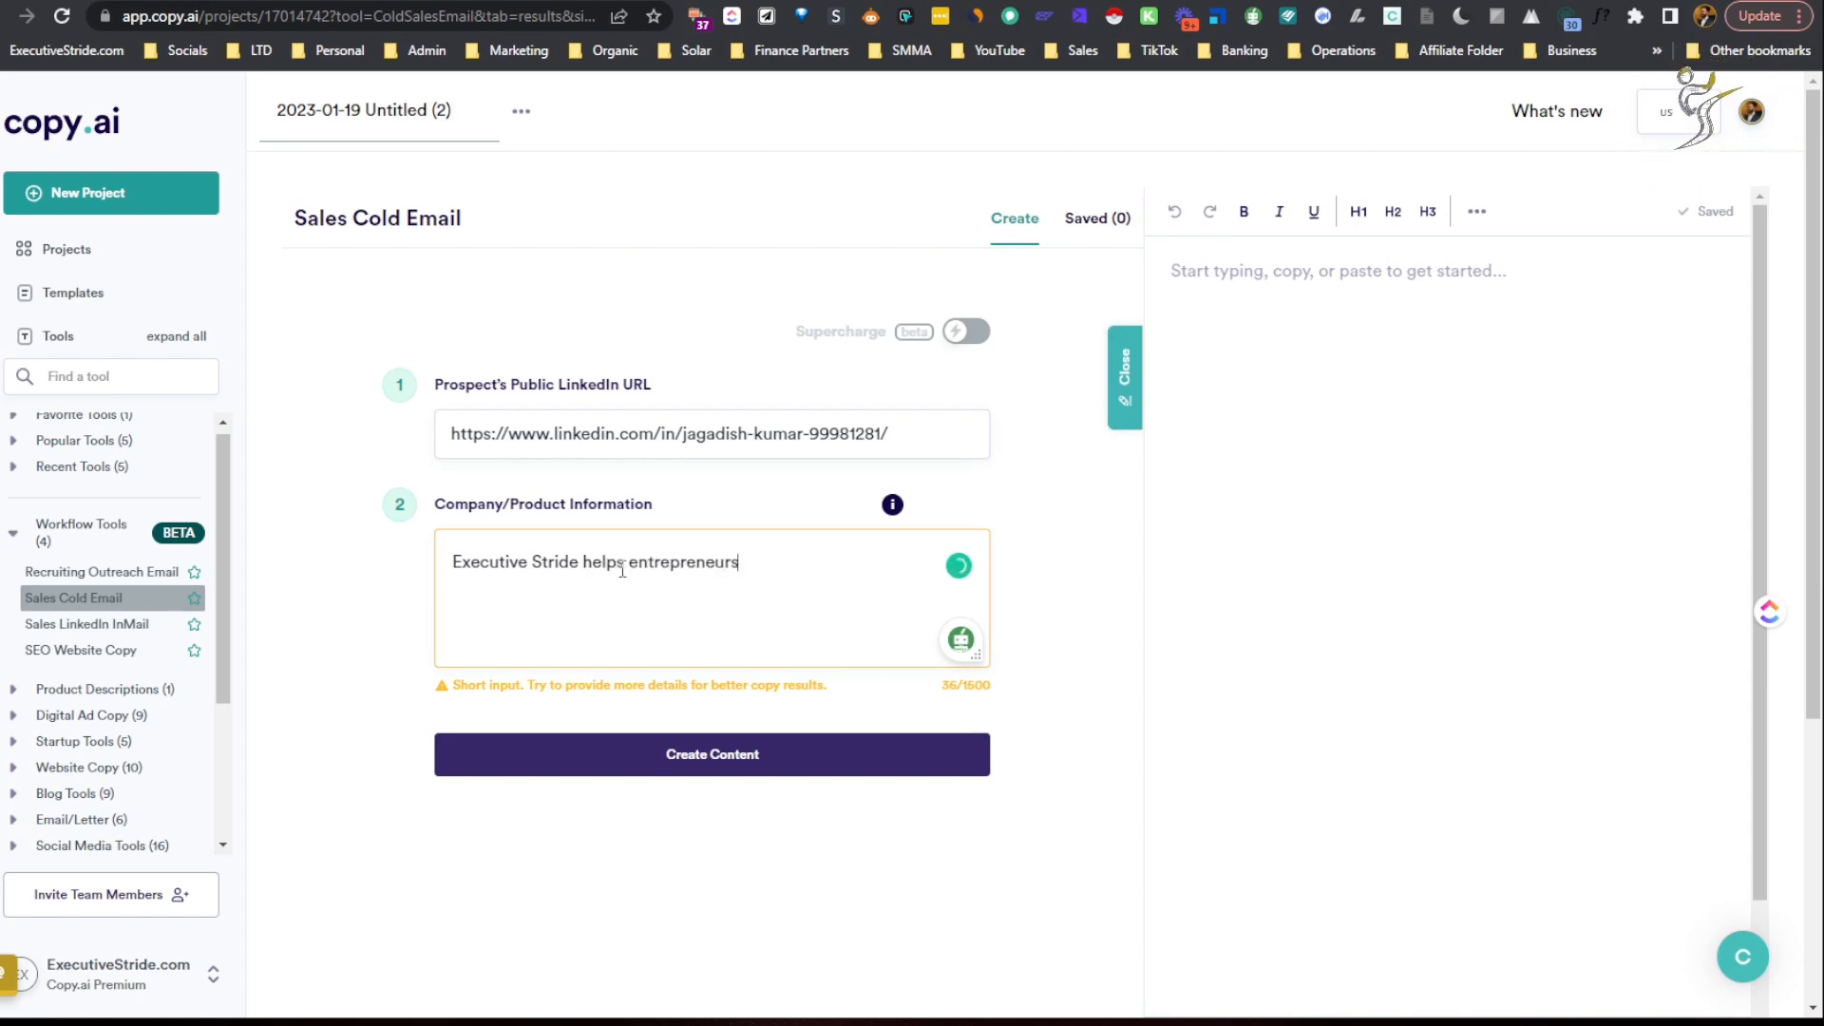
pyautogui.write('scale th')
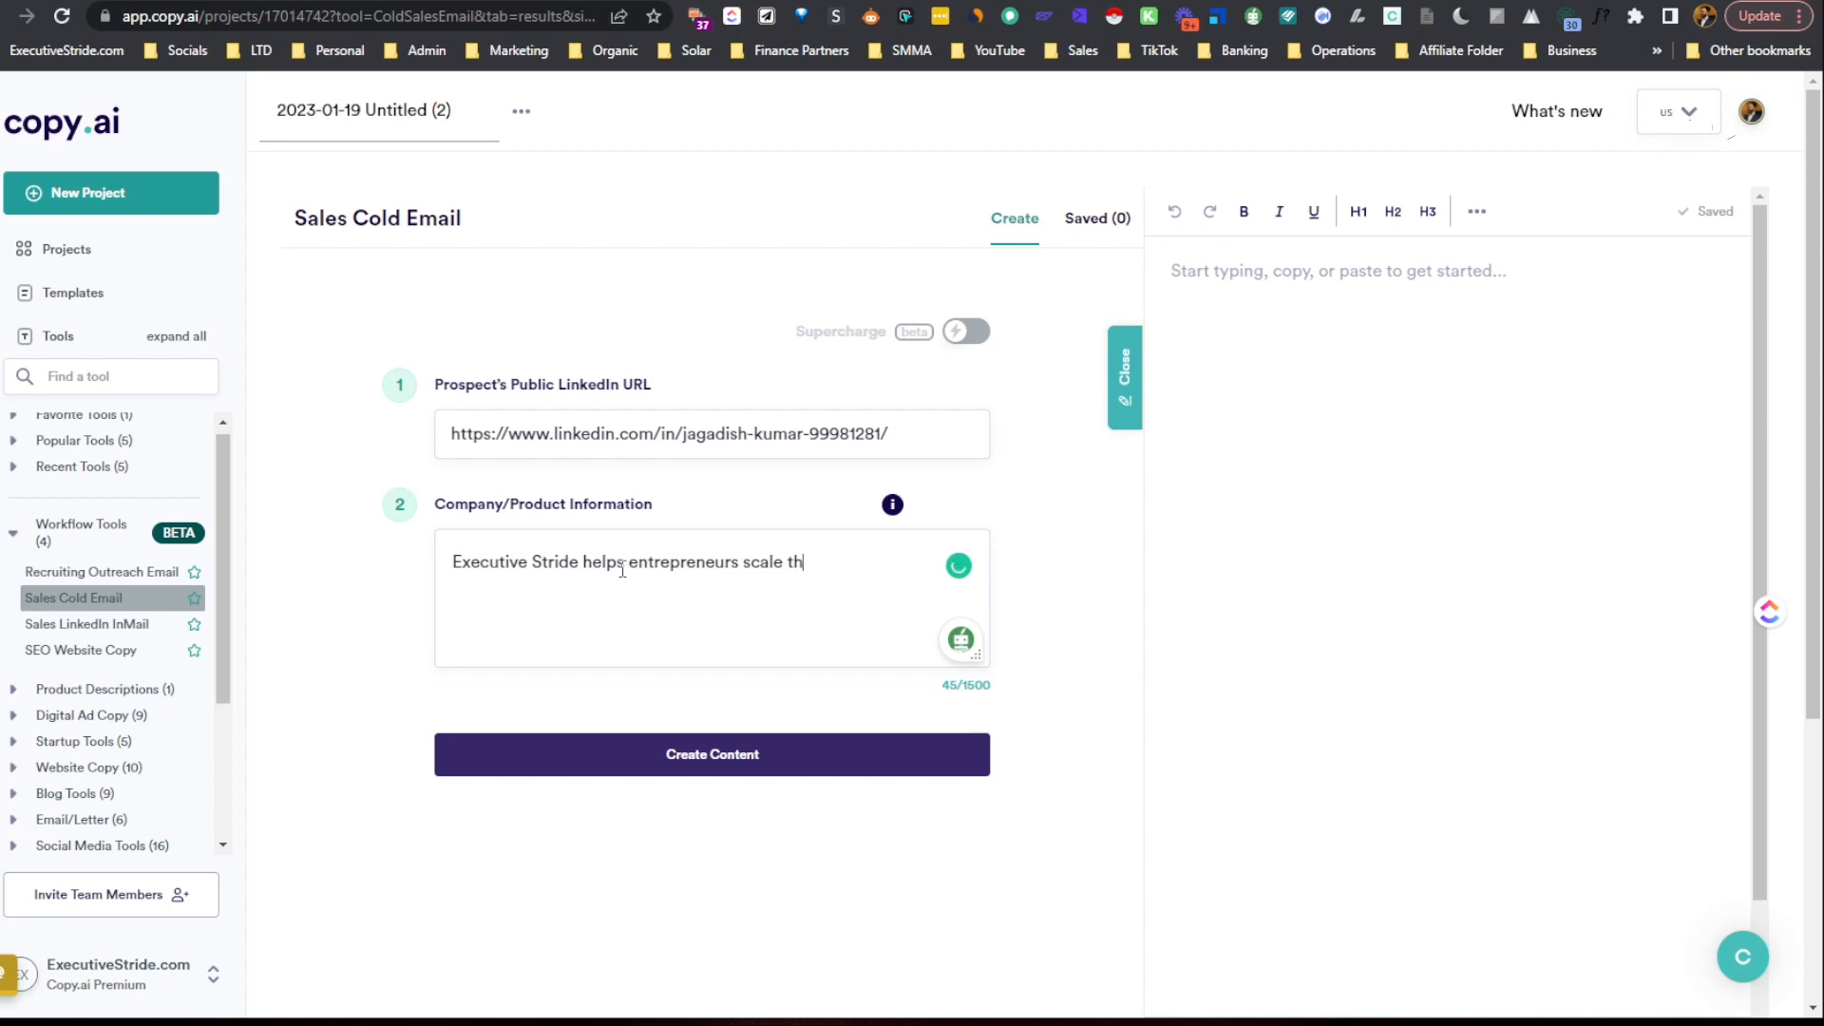
pyautogui.write('eir business')
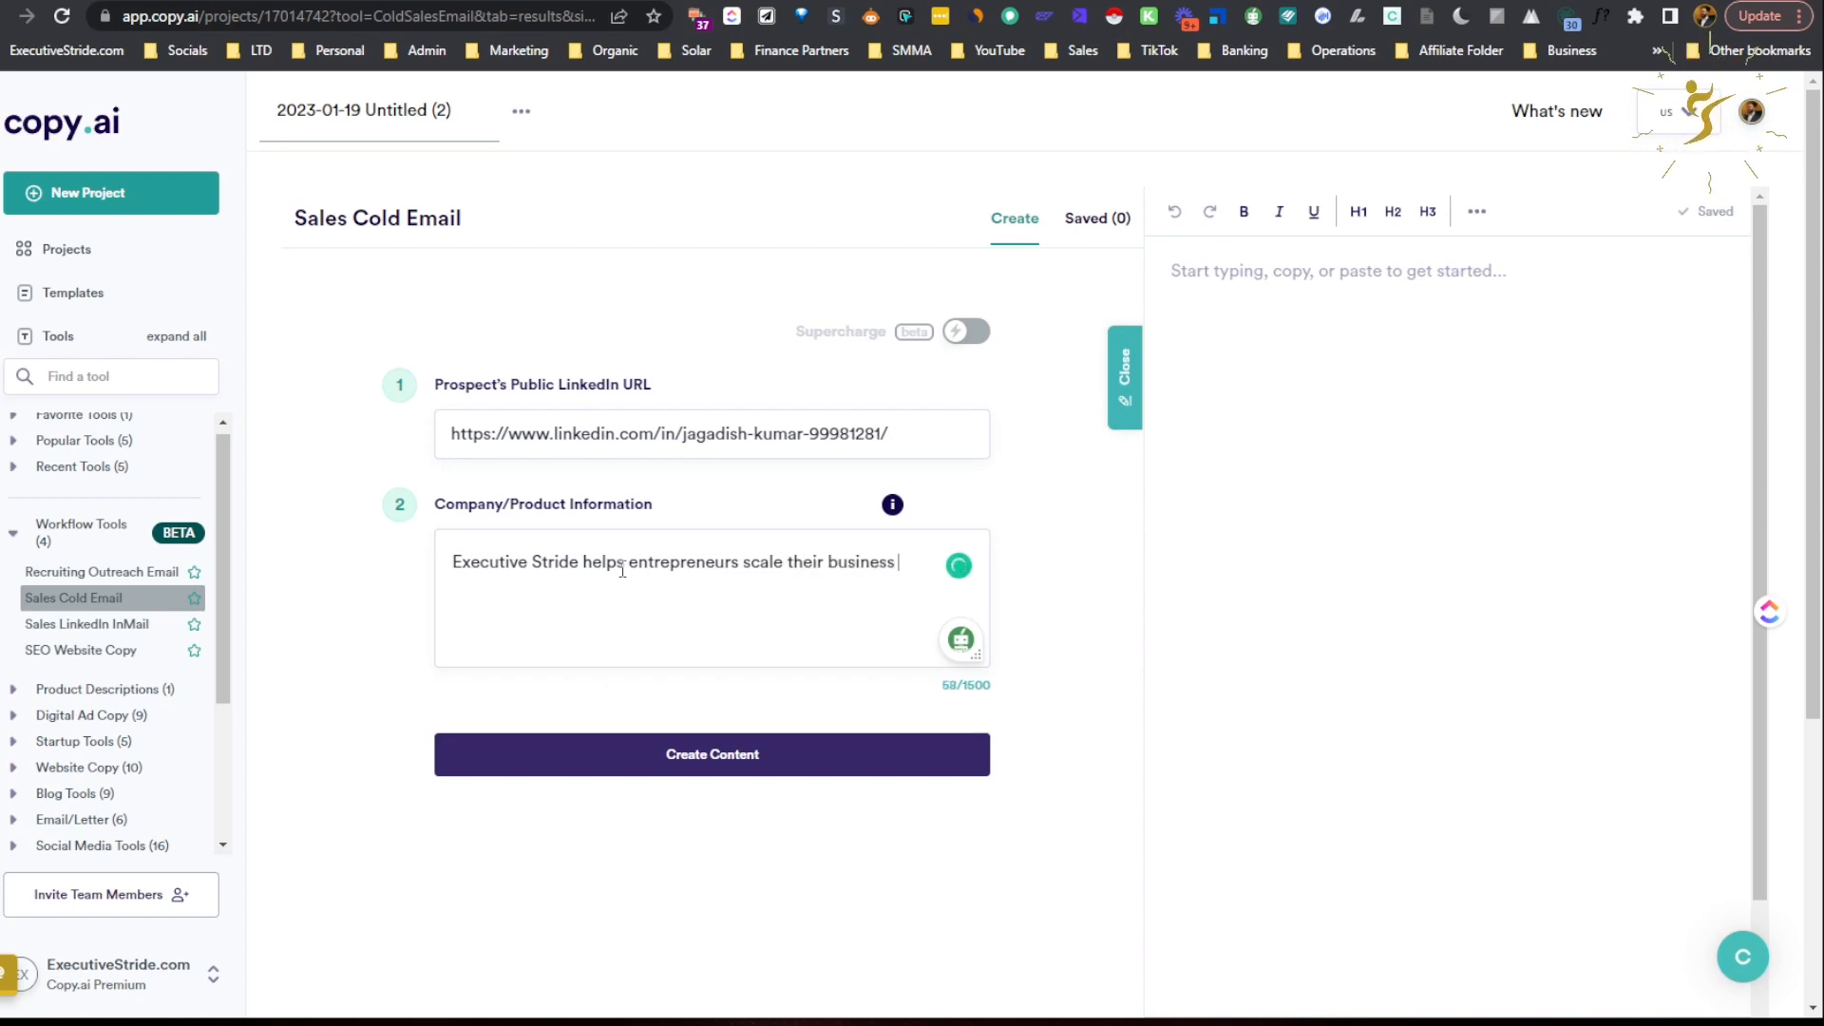
pyautogui.write('with o')
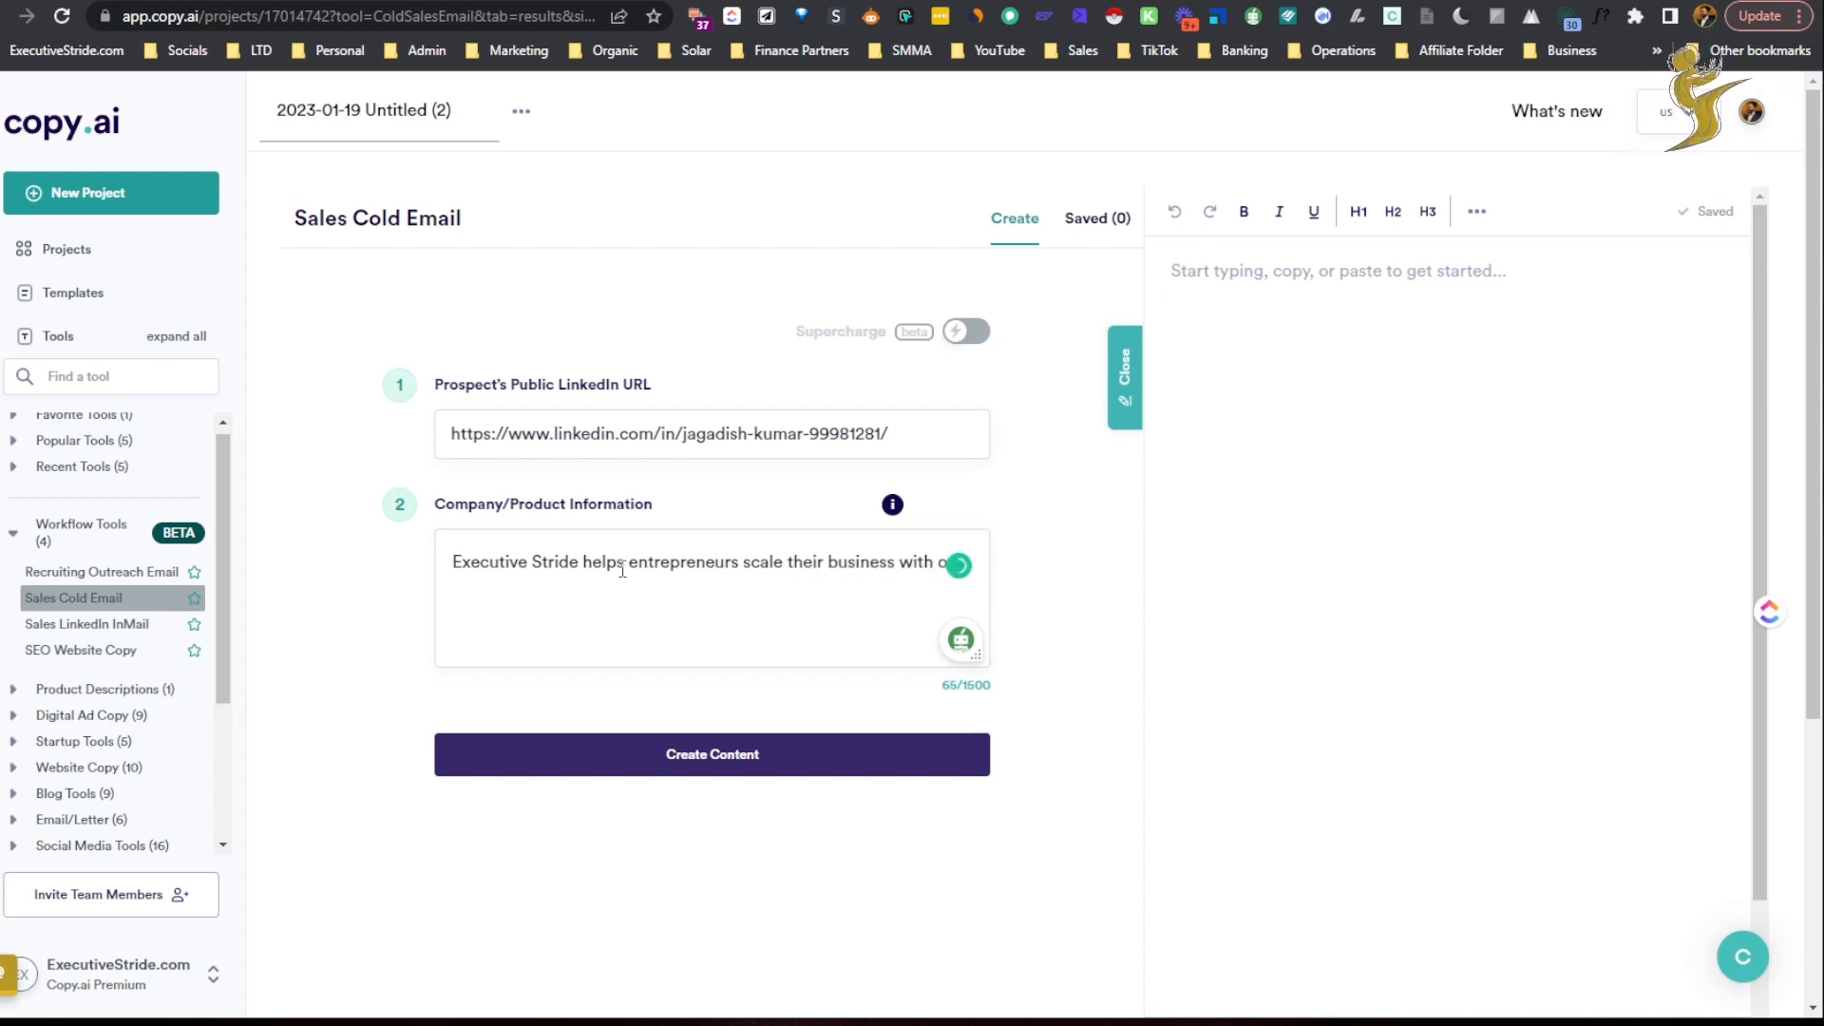
pyautogui.write('organic ou')
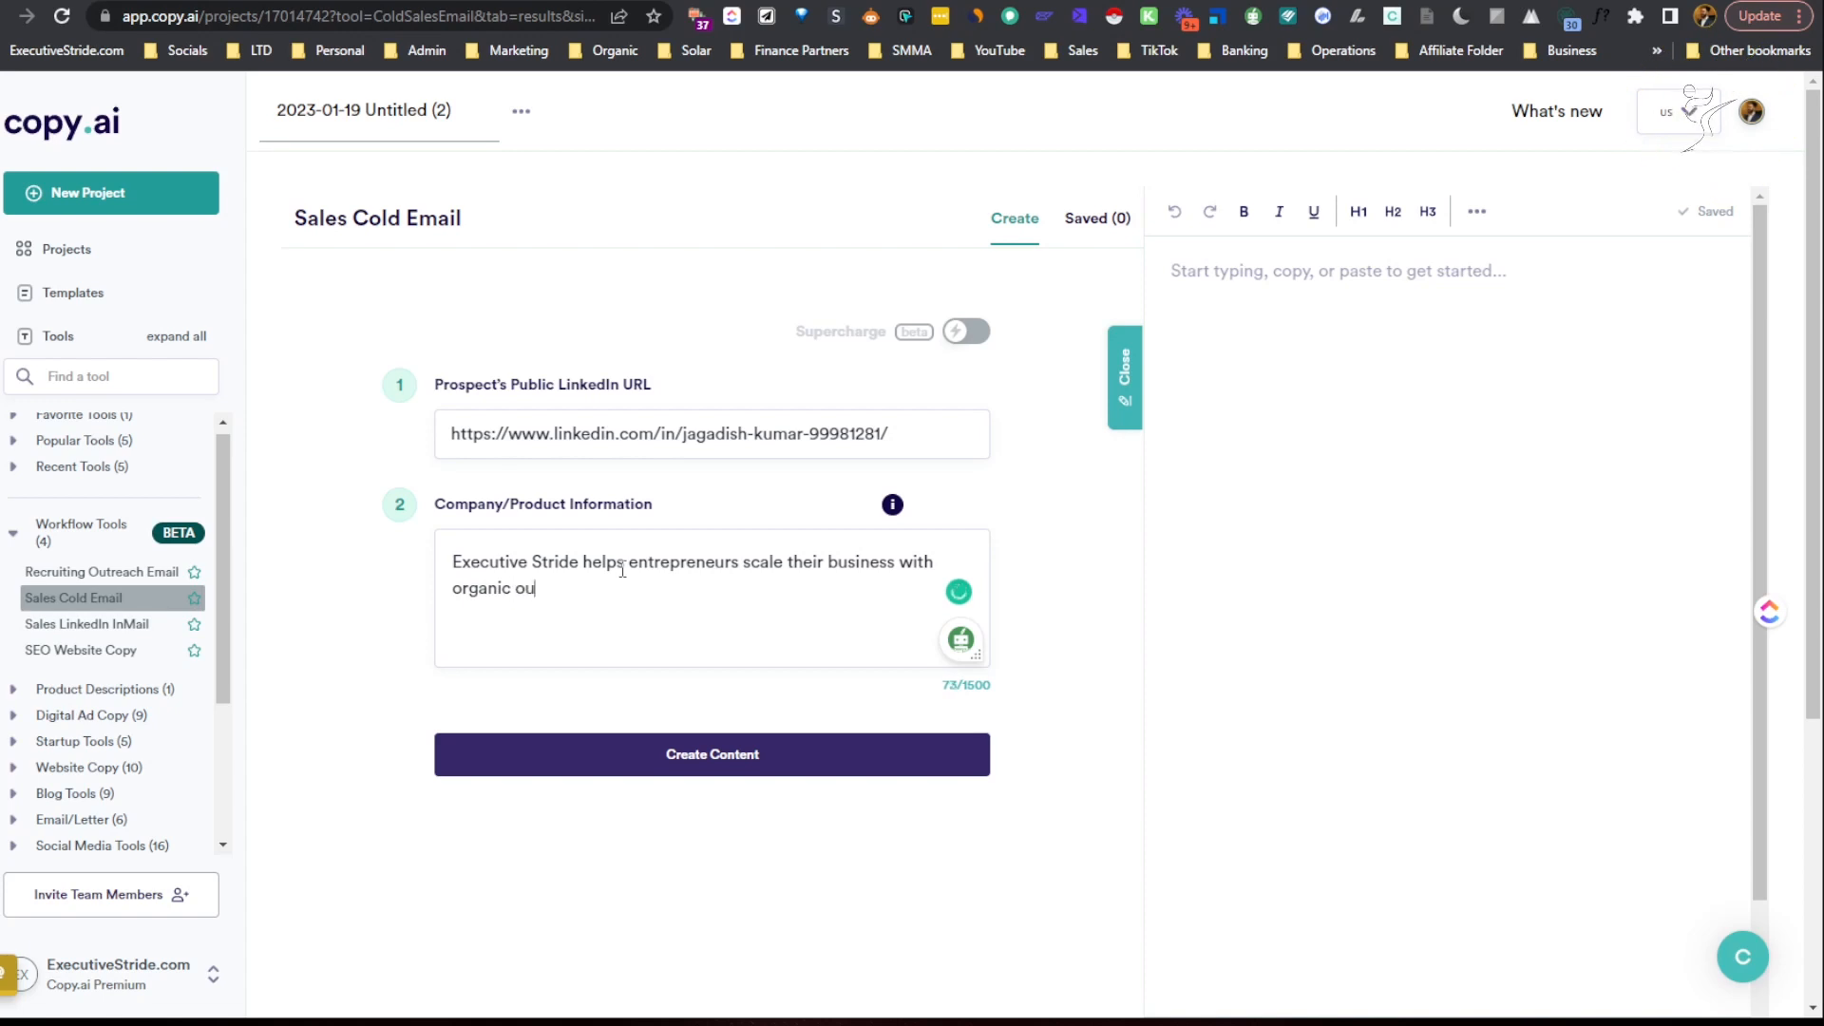
pyautogui.write('t')
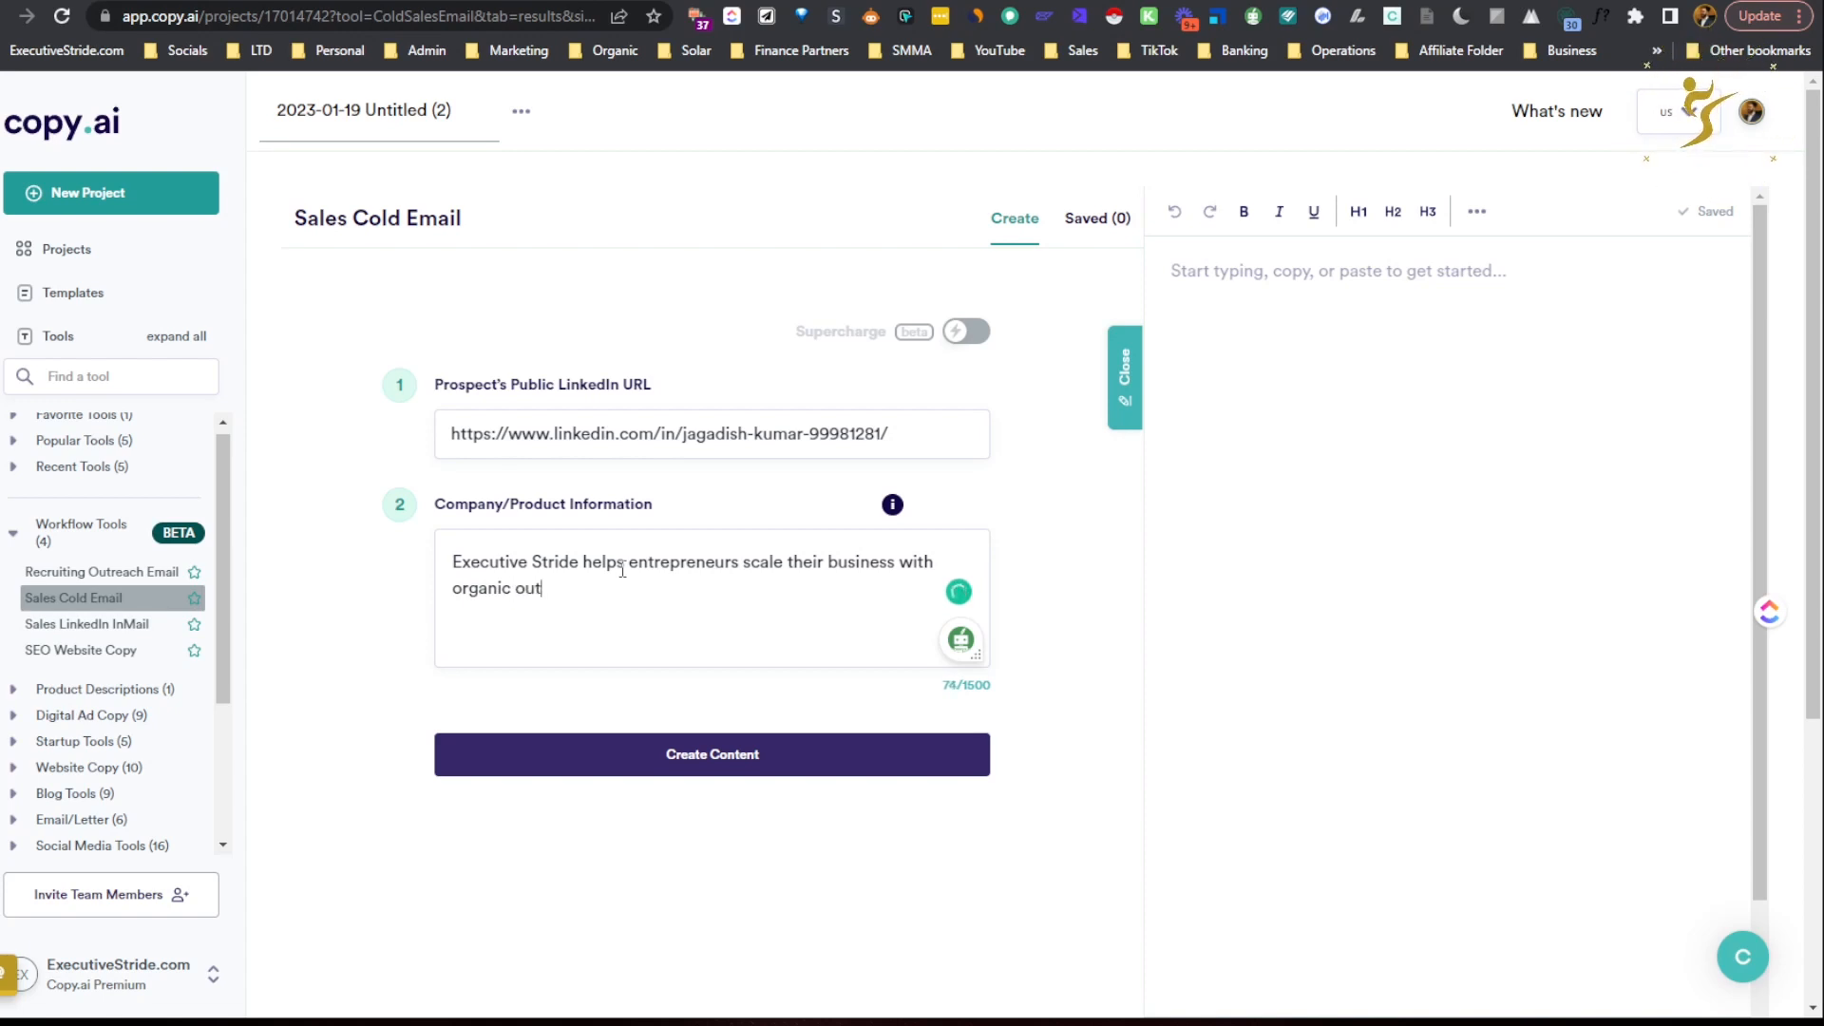
pyautogui.write('bouns')
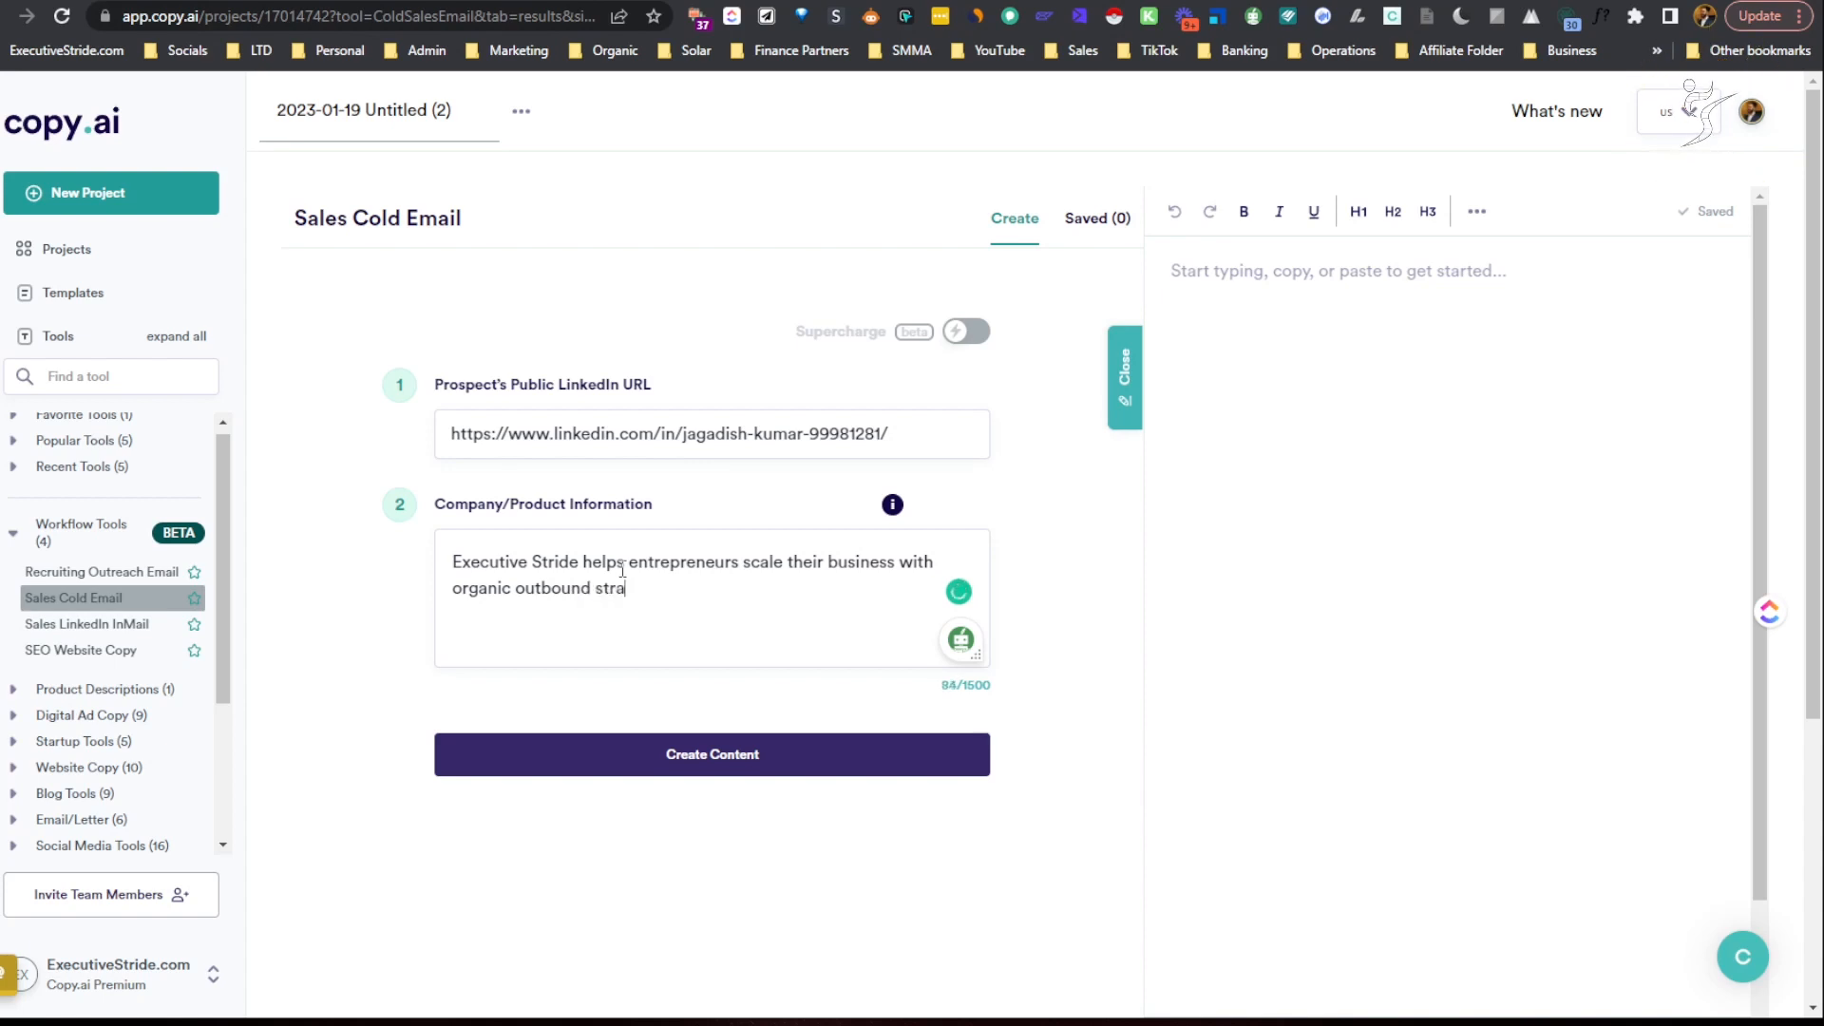
pyautogui.write('tegies')
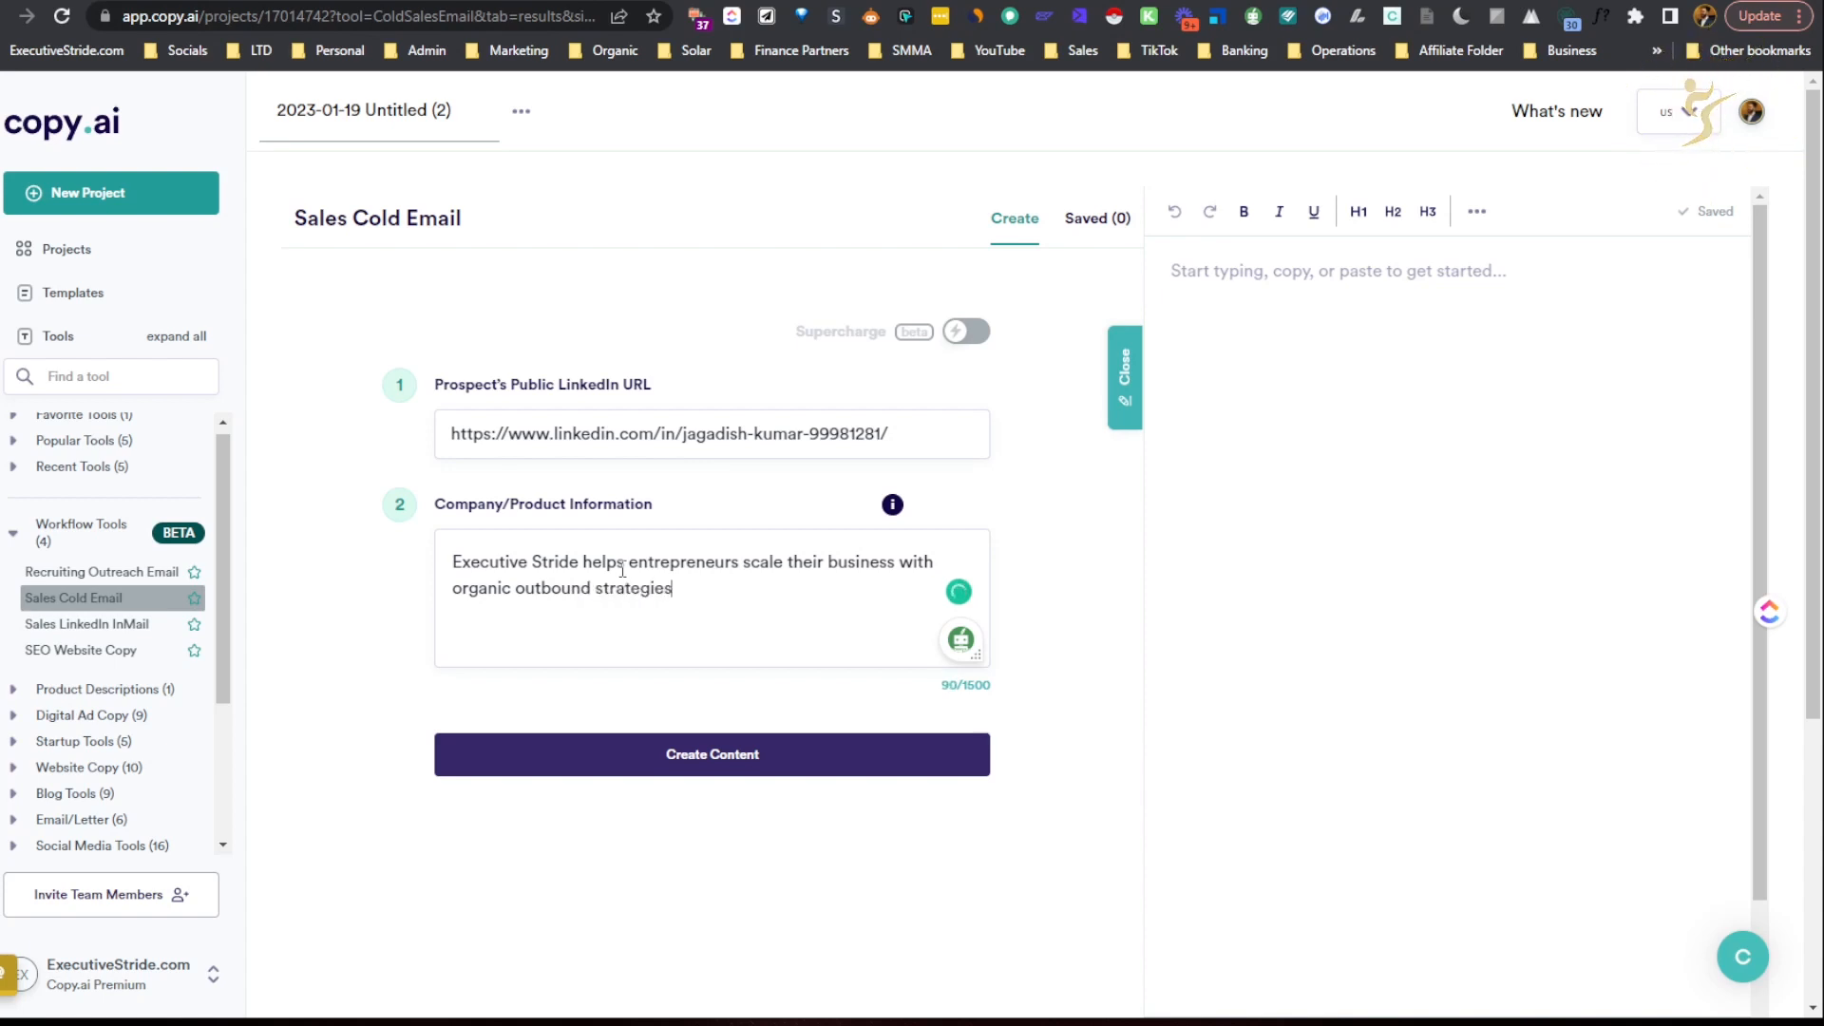
pyautogui.write(', paid')
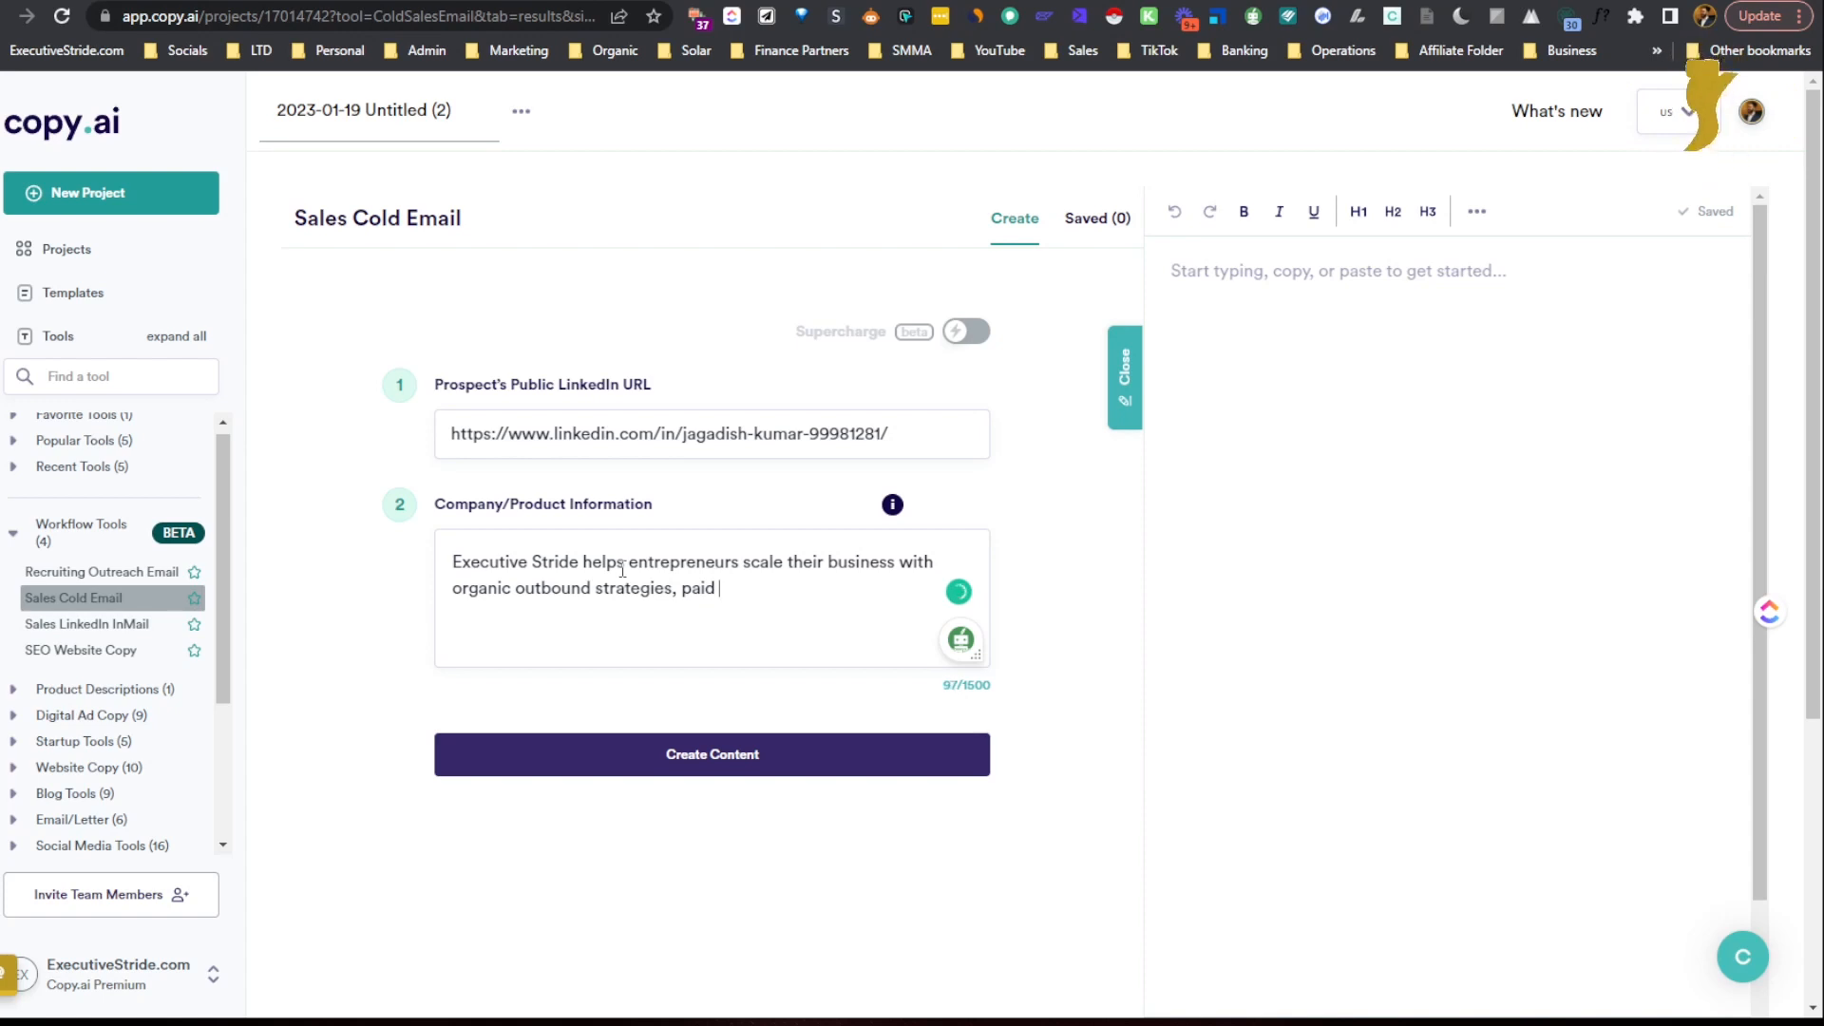
pyautogui.write('ads, and')
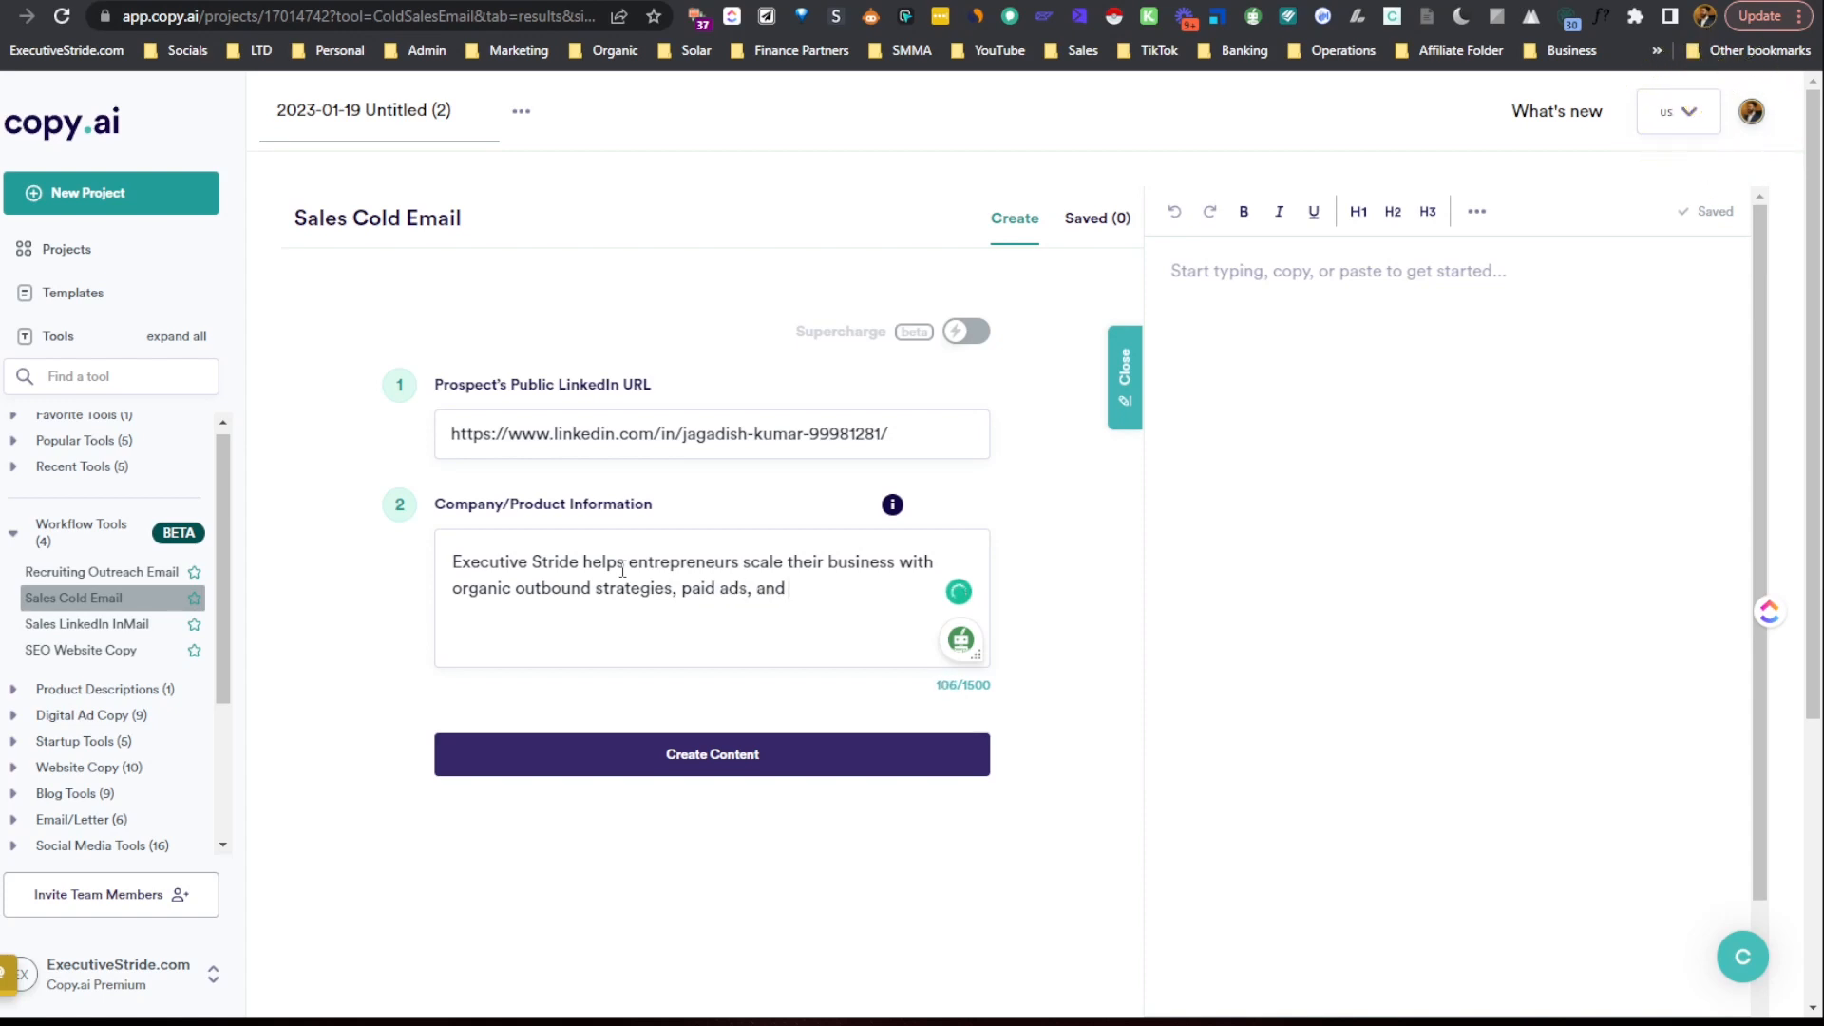
pyautogui.write('7-figu')
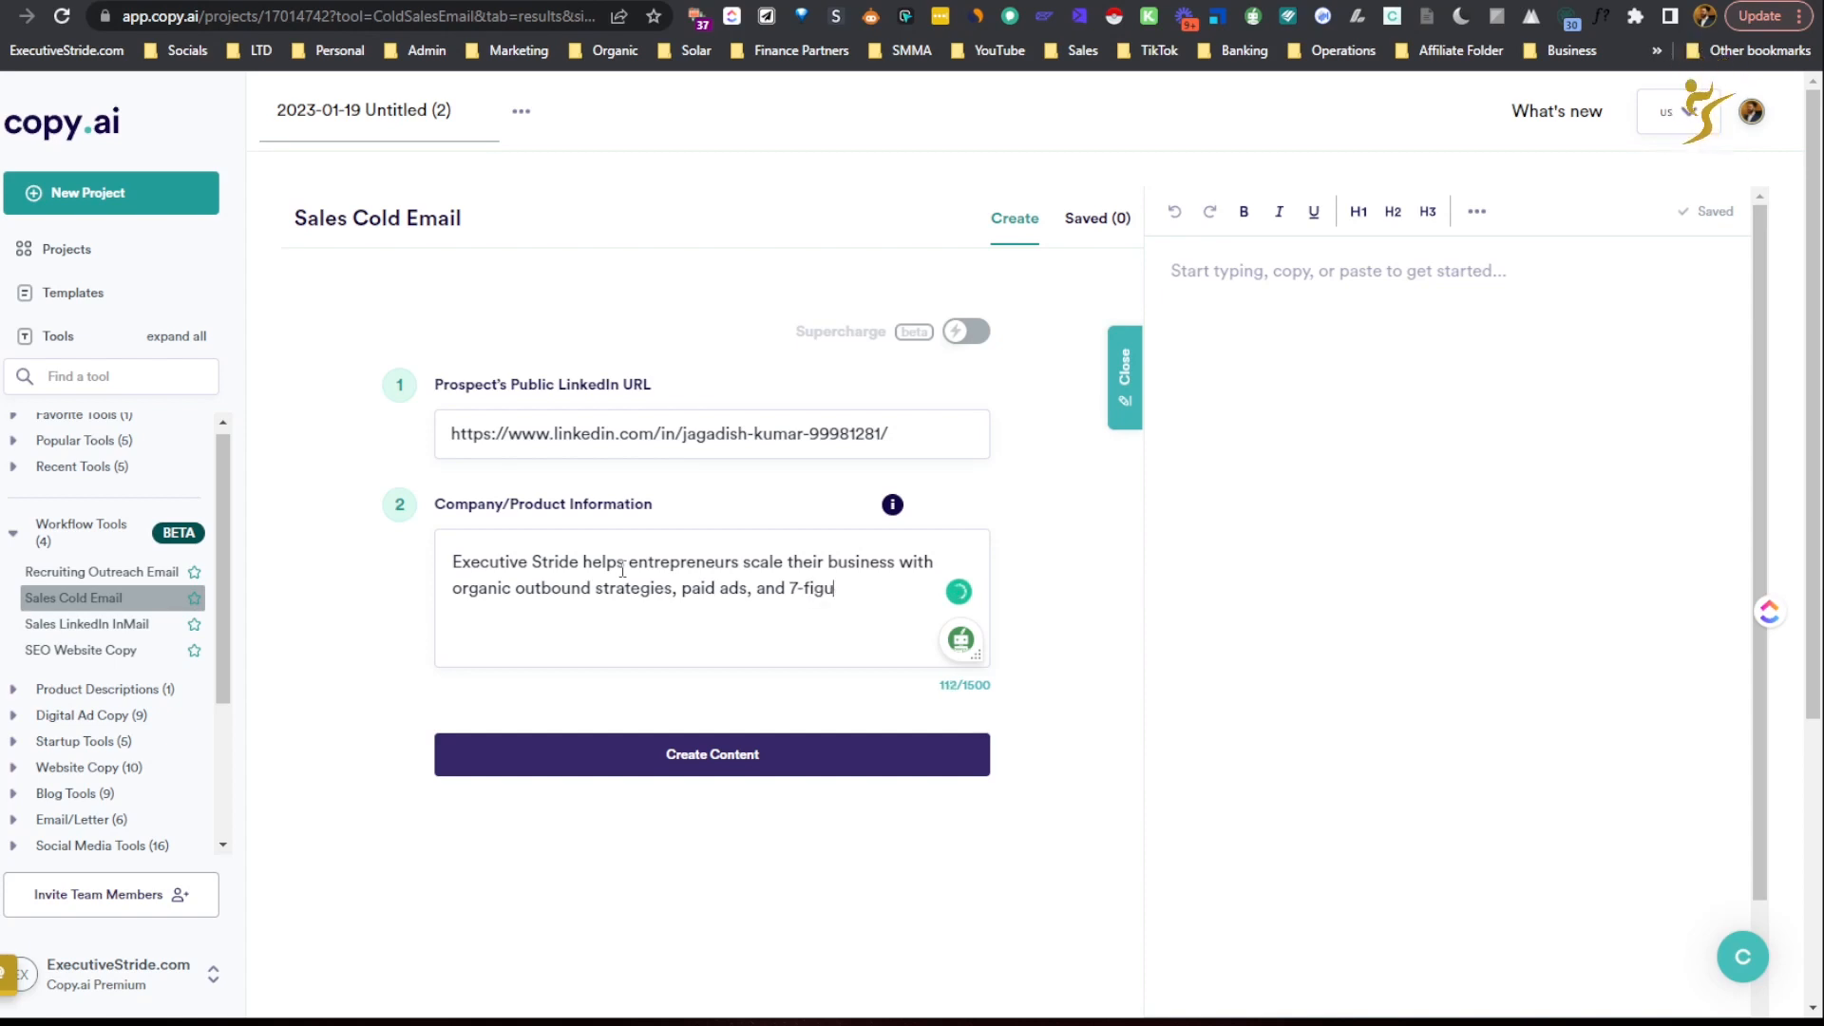
pyautogui.write('re')
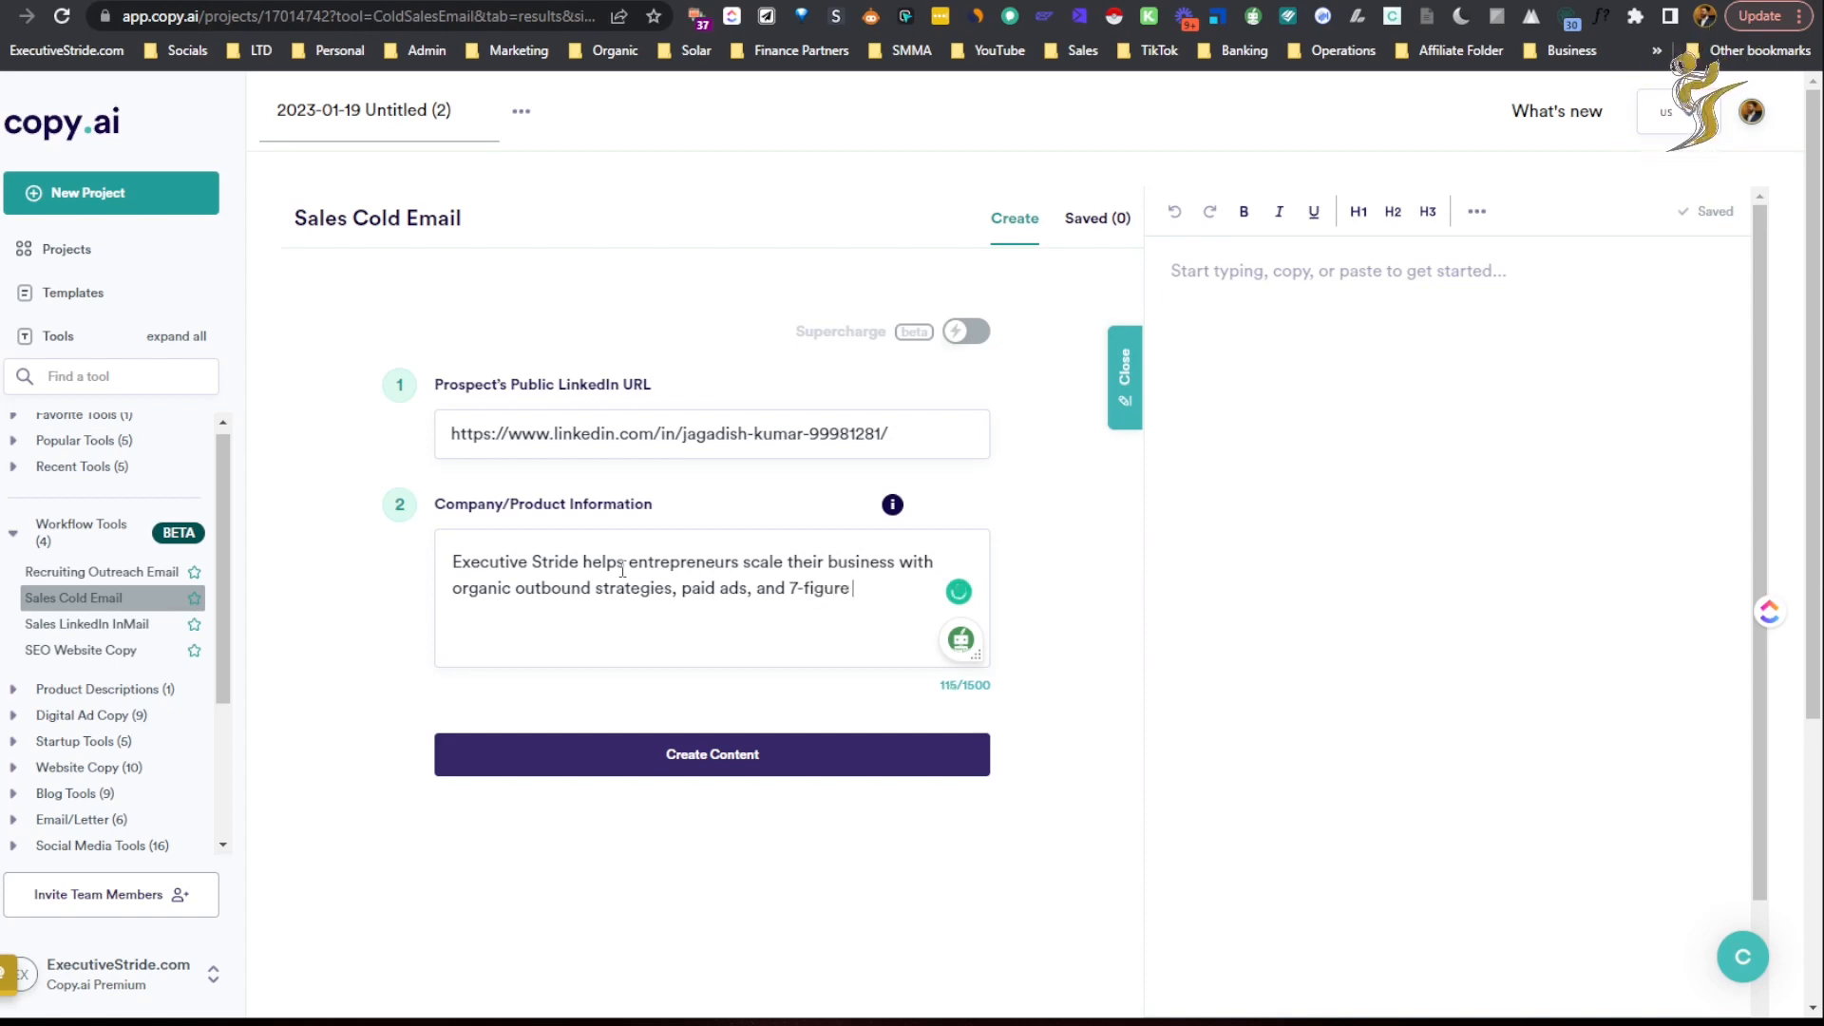
pyautogui.write('system')
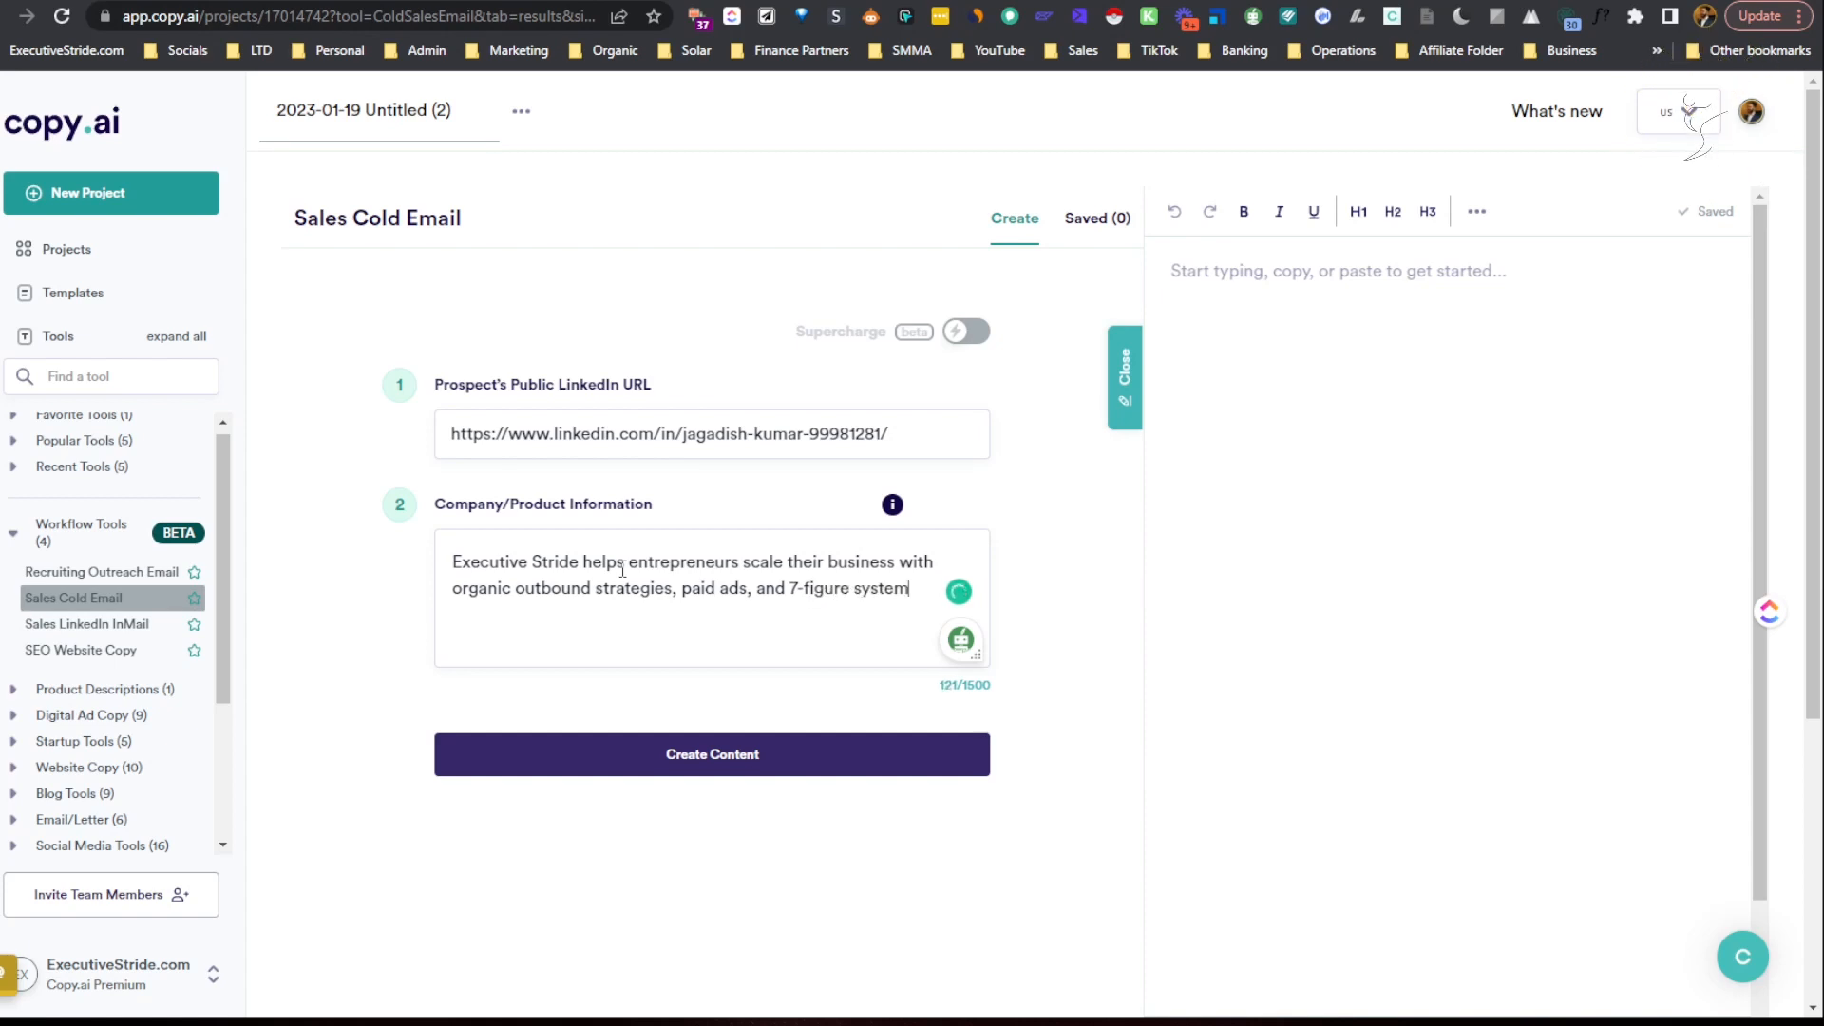
pyautogui.write('and')
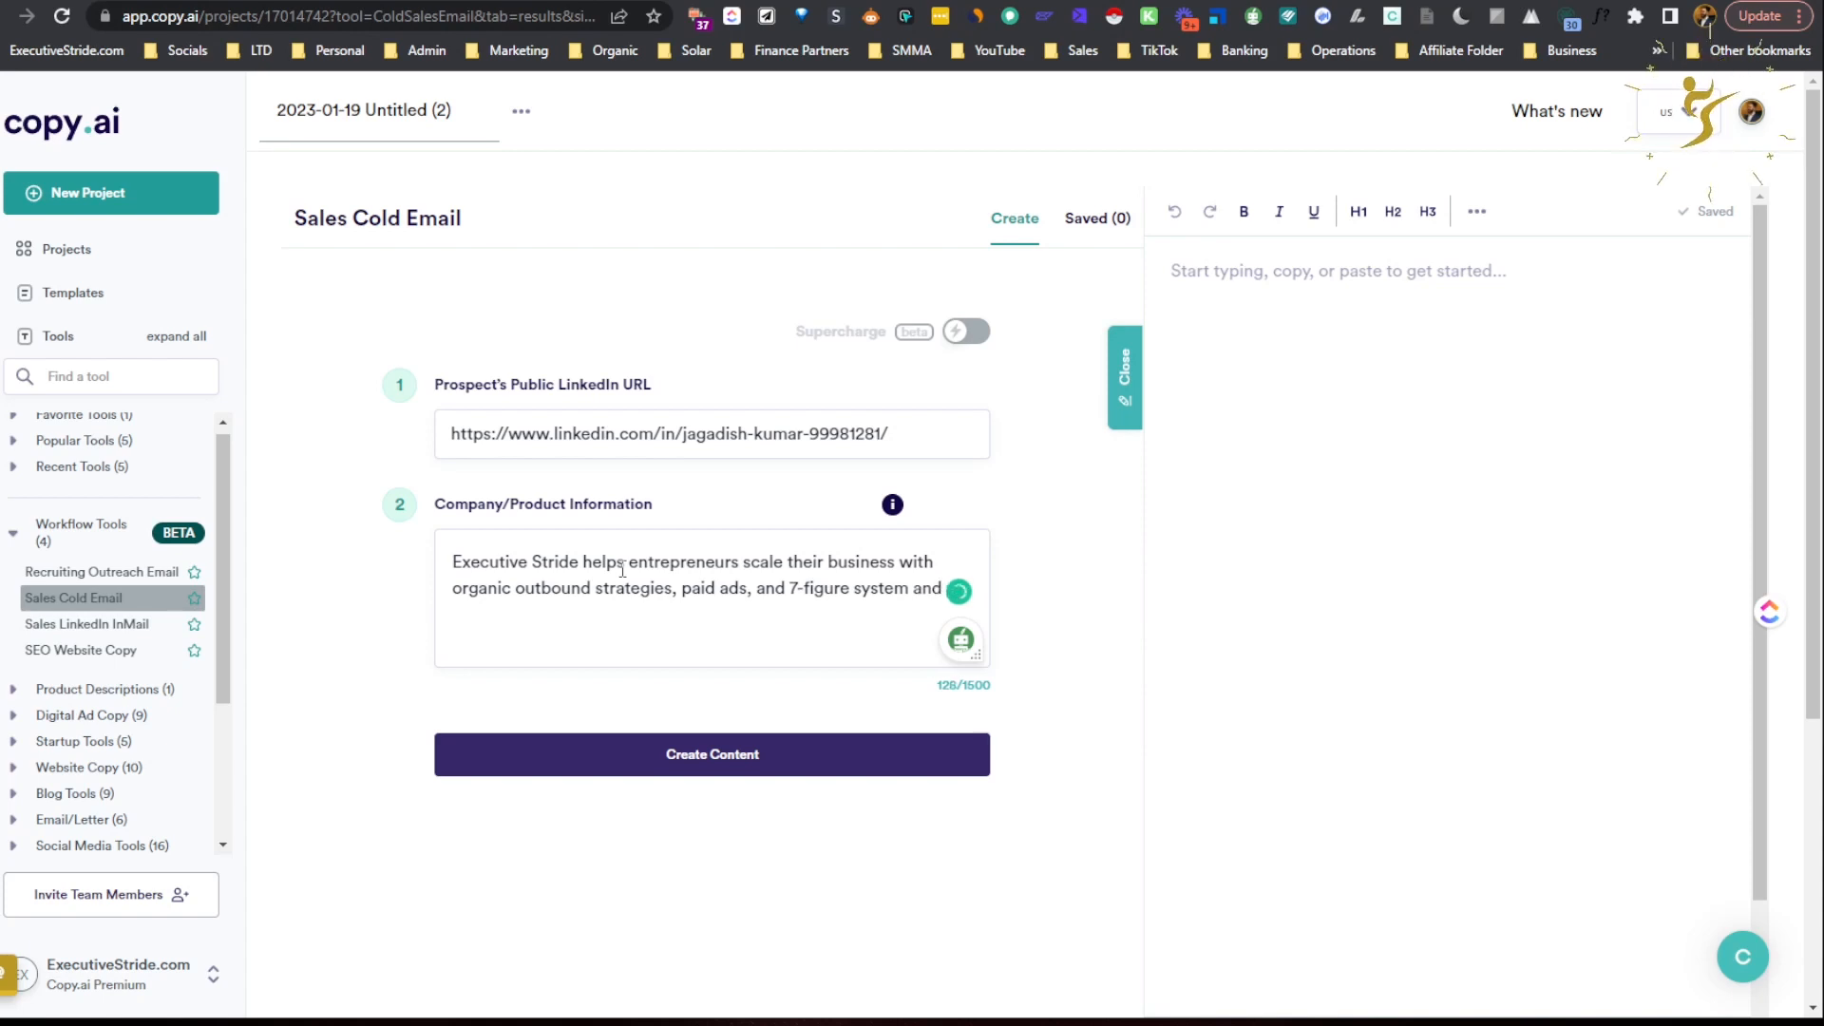
pyautogui.write('processes')
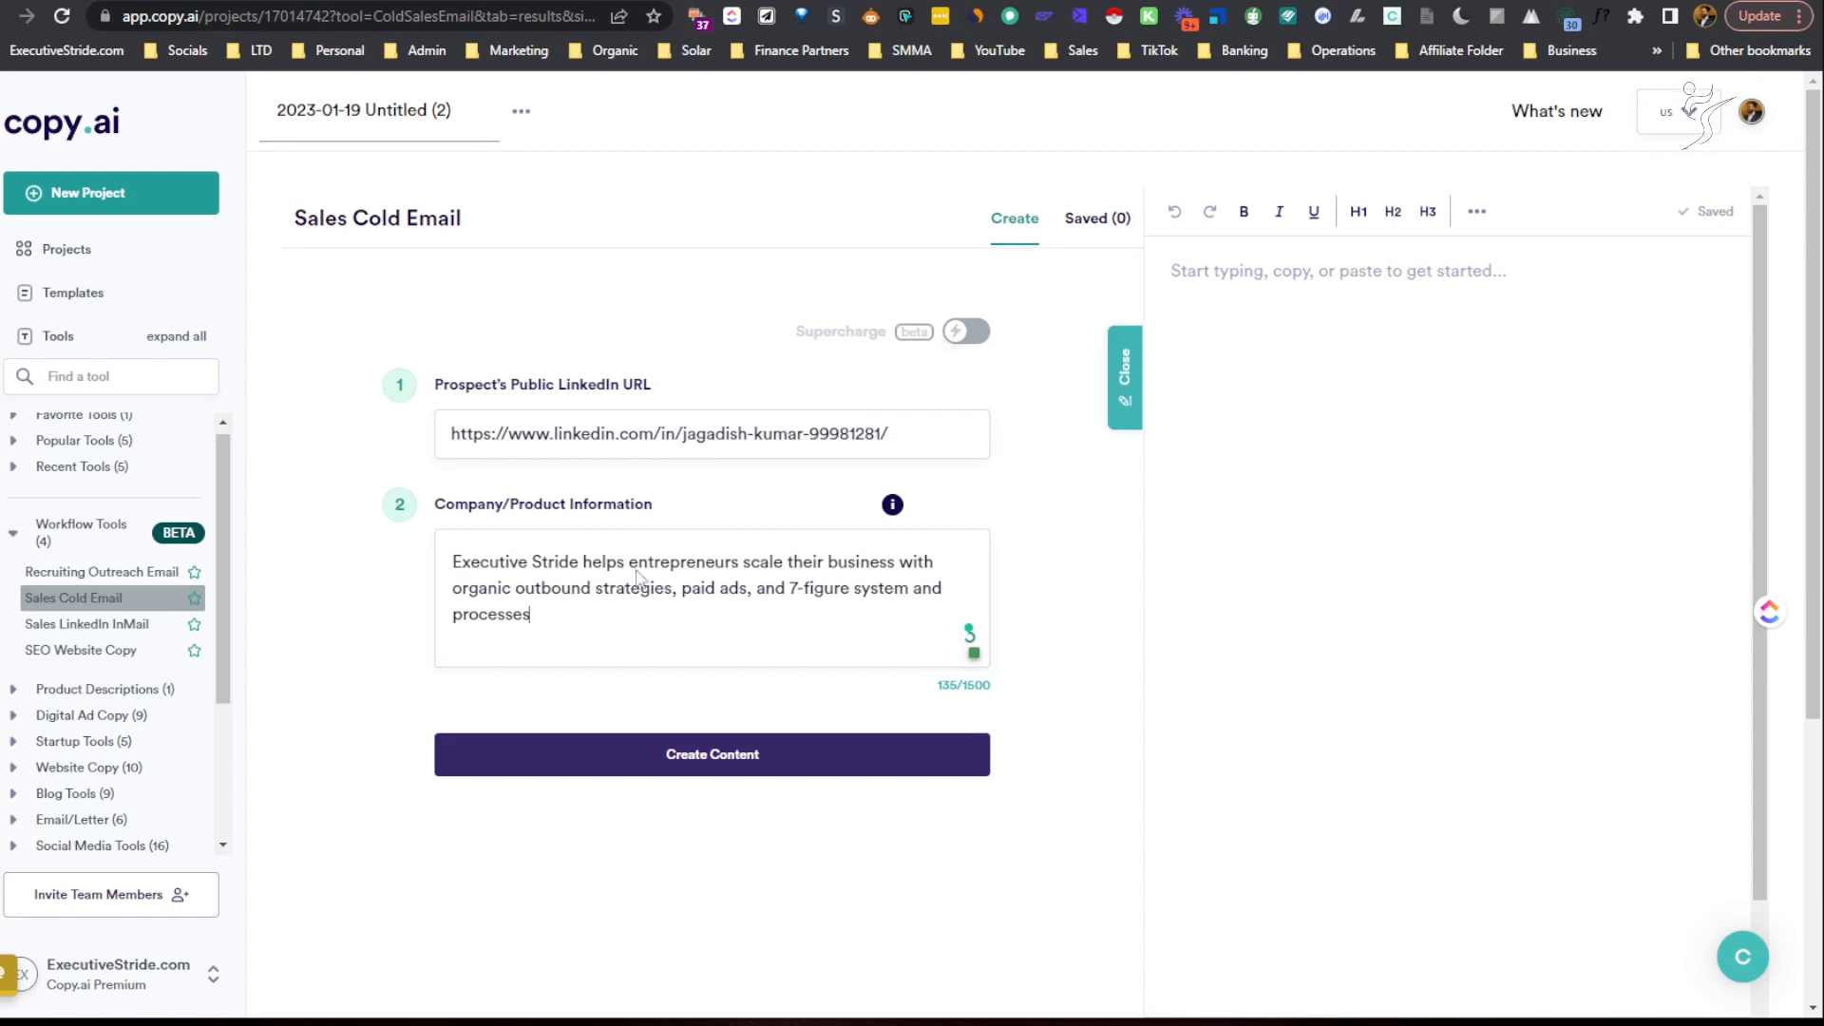
pyautogui.click(711, 754)
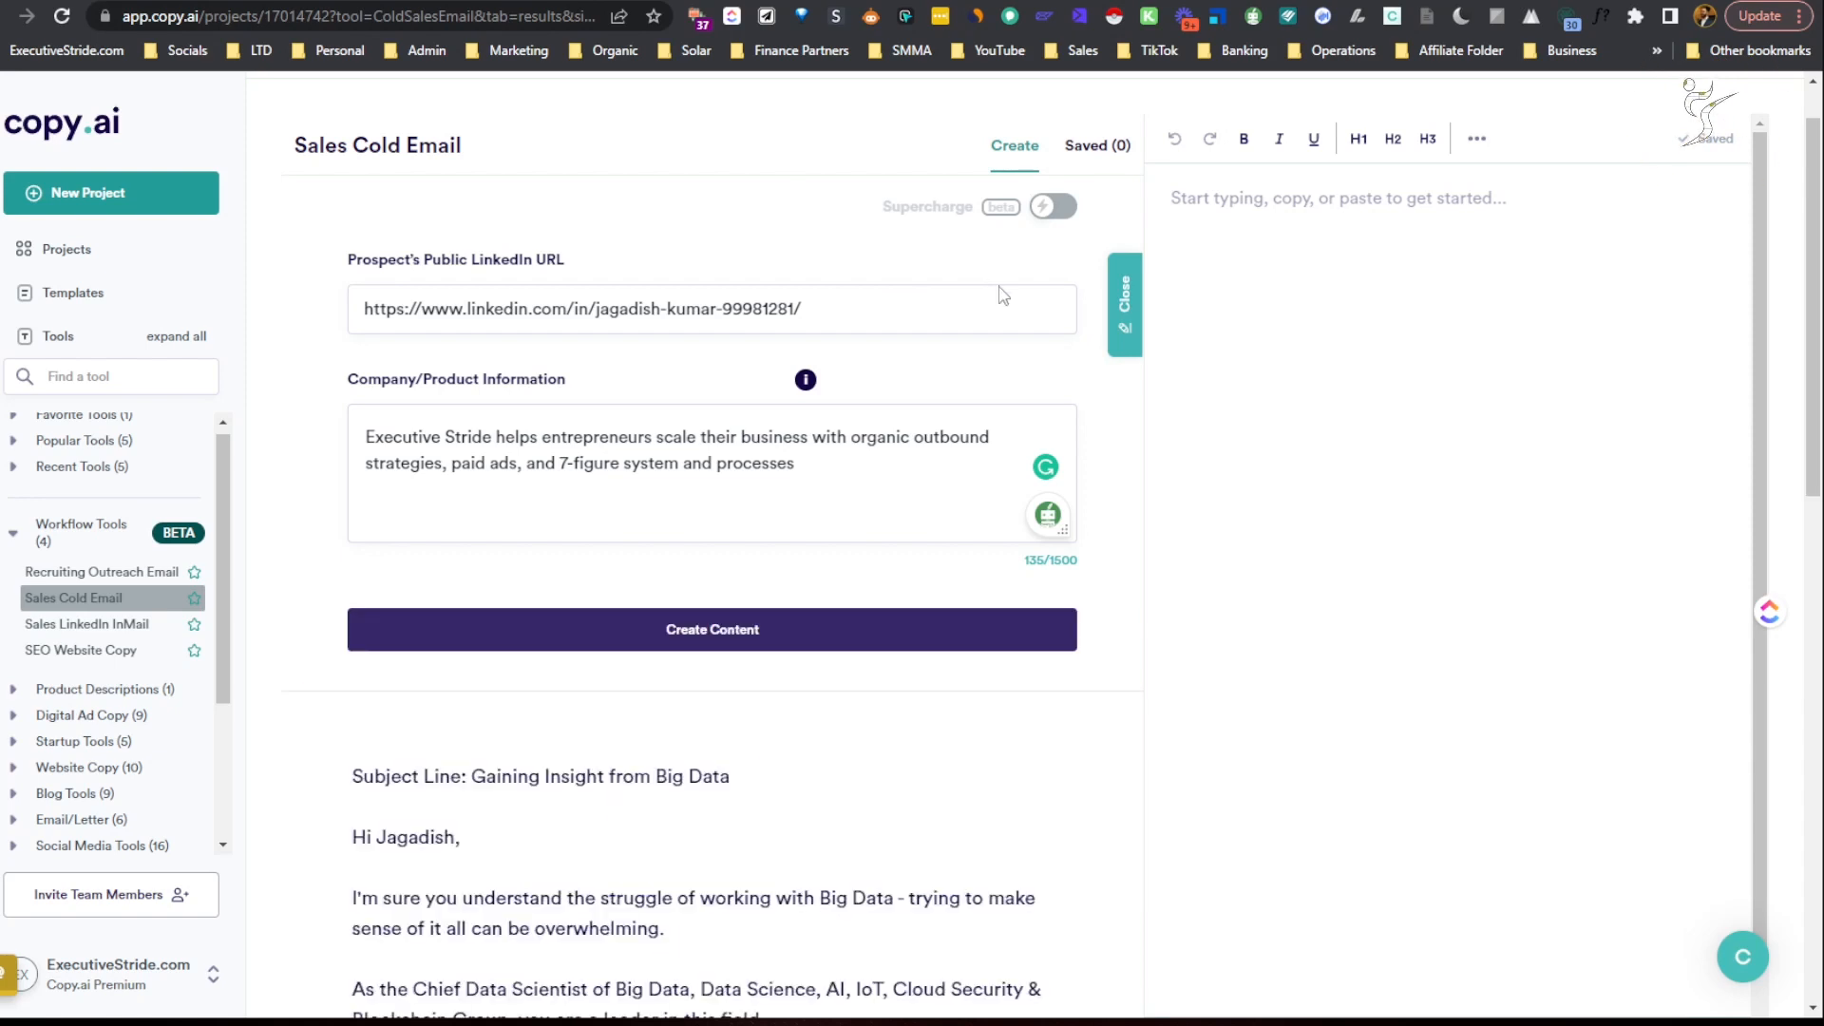
pyautogui.scroll(-3)
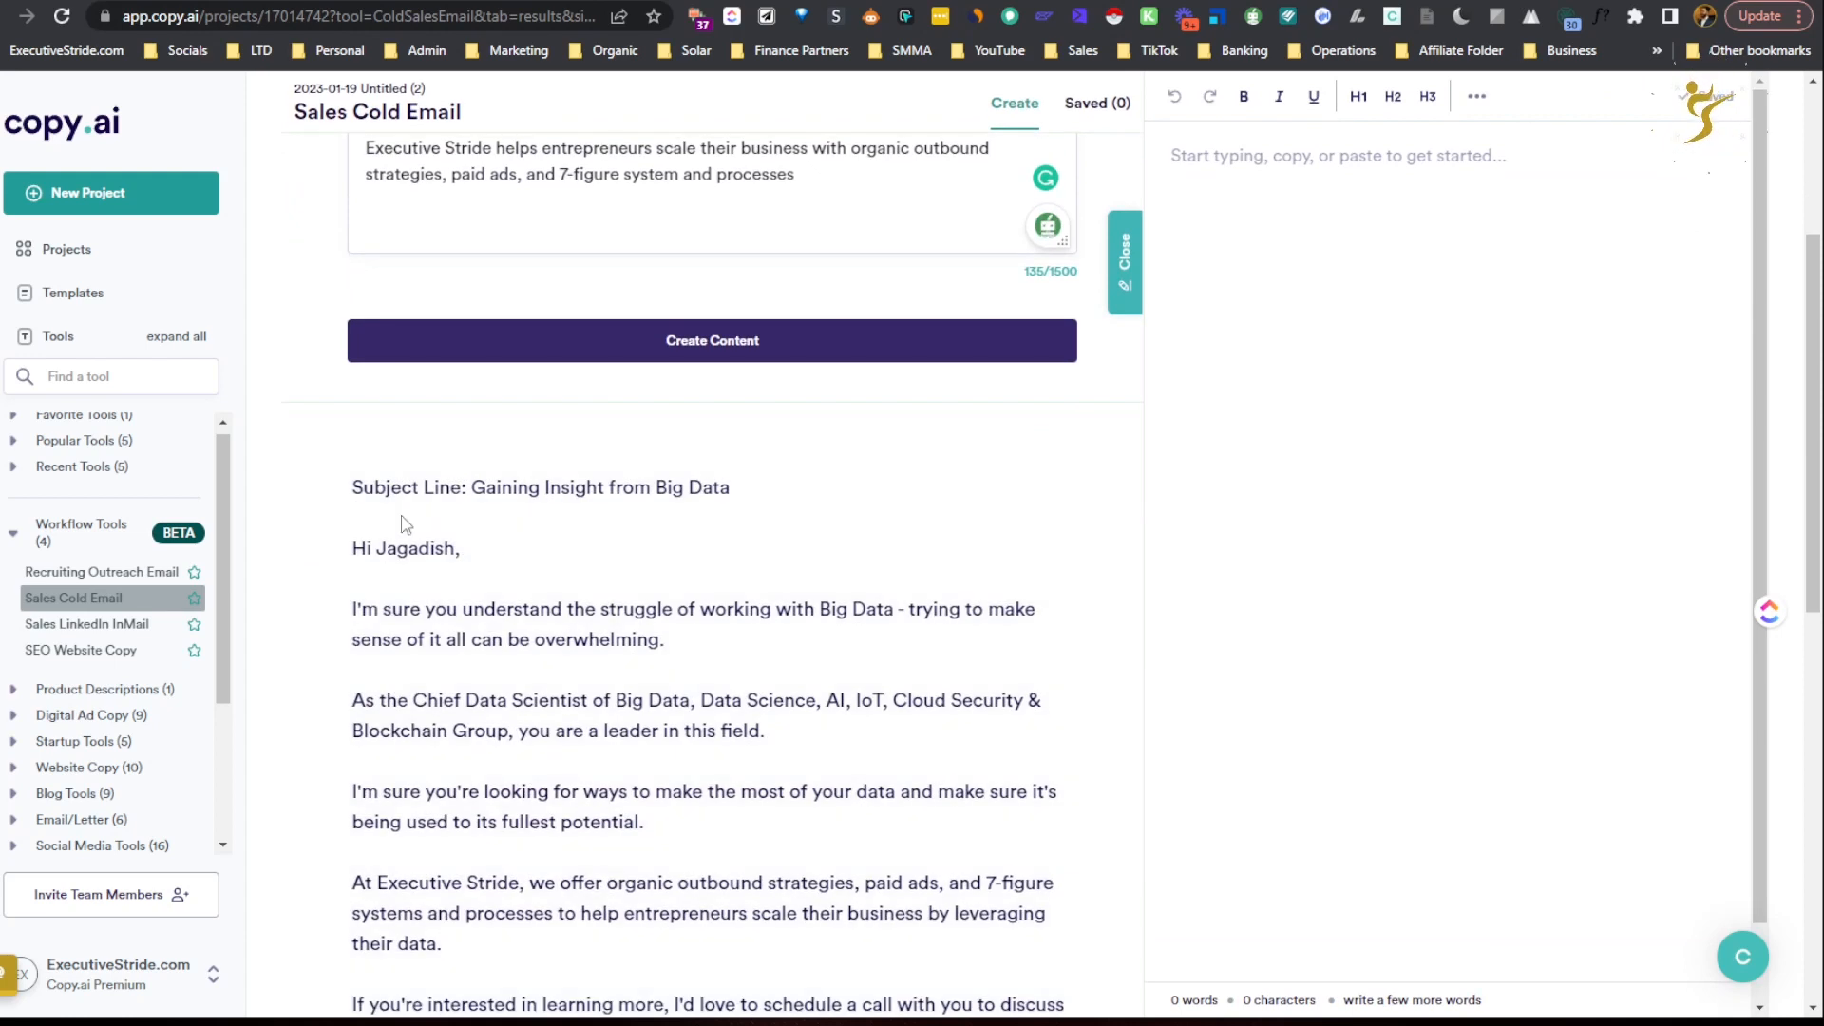
pyautogui.scroll(-3)
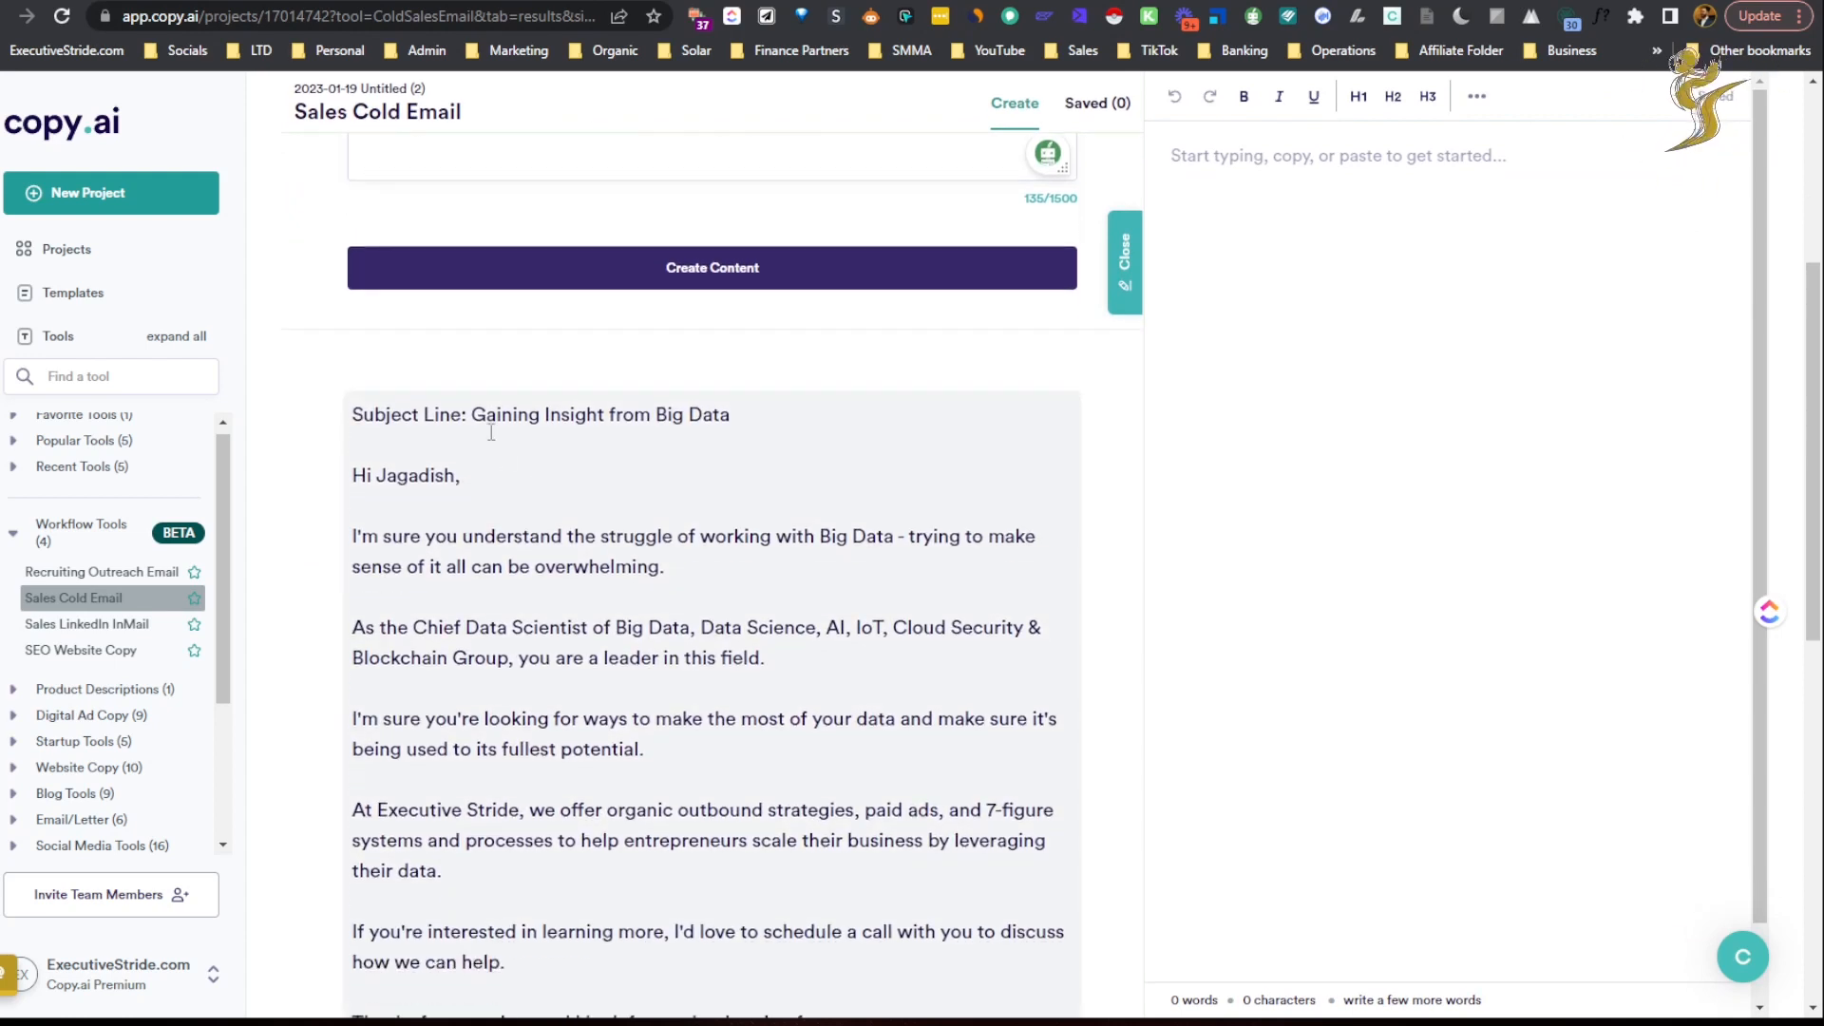
pyautogui.doubleClick(629, 414)
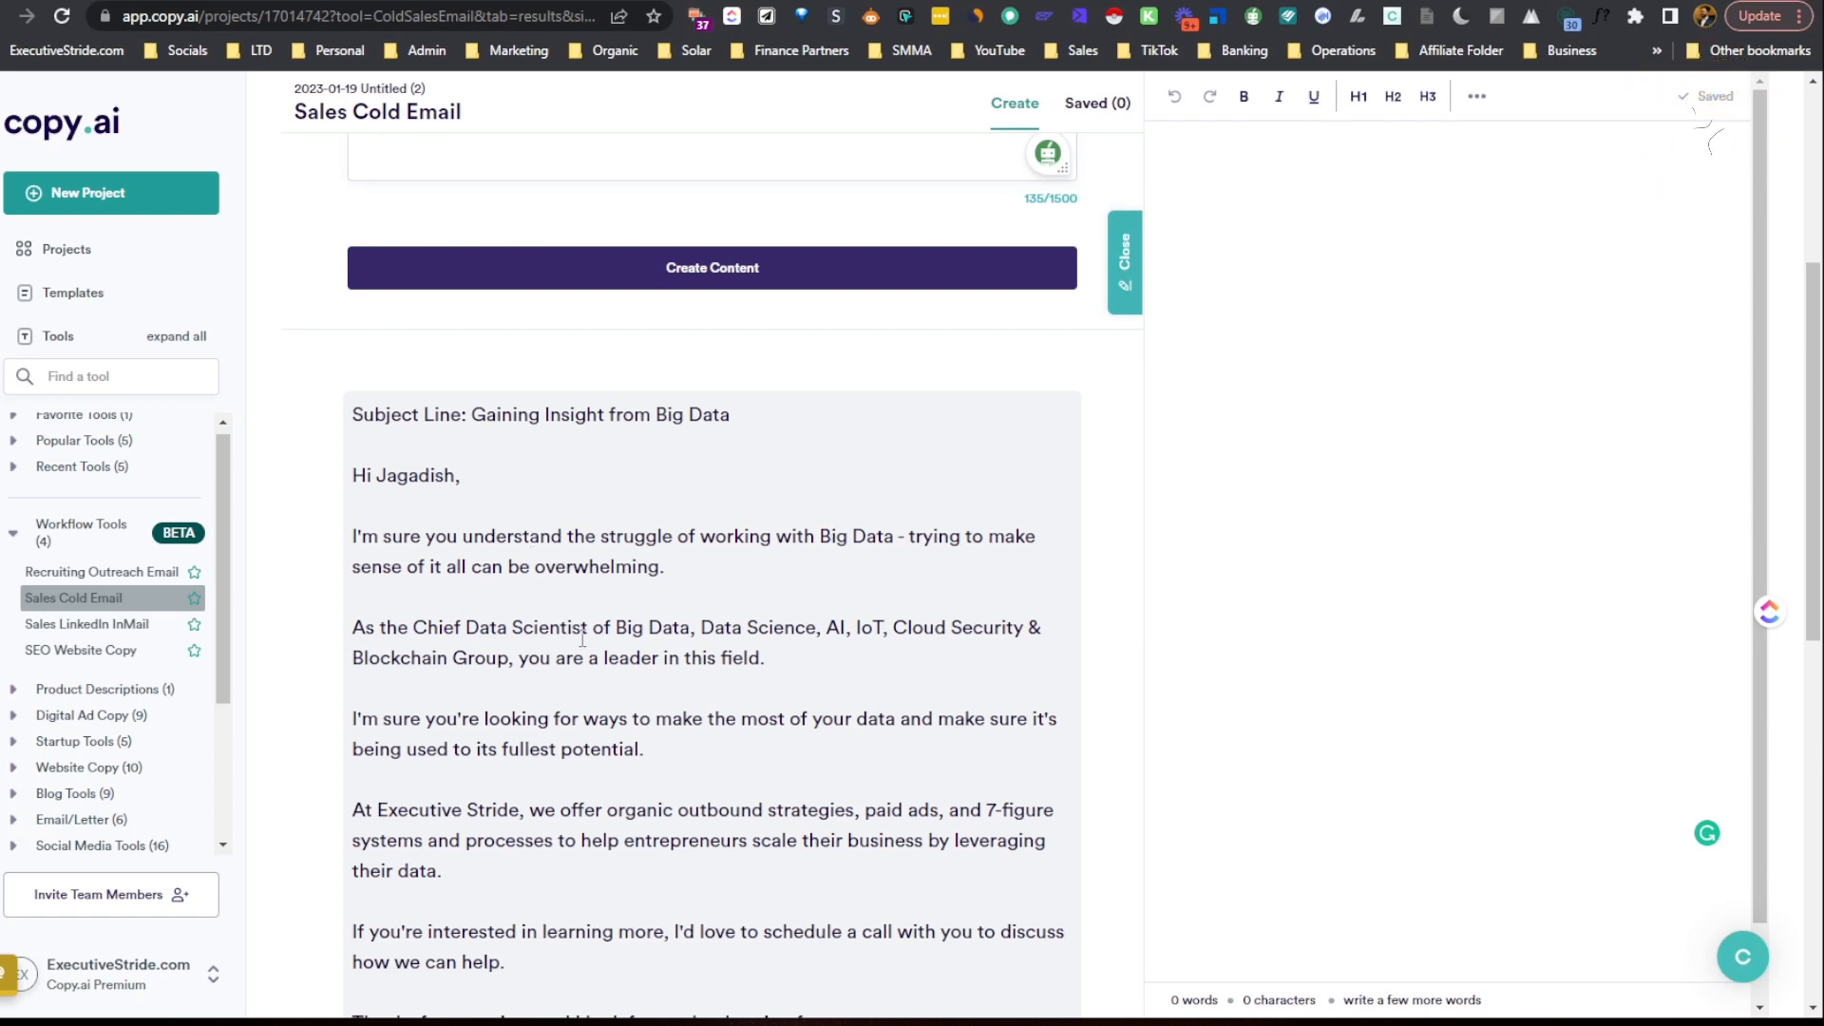
pyautogui.doubleClick(864, 536)
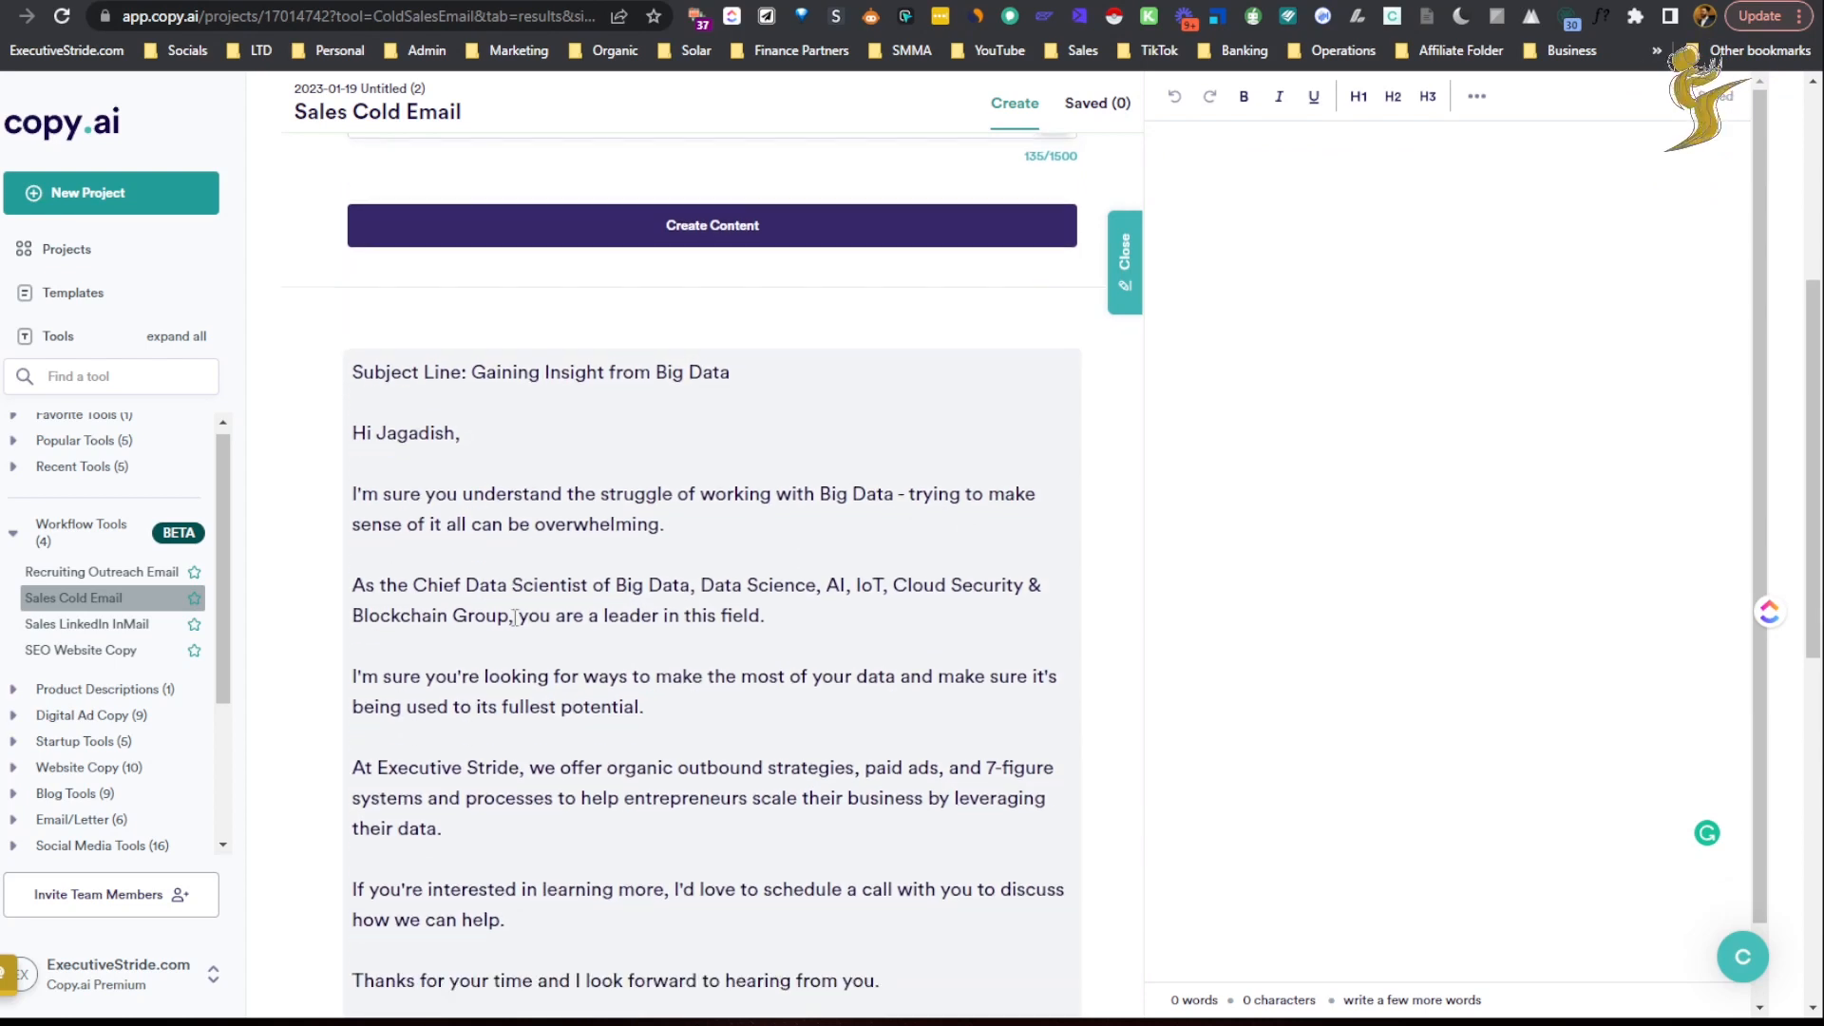
pyautogui.scroll(-3)
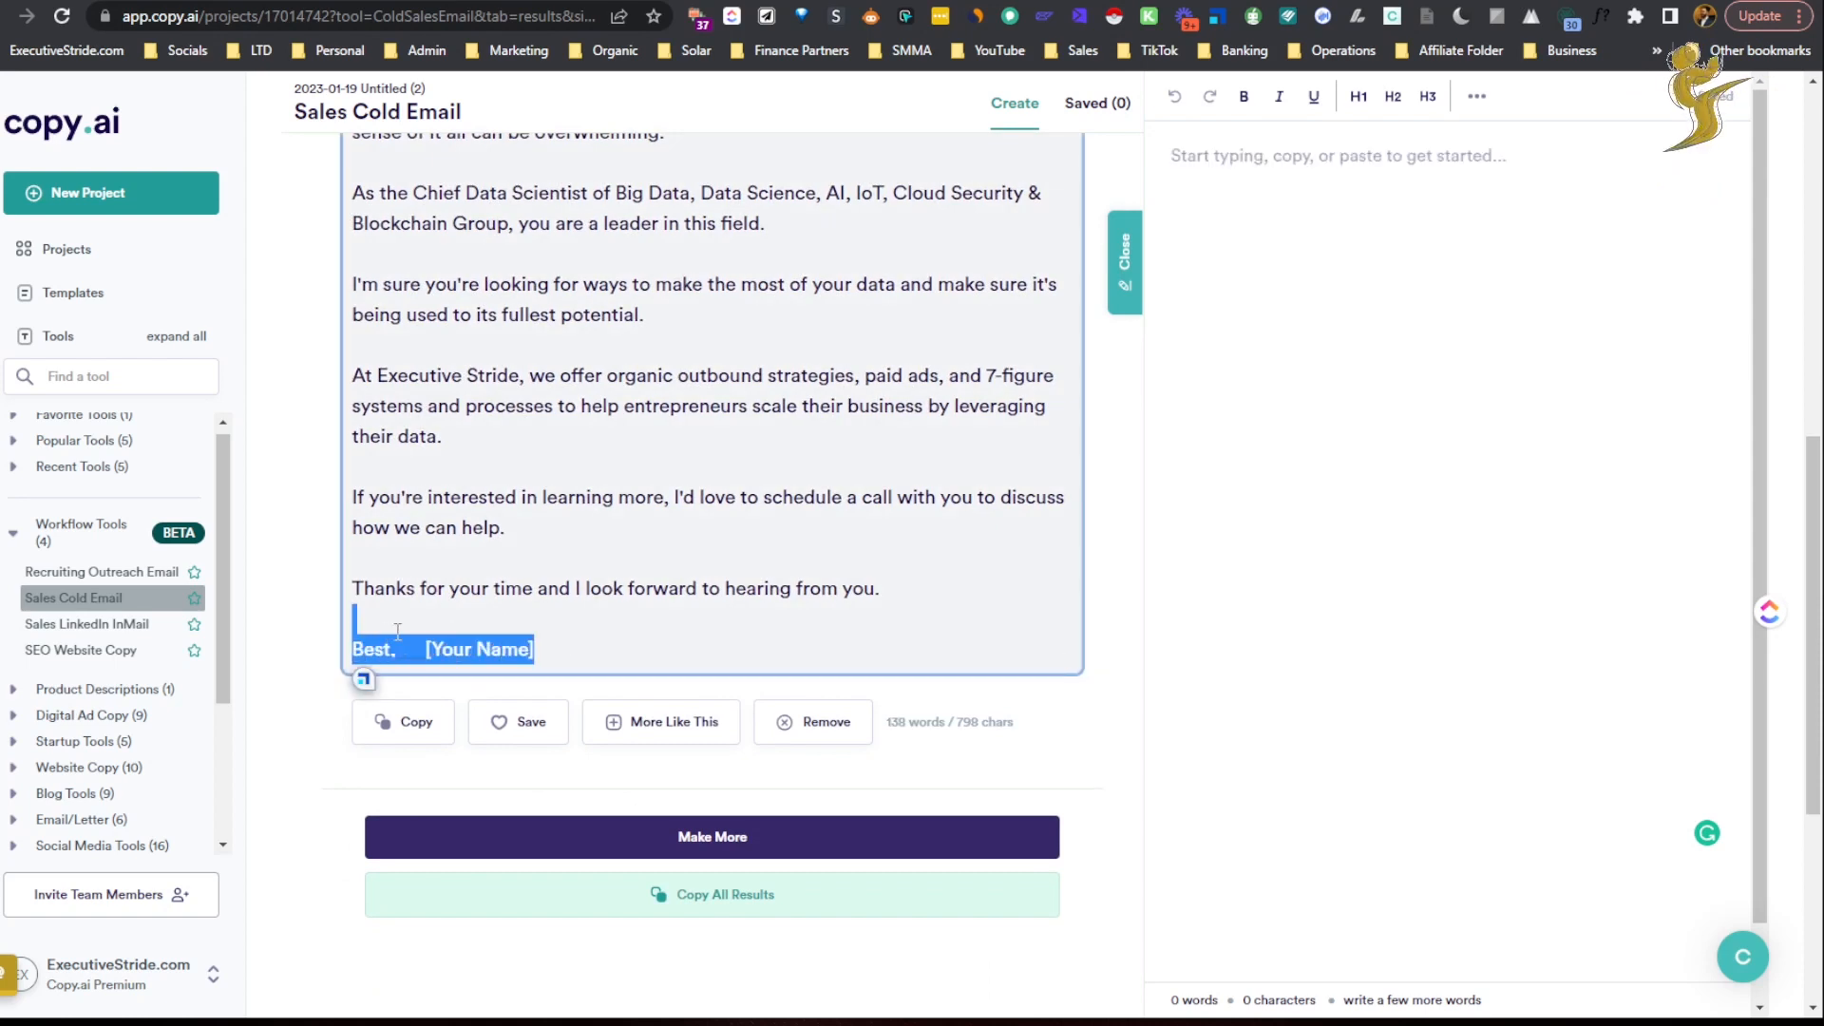
pyautogui.click(365, 678)
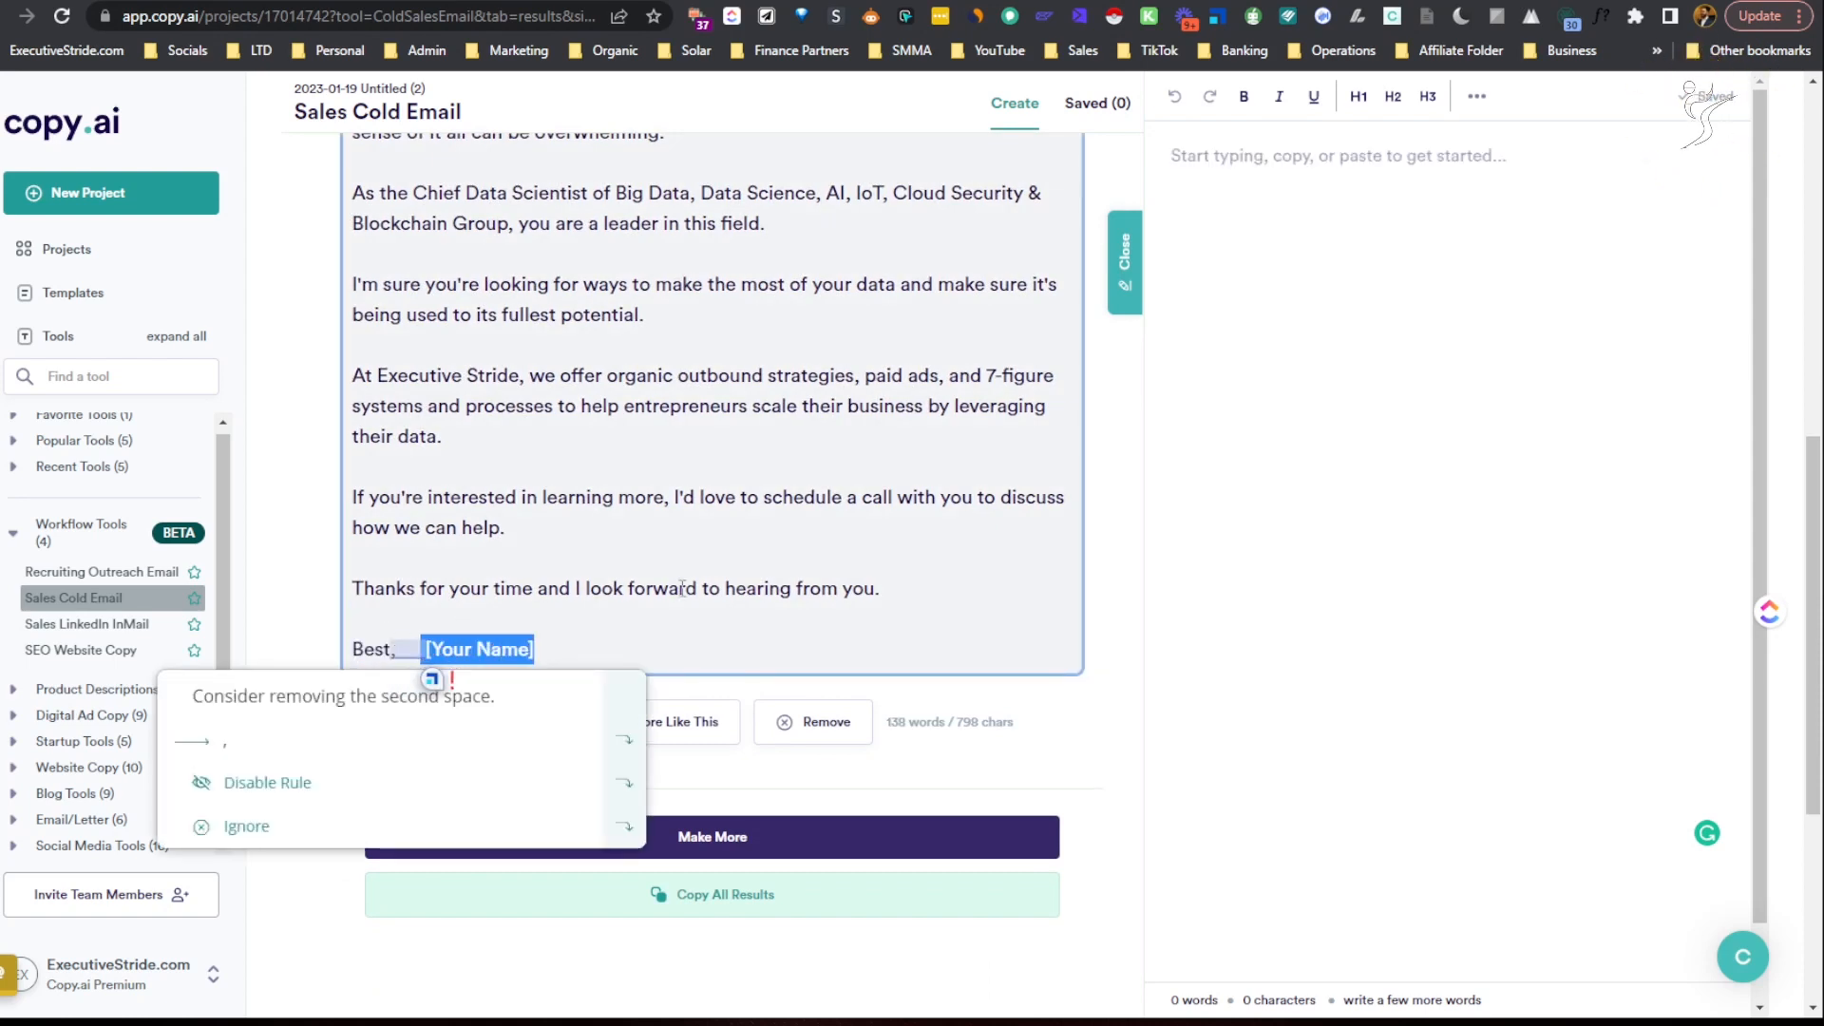
pyautogui.scroll(-3)
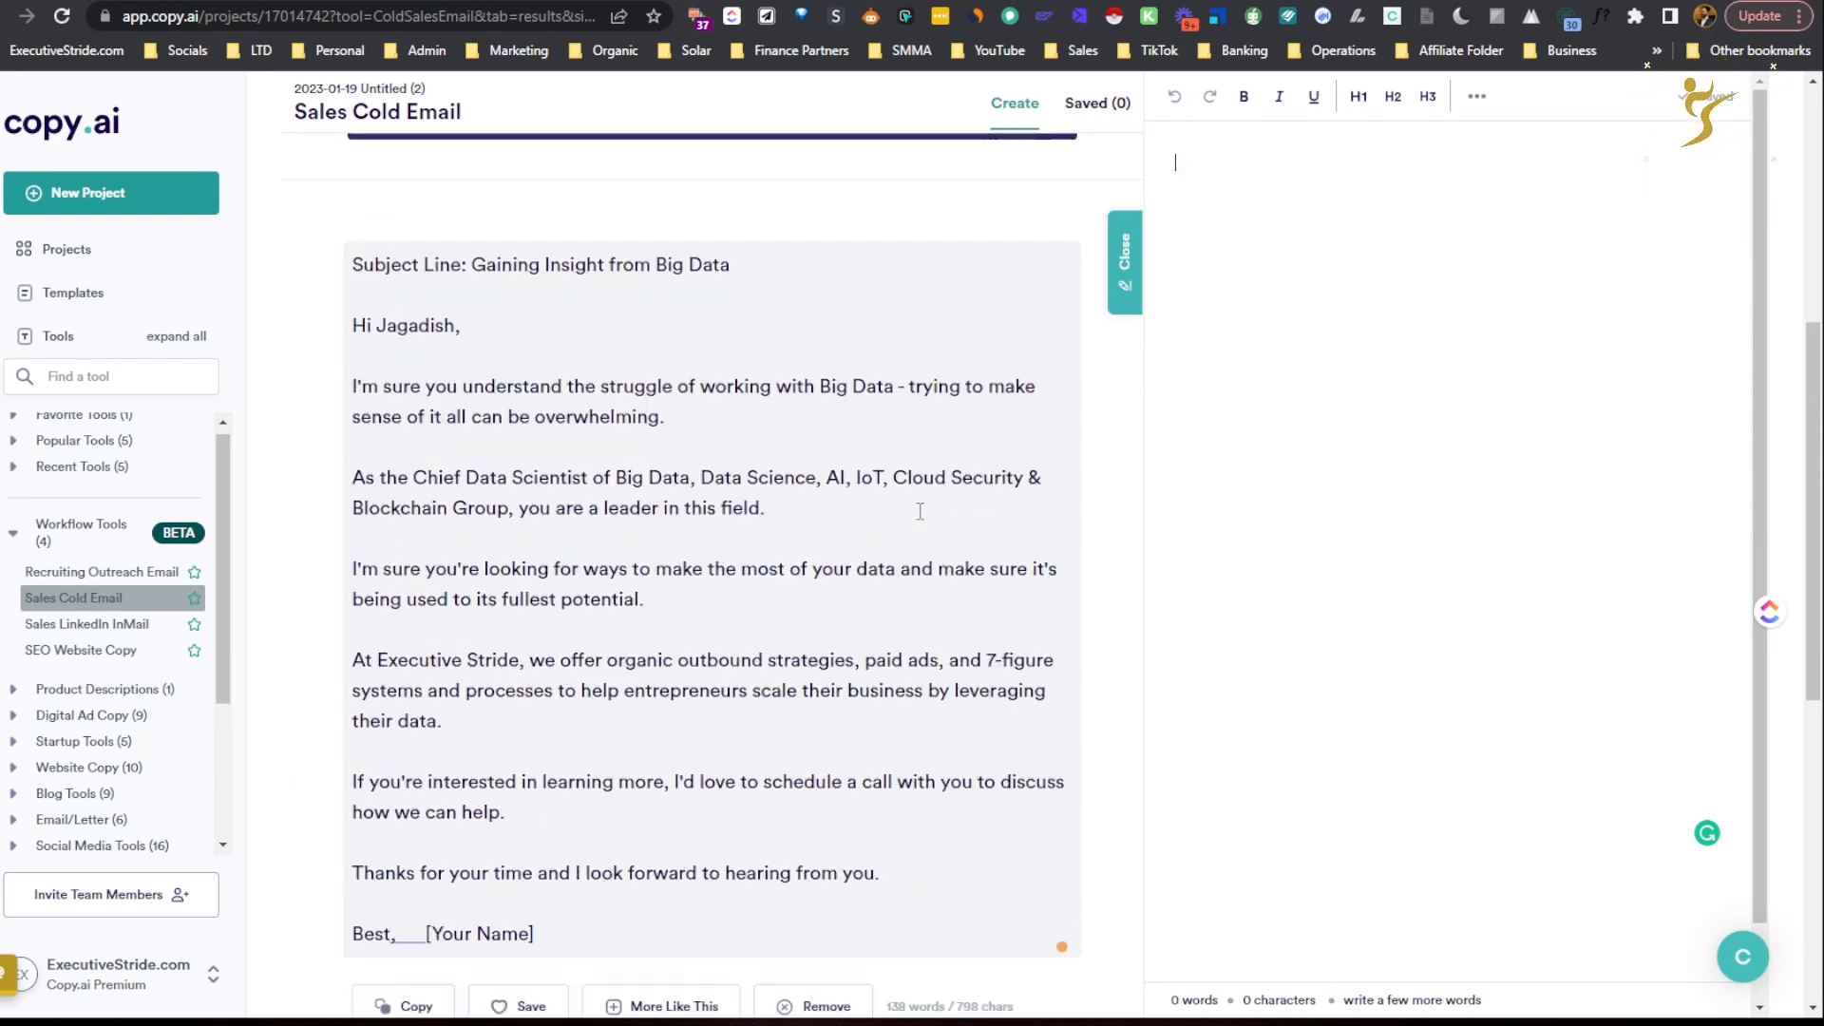
pyautogui.scroll(-3)
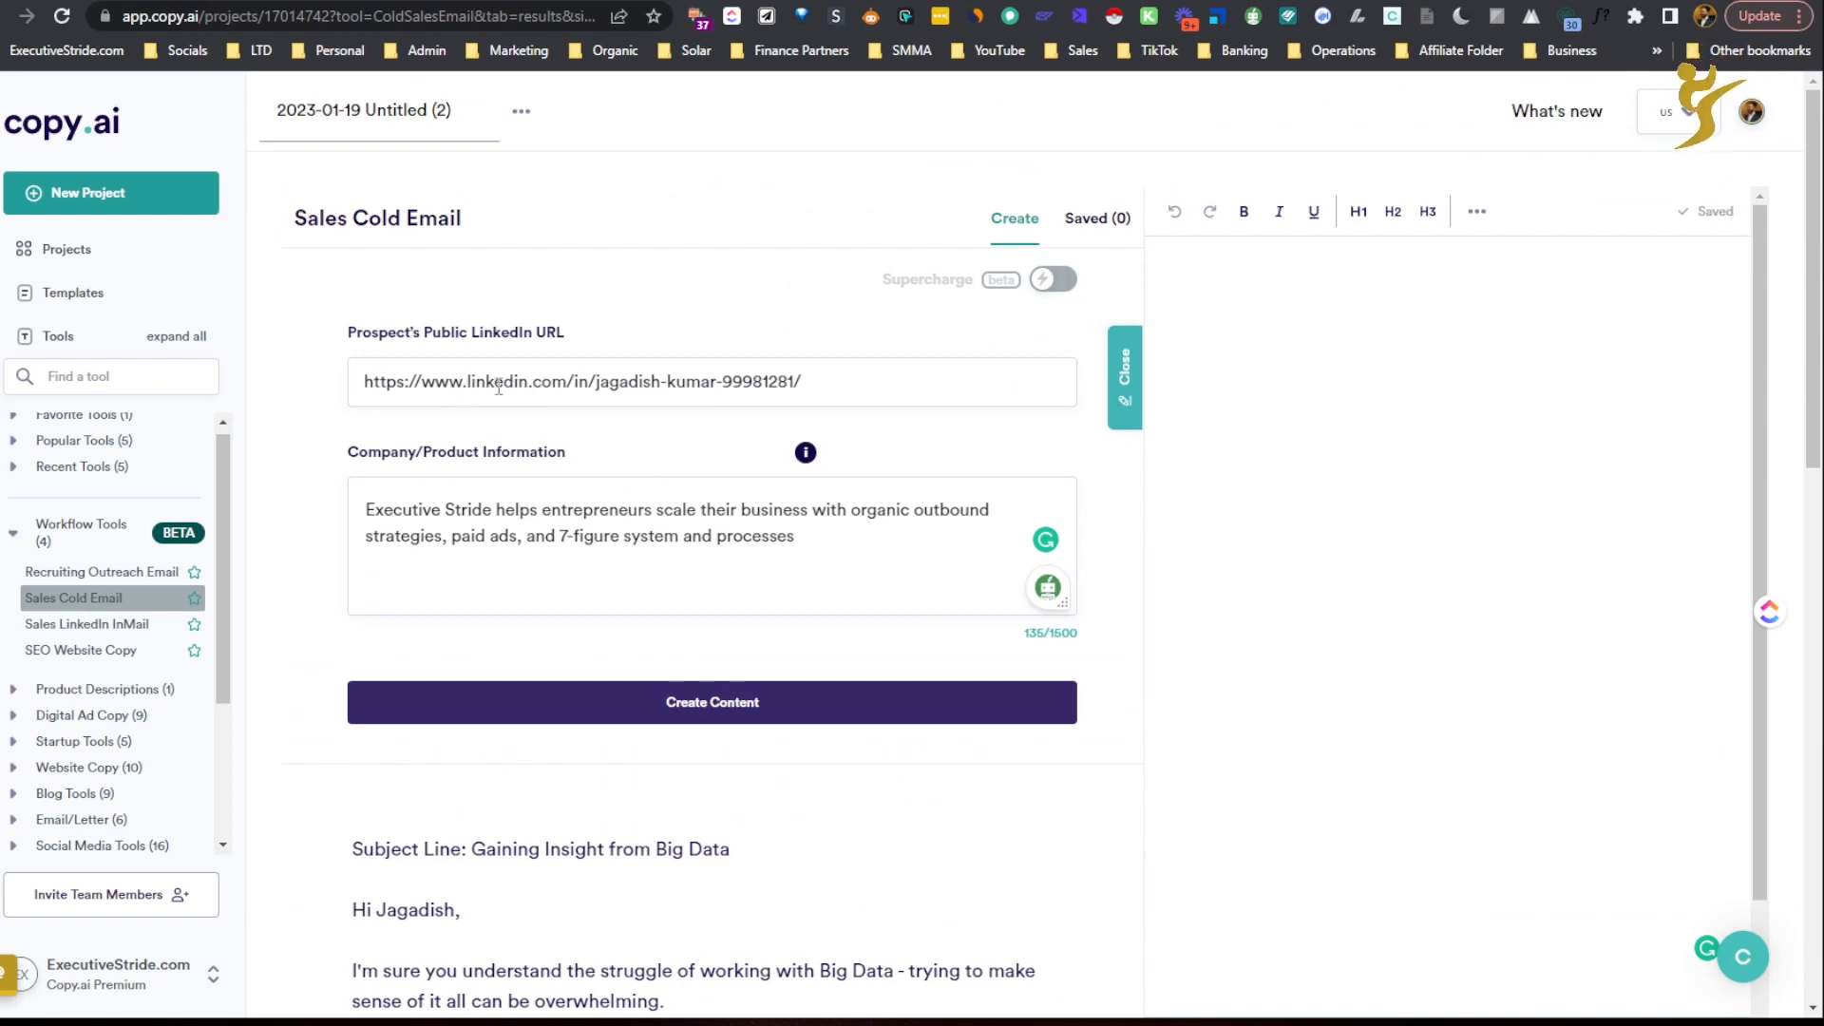
pyautogui.scroll(-3)
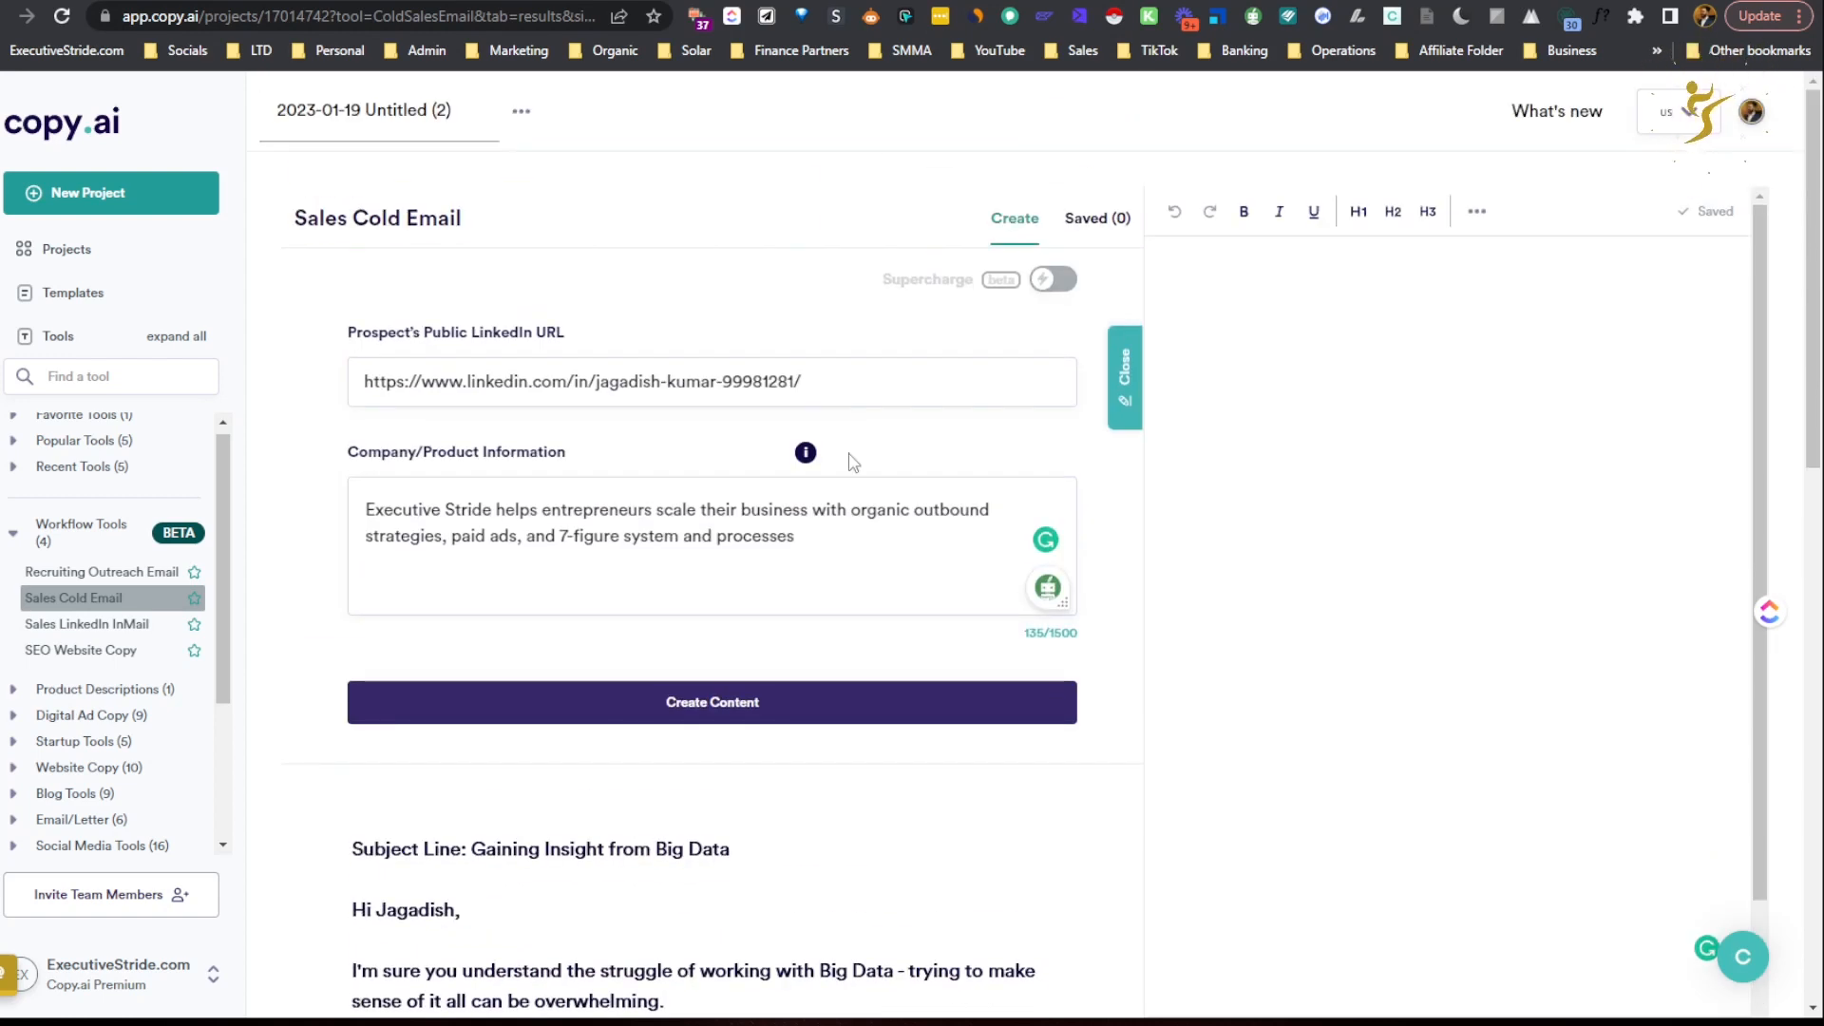
pyautogui.scroll(-3)
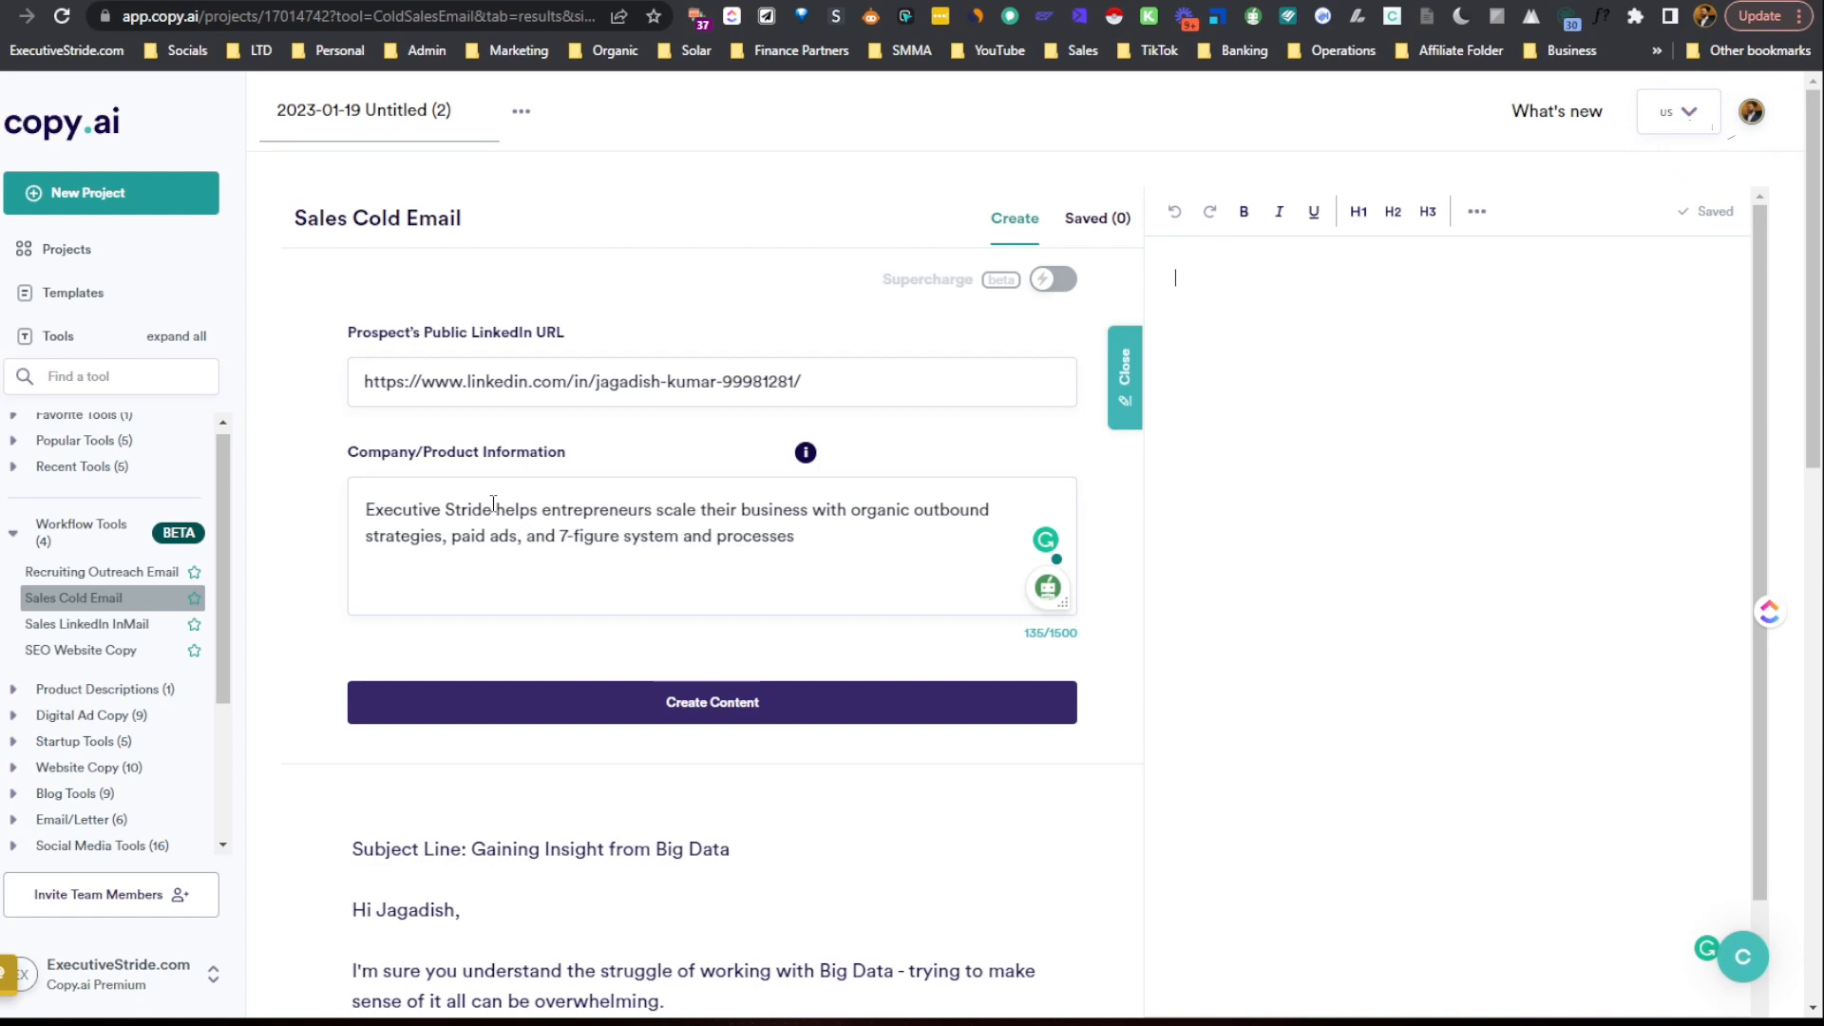
pyautogui.scroll(-3)
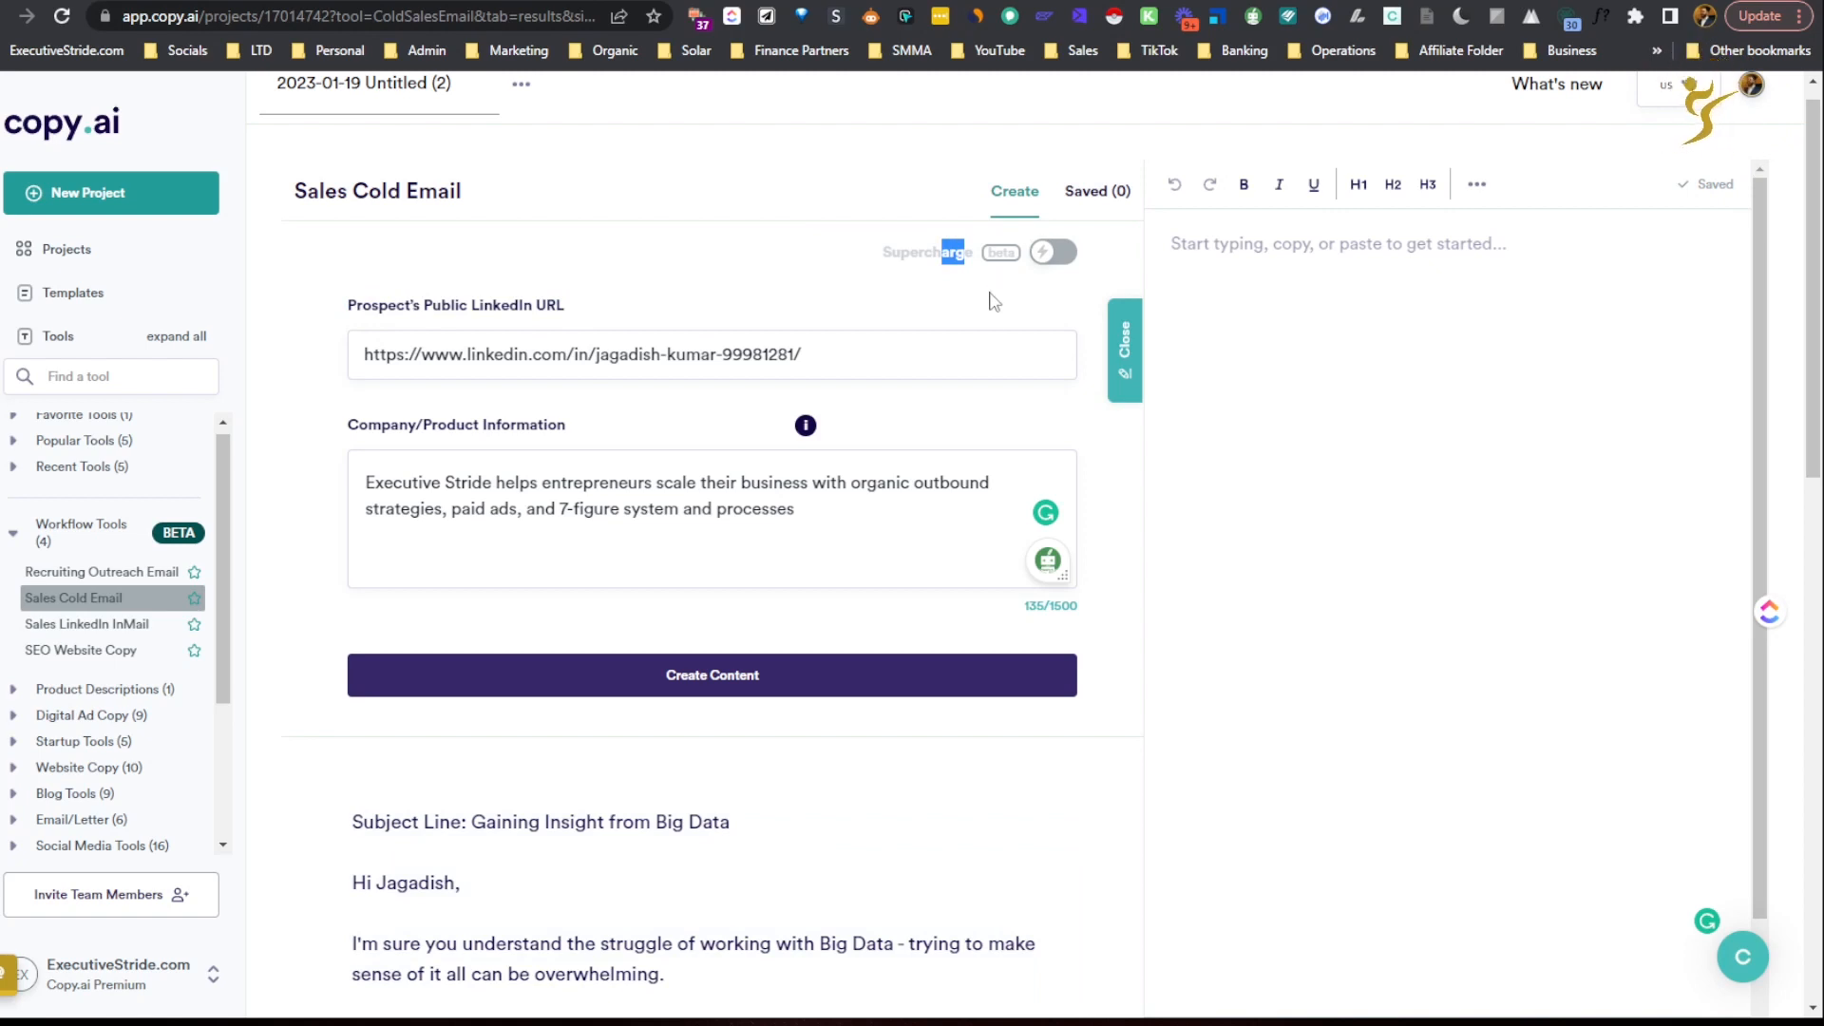
pyautogui.moveTo(984, 302)
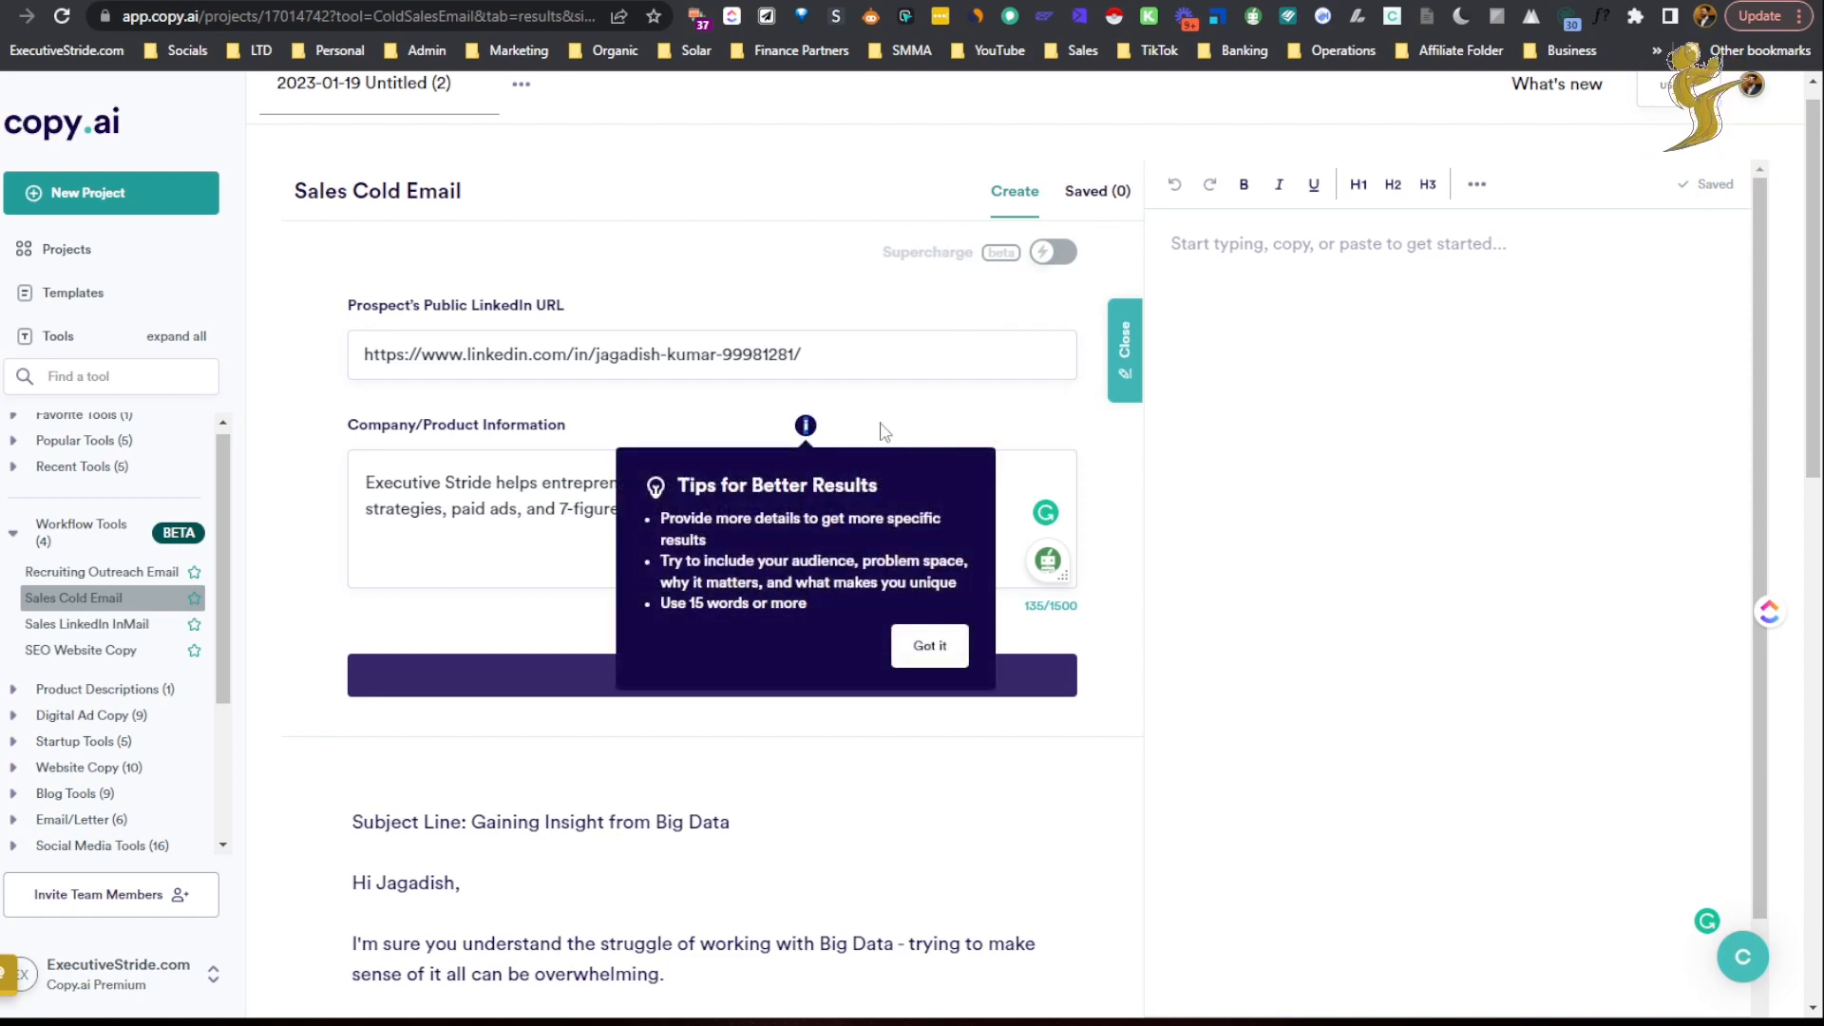
pyautogui.click(929, 646)
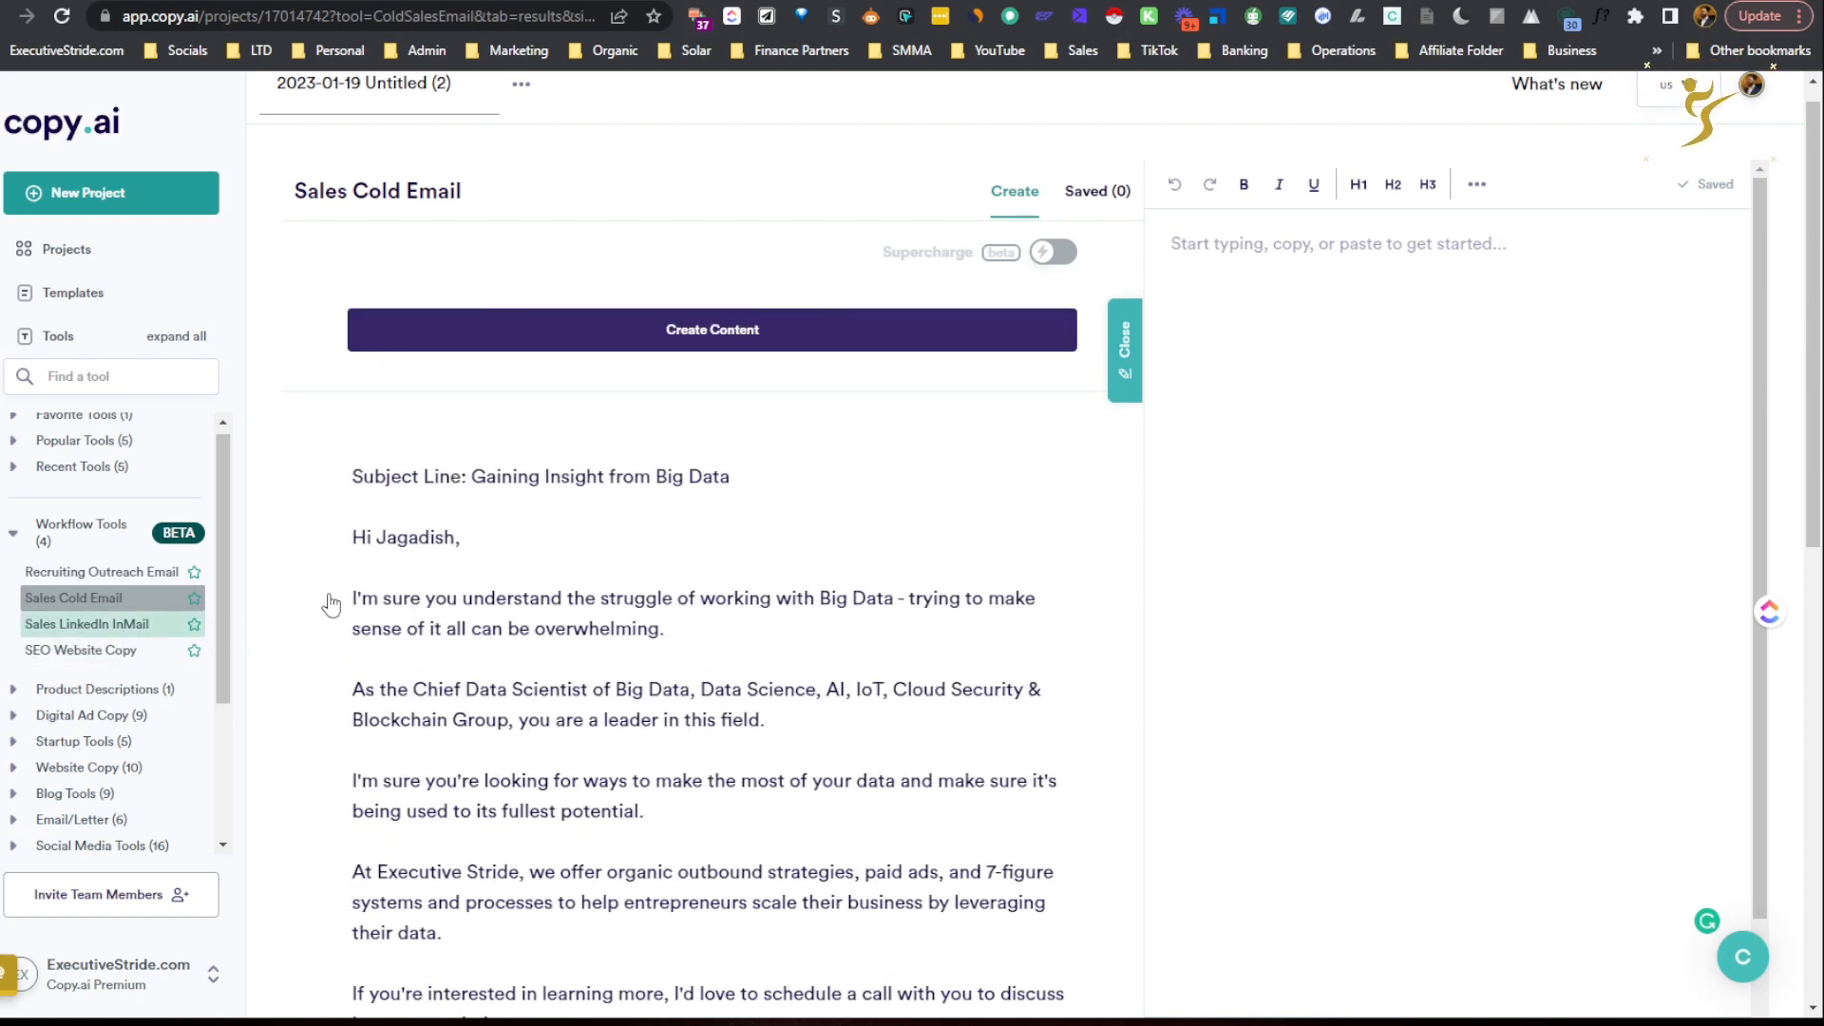
# Look at the Sales LinkedIn InMail workflow, then switch to SEO Website Copy with its empty keyword field.
pyautogui.click(88, 623)
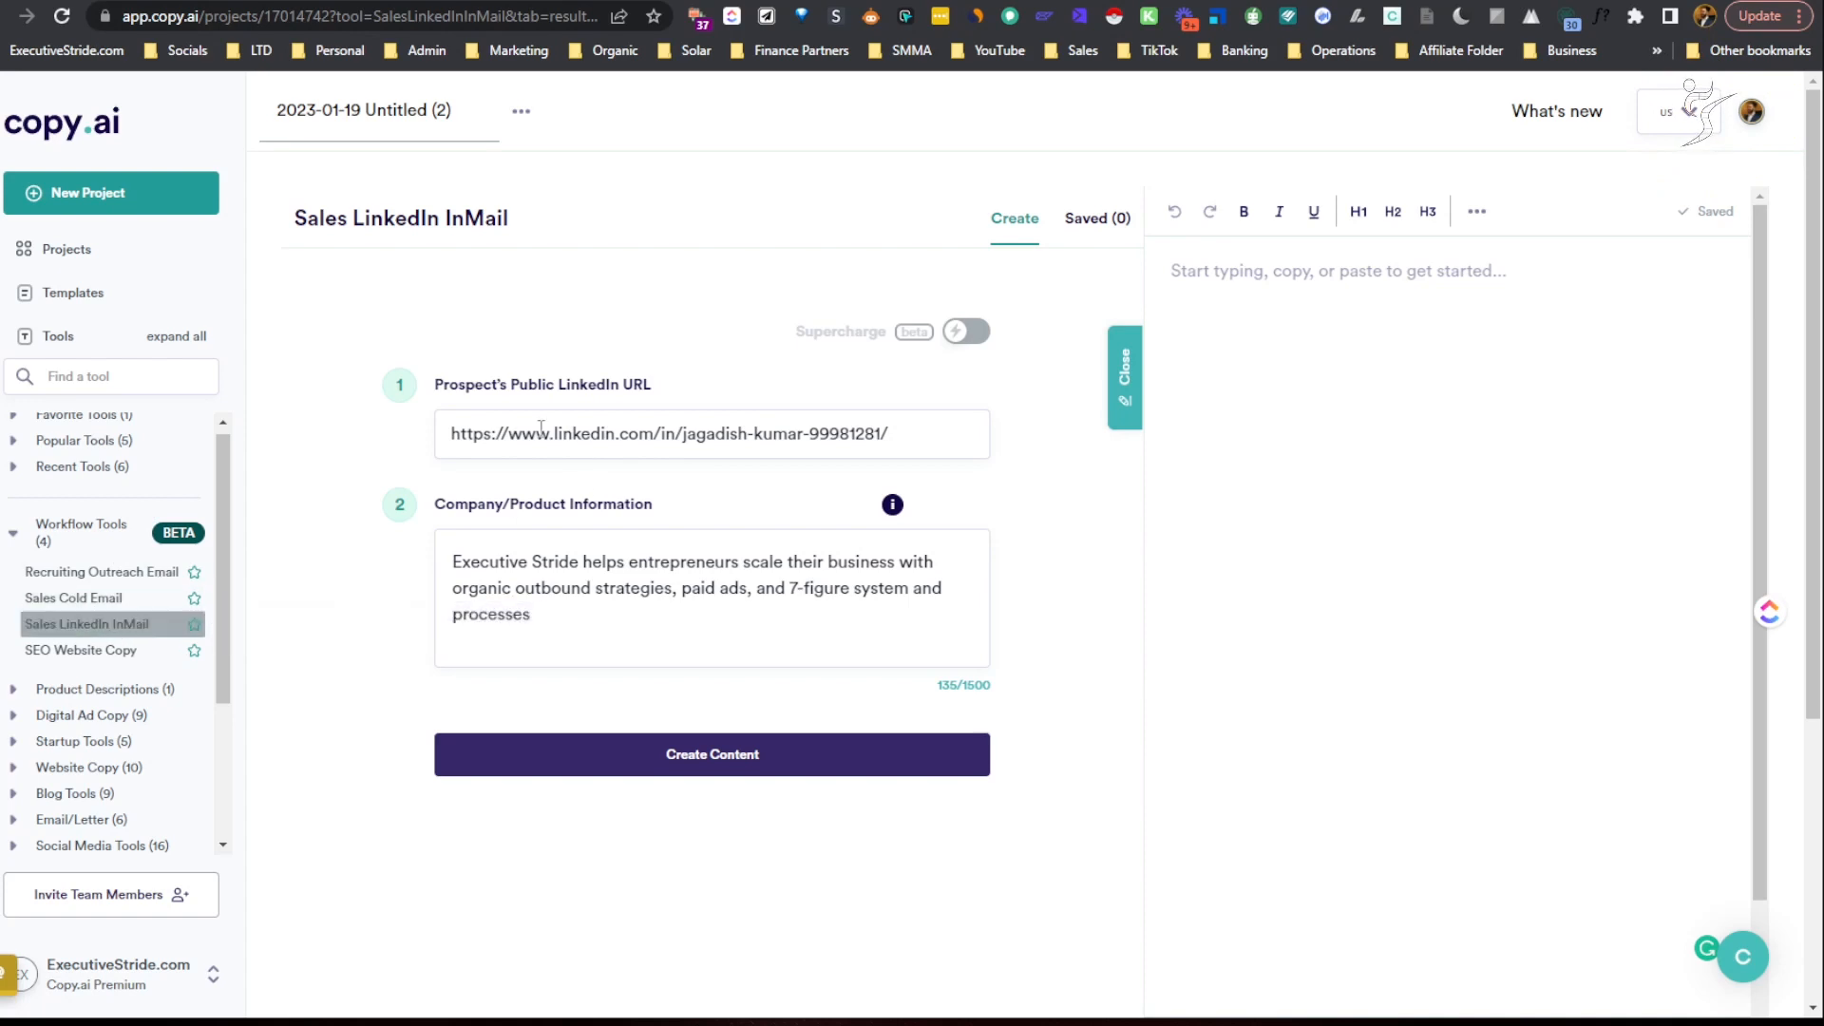
pyautogui.click(711, 433)
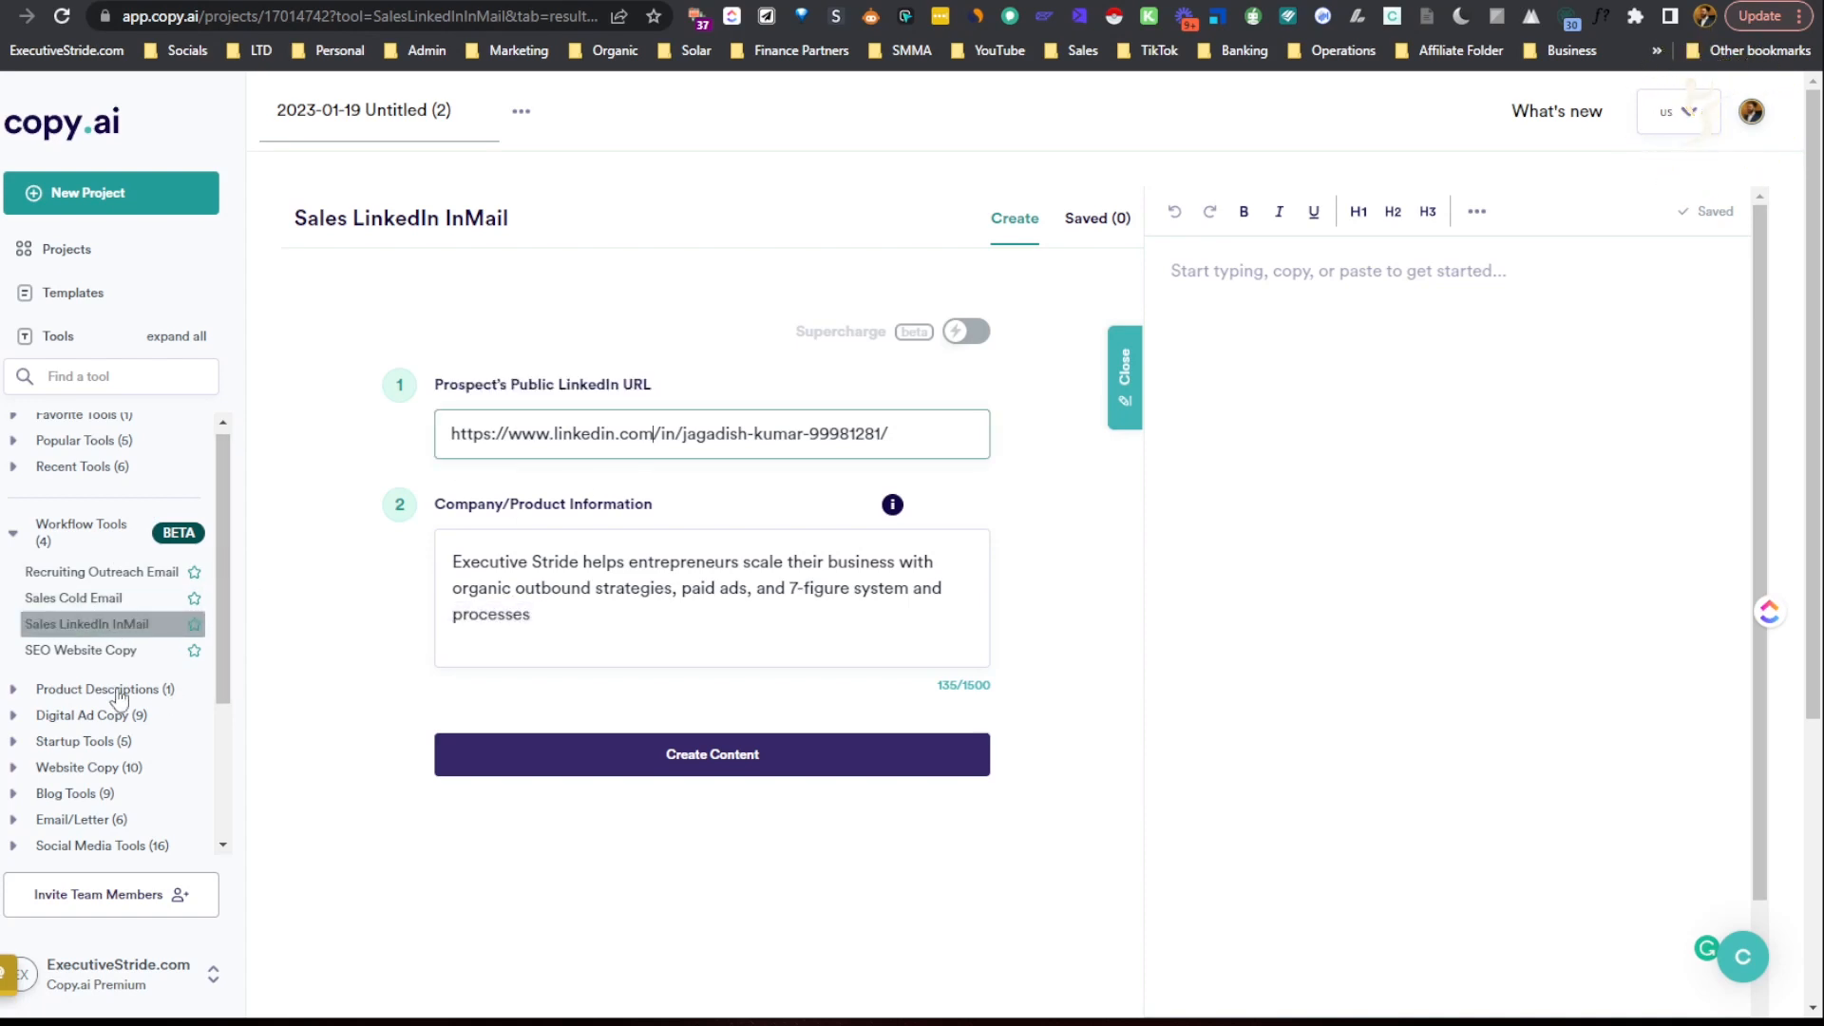
pyautogui.click(82, 649)
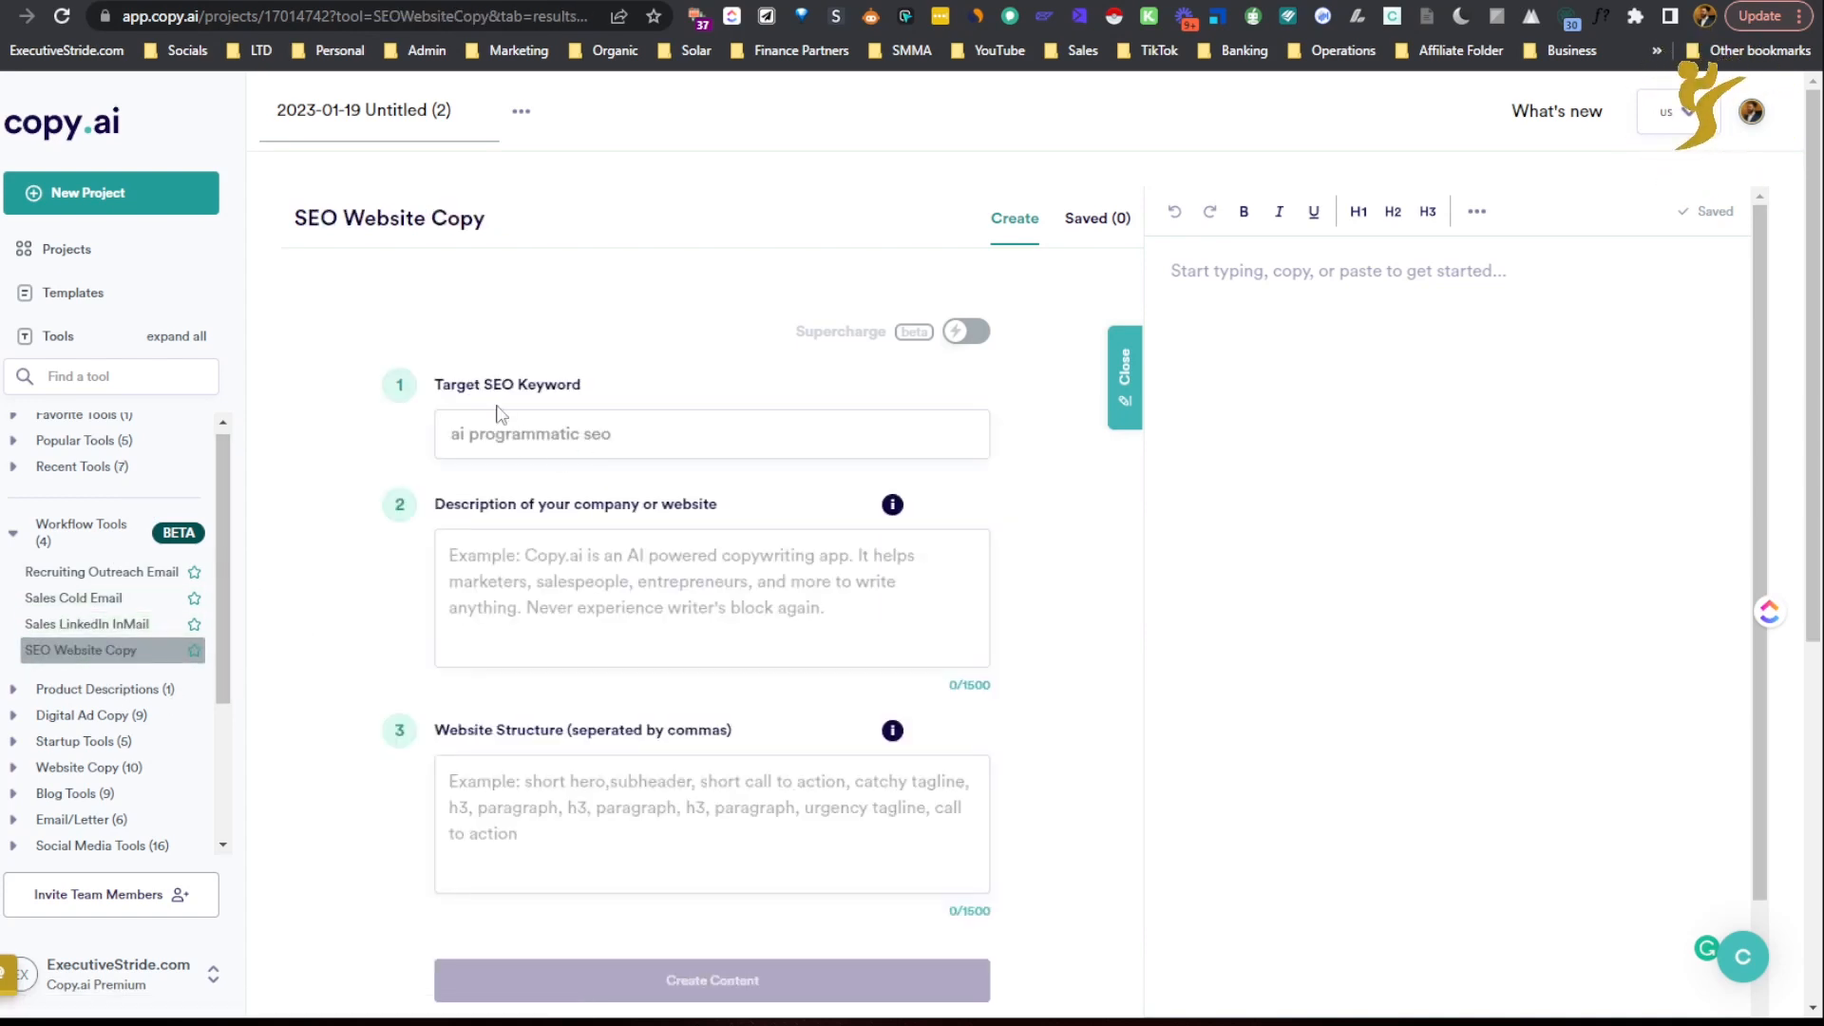
pyautogui.click(711, 434)
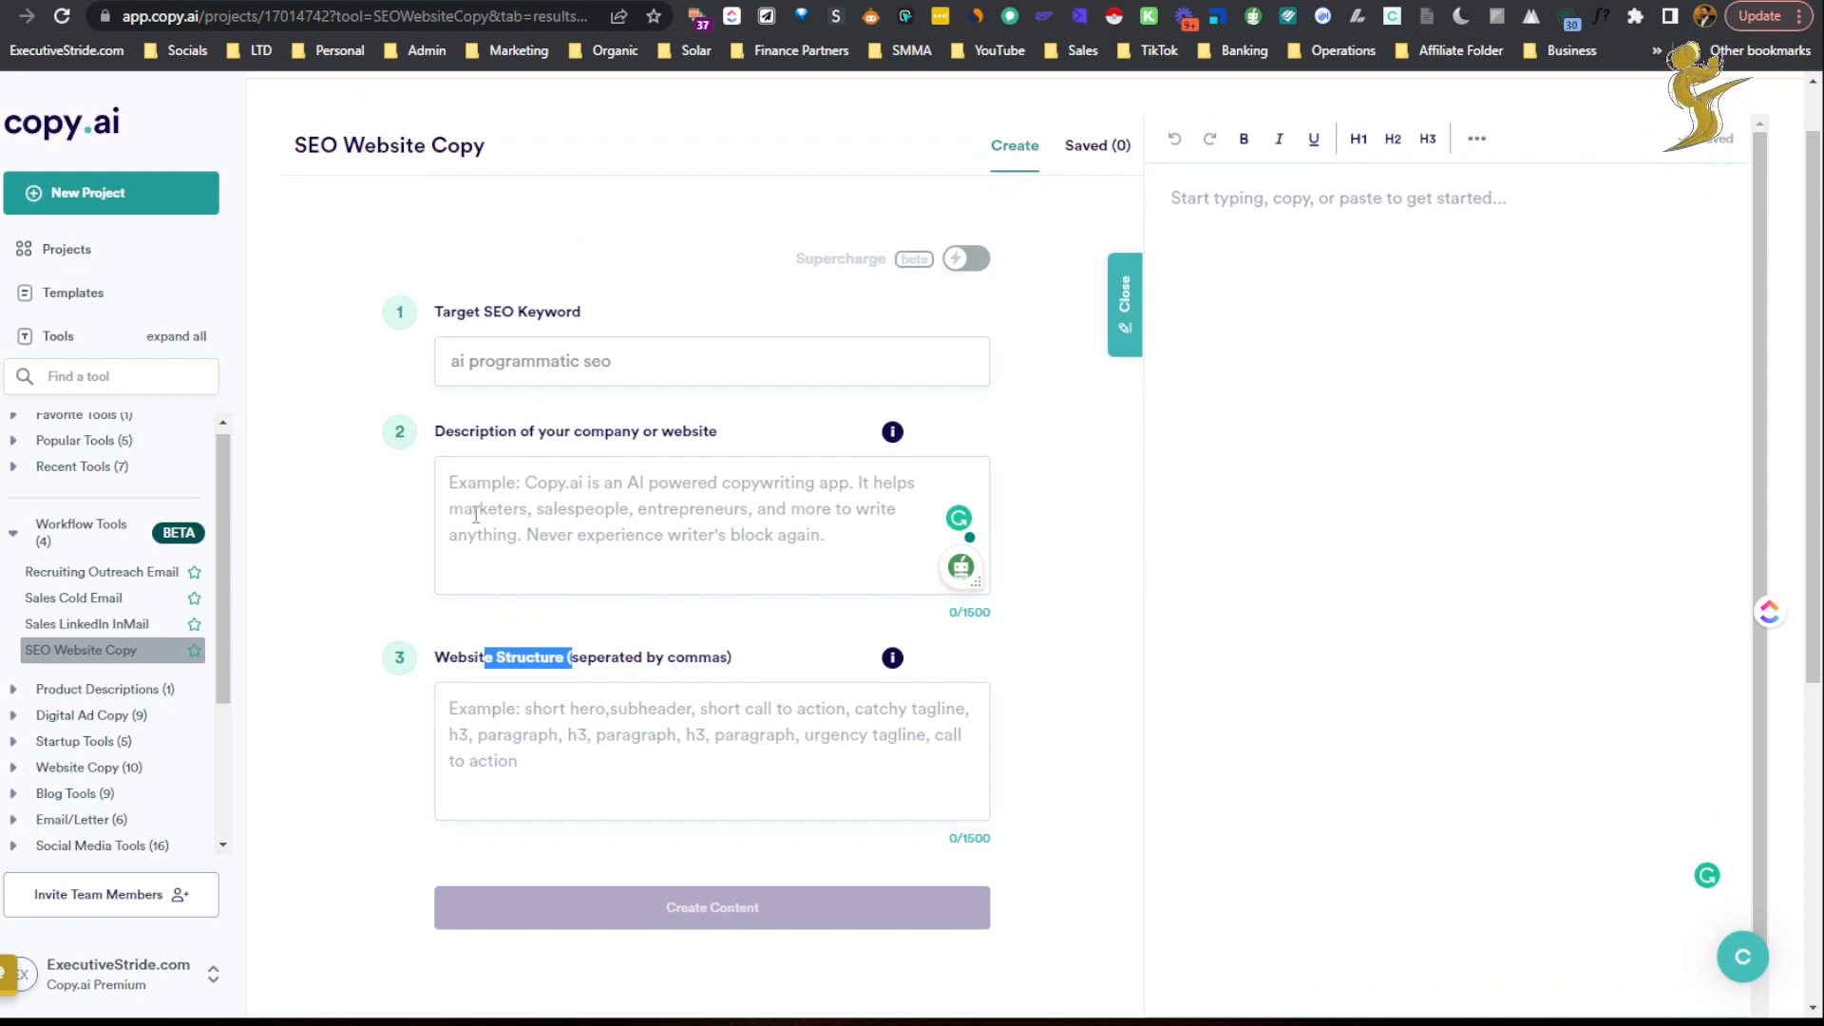
pyautogui.moveTo(479, 574)
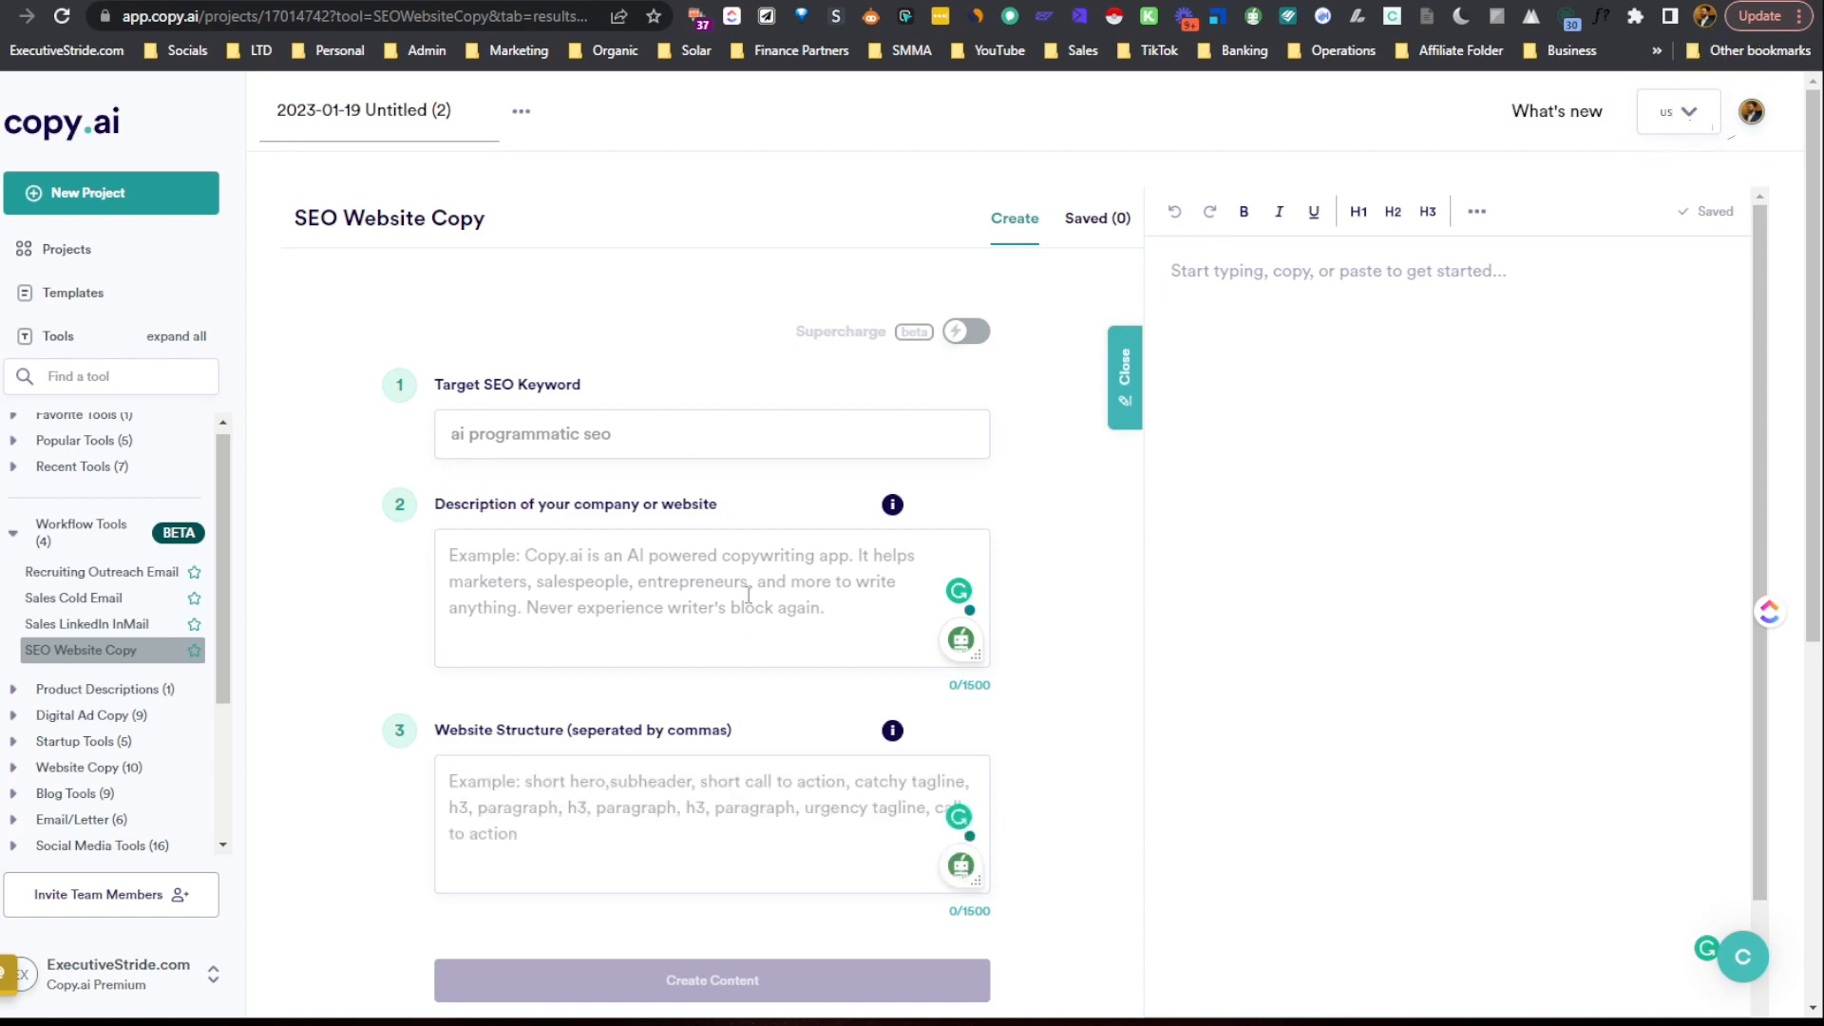
pyautogui.moveTo(811, 433)
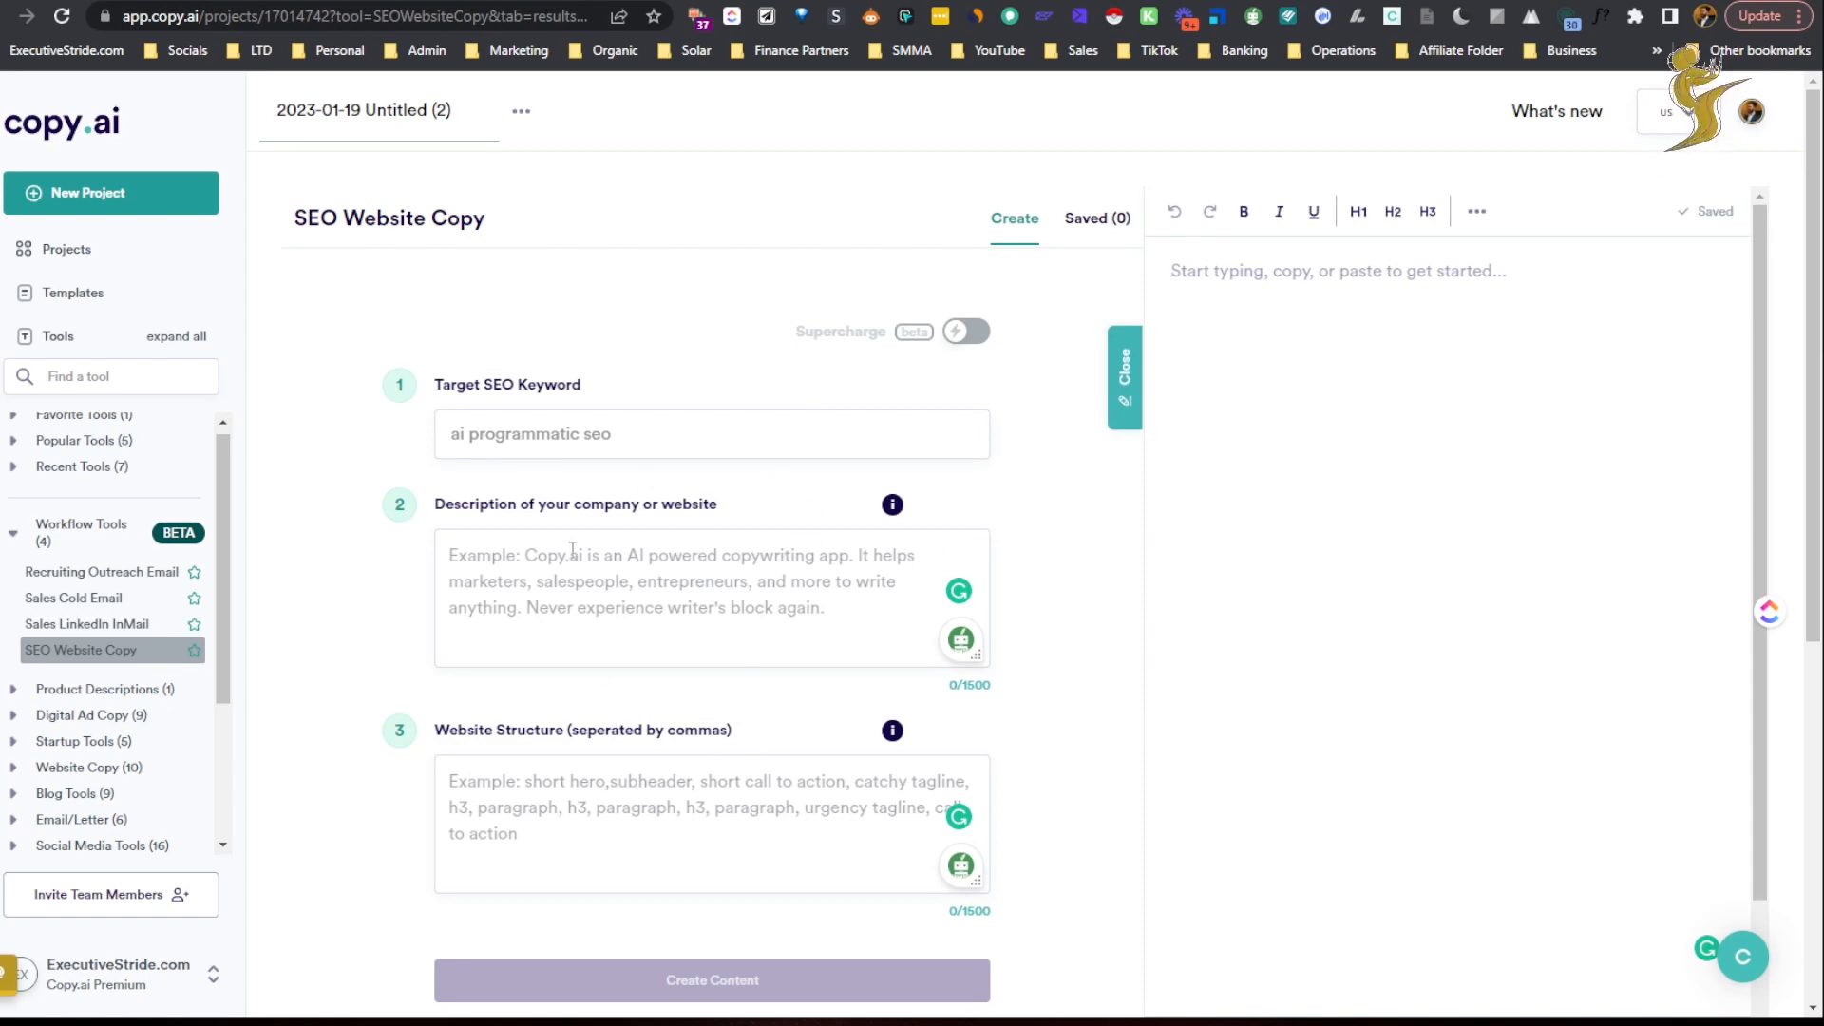
pyautogui.moveTo(431, 504)
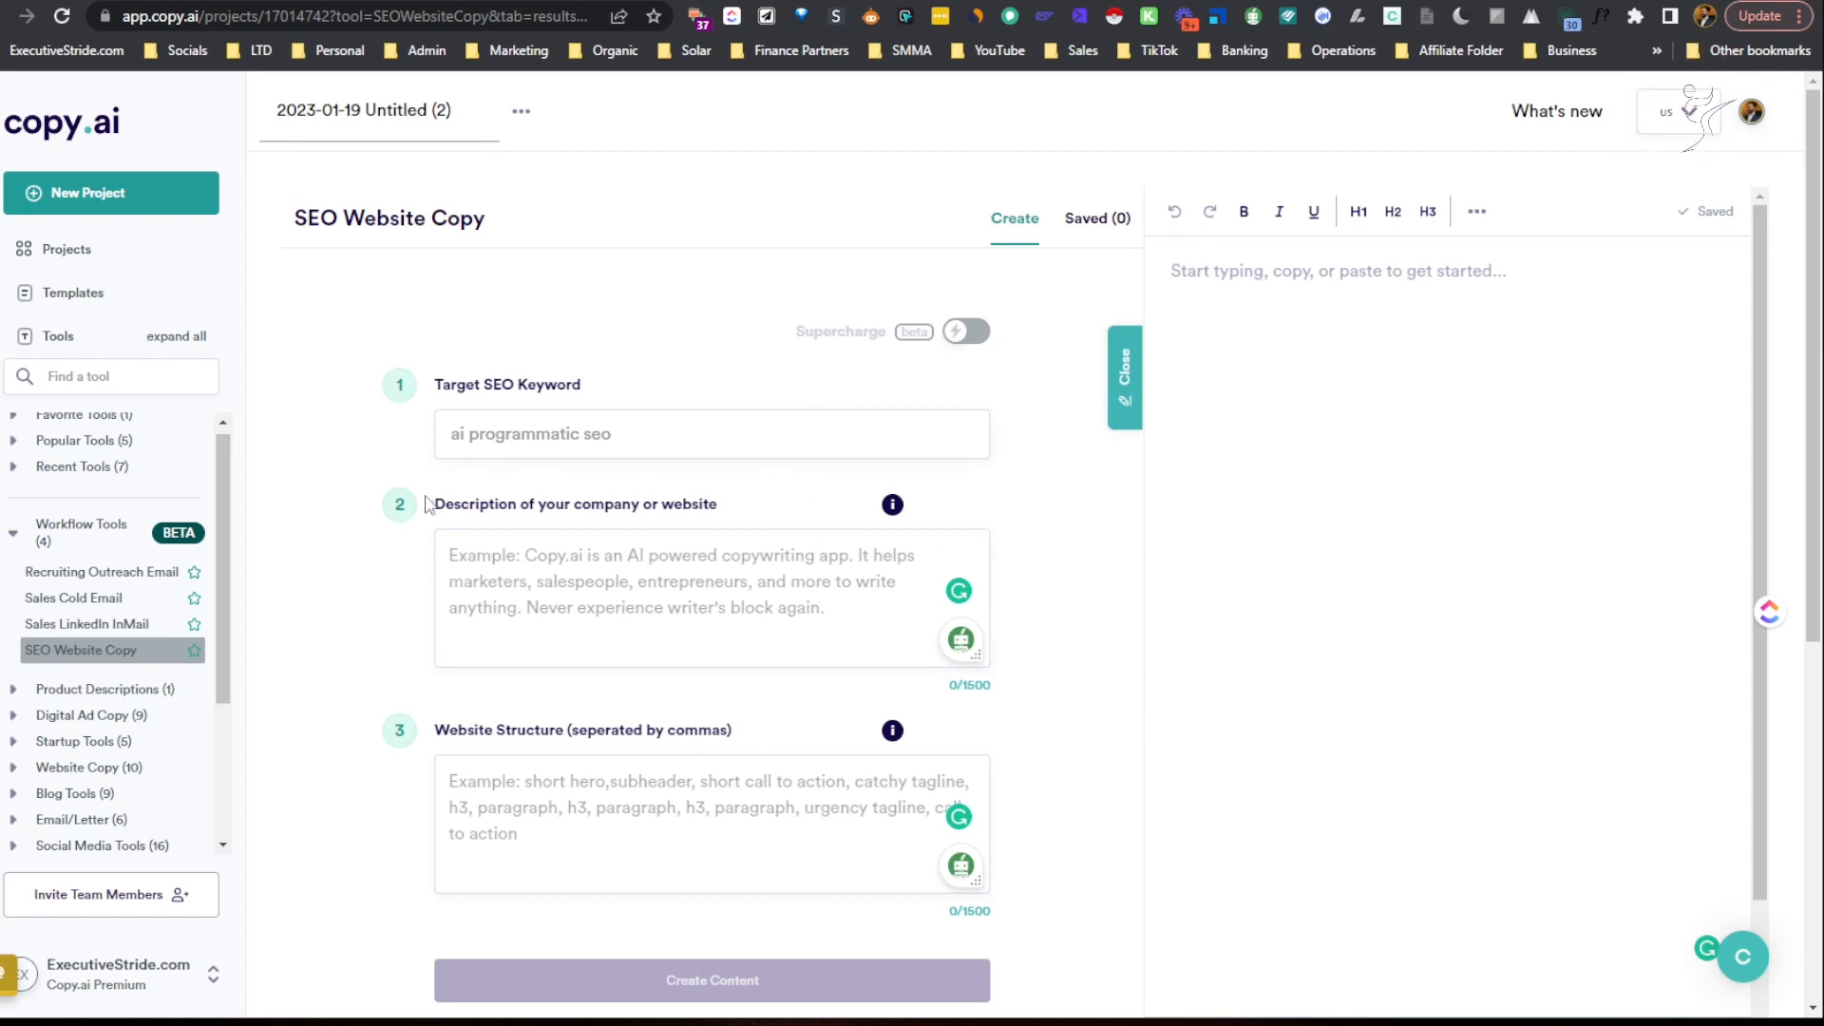
pyautogui.moveTo(88, 538)
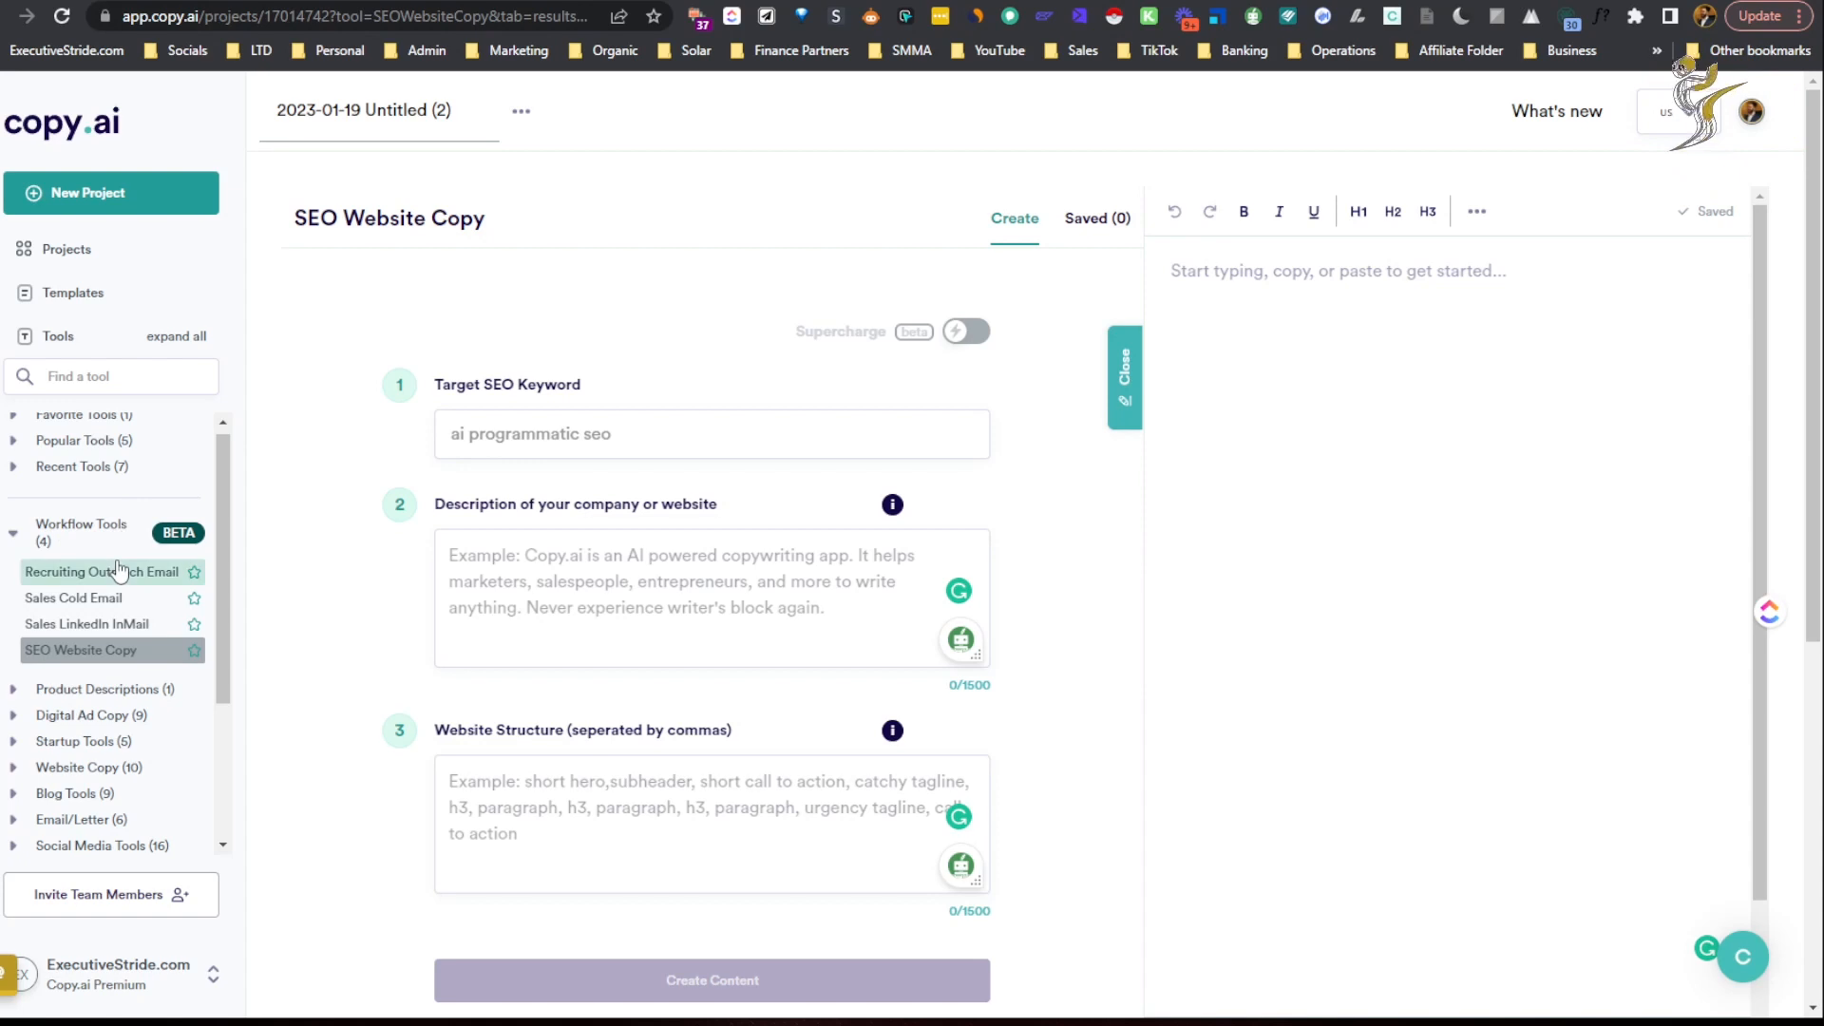
pyautogui.moveTo(87, 623)
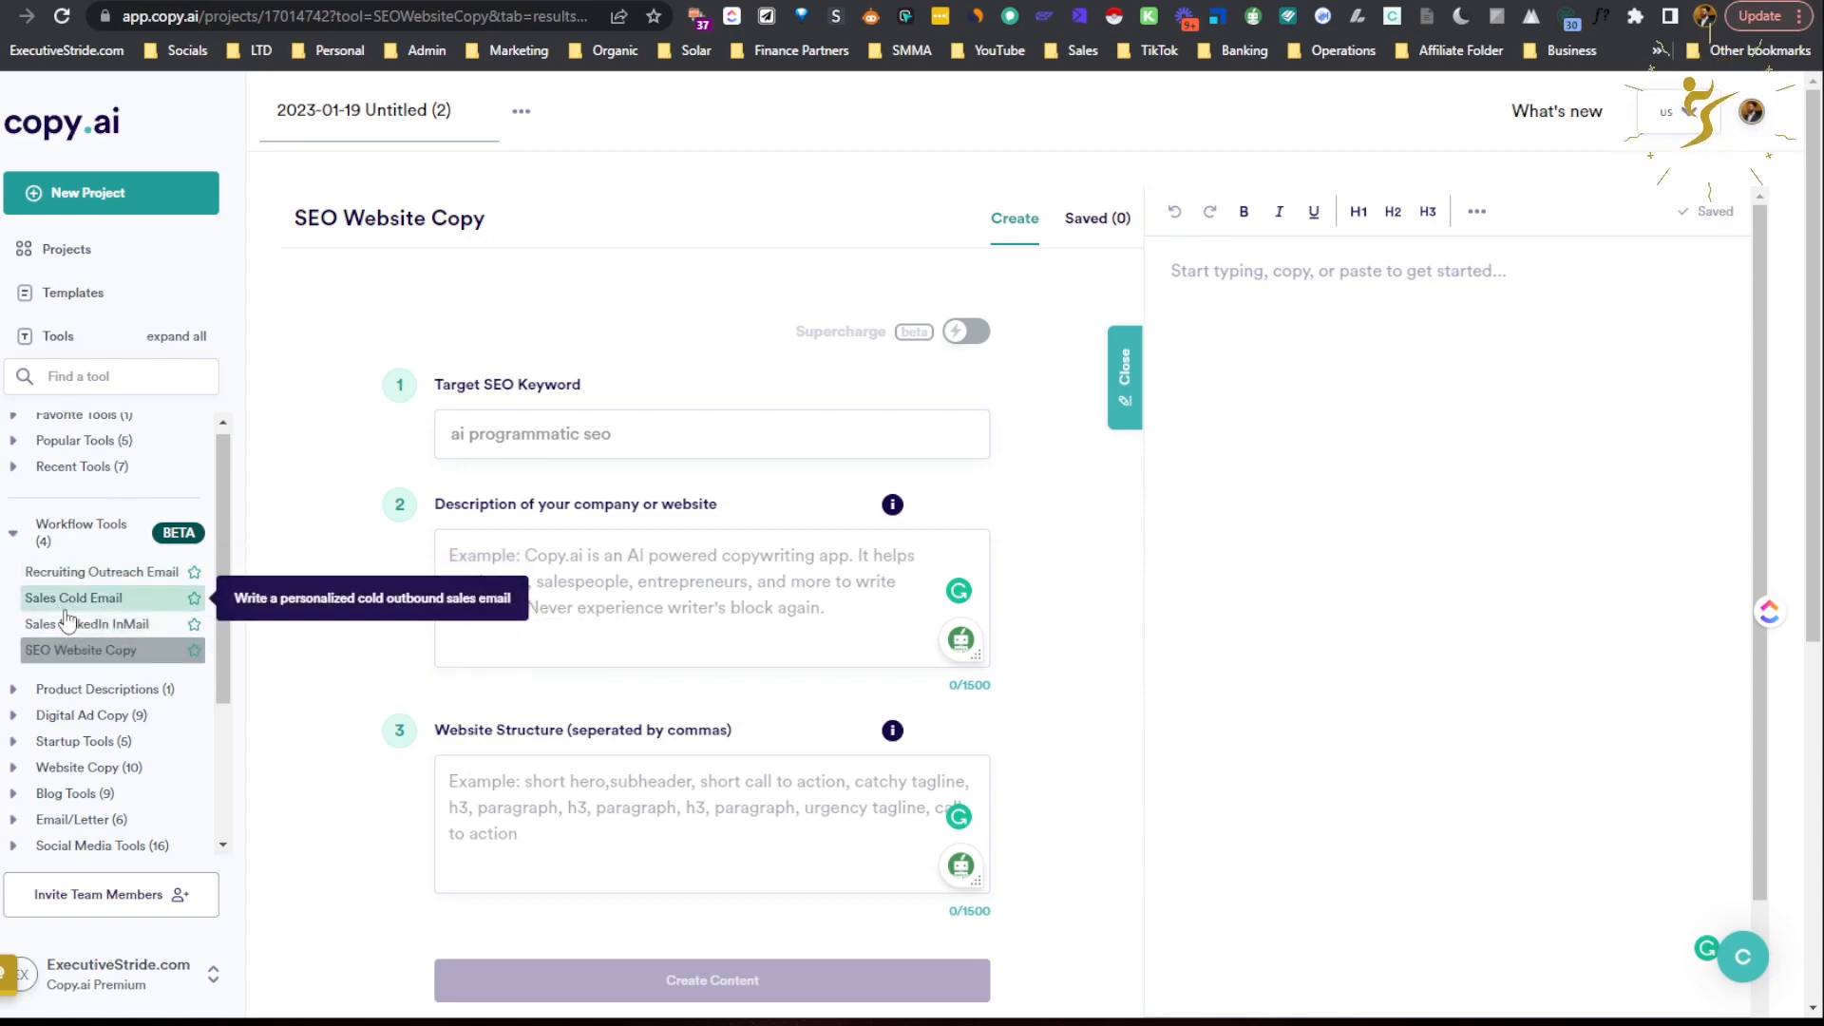
# Return to Sales Cold Email, then leave Copy.ai for the stridecommunity.com group invite page.
pyautogui.click(74, 596)
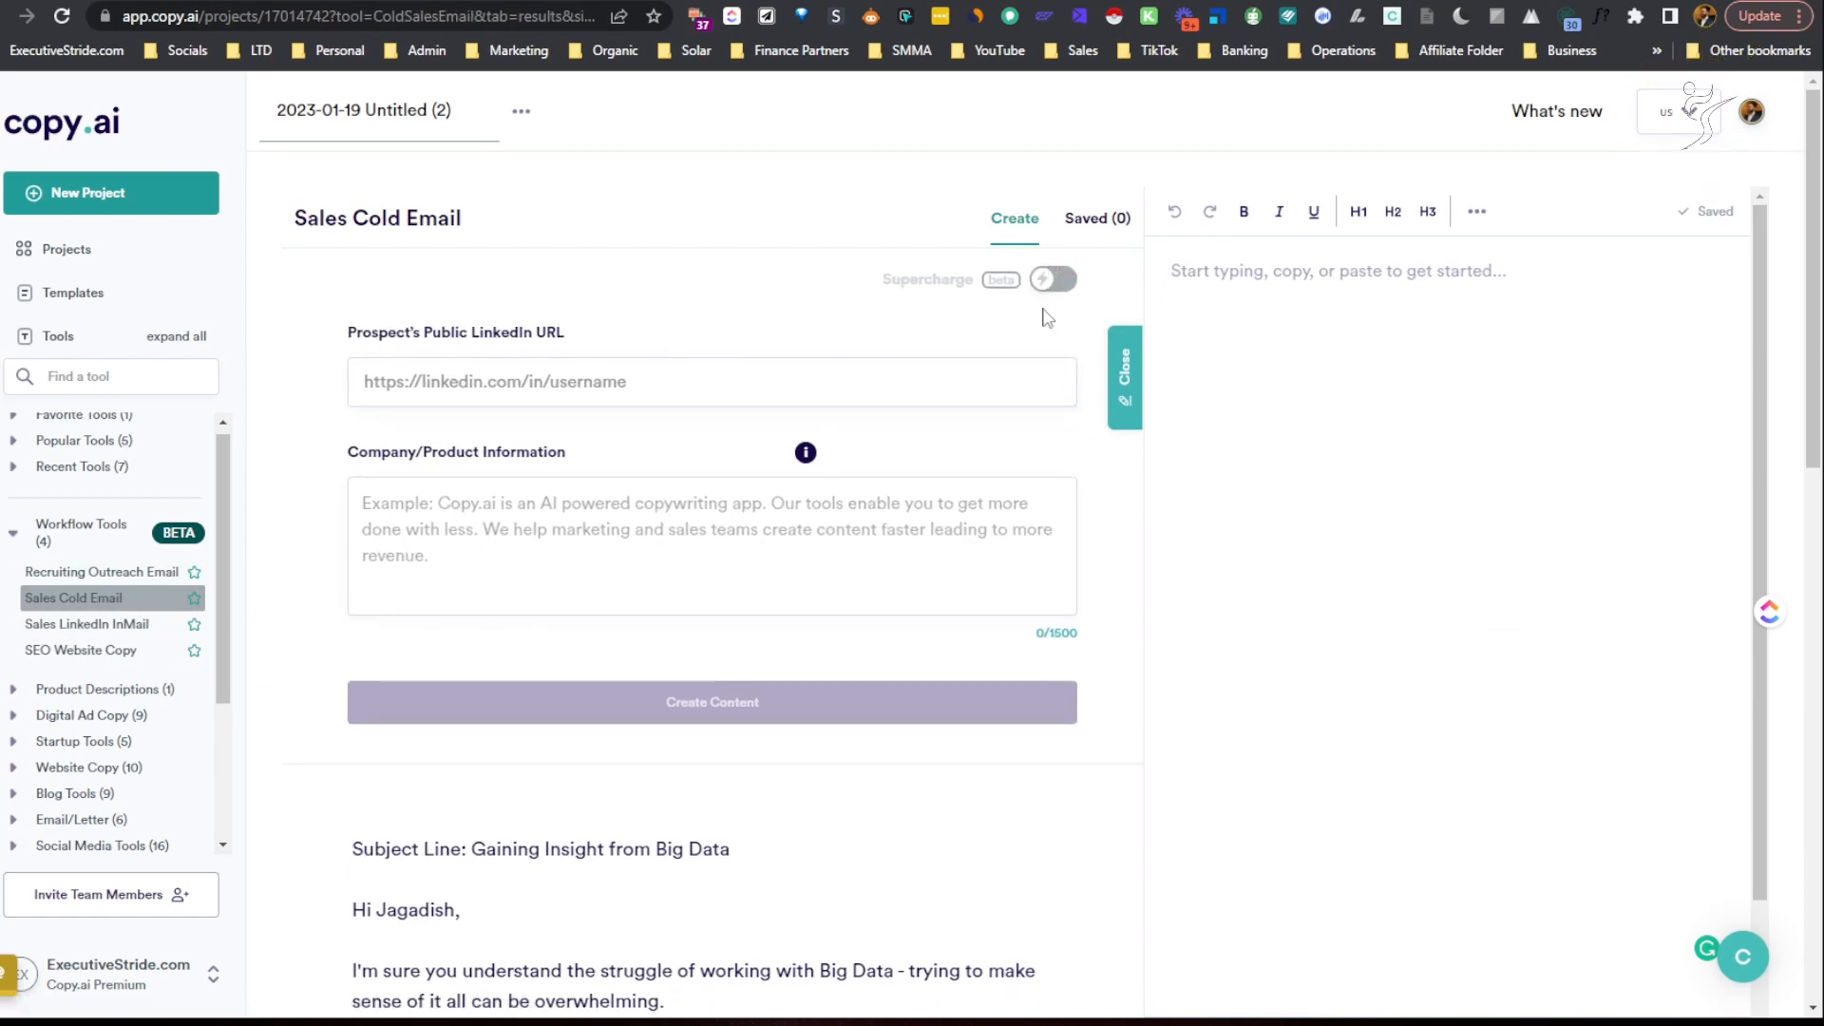
pyautogui.moveTo(1016, 405)
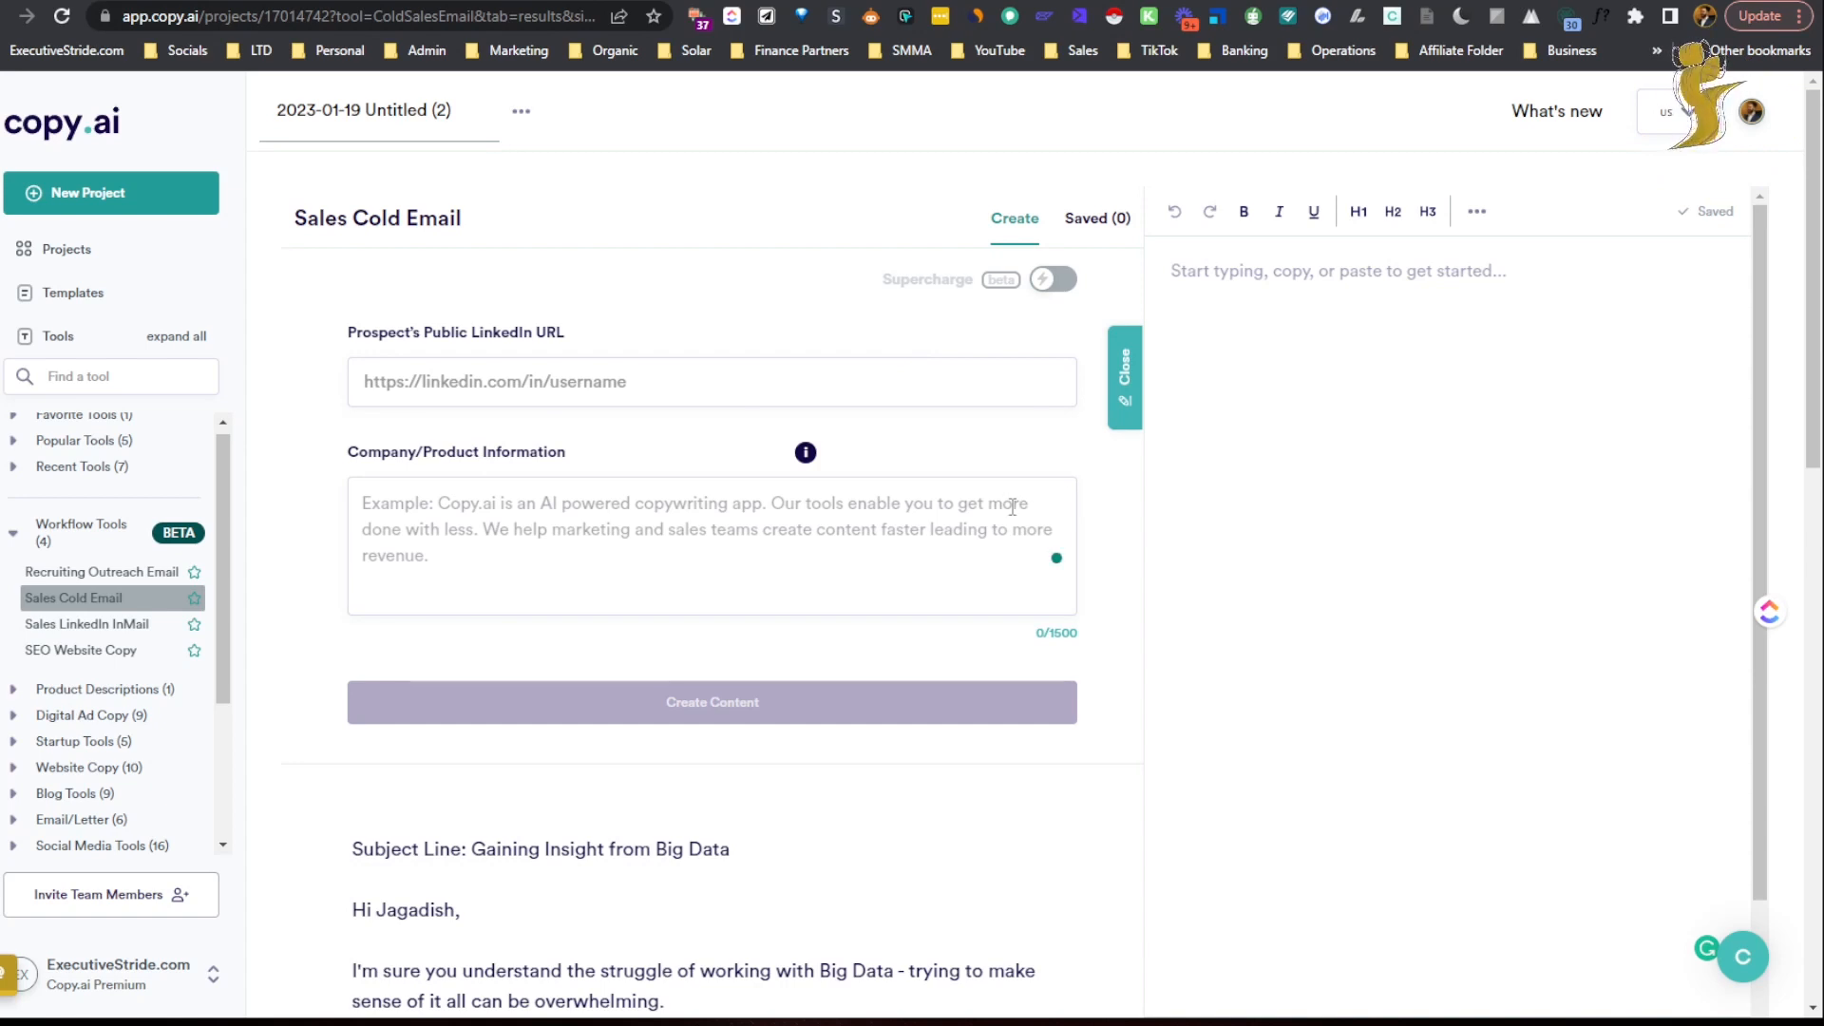
pyautogui.moveTo(532, 657)
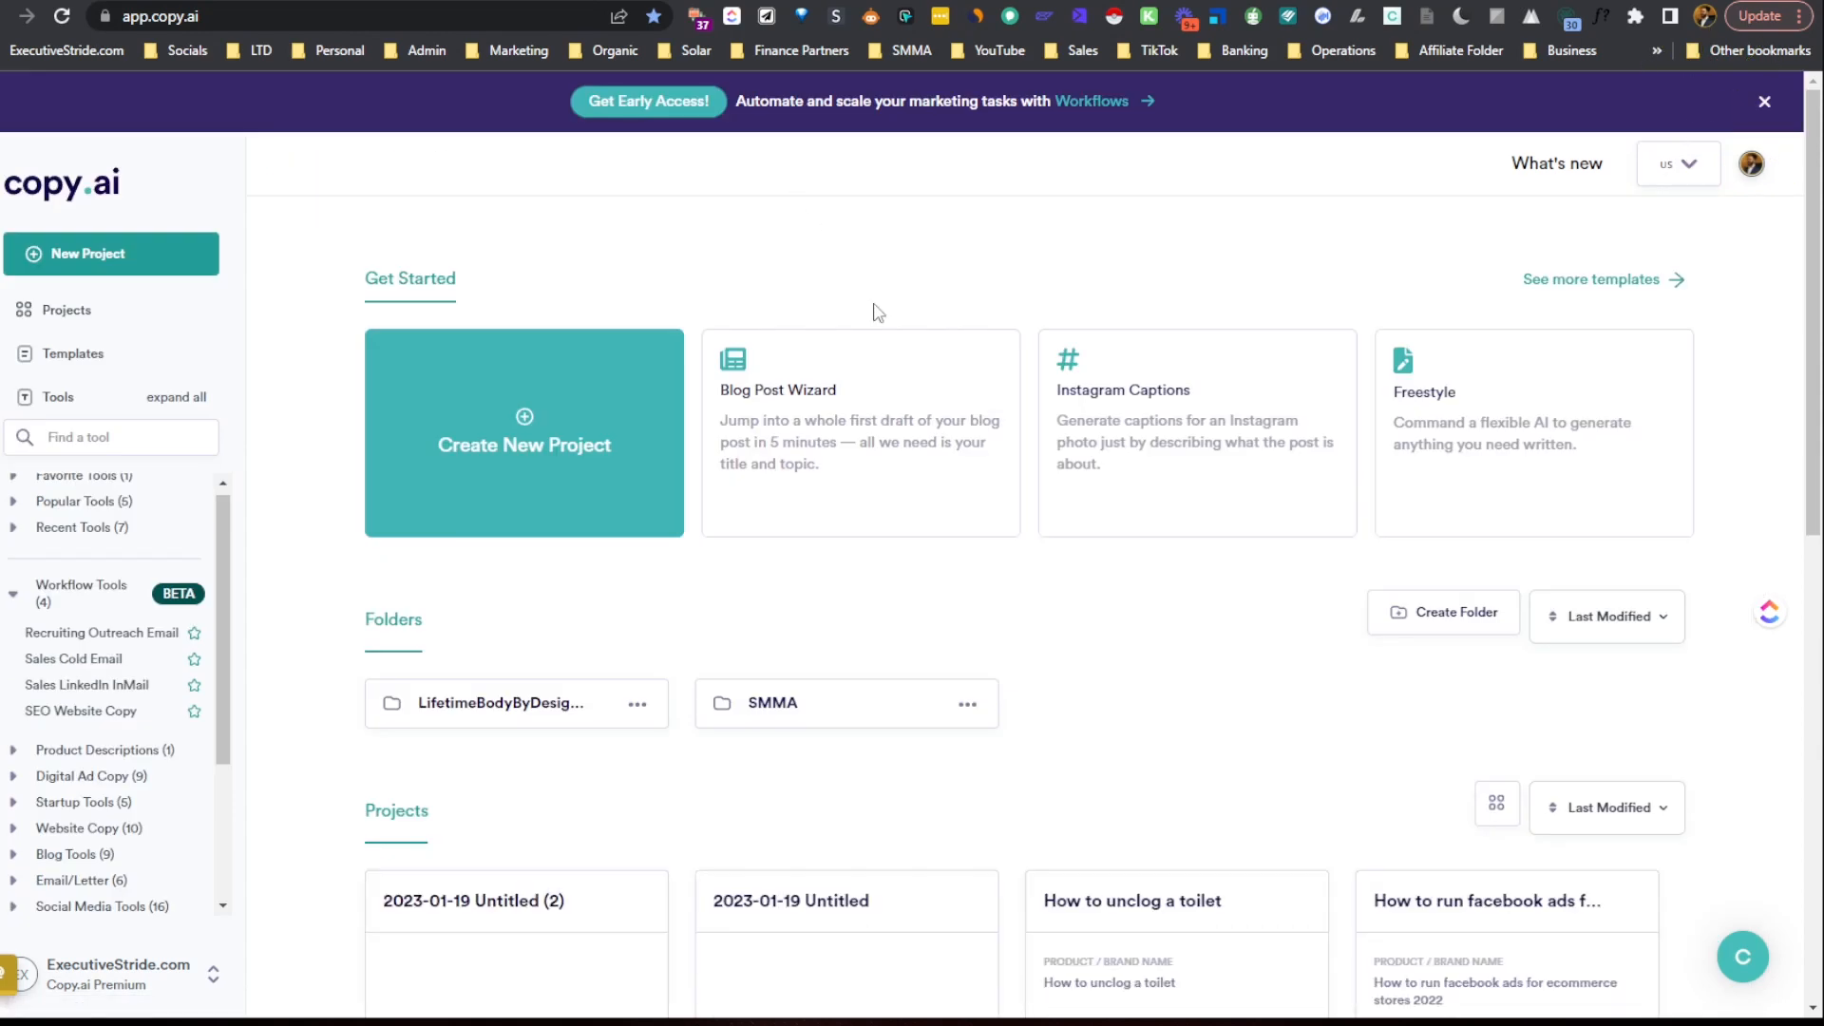
pyautogui.scroll(-3)
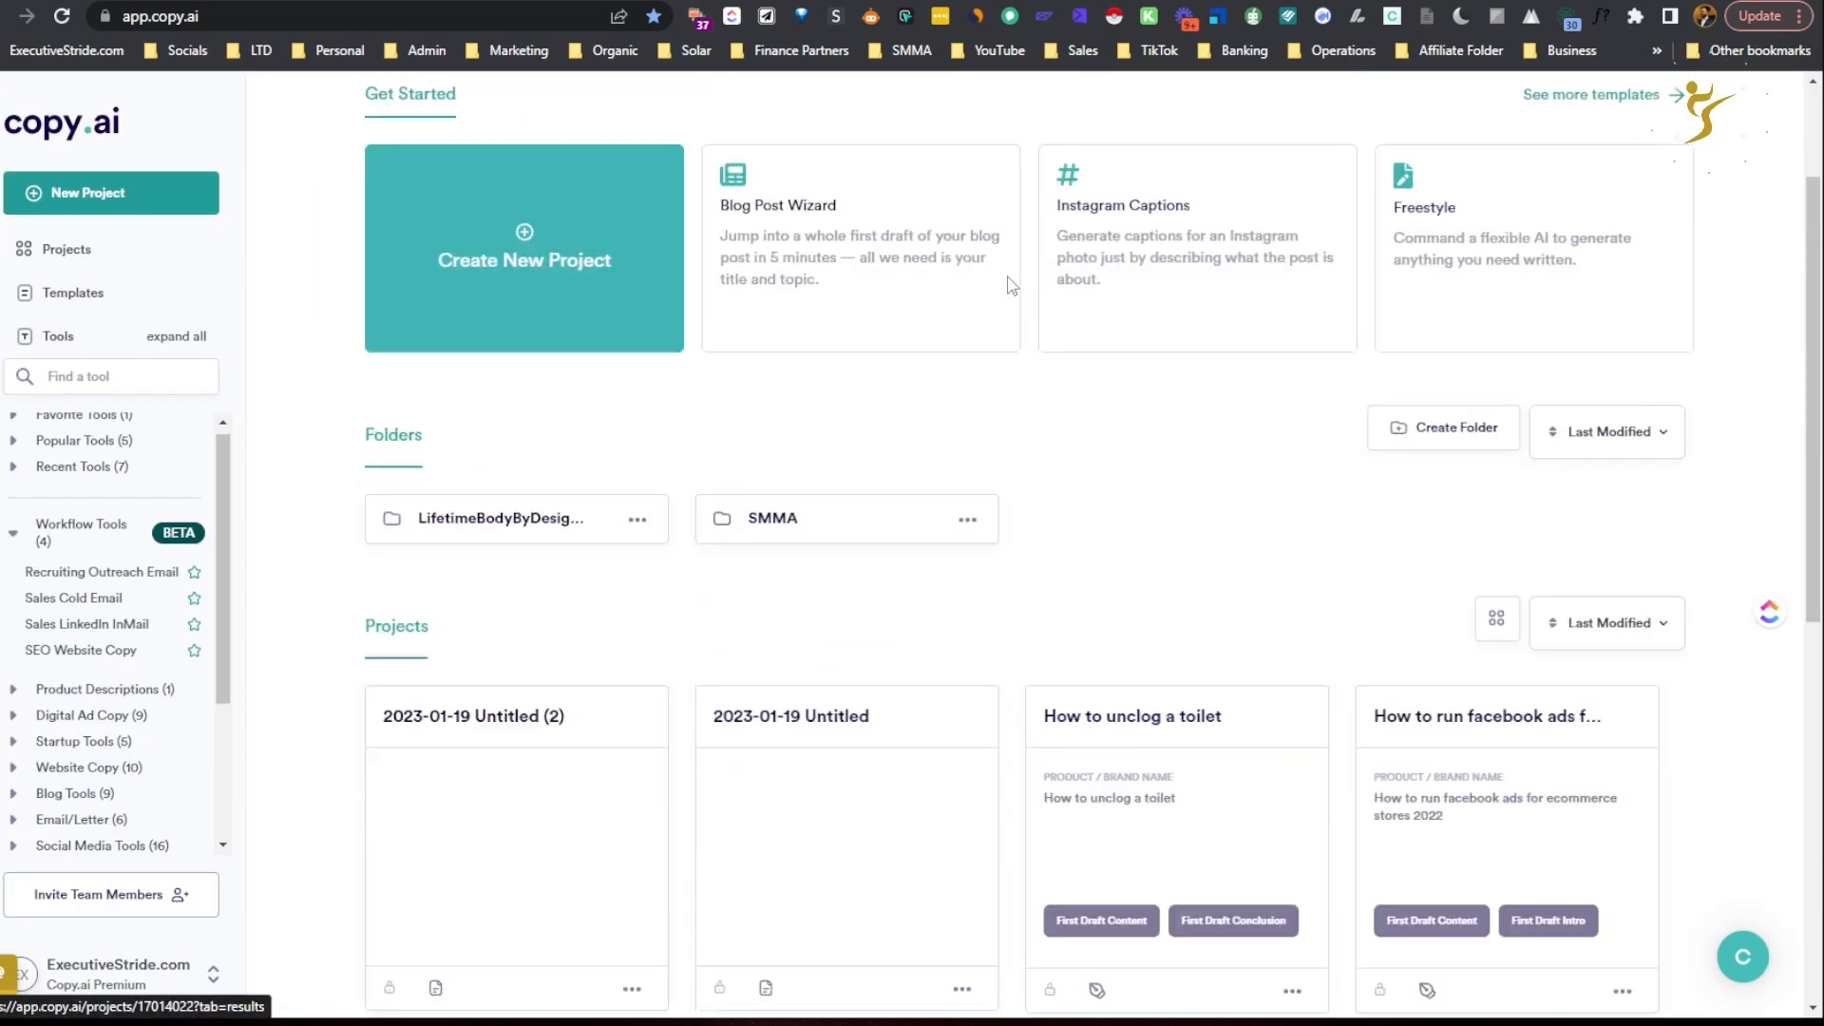
pyautogui.scroll(-3)
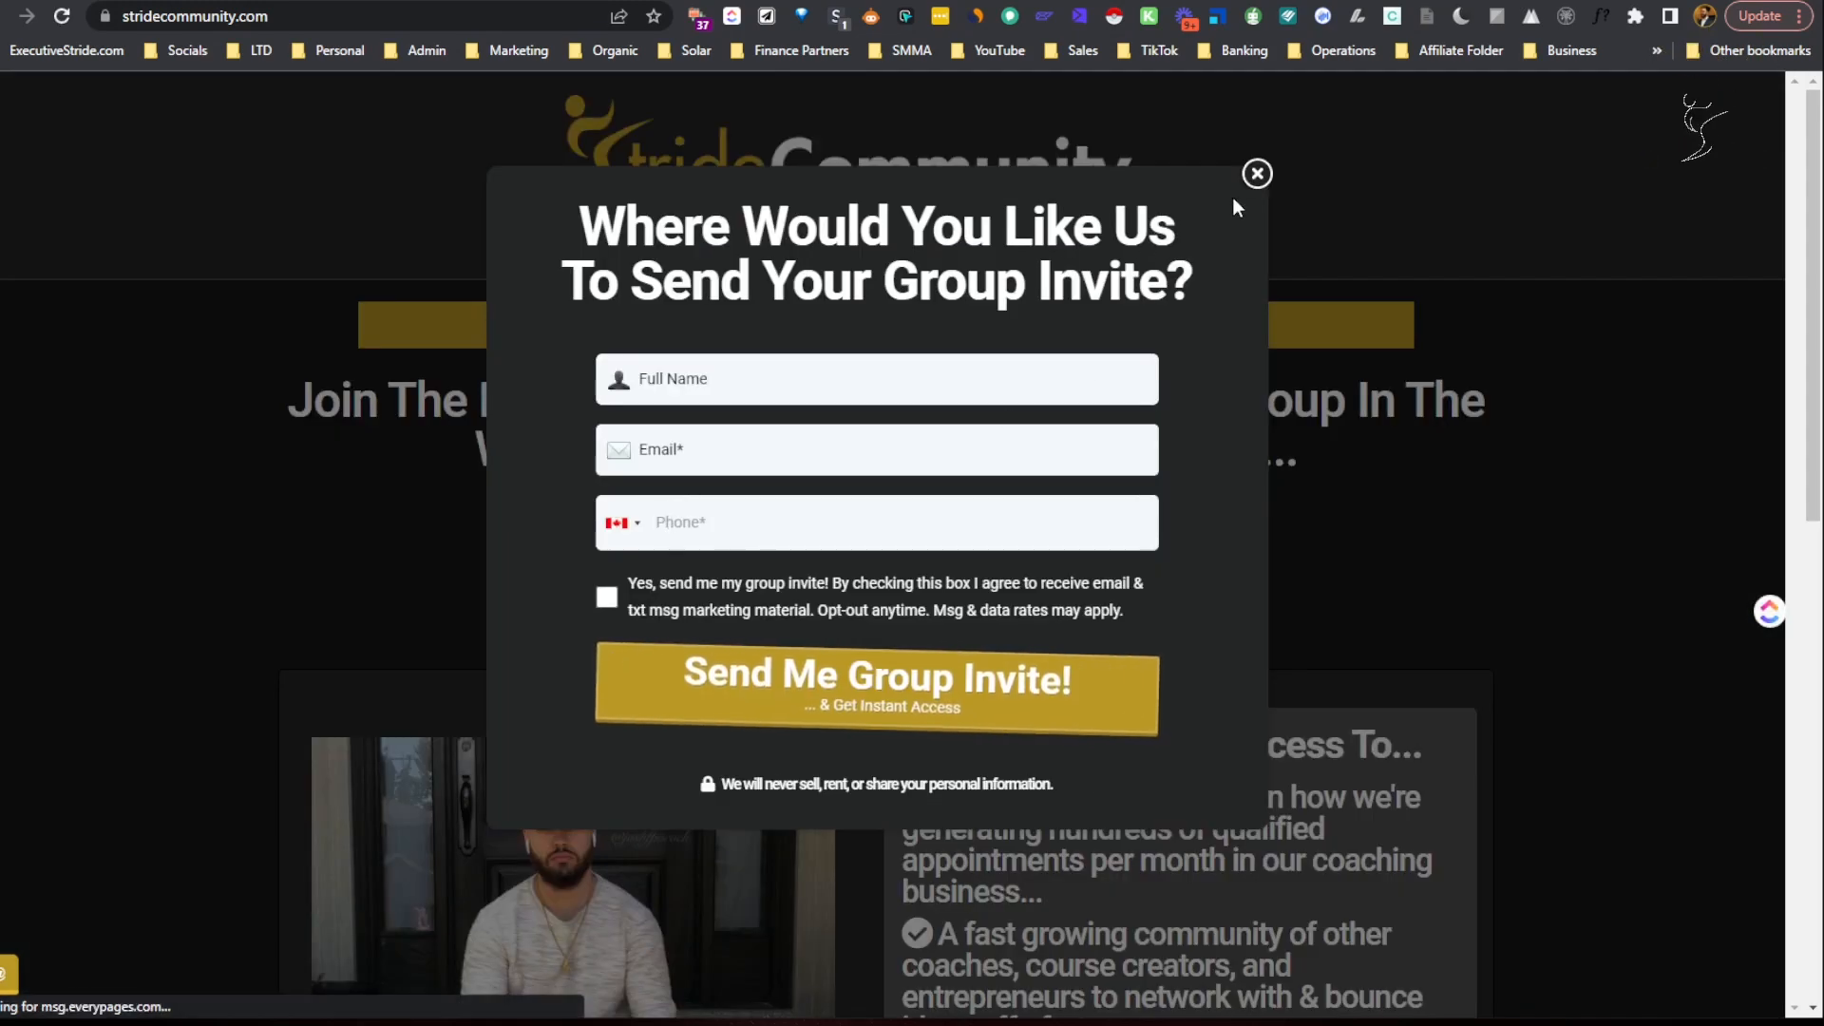
# Dismiss the group-invite form and head to accelerateyourstride.com from the address bar.
pyautogui.click(1256, 173)
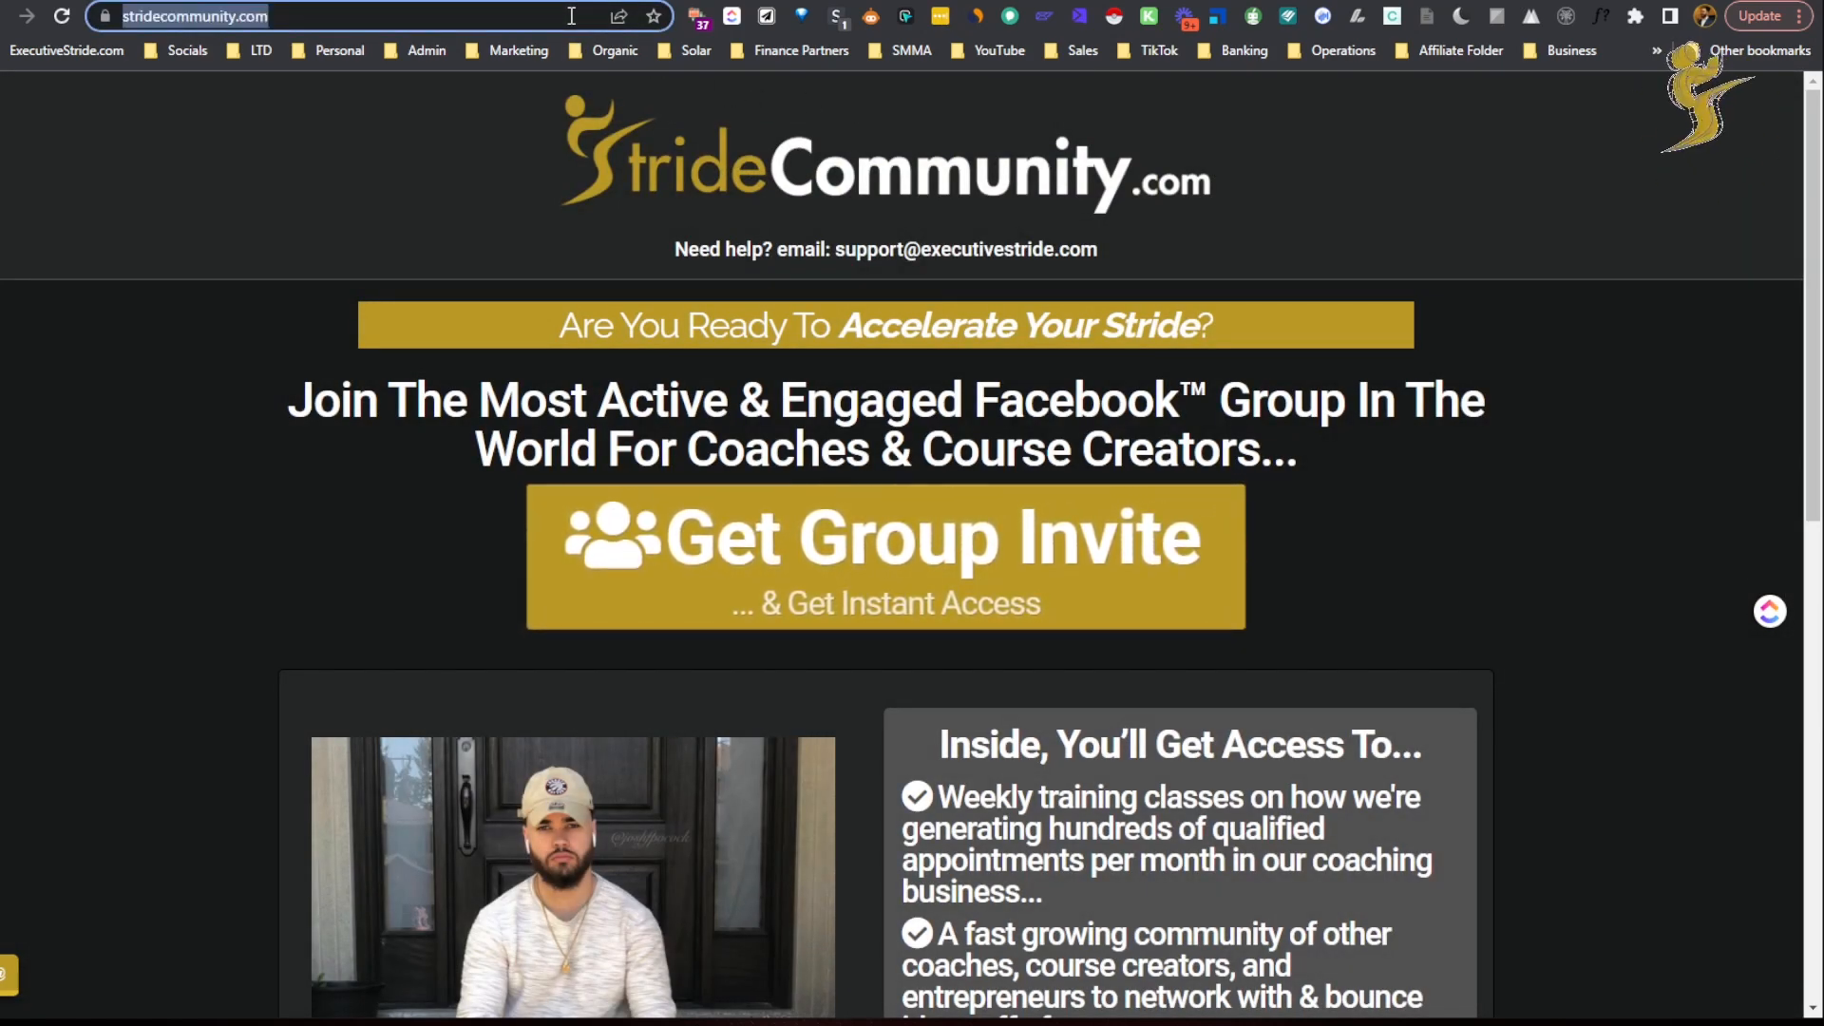
pyautogui.click(883, 556)
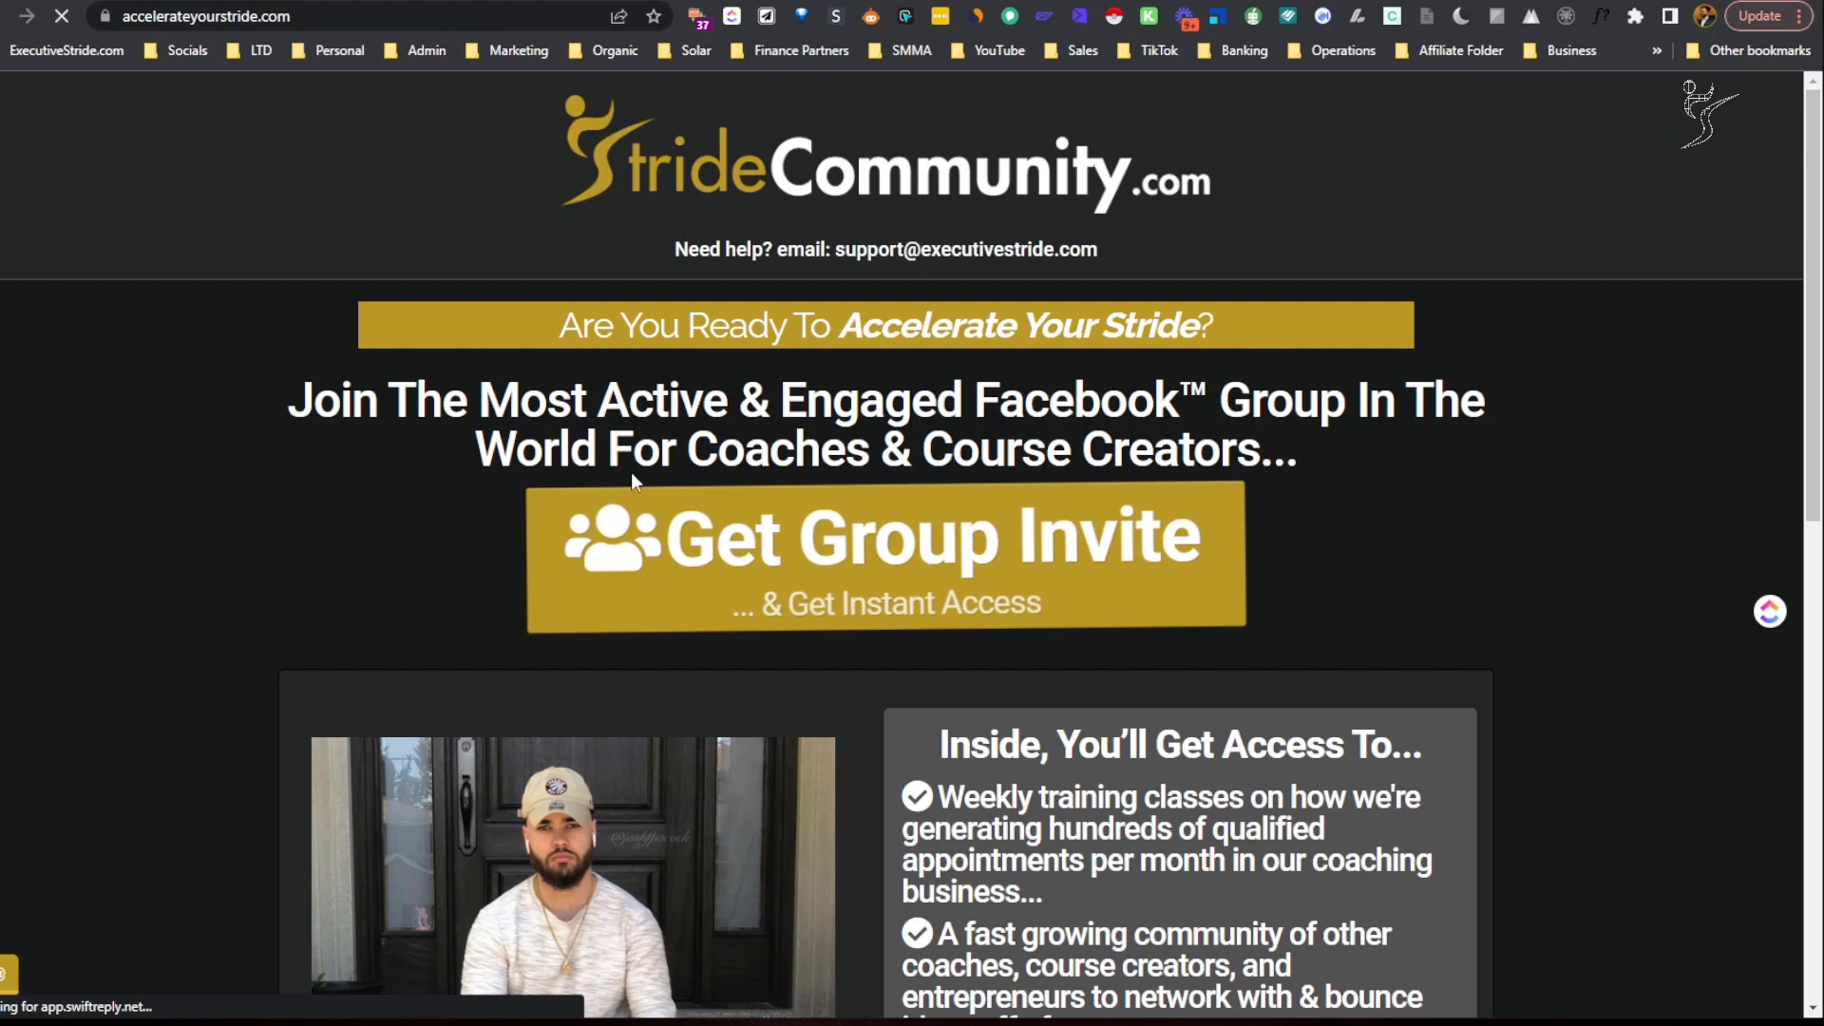